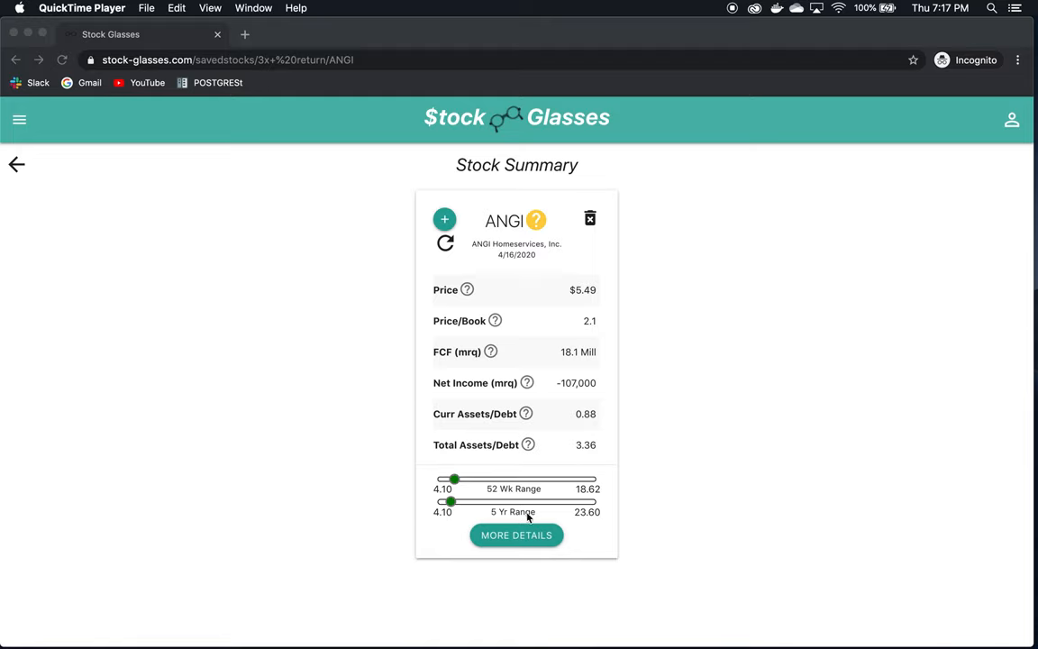
pyautogui.moveTo(686, 481)
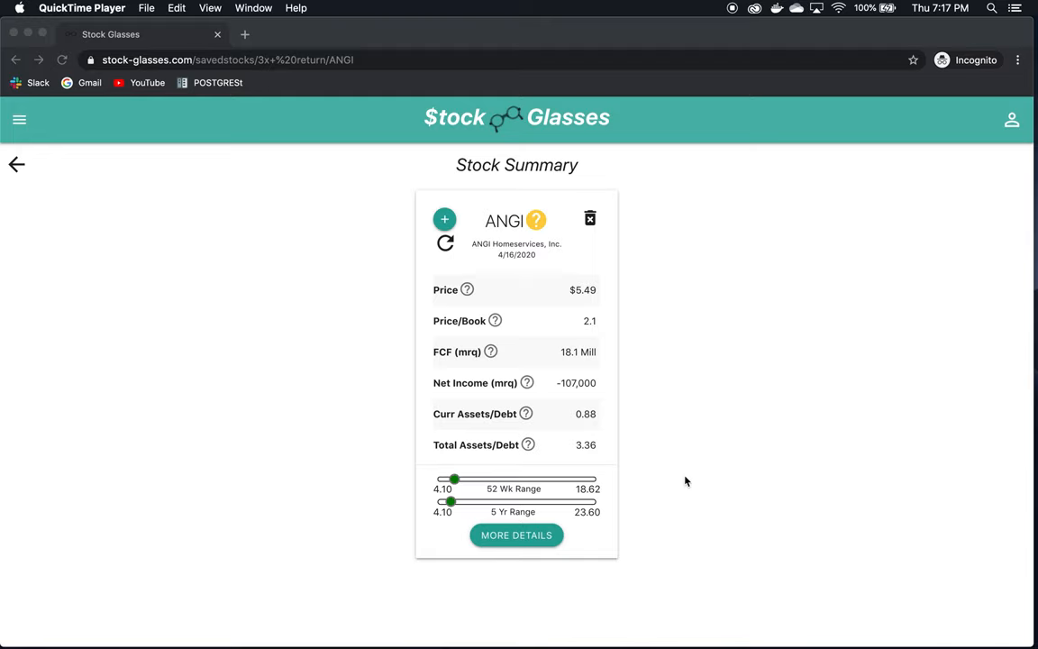
pyautogui.moveTo(648, 440)
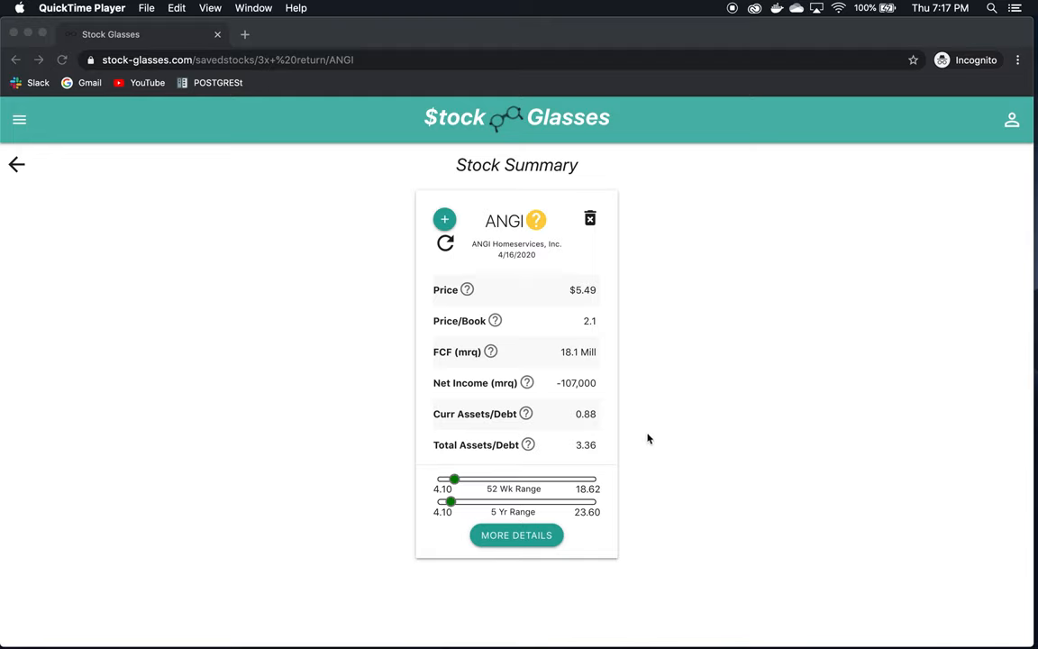
pyautogui.moveTo(586, 346)
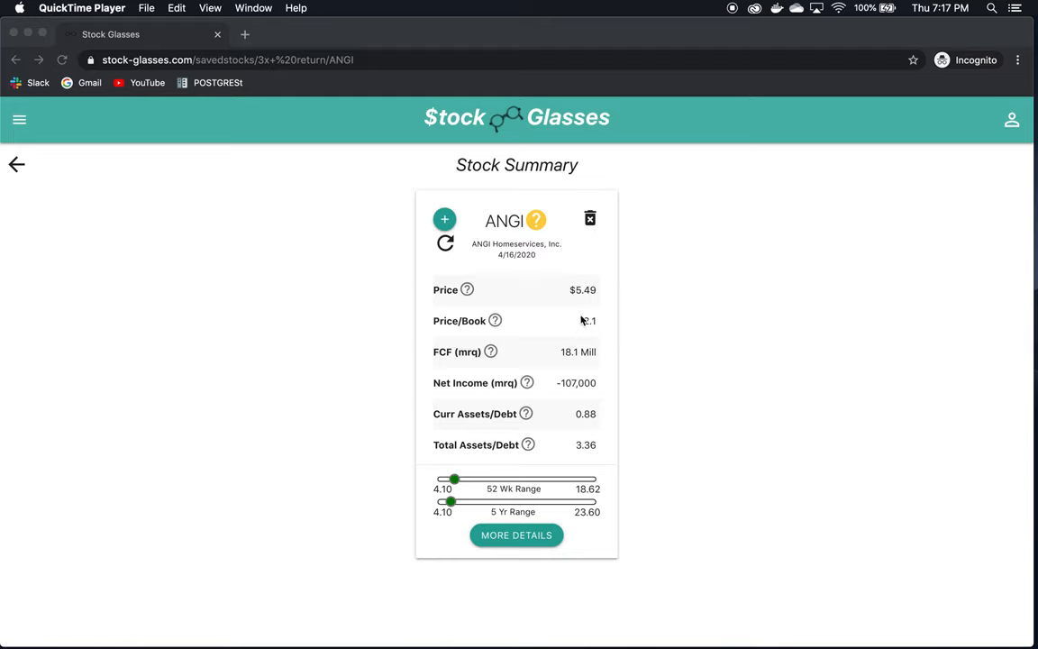
pyautogui.moveTo(620, 310)
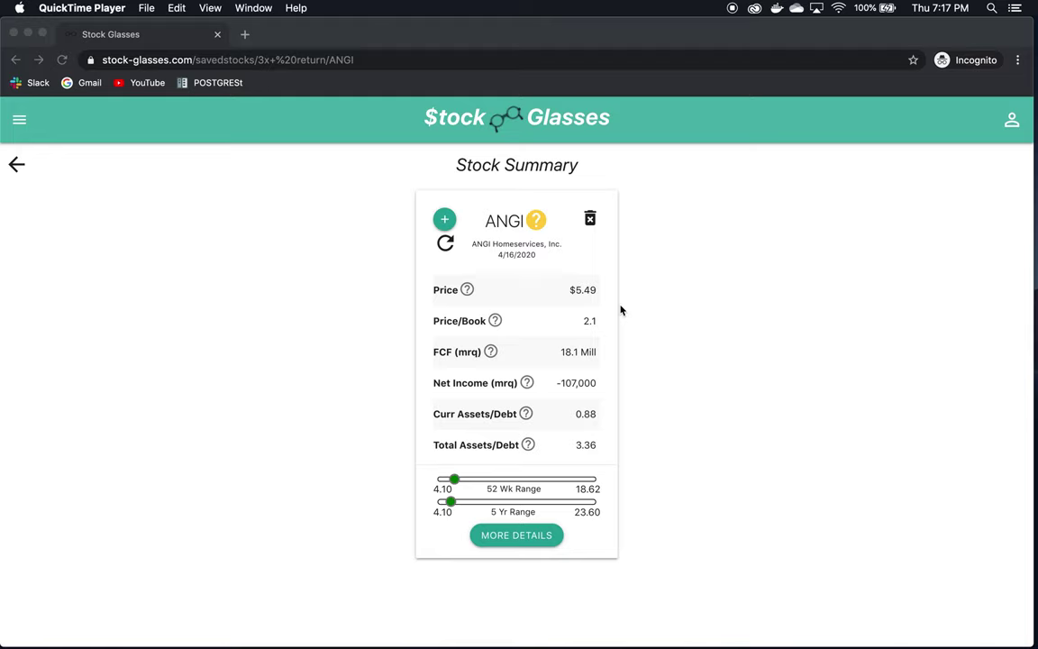
pyautogui.moveTo(454, 362)
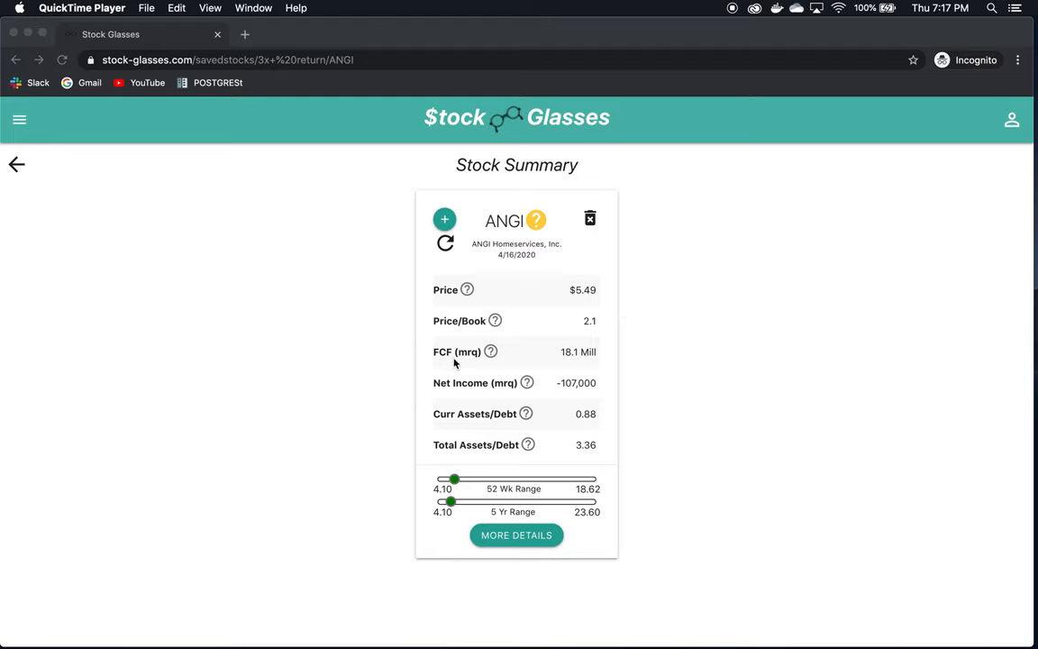
pyautogui.moveTo(604, 382)
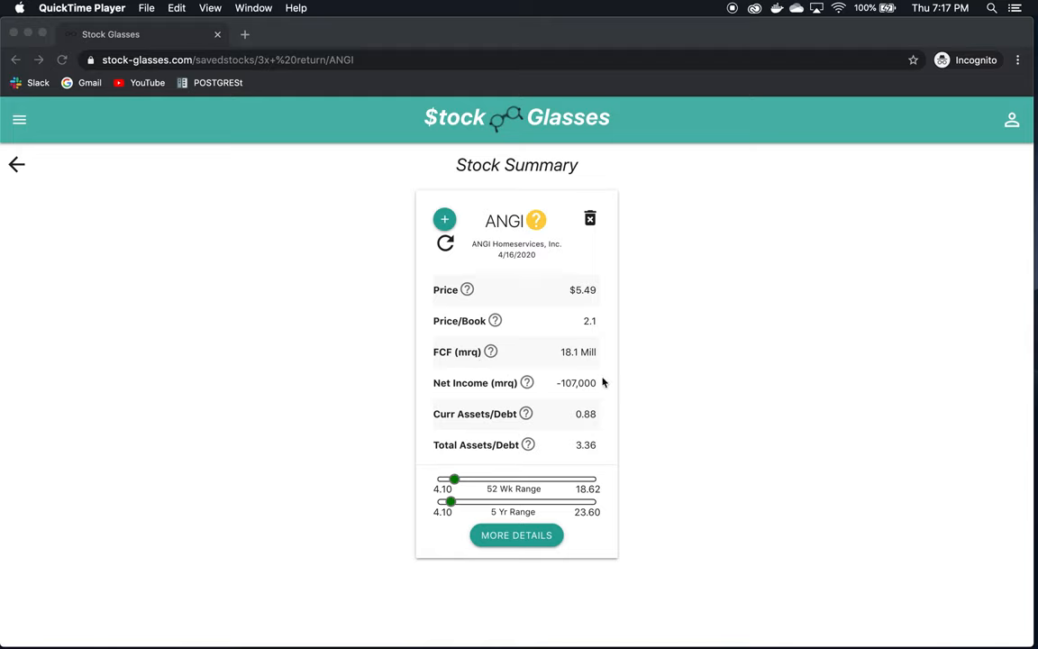
pyautogui.moveTo(440, 389)
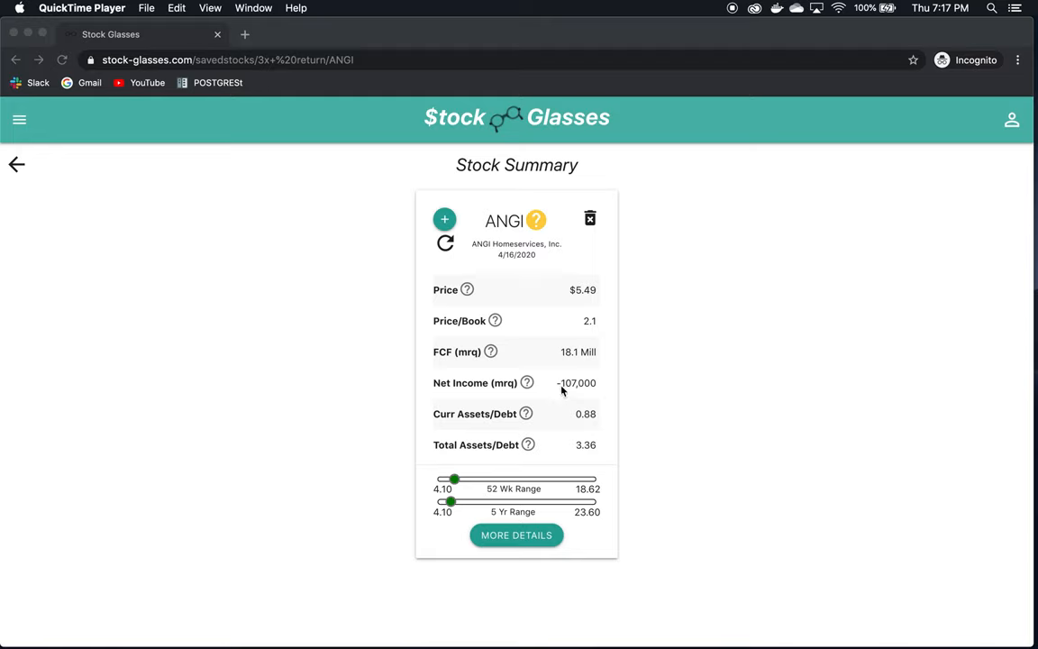
pyautogui.moveTo(584, 399)
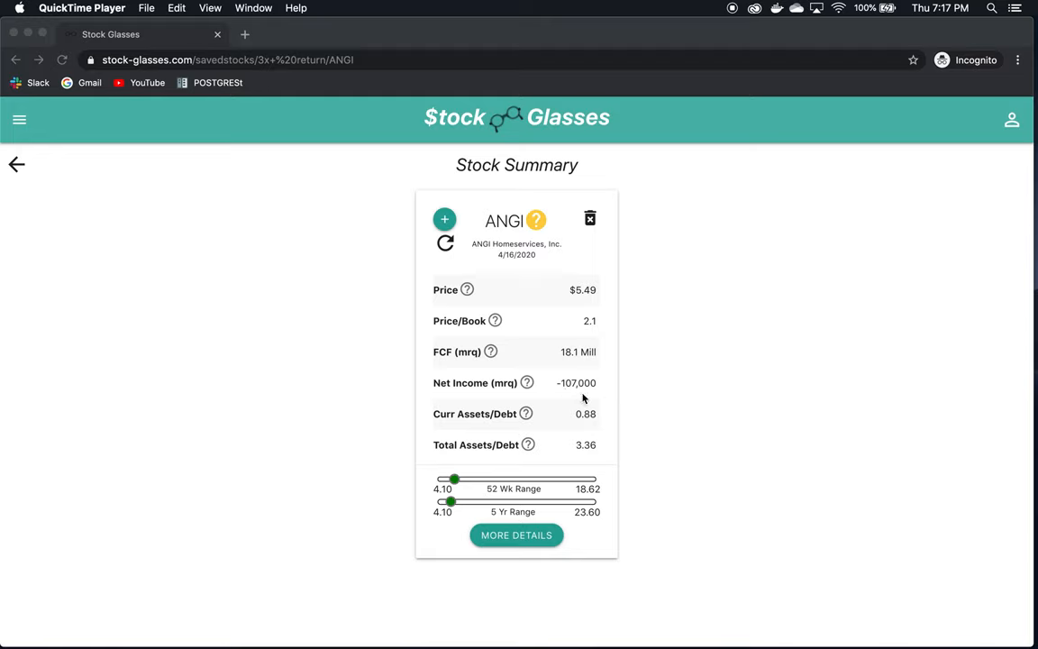
pyautogui.moveTo(454, 425)
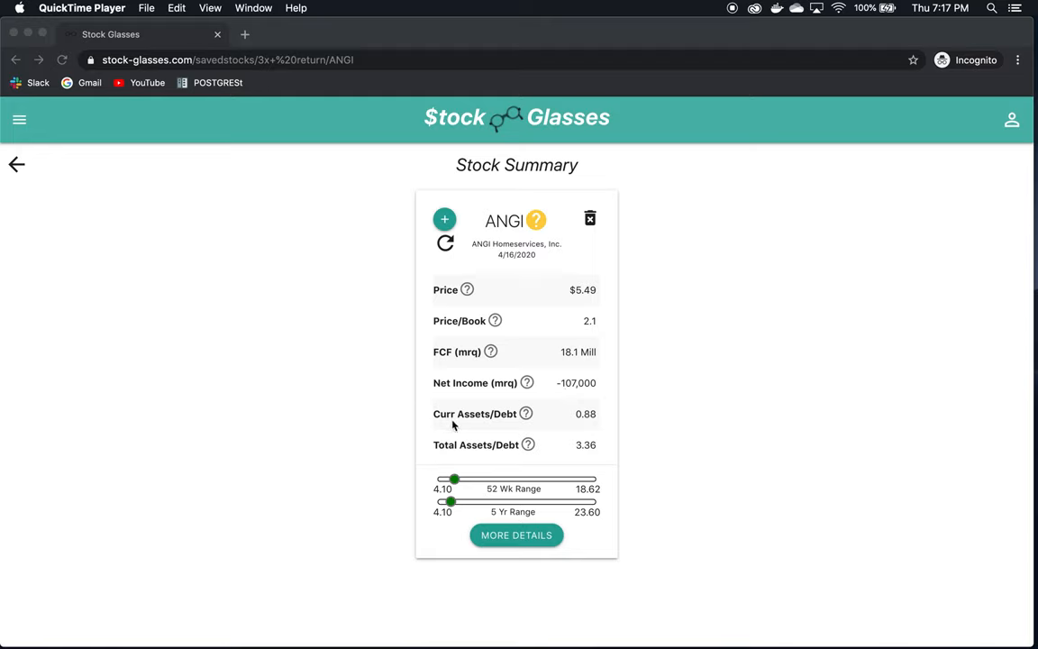
pyautogui.moveTo(593, 434)
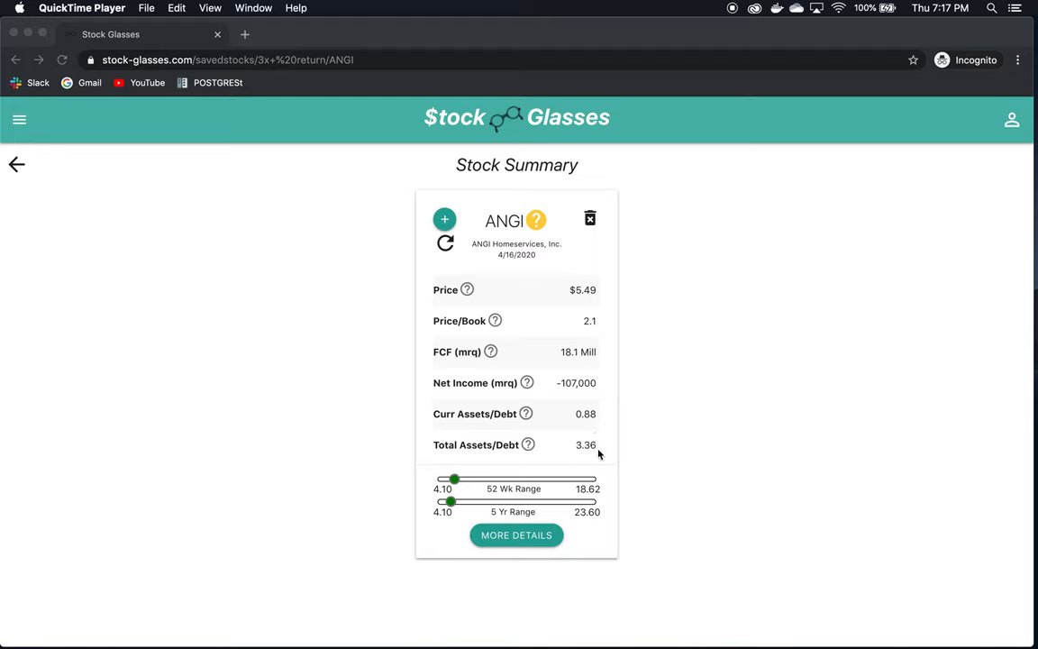
pyautogui.moveTo(627, 425)
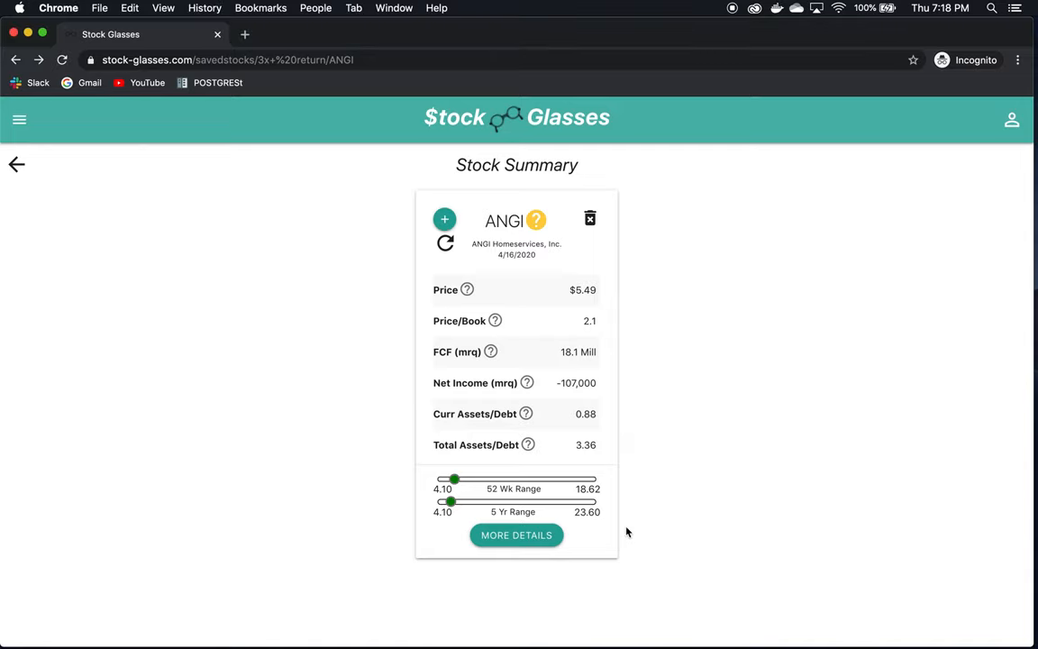
# Show ANGI's full details and review its Revenue, Net Income and Free Cash Flow charts
pyautogui.click(516, 533)
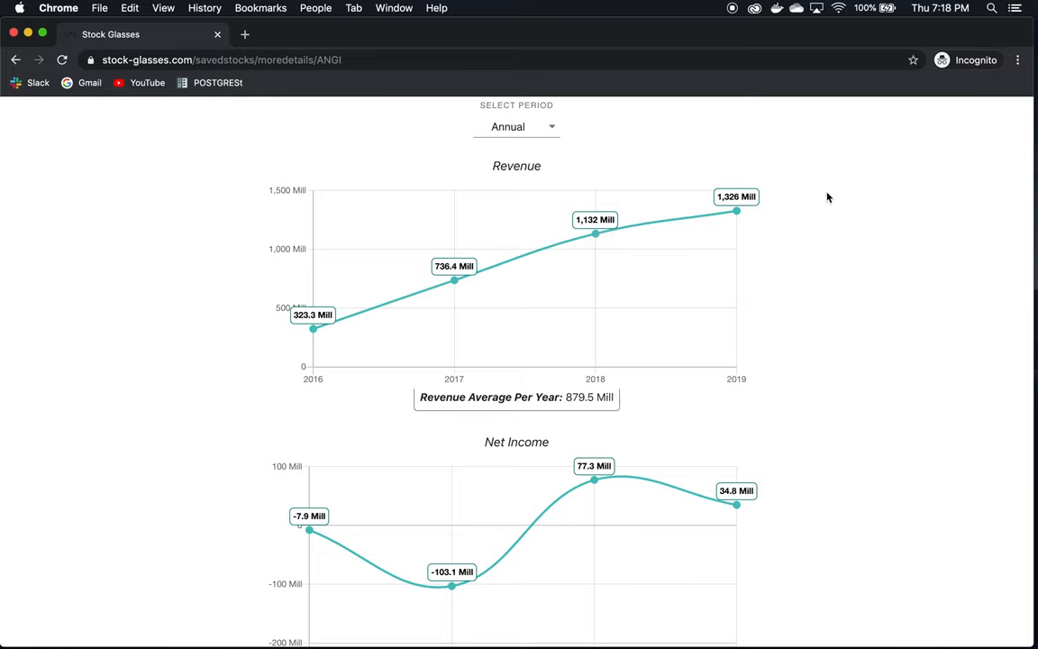
pyautogui.moveTo(806, 408)
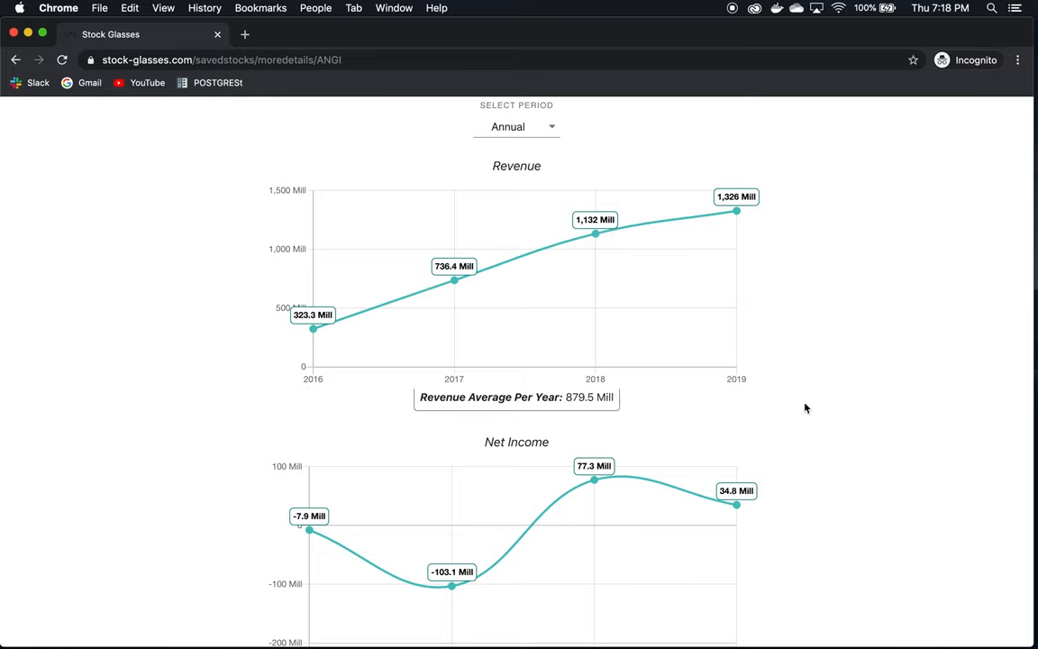
pyautogui.scroll(-3)
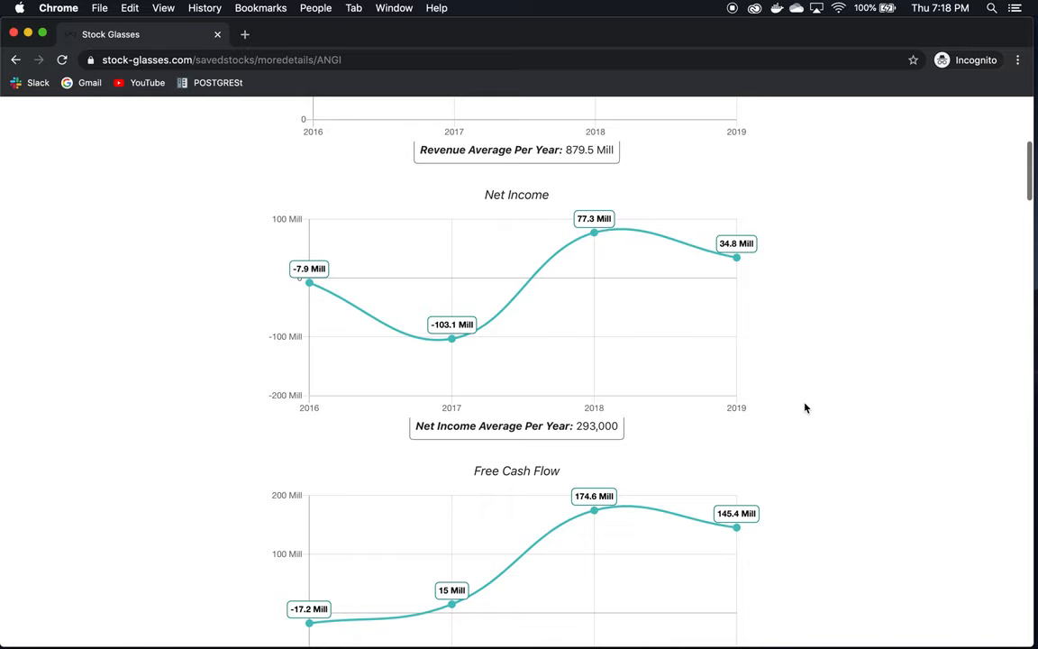
pyautogui.moveTo(588, 295)
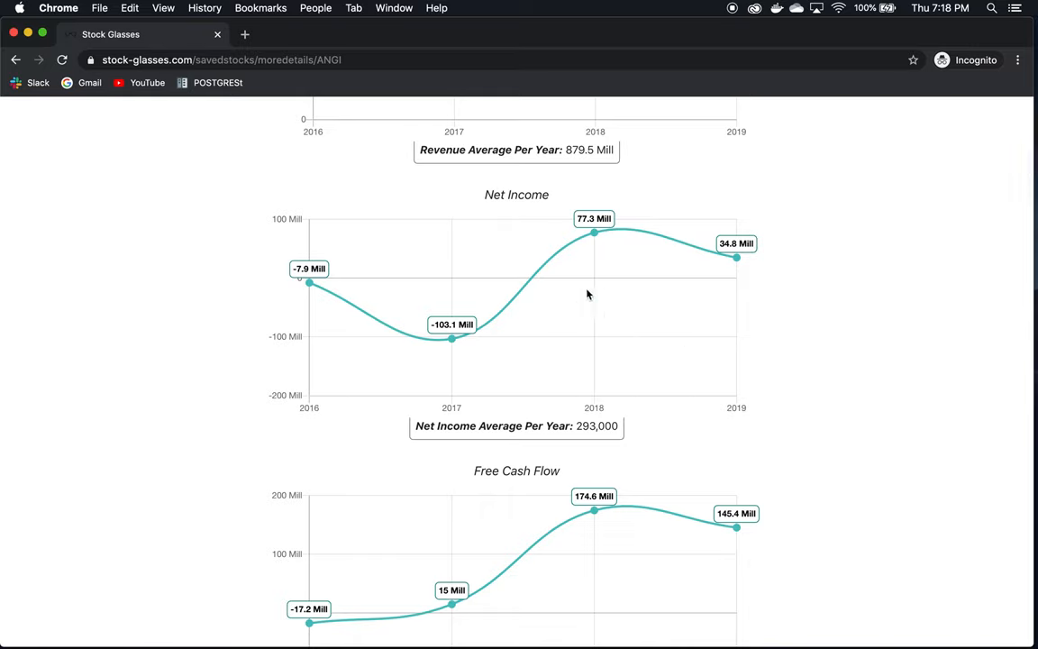
pyautogui.moveTo(784, 242)
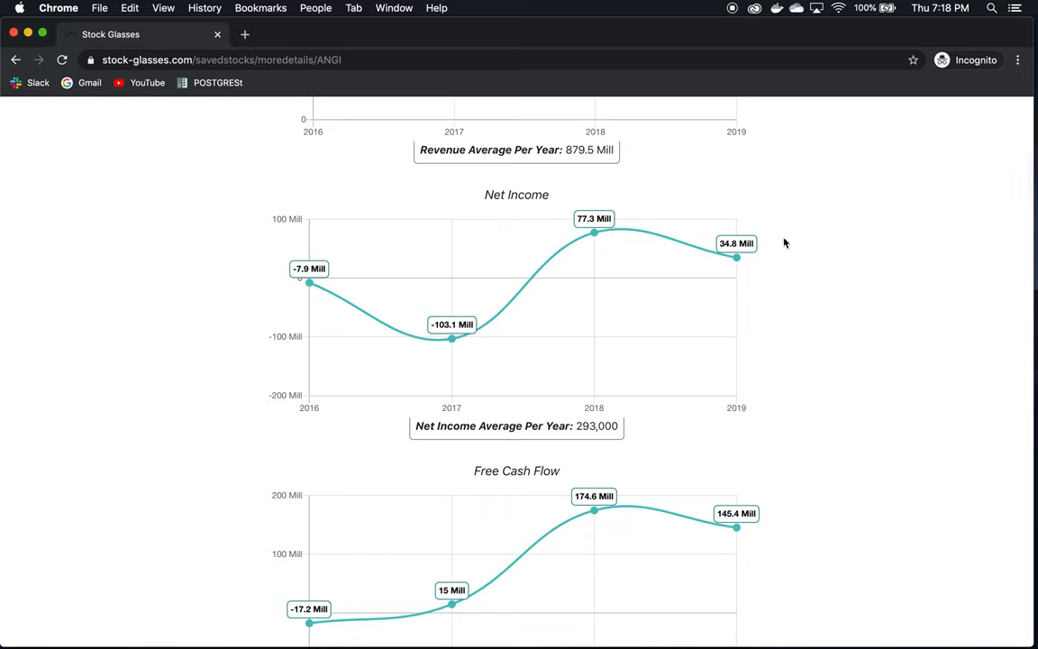
pyautogui.scroll(-3)
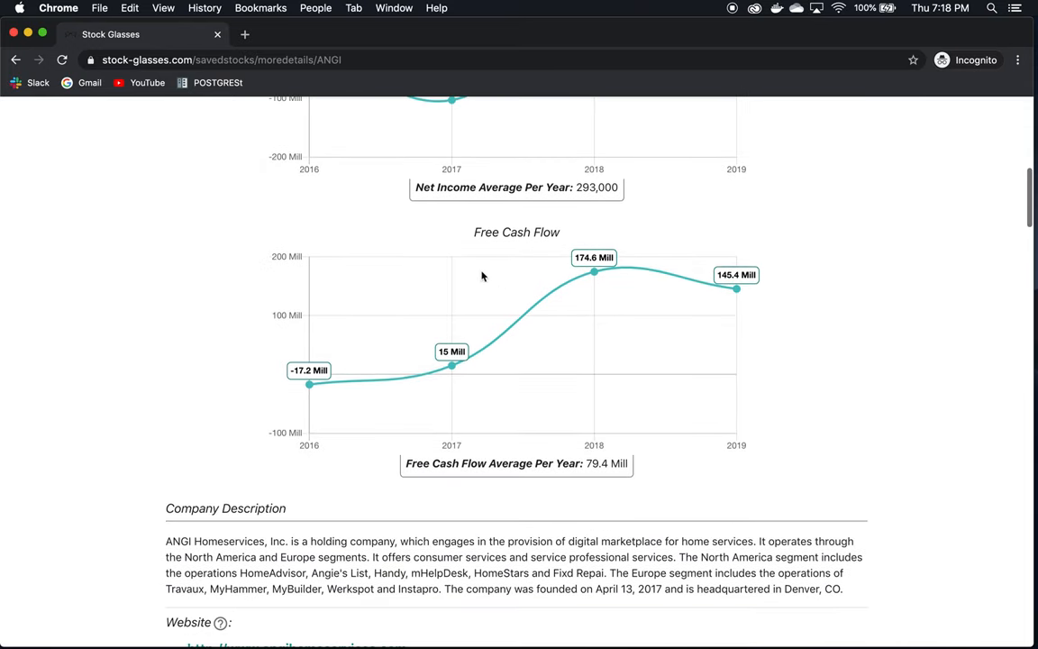
pyautogui.moveTo(562, 346)
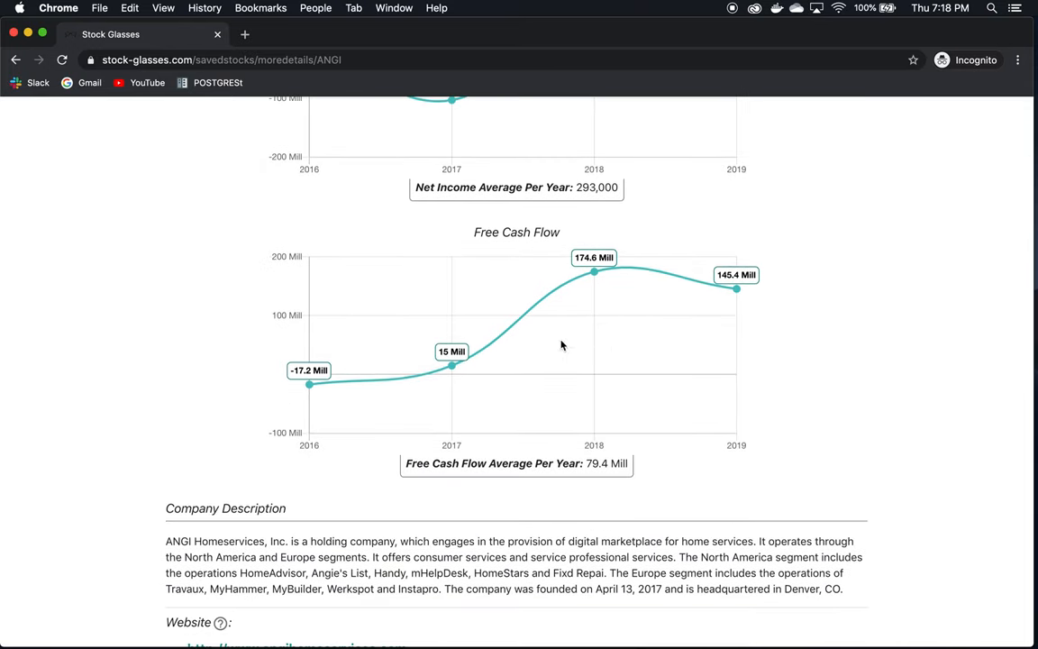
pyautogui.moveTo(425, 456)
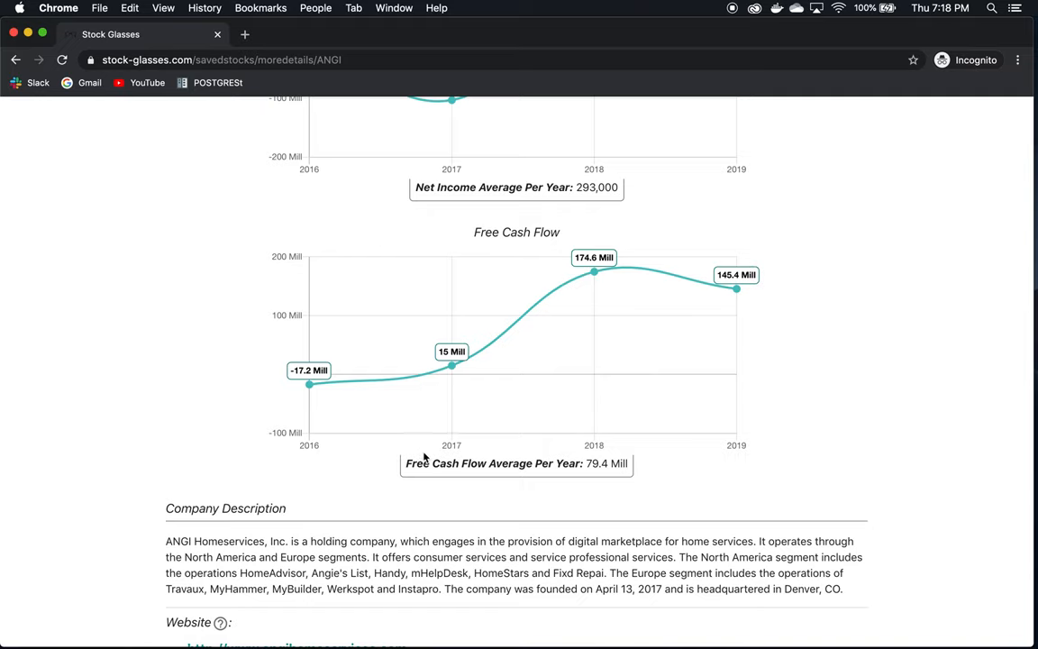
pyautogui.scroll(-3)
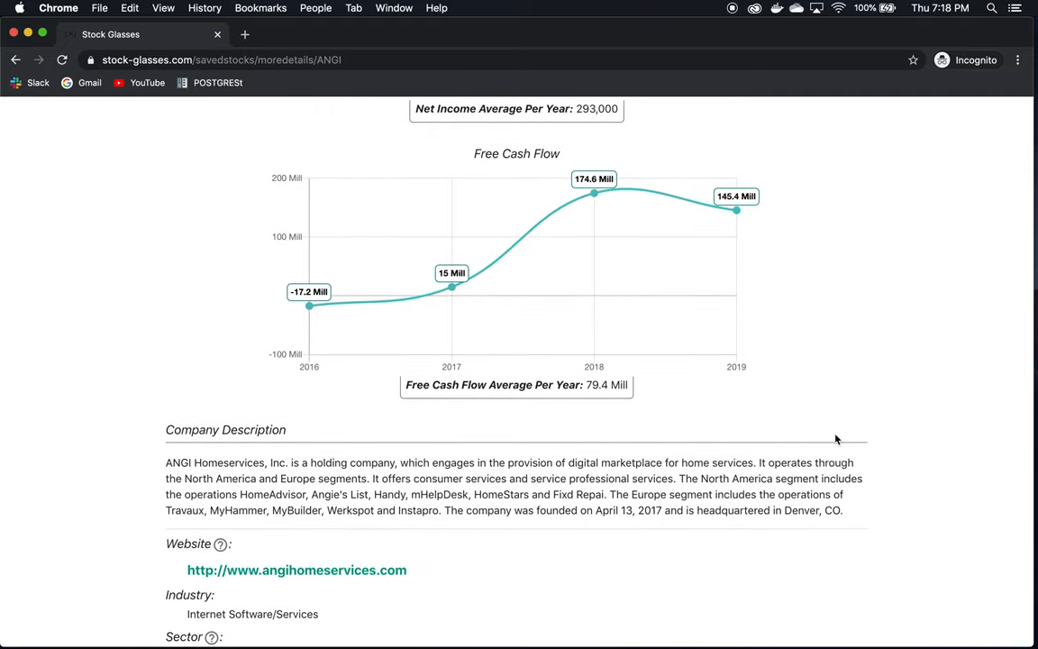
pyautogui.scroll(-3)
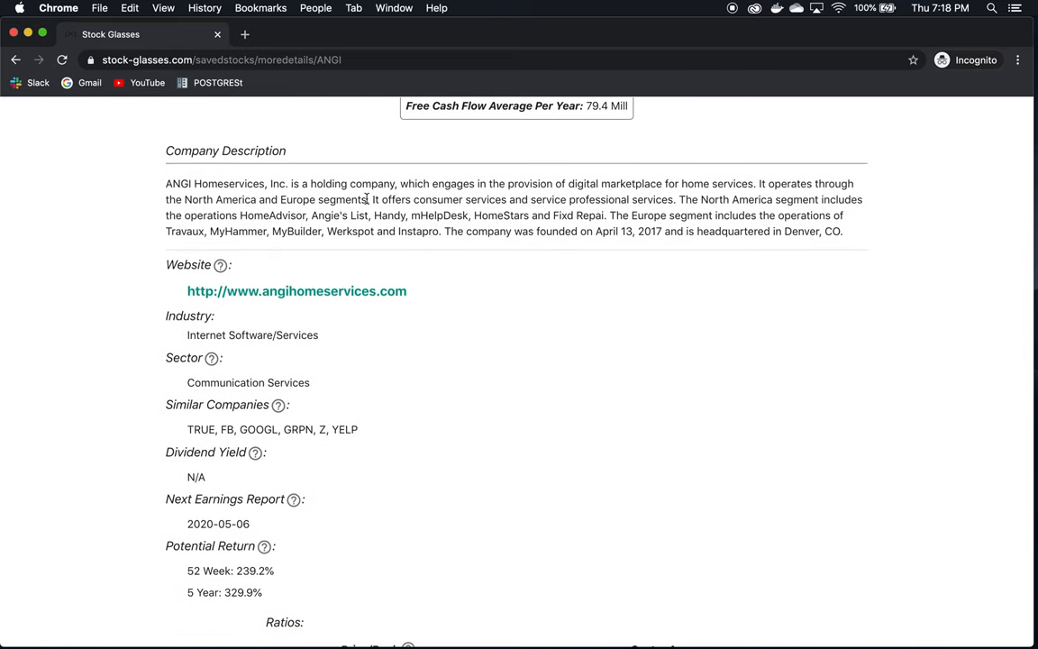
pyautogui.moveTo(701, 204)
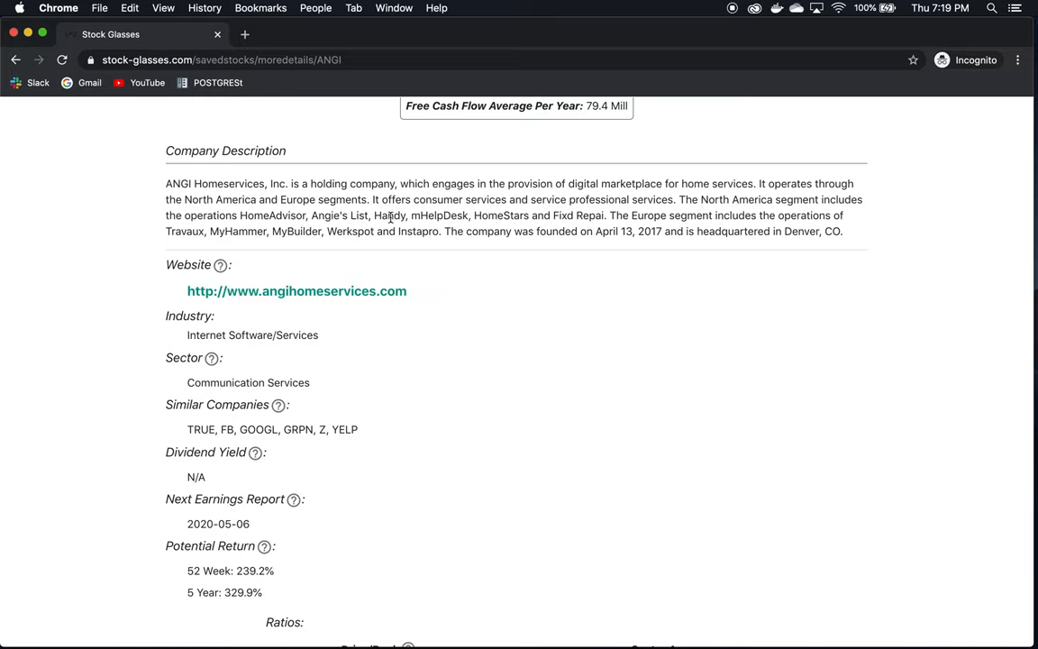
pyautogui.moveTo(779, 220)
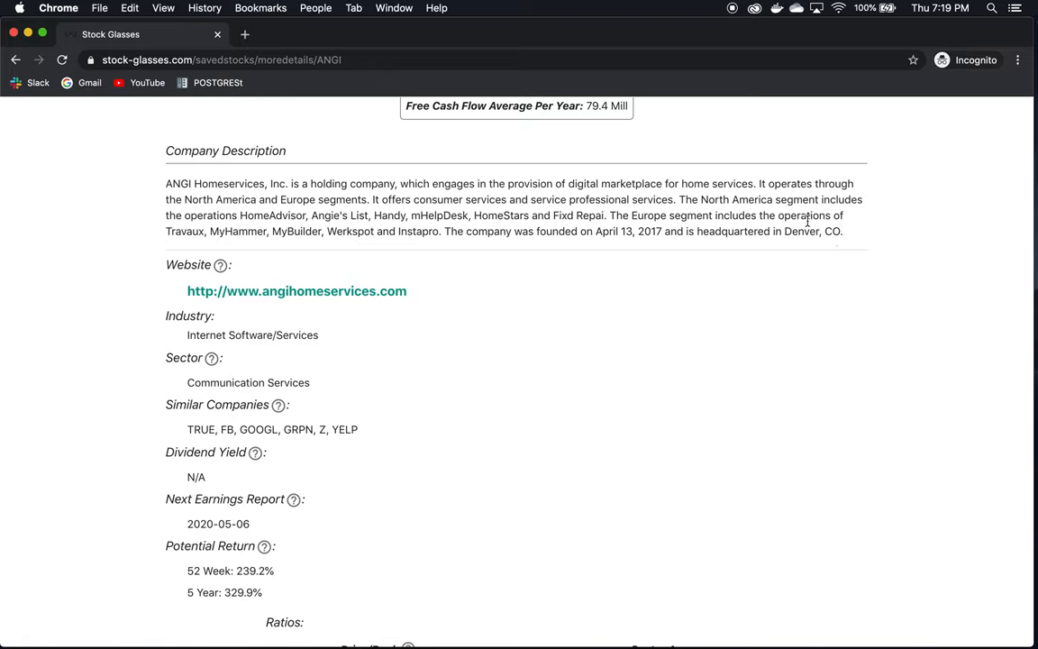
pyautogui.moveTo(393, 235)
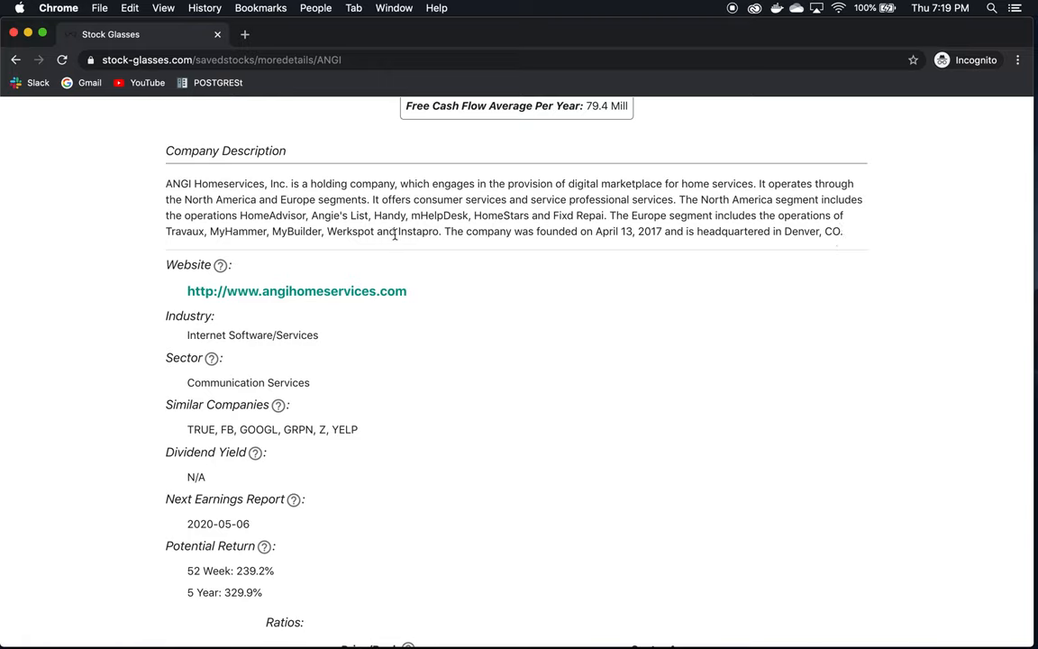
pyautogui.moveTo(660, 238)
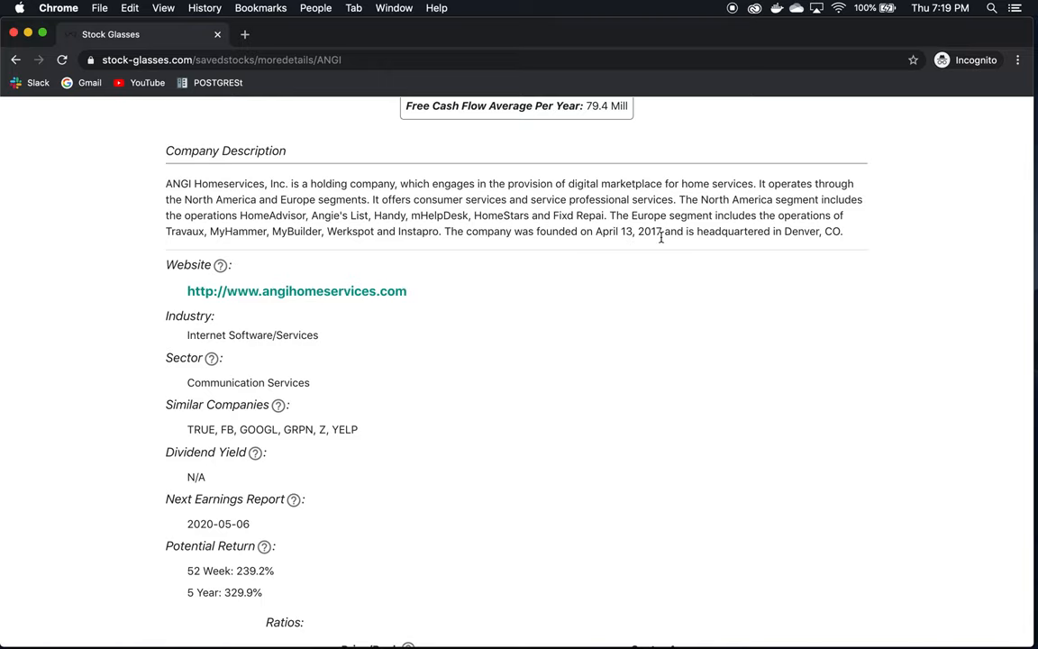
pyautogui.scroll(-3)
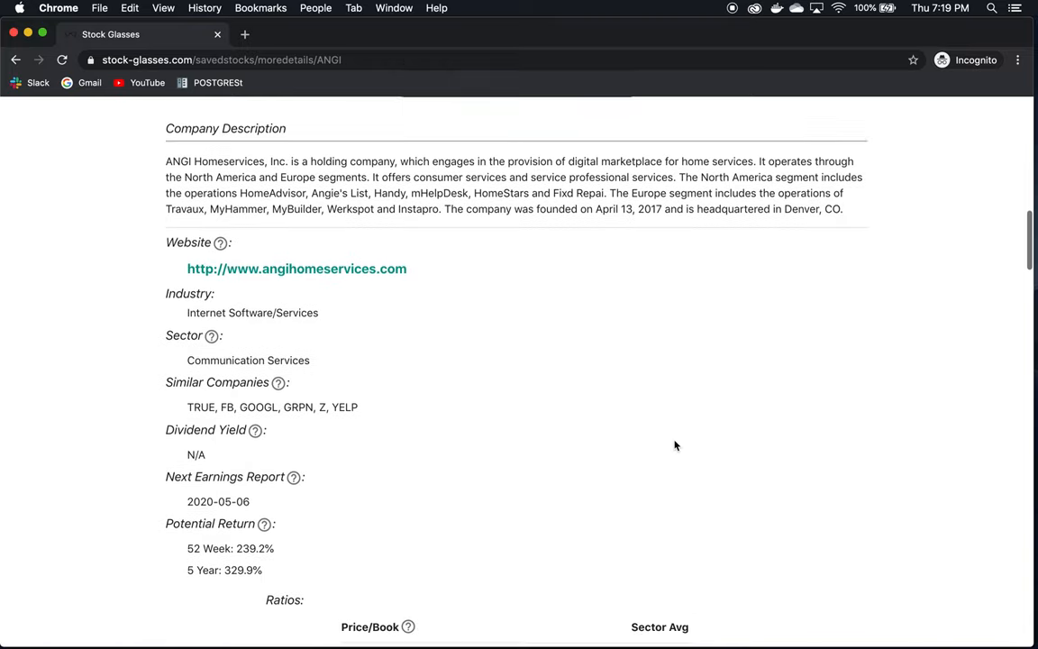
pyautogui.scroll(-3)
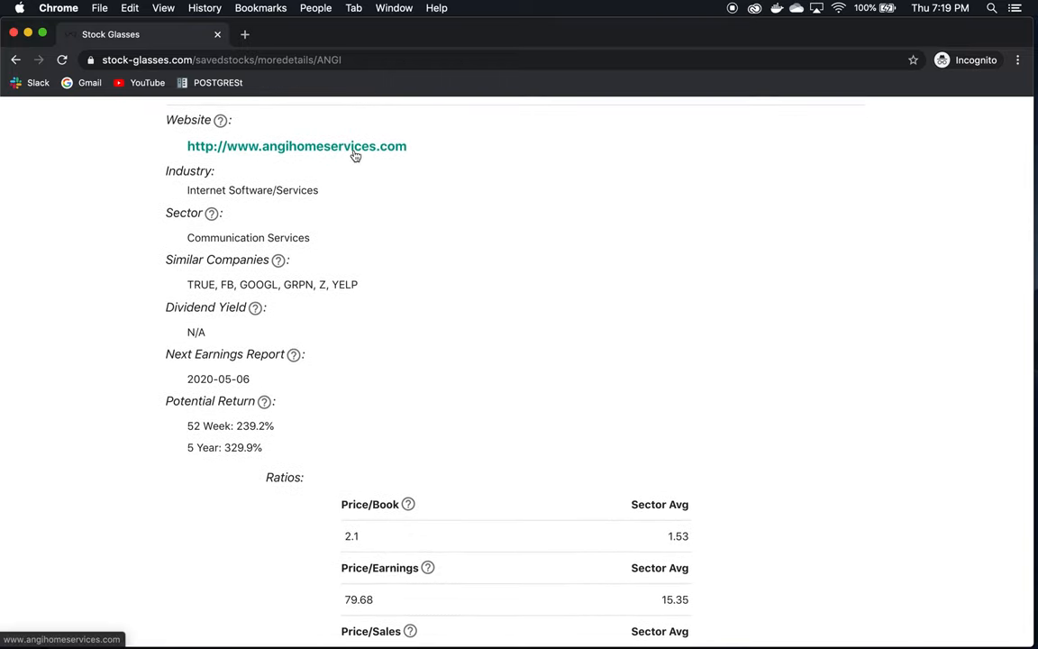
pyautogui.moveTo(469, 368)
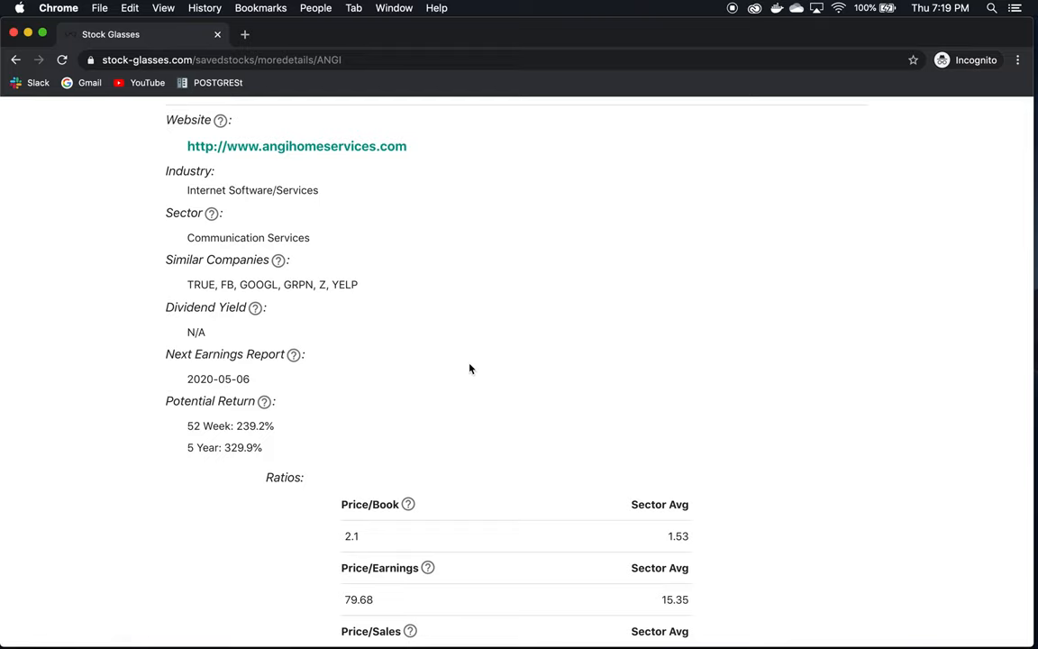
# Move past ANGI's price ratios to its valuation figures and the Balance Sheet (MRQ) header
pyautogui.scroll(-3)
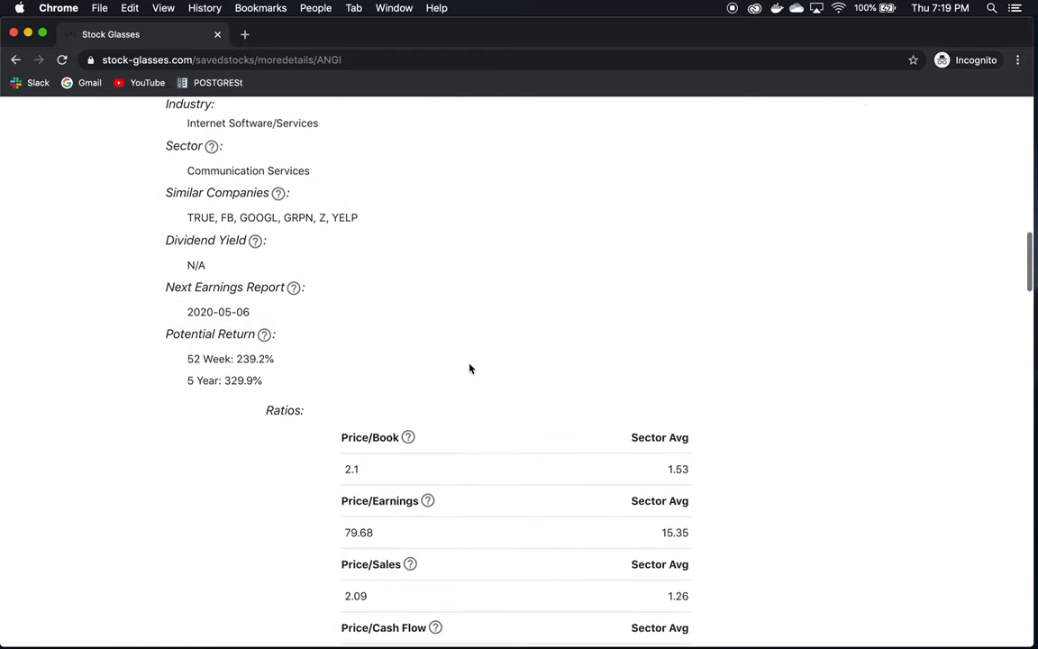
pyautogui.scroll(-3)
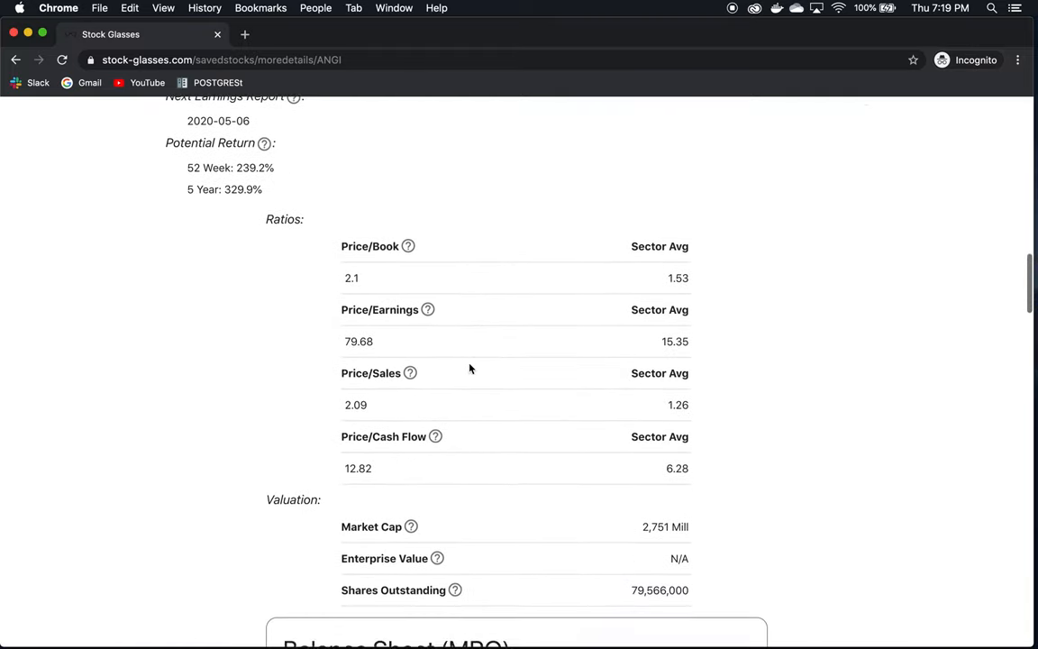
pyautogui.scroll(-3)
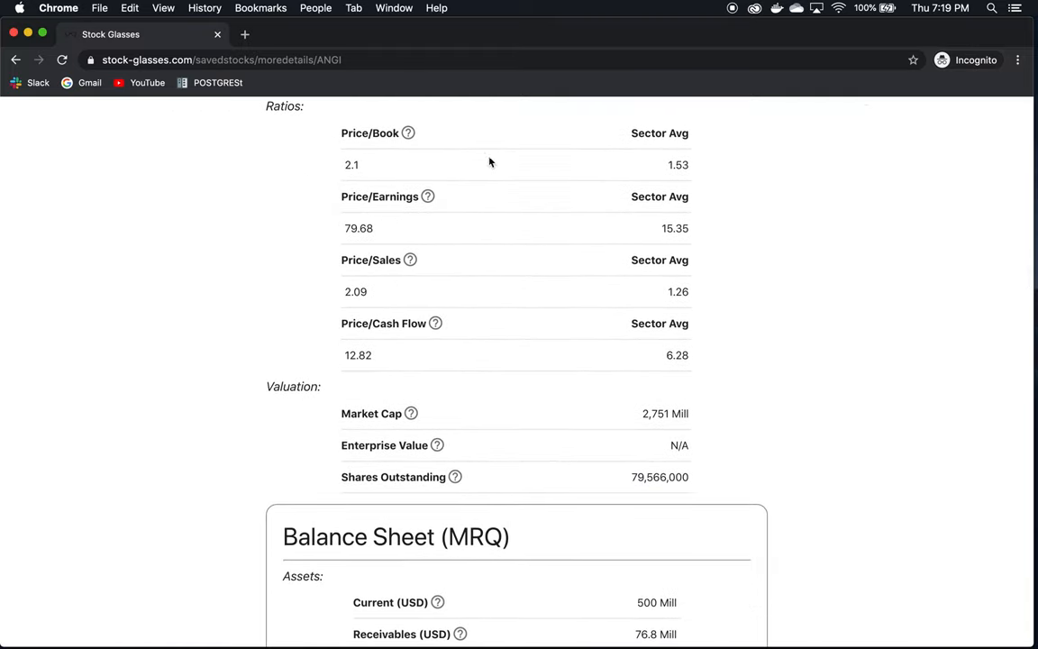
pyautogui.moveTo(563, 268)
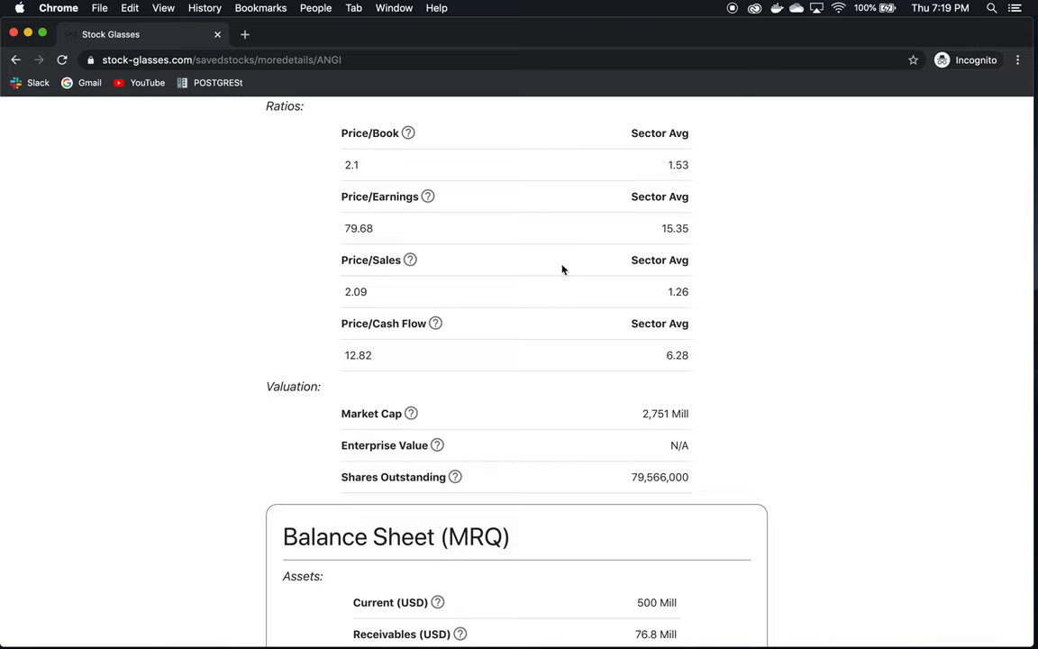
pyautogui.moveTo(386, 267)
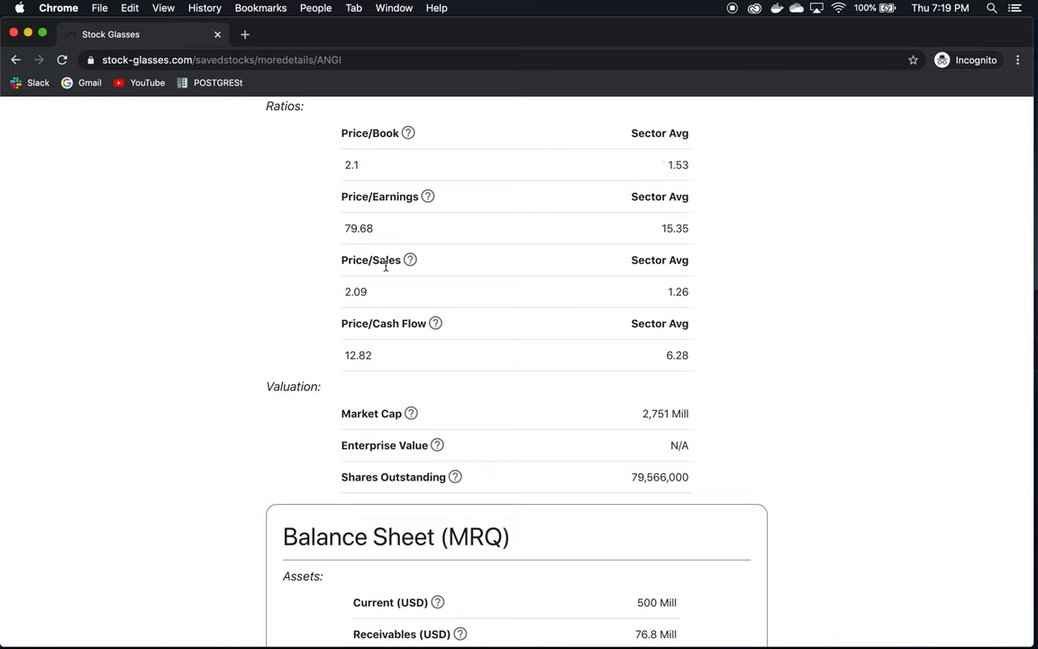
pyautogui.moveTo(726, 432)
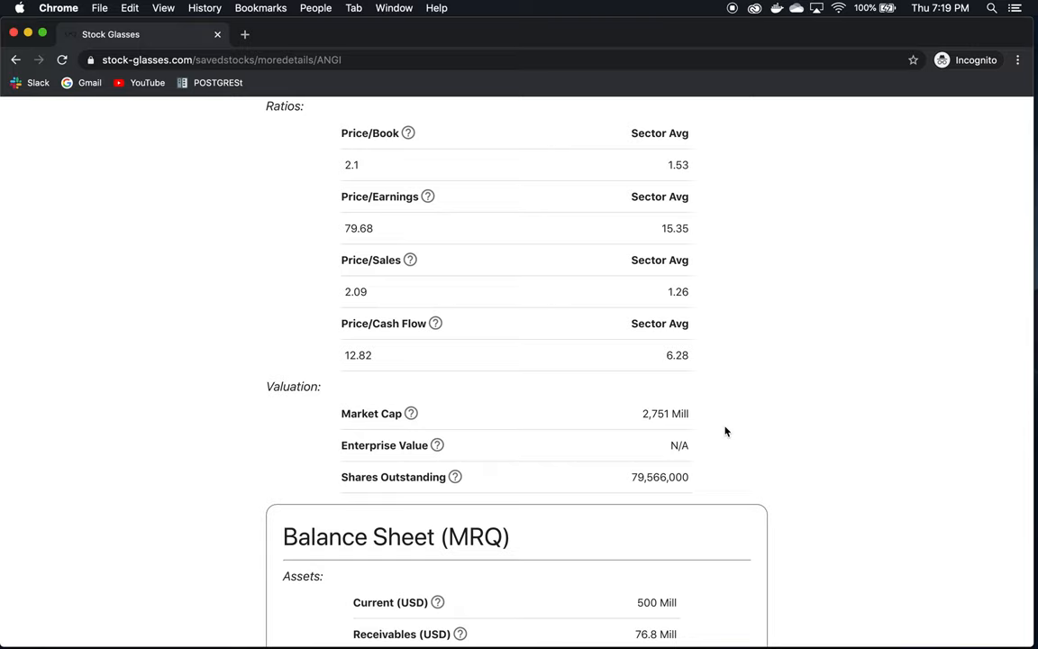
pyautogui.scroll(-3)
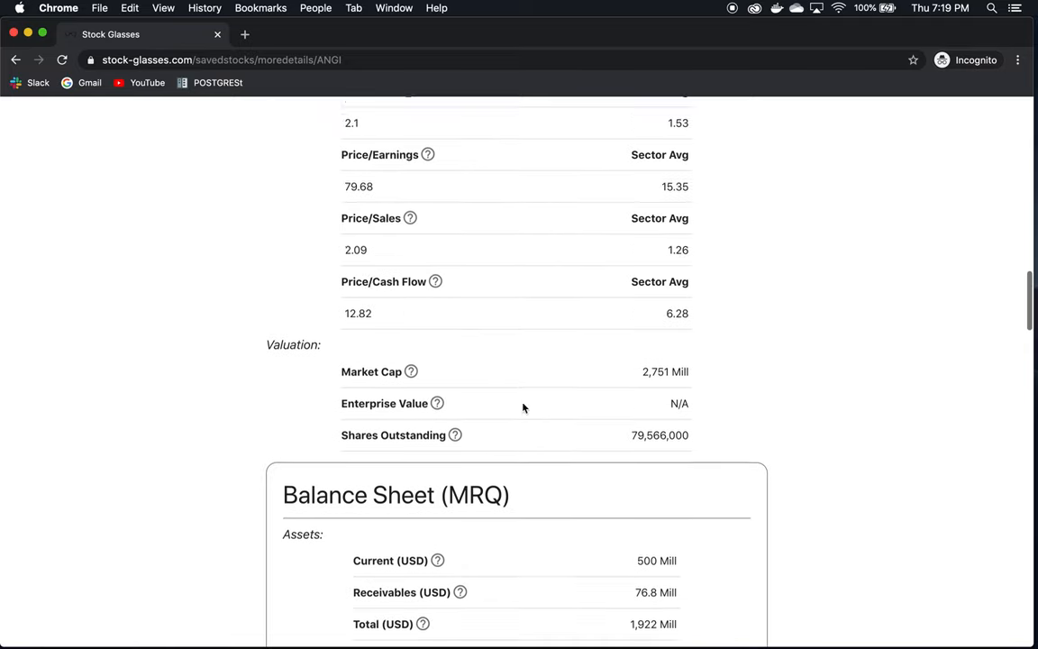
pyautogui.scroll(-3)
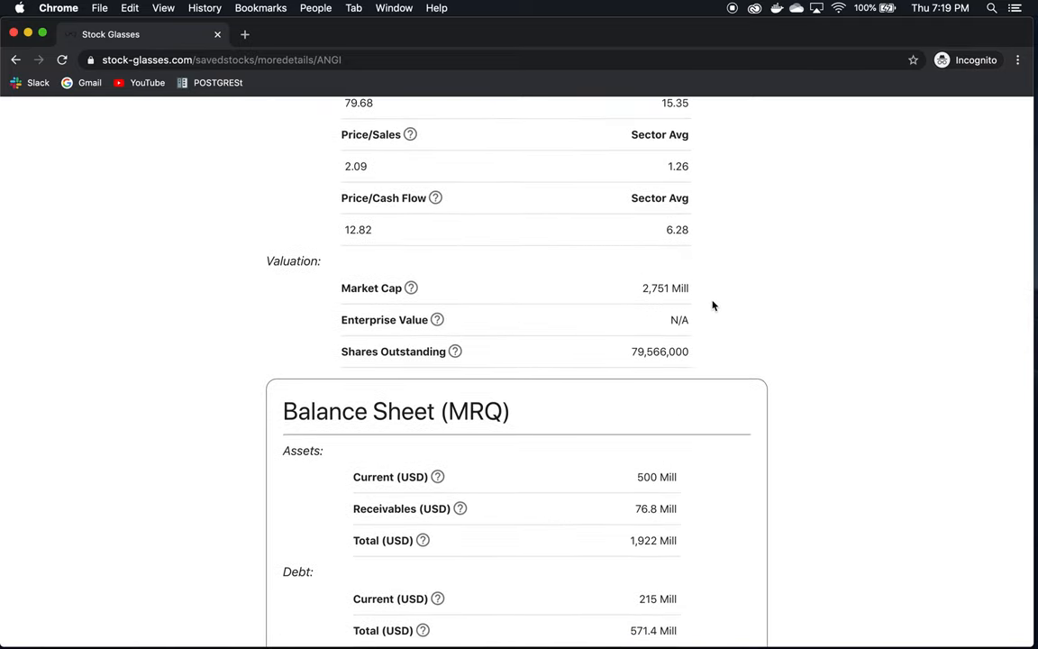
# Review ANGI's balance sheet, emphasising the 215 debt and 1,922 Mill total assets figures
pyautogui.scroll(-3)
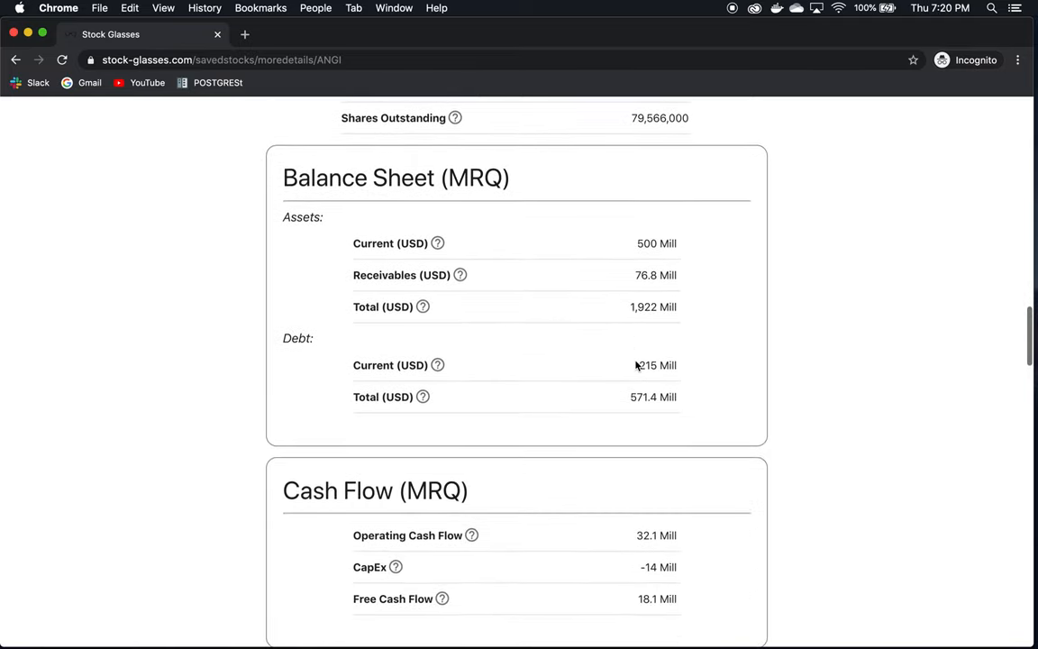
pyautogui.scroll(-3)
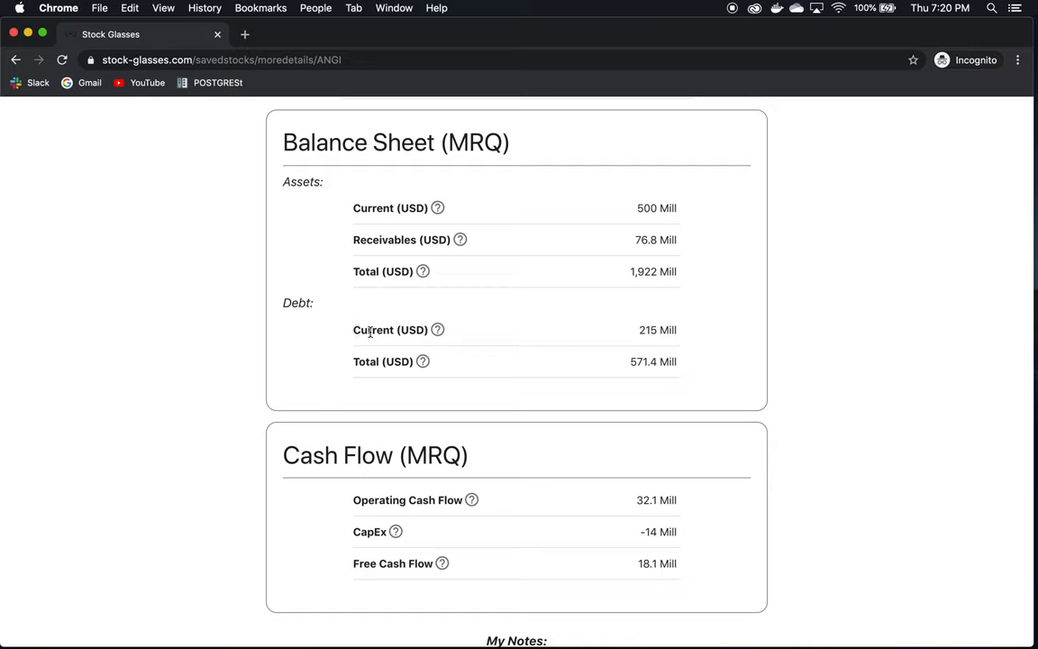
pyautogui.moveTo(707, 346)
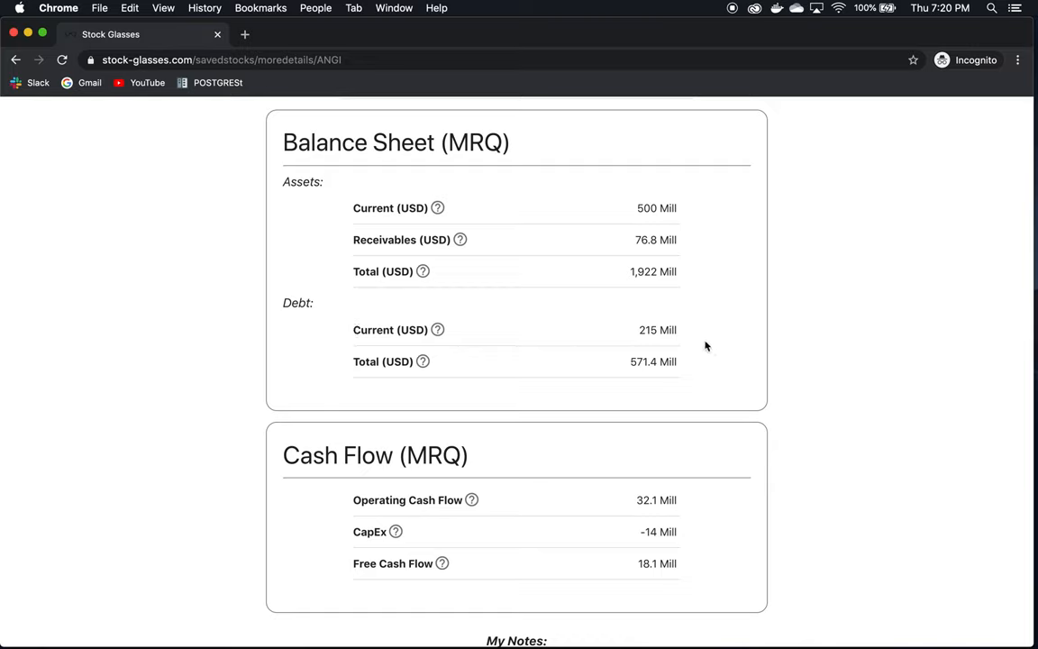
pyautogui.moveTo(710, 216)
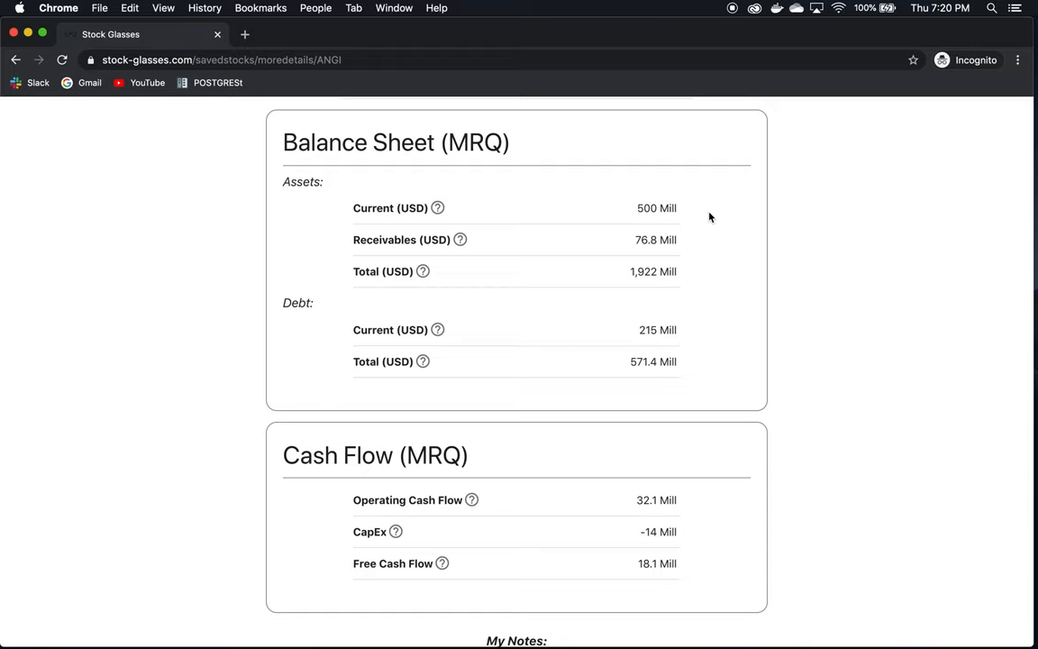
pyautogui.moveTo(353, 325)
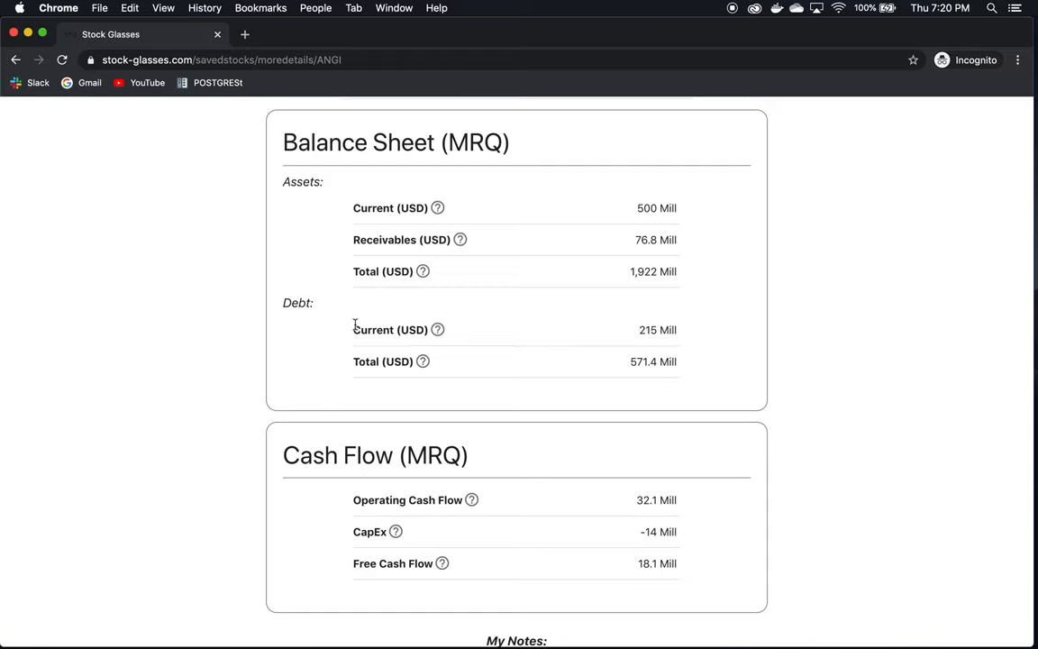
pyautogui.moveTo(575, 327)
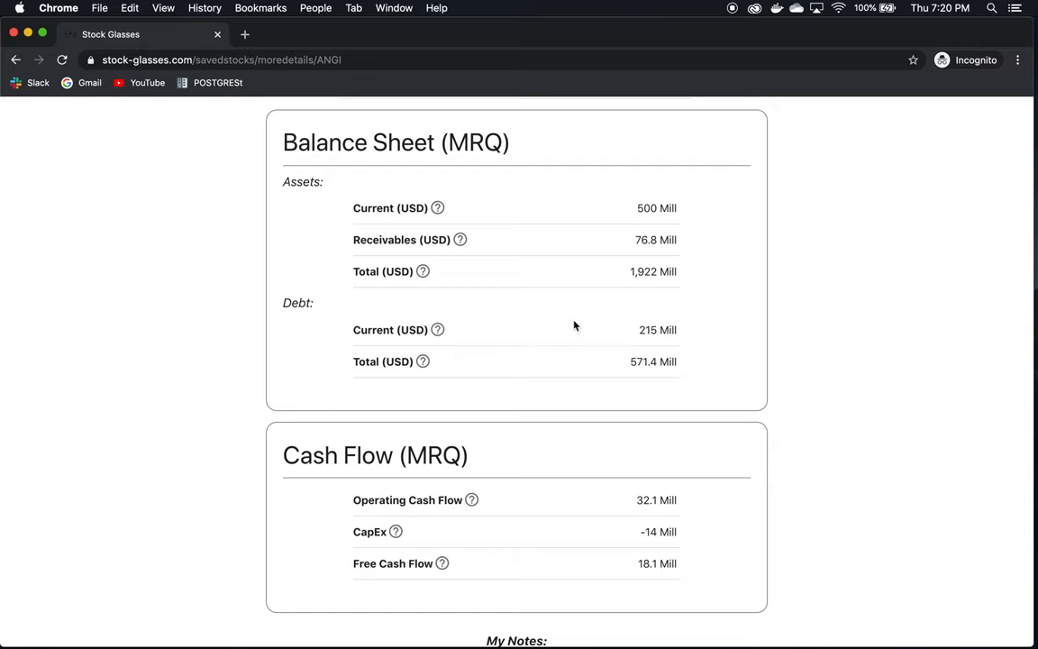
pyautogui.moveTo(638, 208)
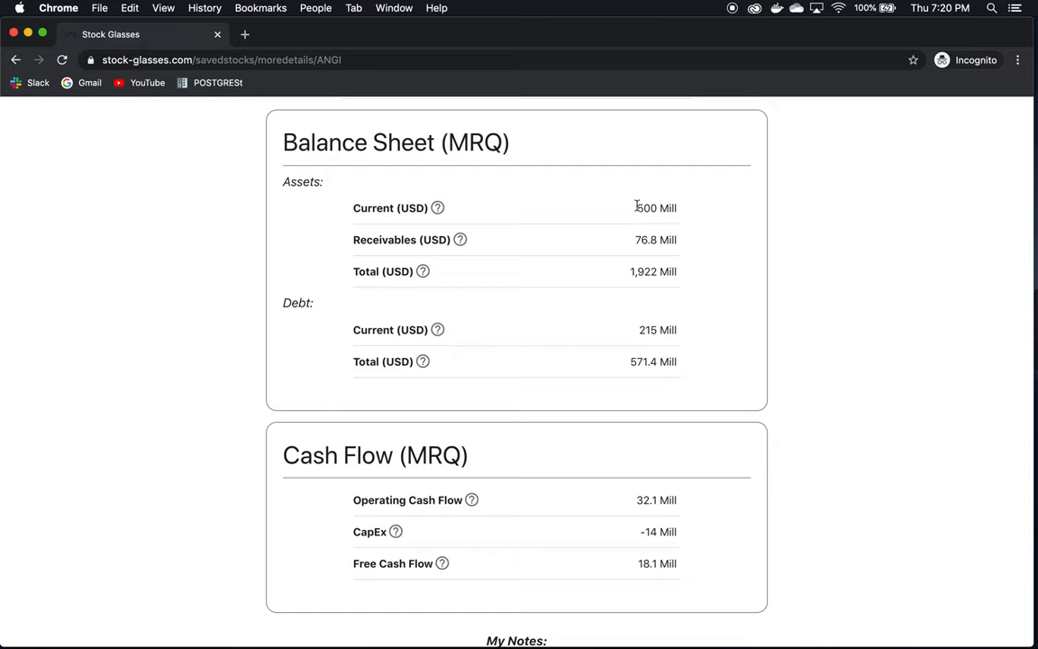
pyautogui.moveTo(642, 328)
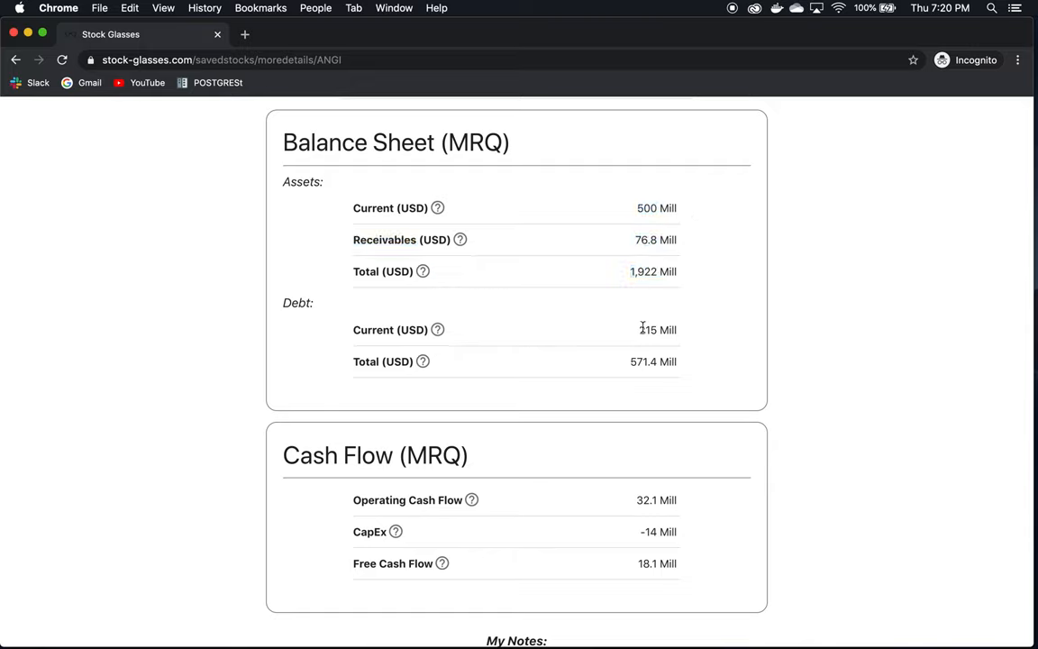
pyautogui.doubleClick(647, 328)
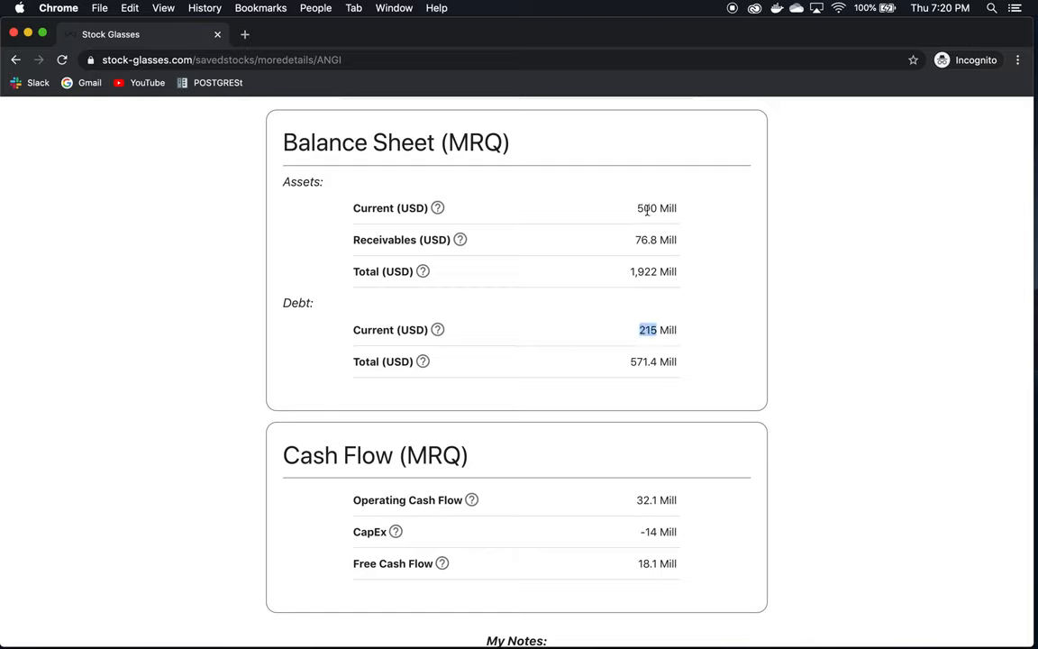
pyautogui.moveTo(468, 284)
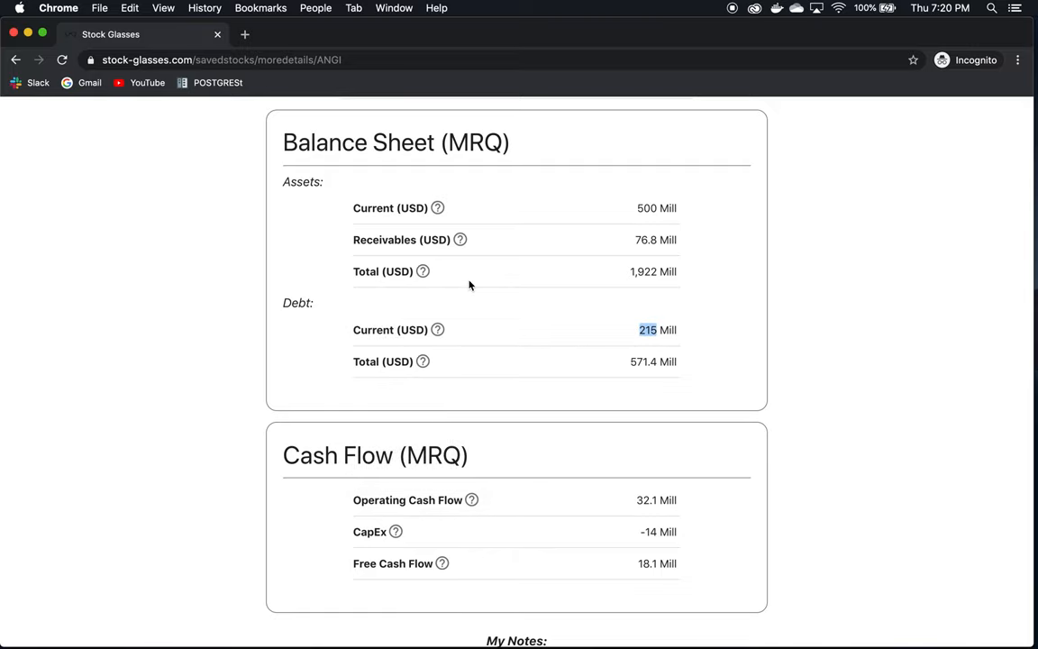
pyautogui.moveTo(530, 295)
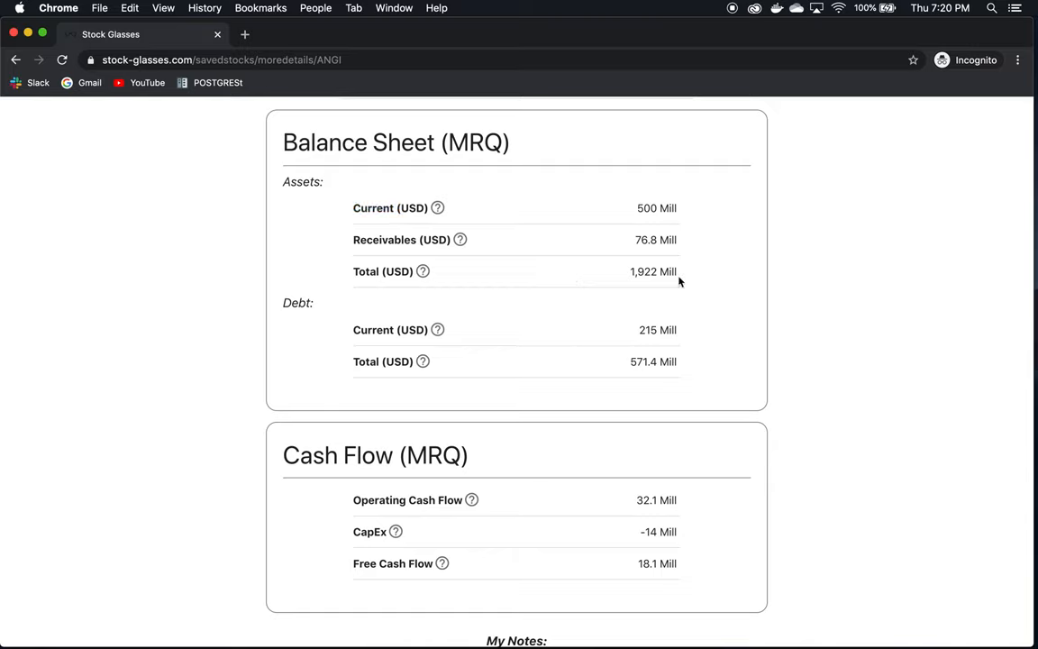
pyautogui.moveTo(521, 368)
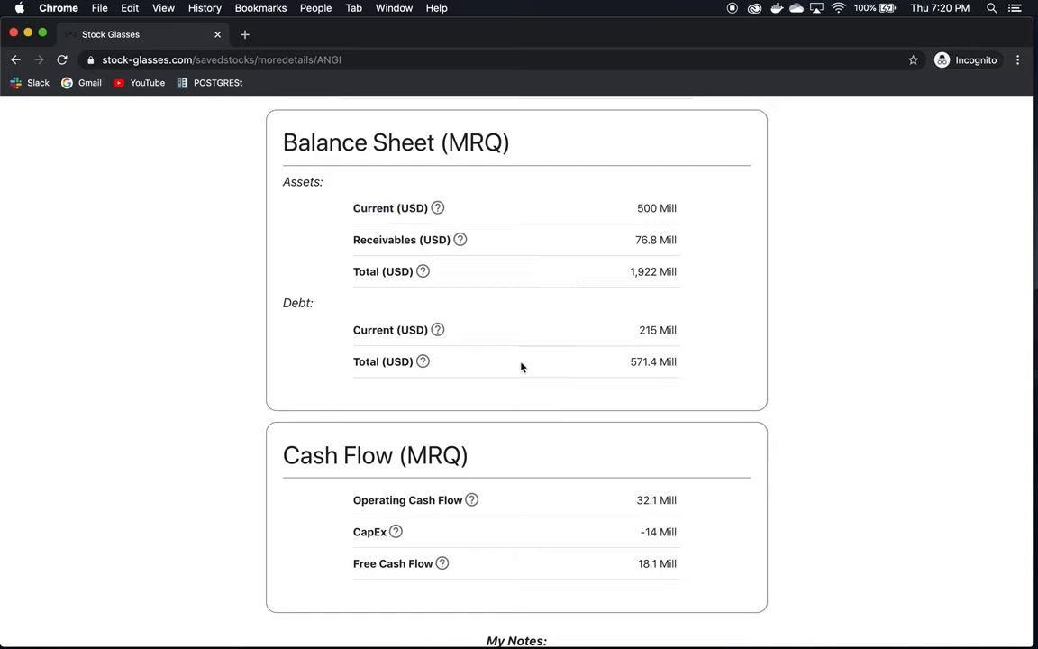
pyautogui.moveTo(514, 356)
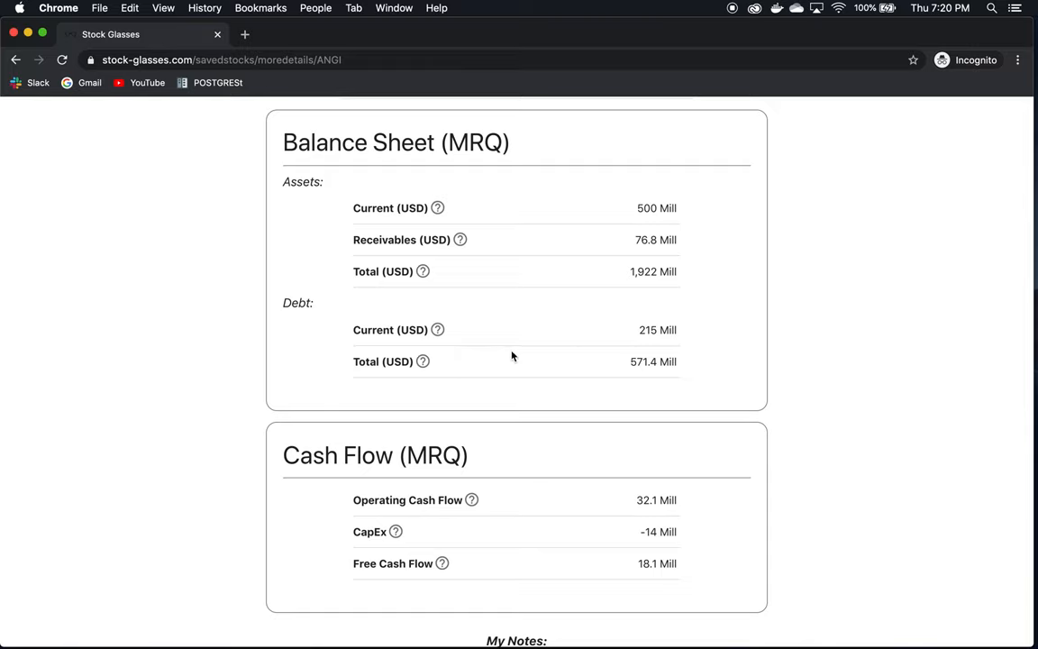
pyautogui.moveTo(679, 368)
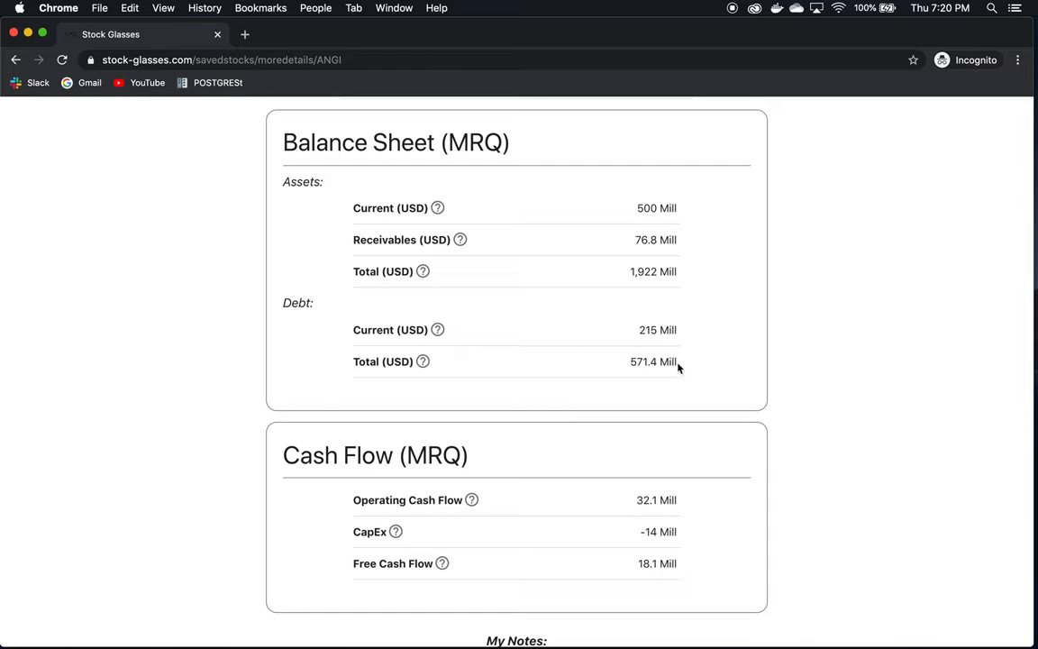
pyautogui.doubleClick(652, 270)
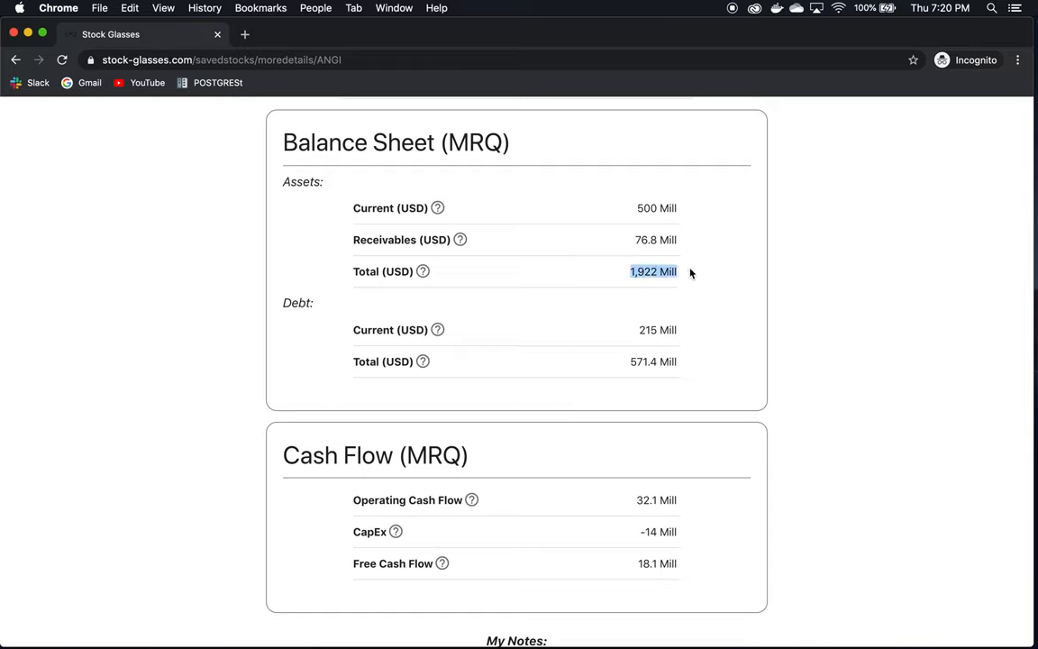
pyautogui.moveTo(680, 288)
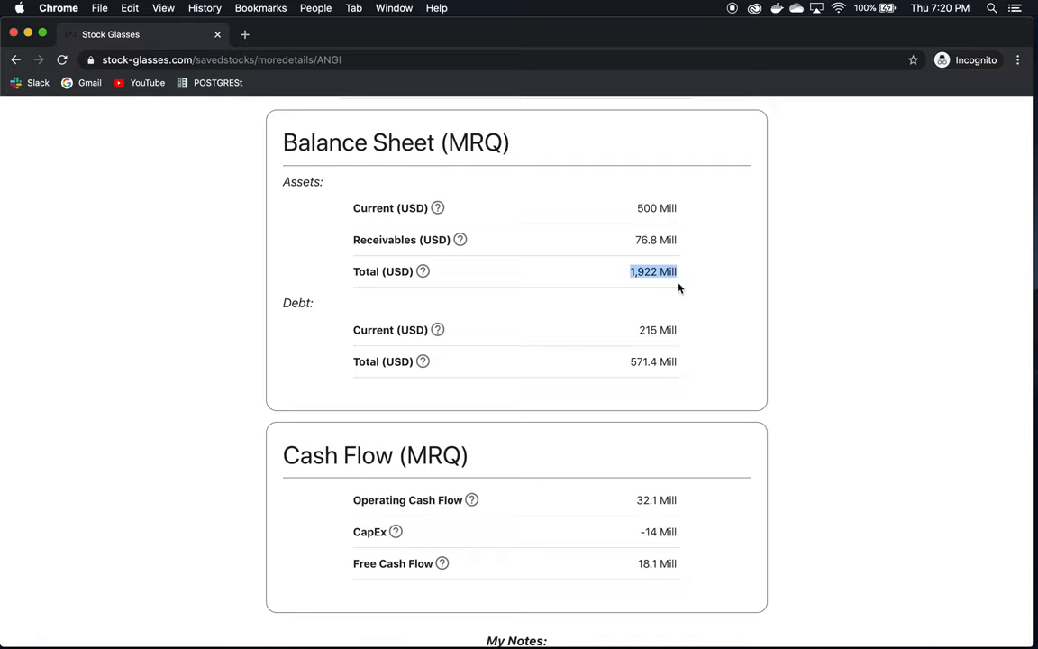
pyautogui.moveTo(616, 222)
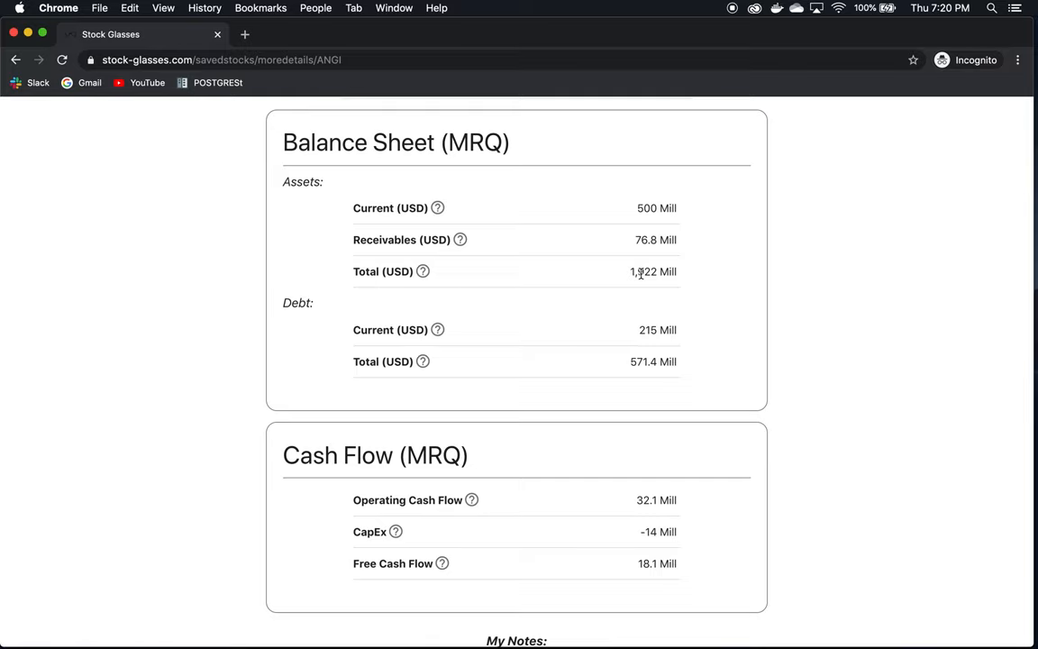
# Bring ANGI's Cash Flow (MRQ) box and the My Notes section into view
pyautogui.scroll(-3)
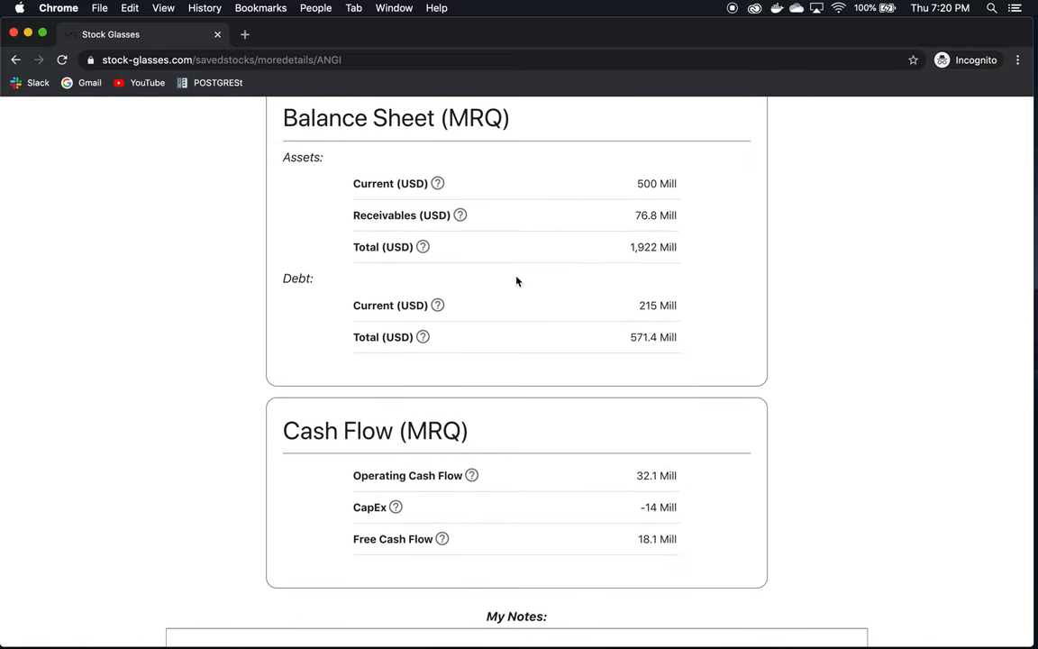
pyautogui.scroll(-3)
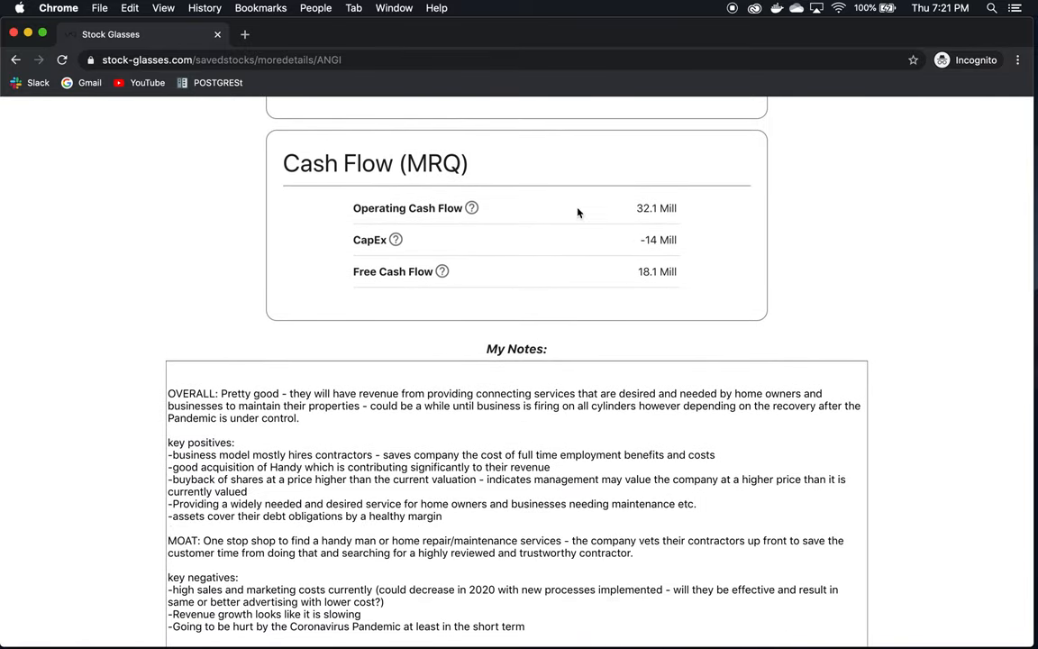
pyautogui.moveTo(714, 229)
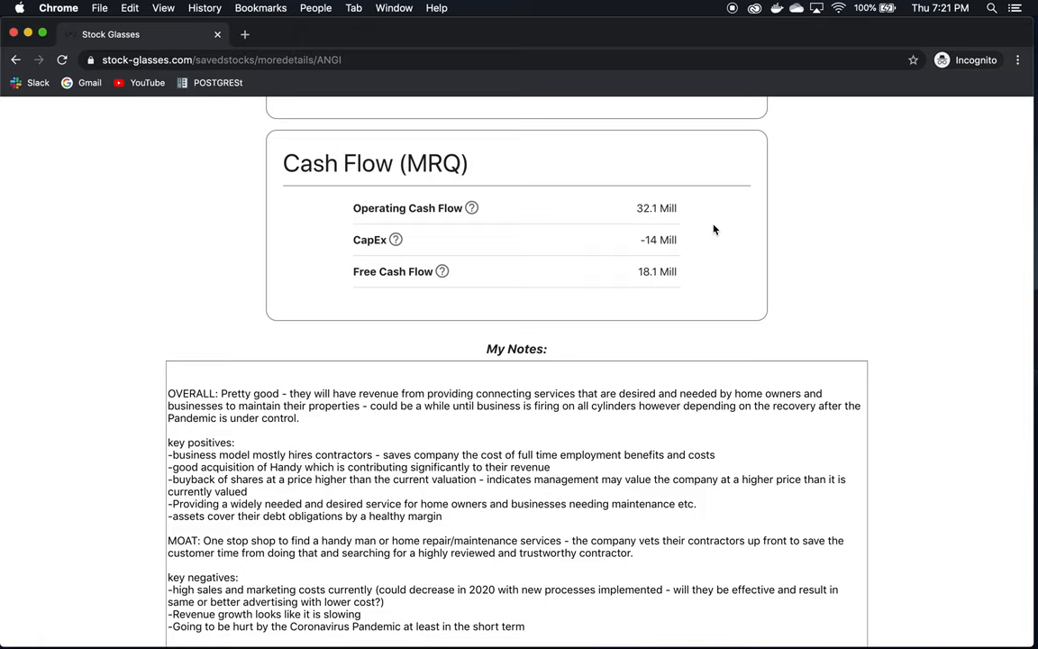
pyautogui.moveTo(646, 227)
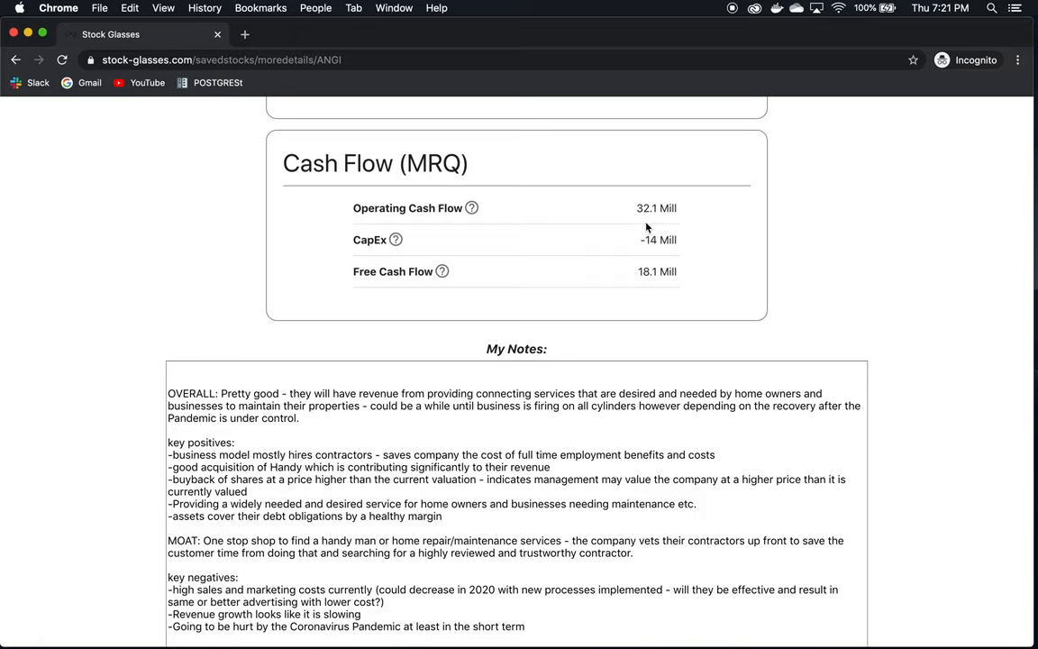
pyautogui.moveTo(414, 269)
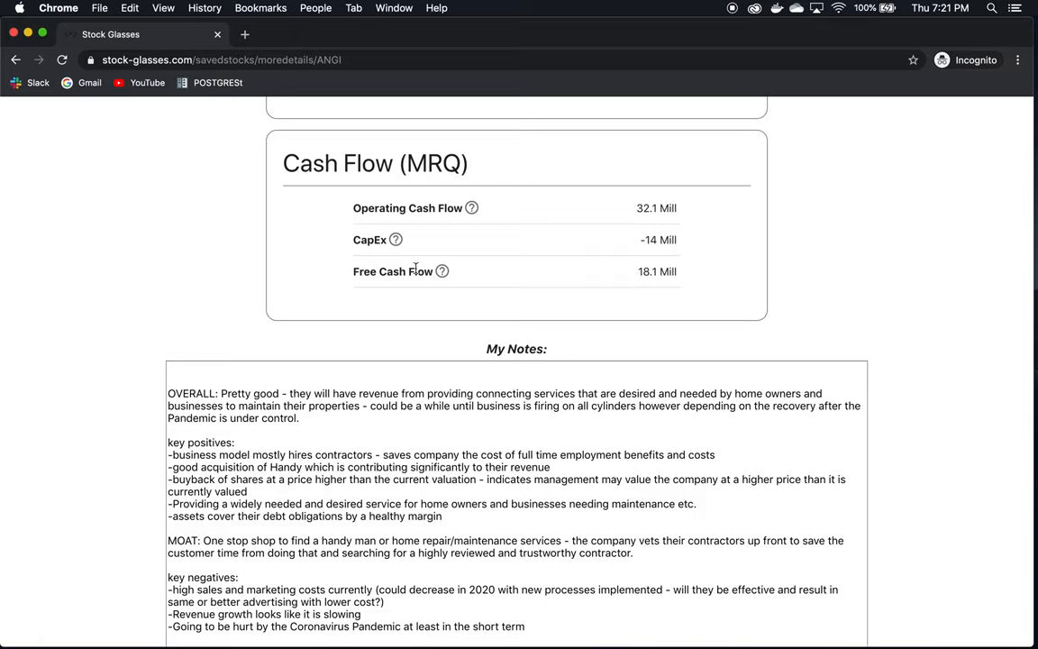
pyautogui.moveTo(721, 278)
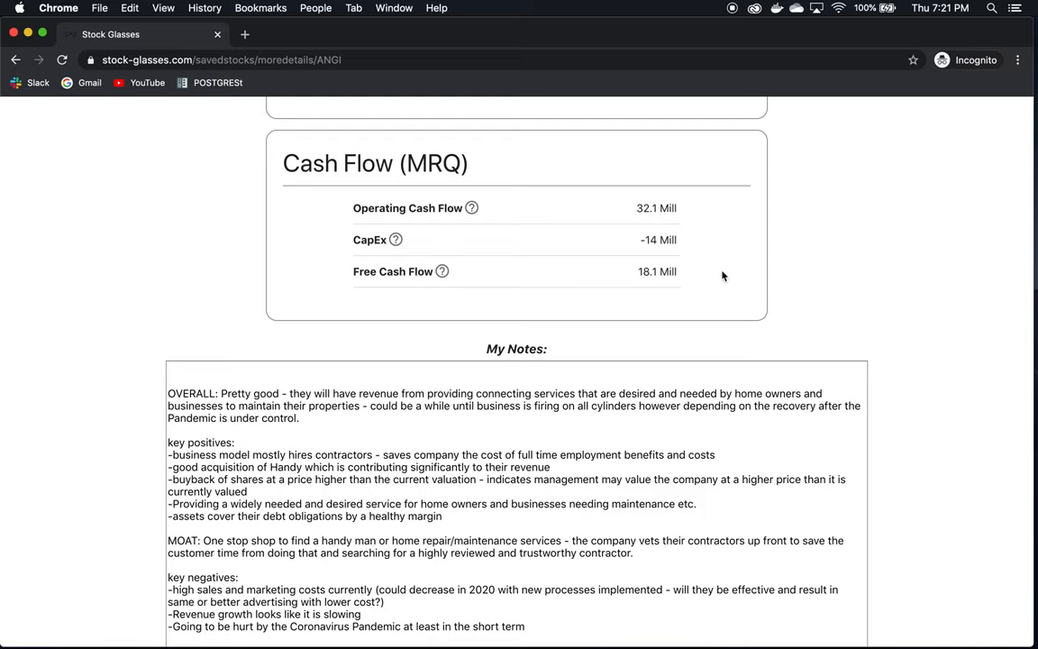
pyautogui.moveTo(620, 328)
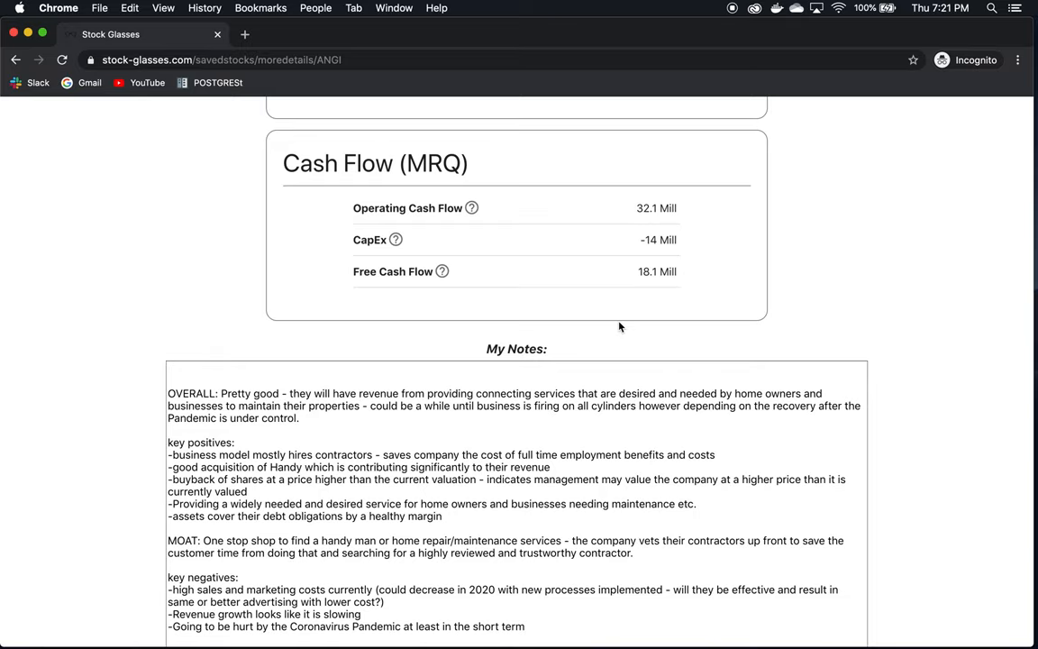
# Move through the key negatives to the BUSINESS section of the ANGI notes
pyautogui.scroll(-3)
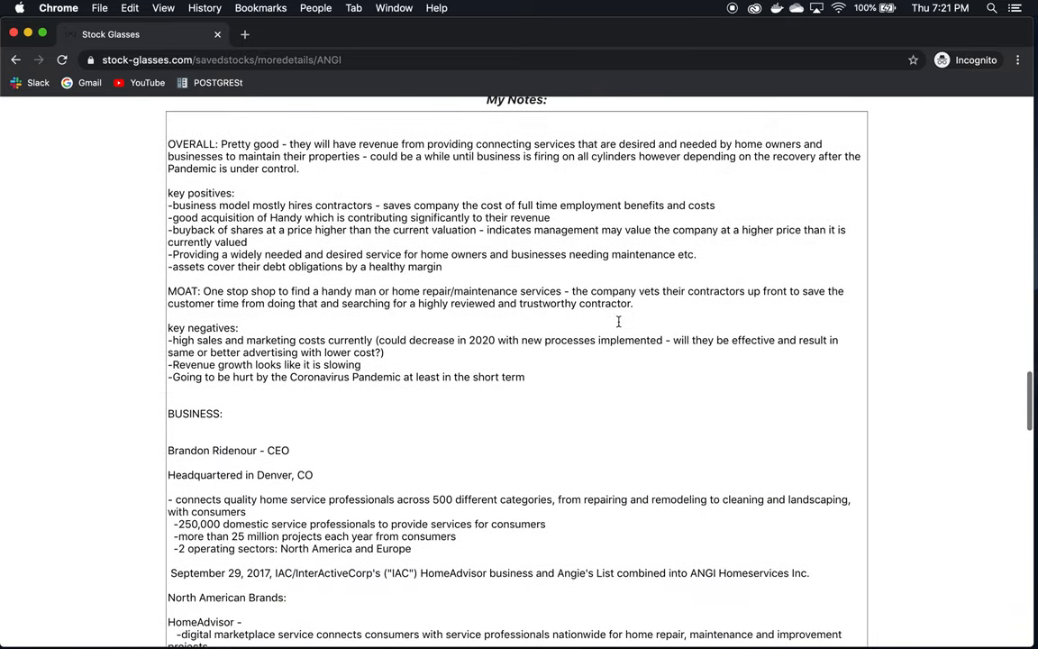
pyautogui.scroll(-3)
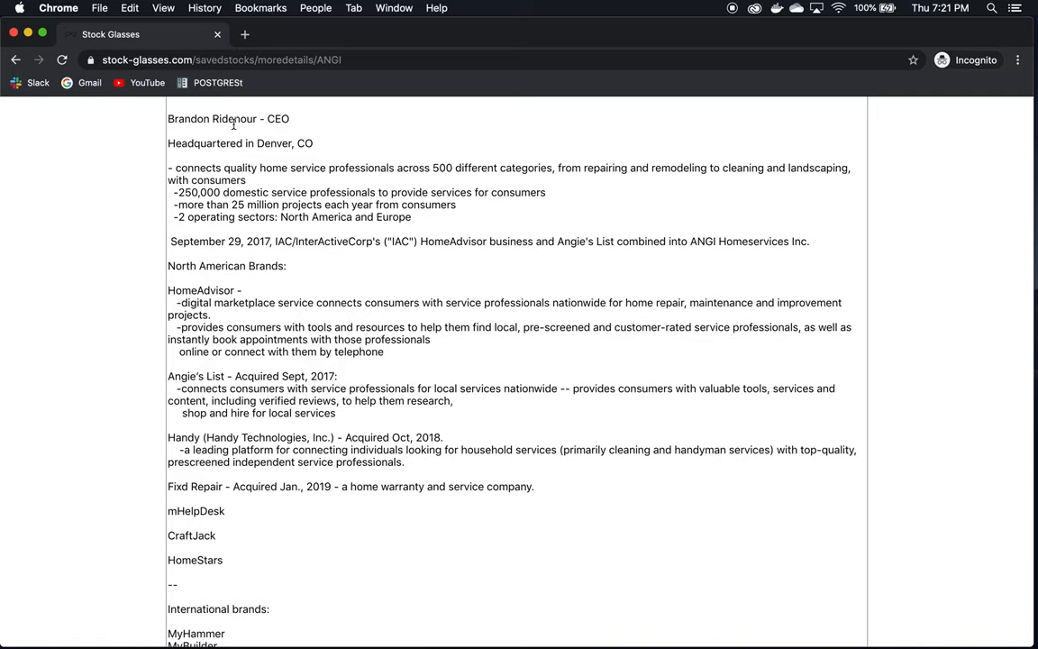
pyautogui.moveTo(360, 146)
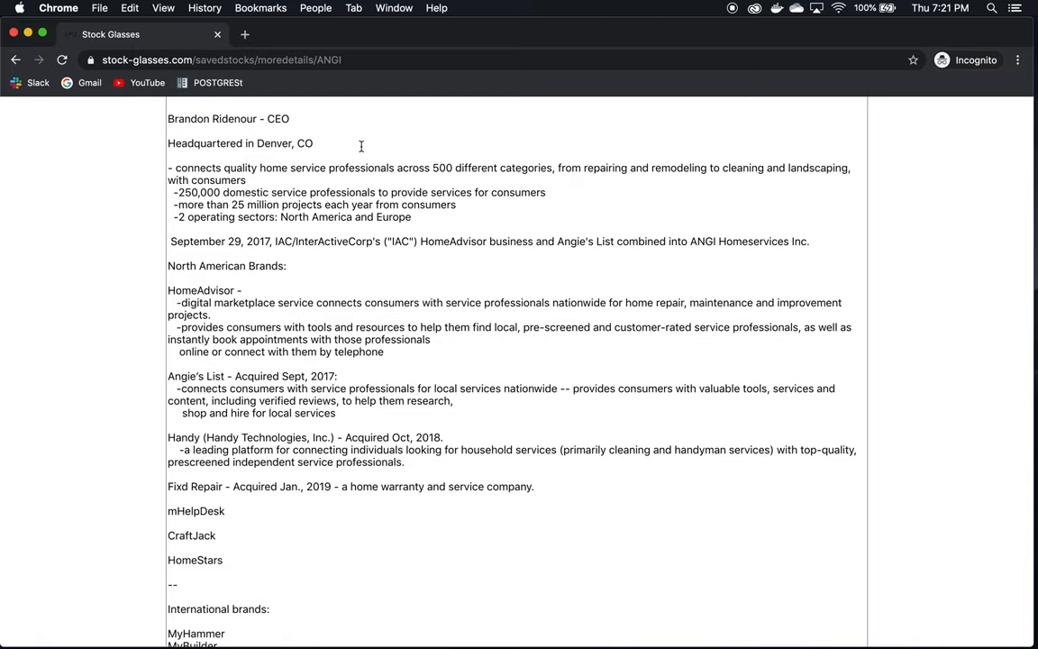
pyautogui.scroll(-3)
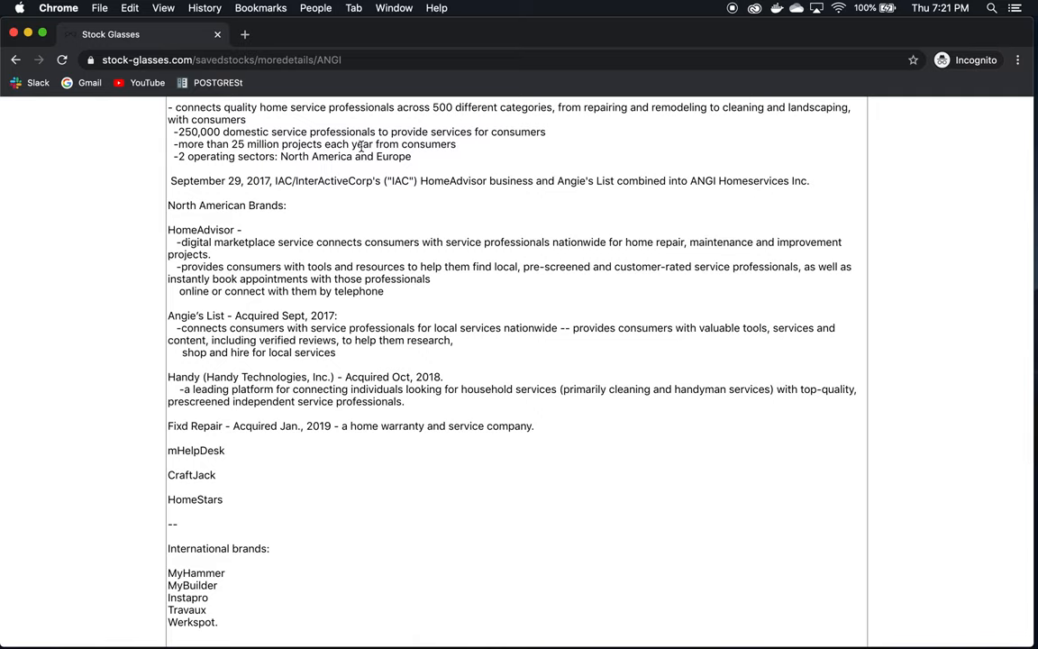
pyautogui.moveTo(720, 119)
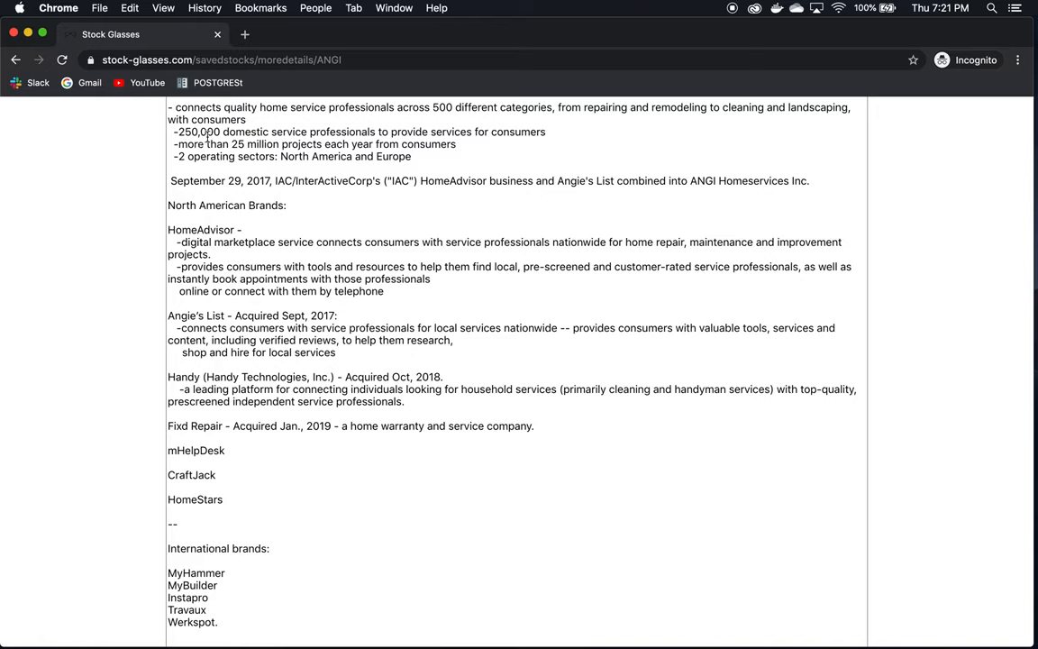
pyautogui.moveTo(393, 135)
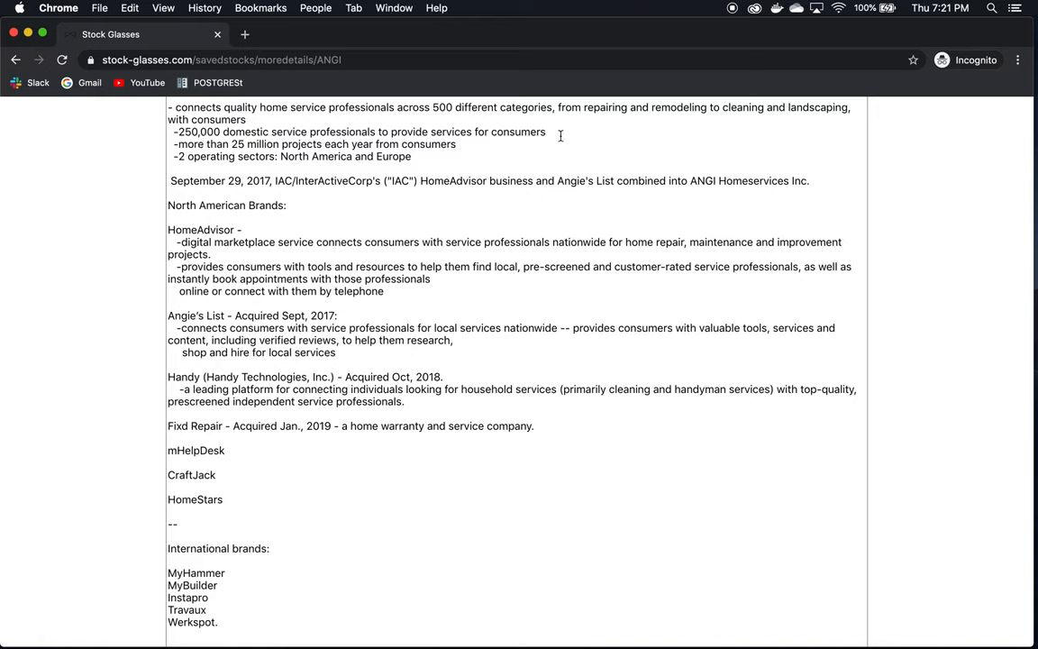
pyautogui.moveTo(306, 143)
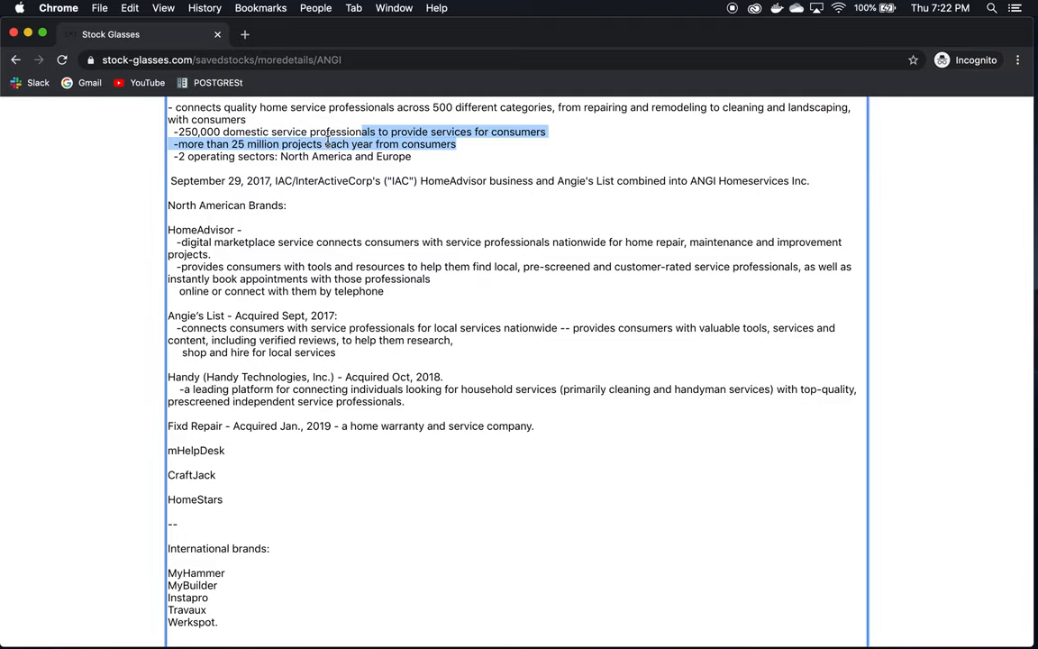
pyautogui.click(412, 155)
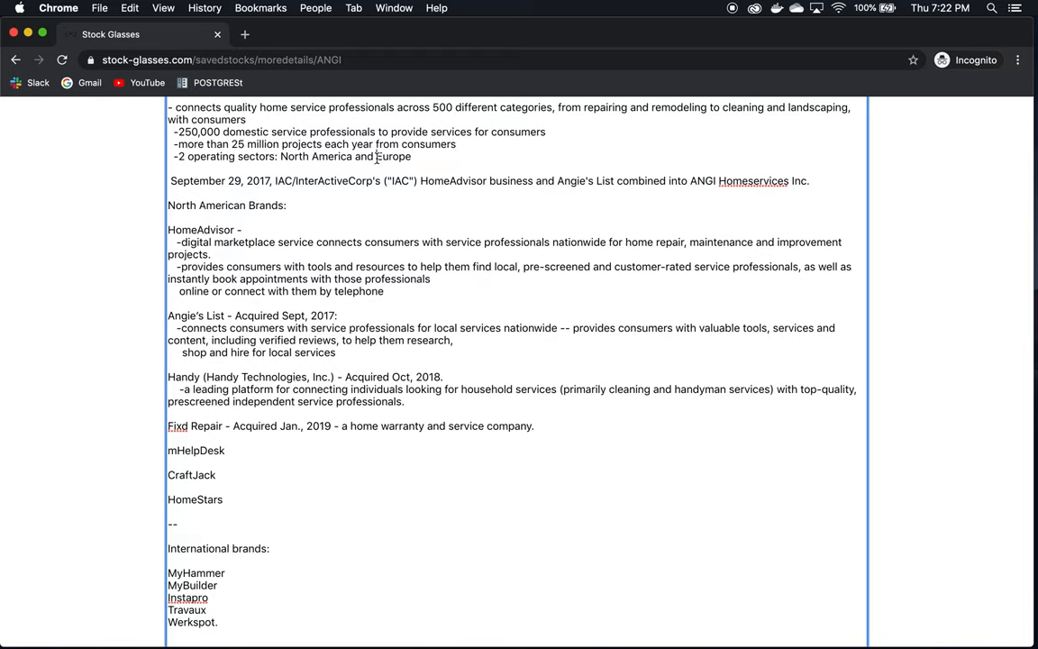
pyautogui.doubleClick(393, 155)
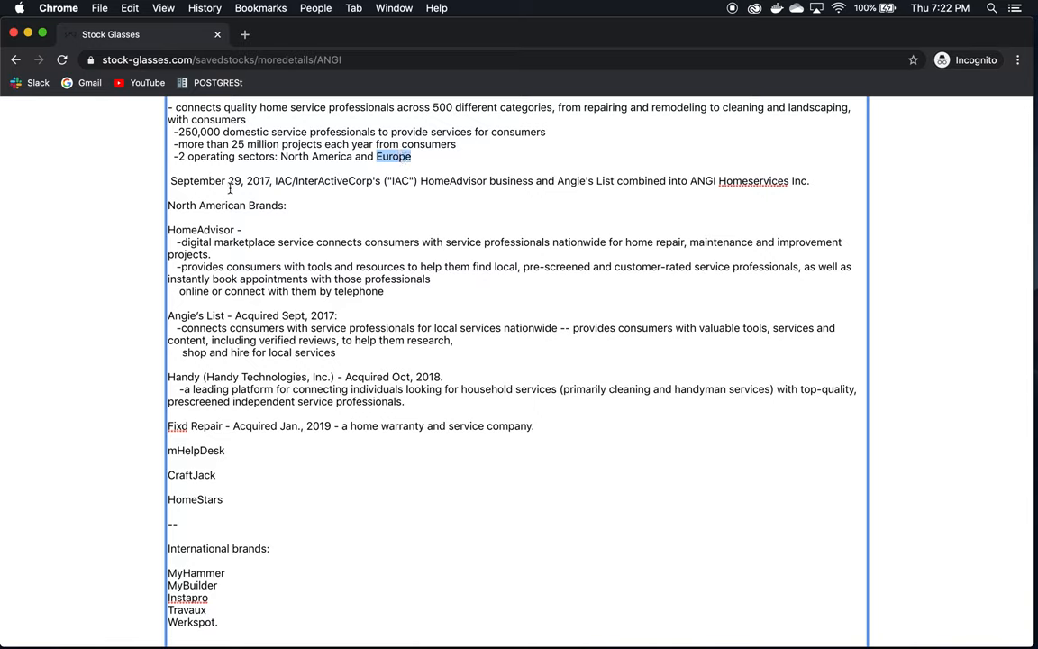
pyautogui.moveTo(460, 181)
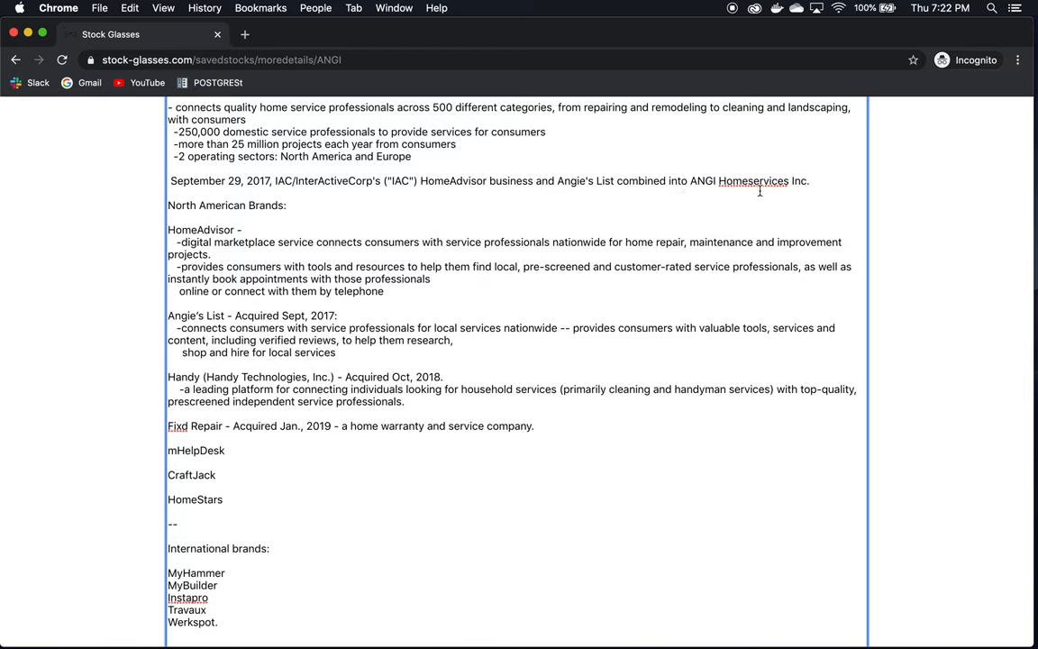
pyautogui.moveTo(795, 227)
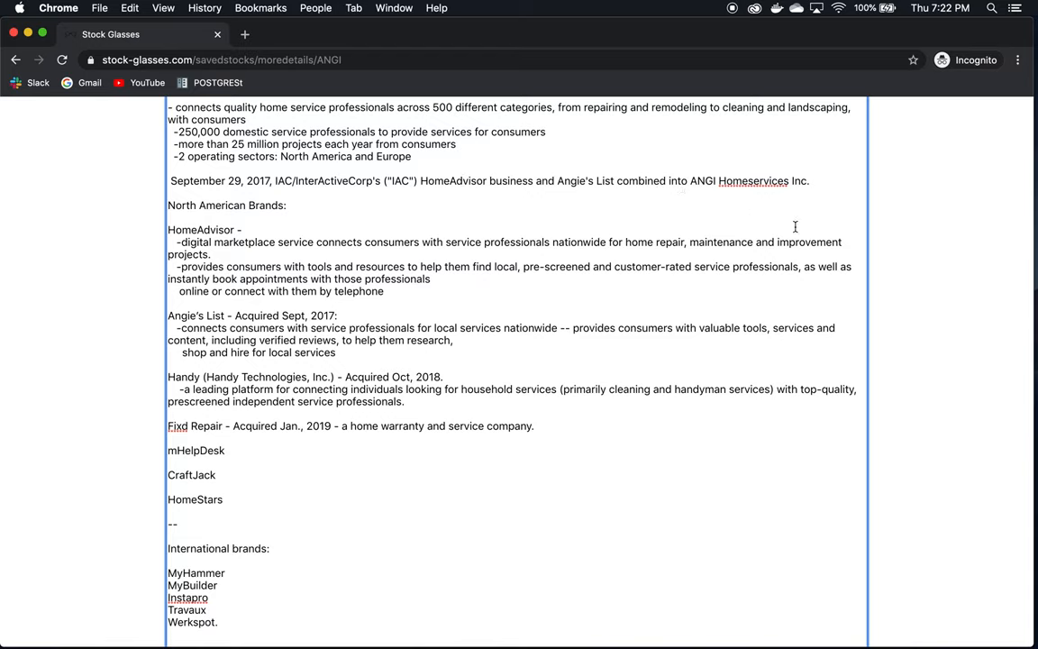
pyautogui.moveTo(487, 179)
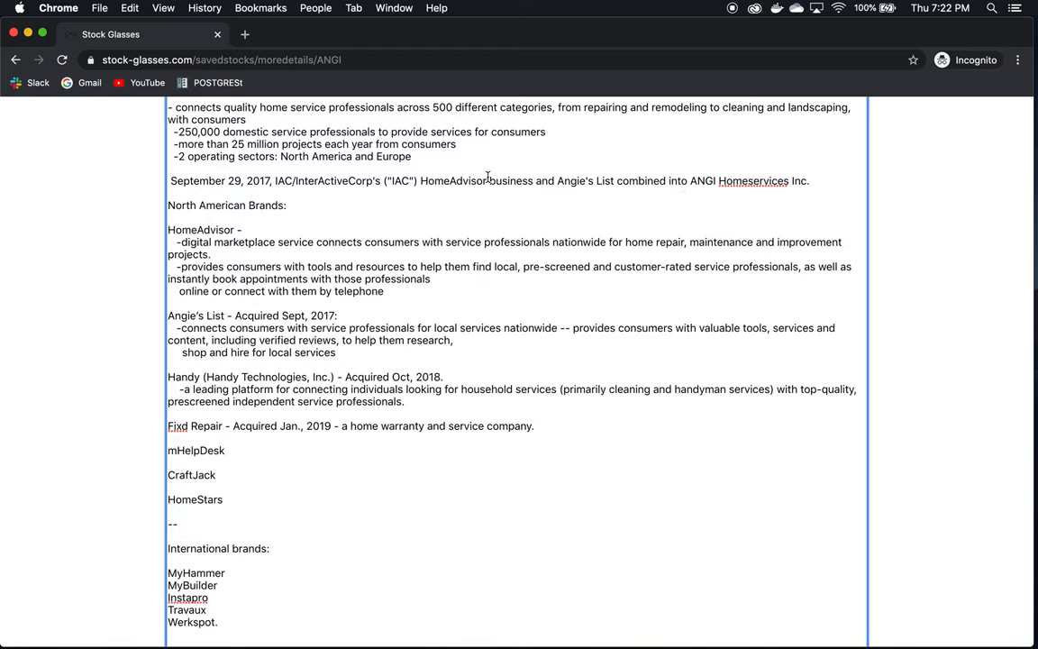
pyautogui.doubleClick(575, 181)
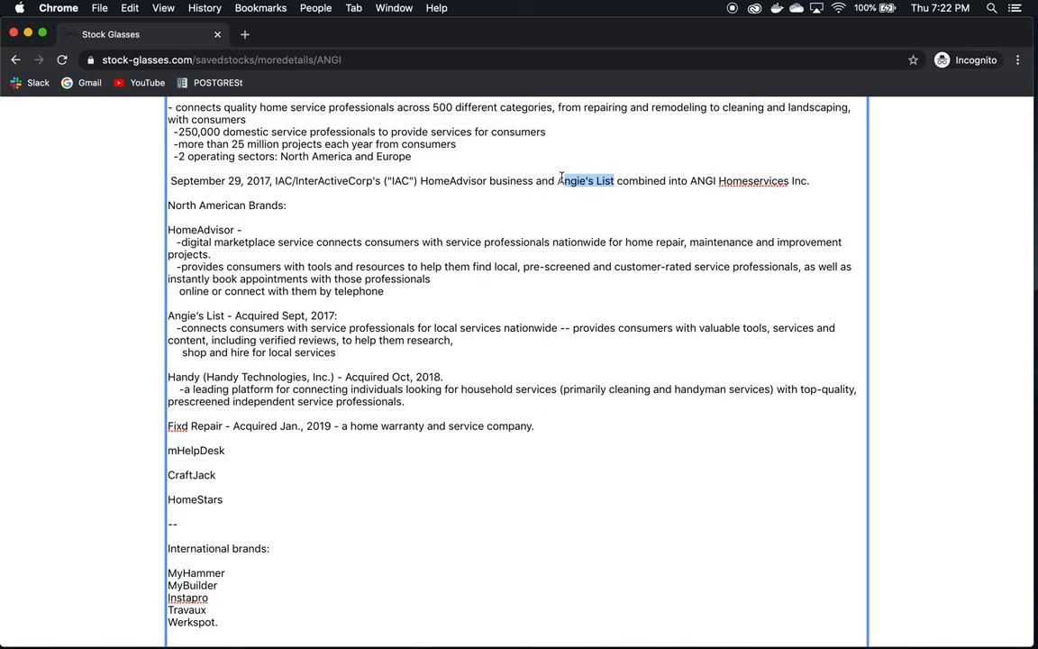
pyautogui.moveTo(487, 343)
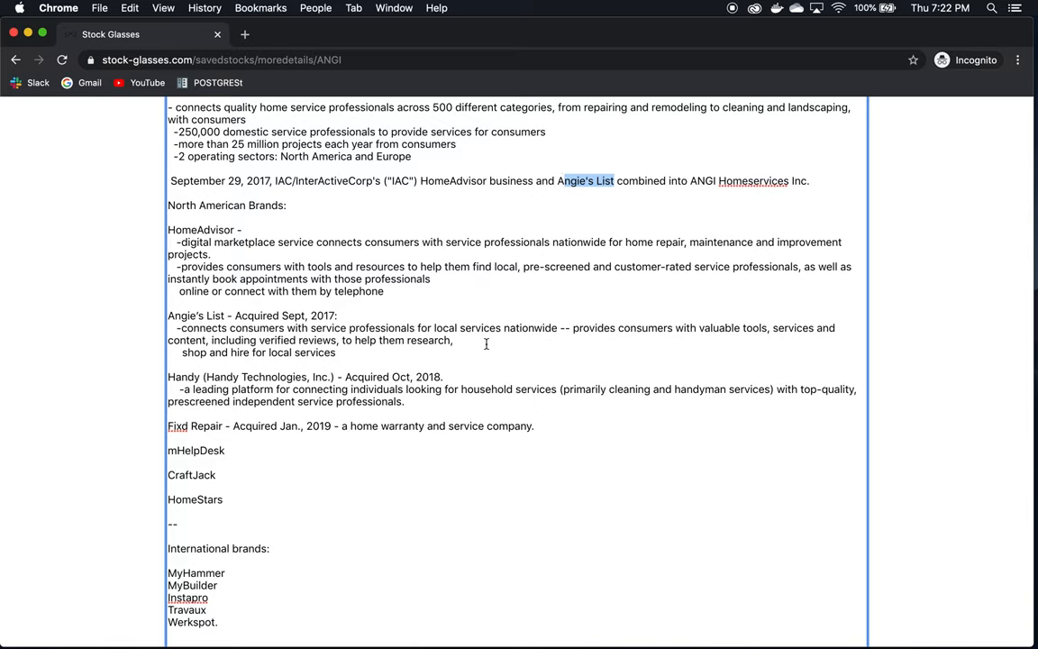
pyautogui.moveTo(47, 349)
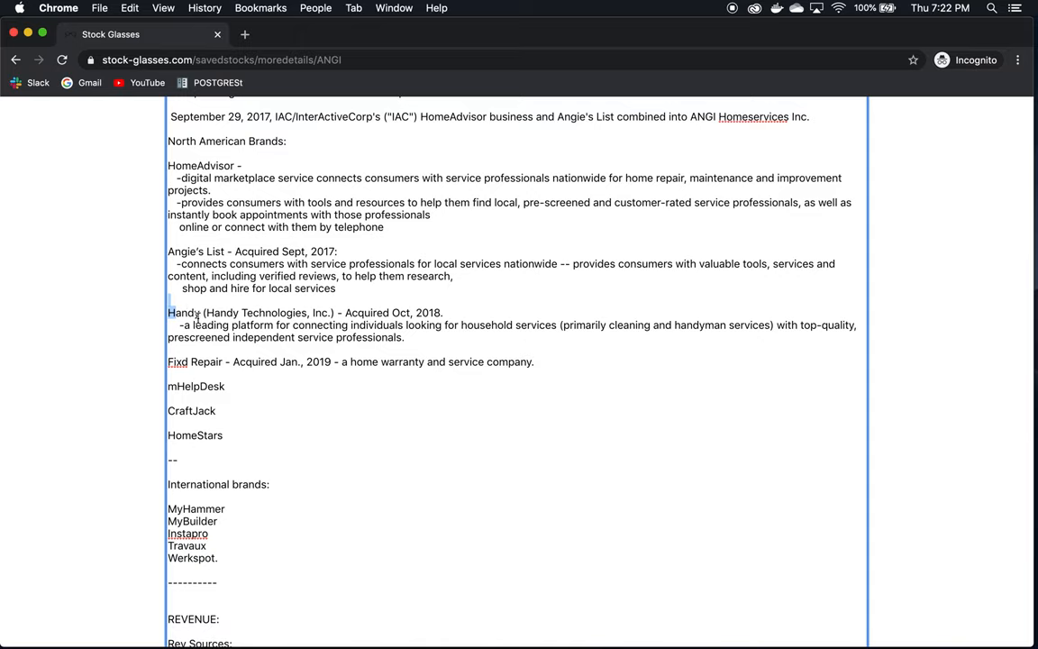
pyautogui.moveTo(216, 377)
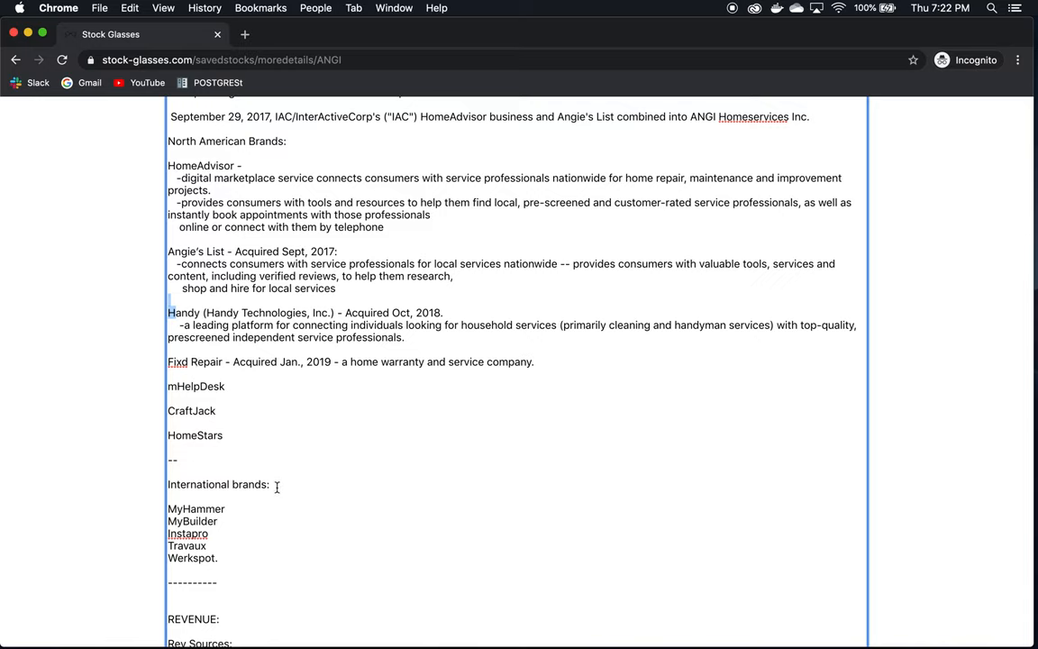
pyautogui.moveTo(215, 552)
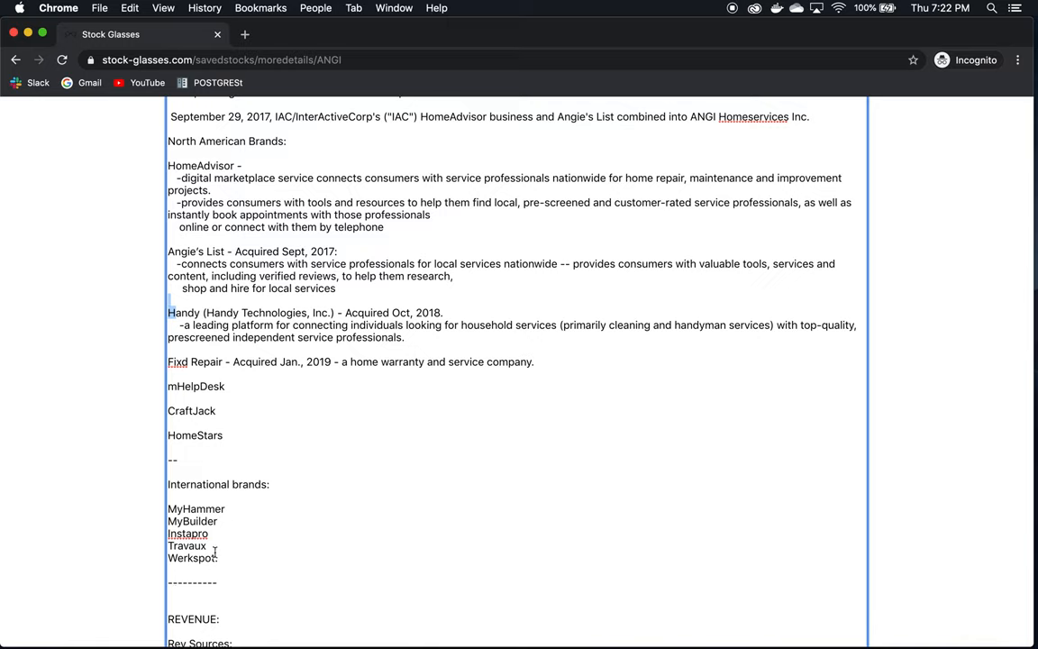
pyautogui.moveTo(202, 476)
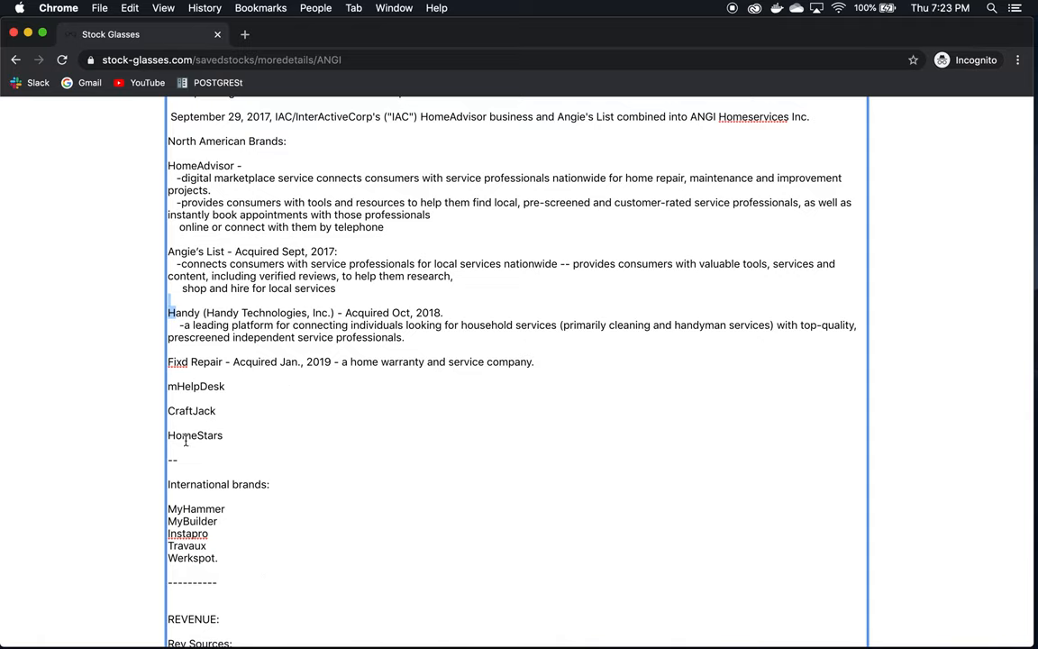
pyautogui.moveTo(198, 573)
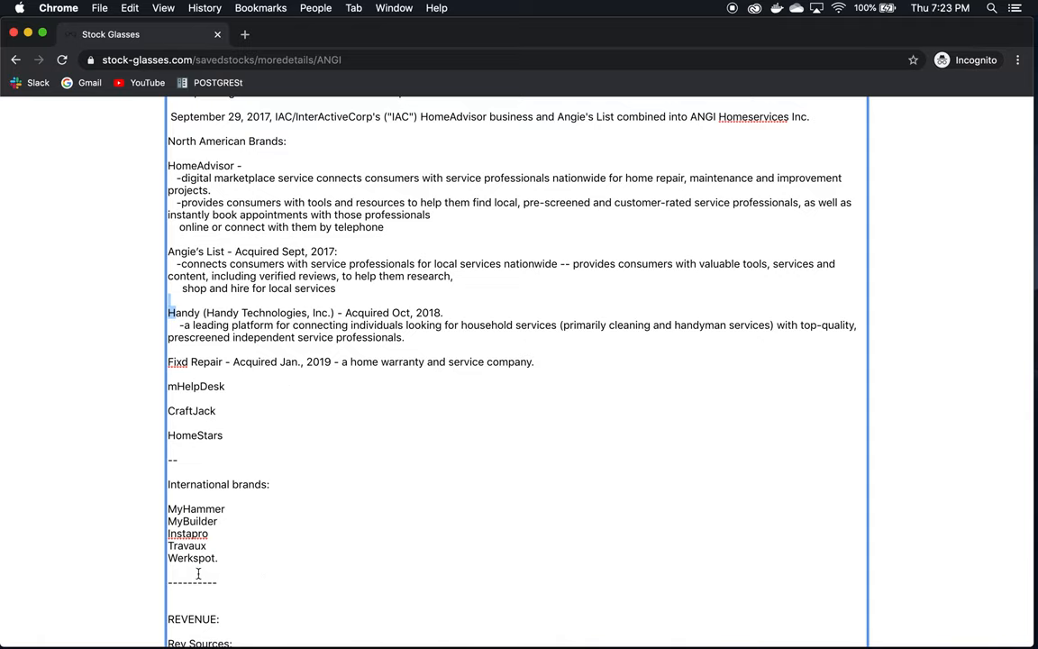
# Return to the North American brands and highlight the HomeAdvisor brand name
pyautogui.scroll(3)
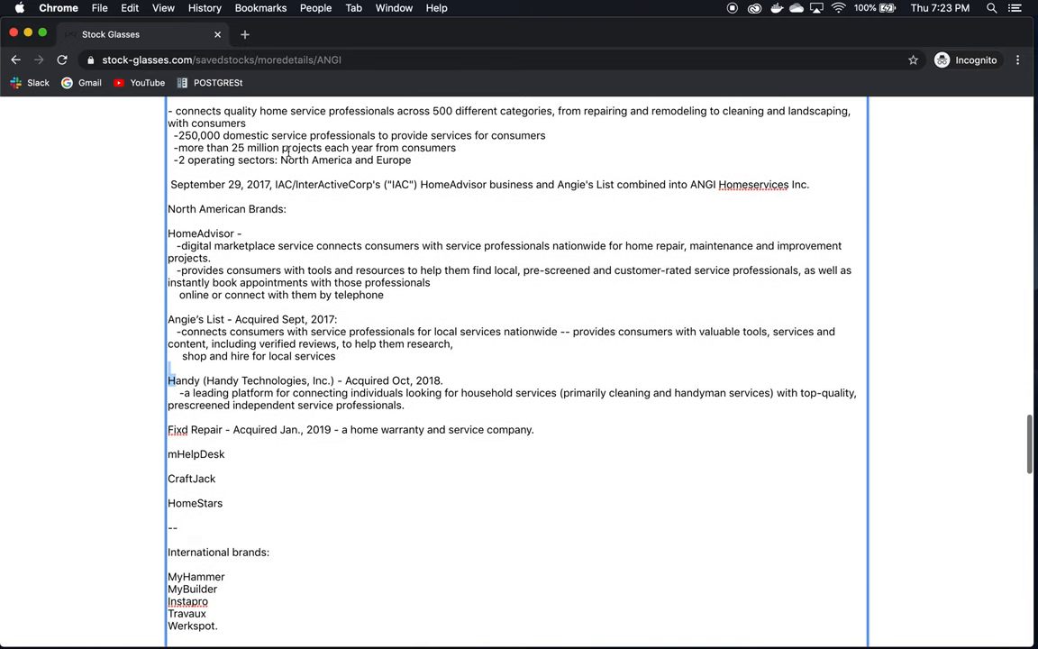
pyautogui.moveTo(220, 234)
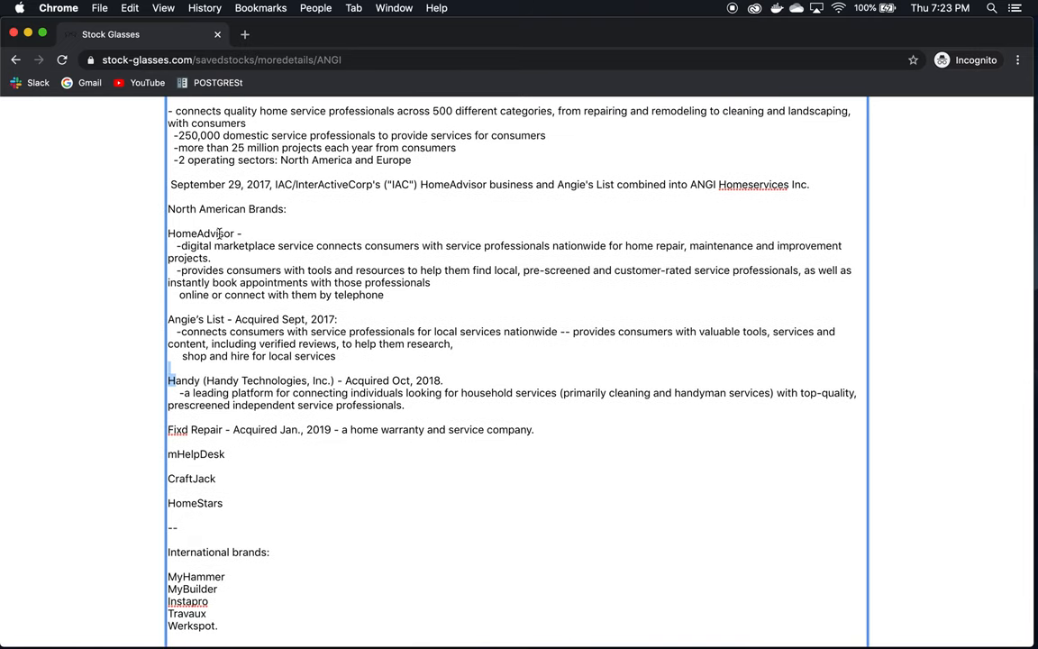
pyautogui.doubleClick(200, 232)
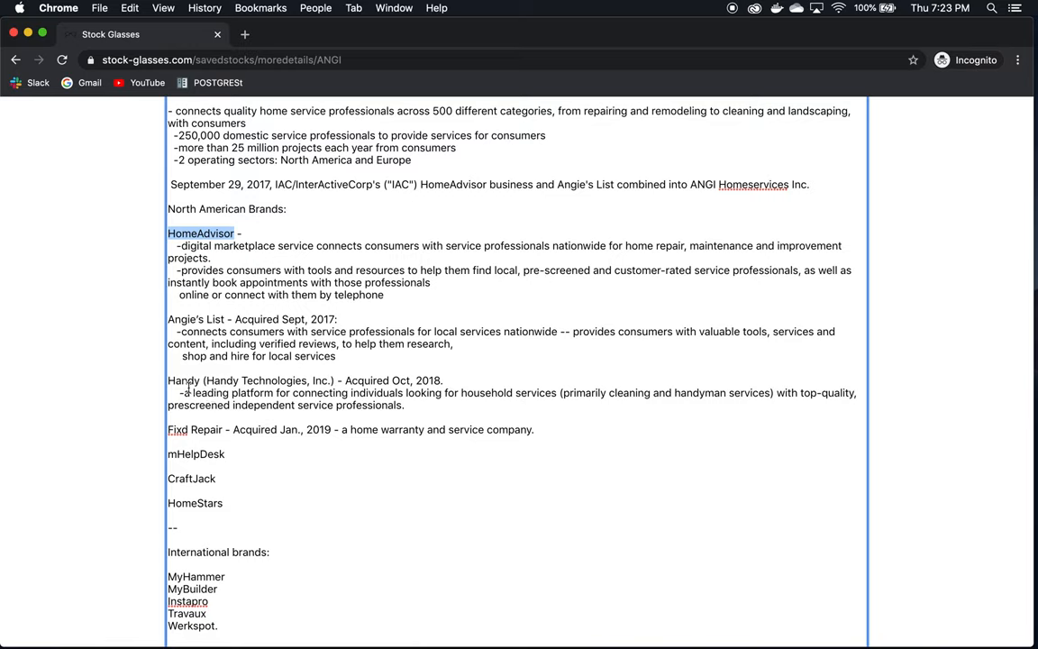
pyautogui.moveTo(569, 262)
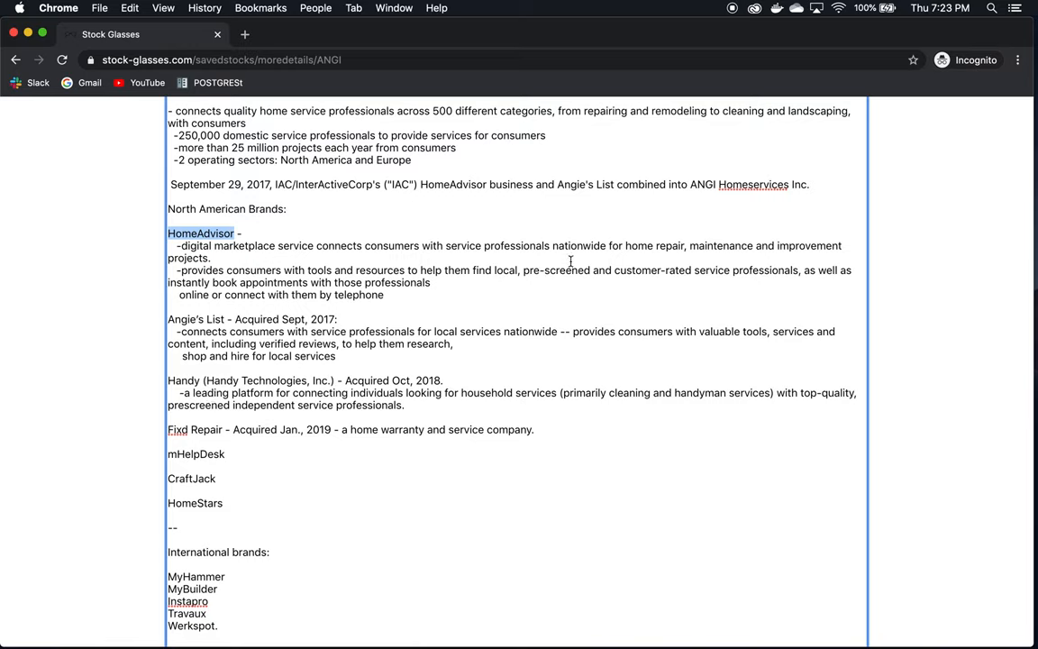
pyautogui.moveTo(683, 249)
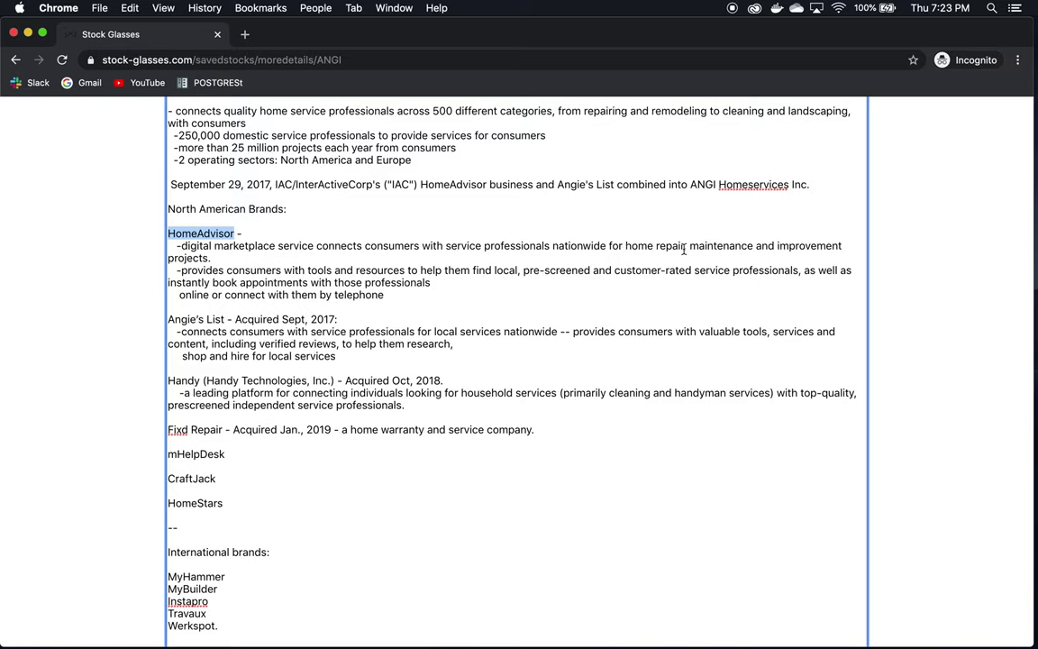
pyautogui.moveTo(635, 254)
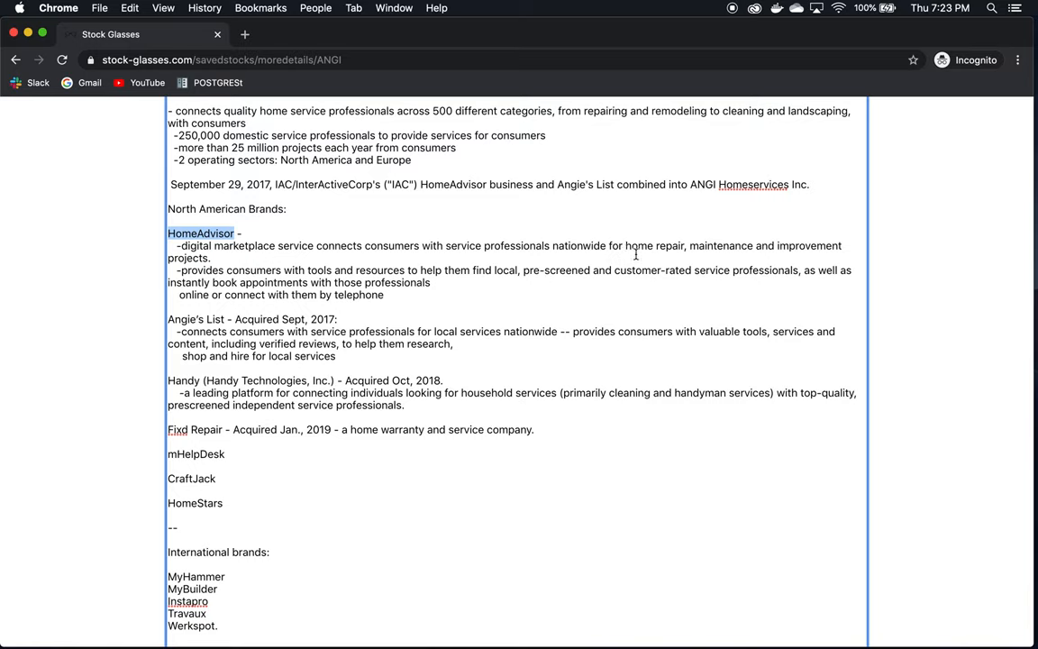
pyautogui.moveTo(274, 270)
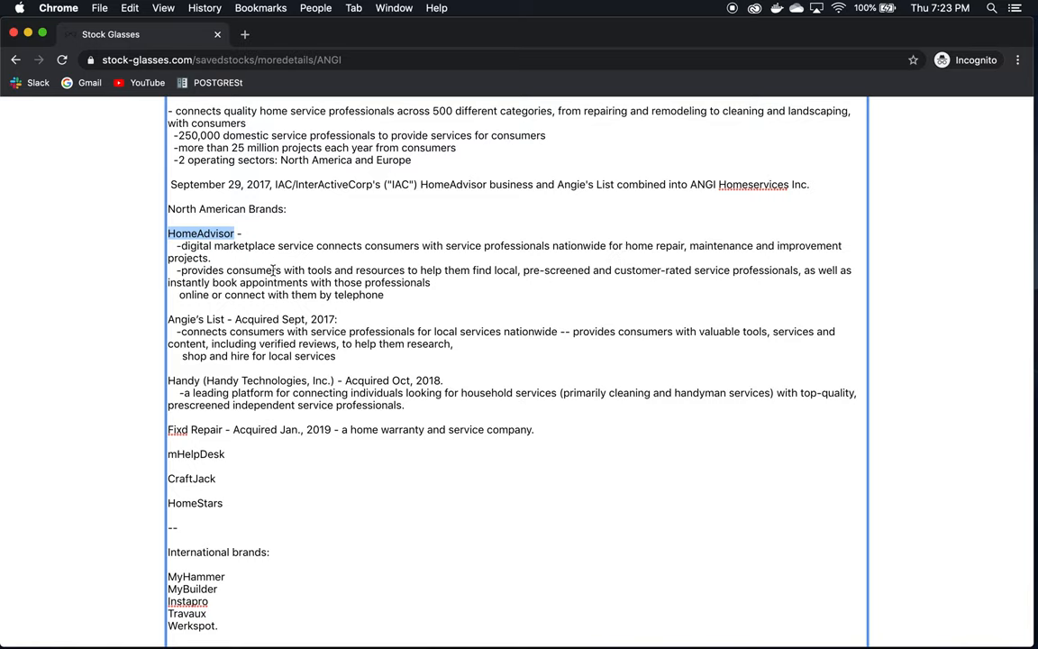
pyautogui.moveTo(569, 324)
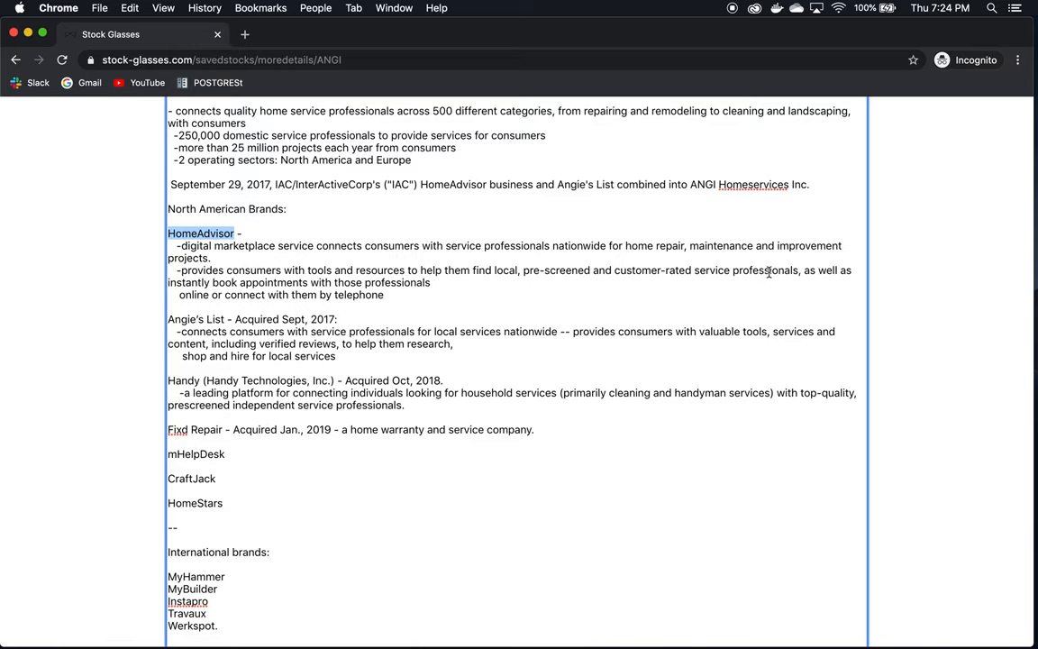
pyautogui.moveTo(616, 286)
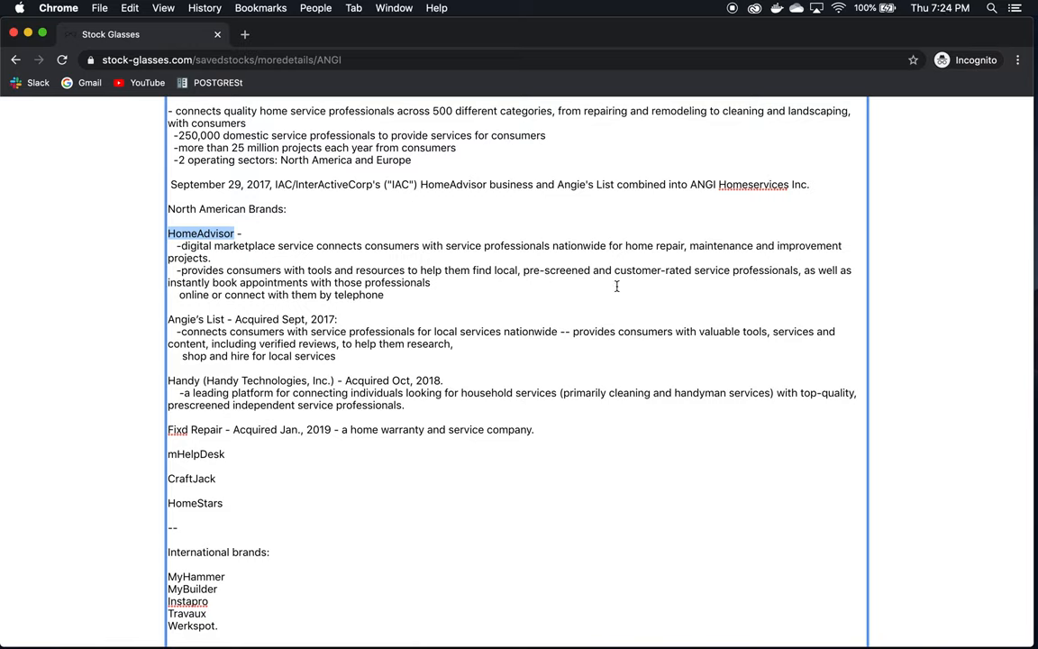
pyautogui.moveTo(790, 270)
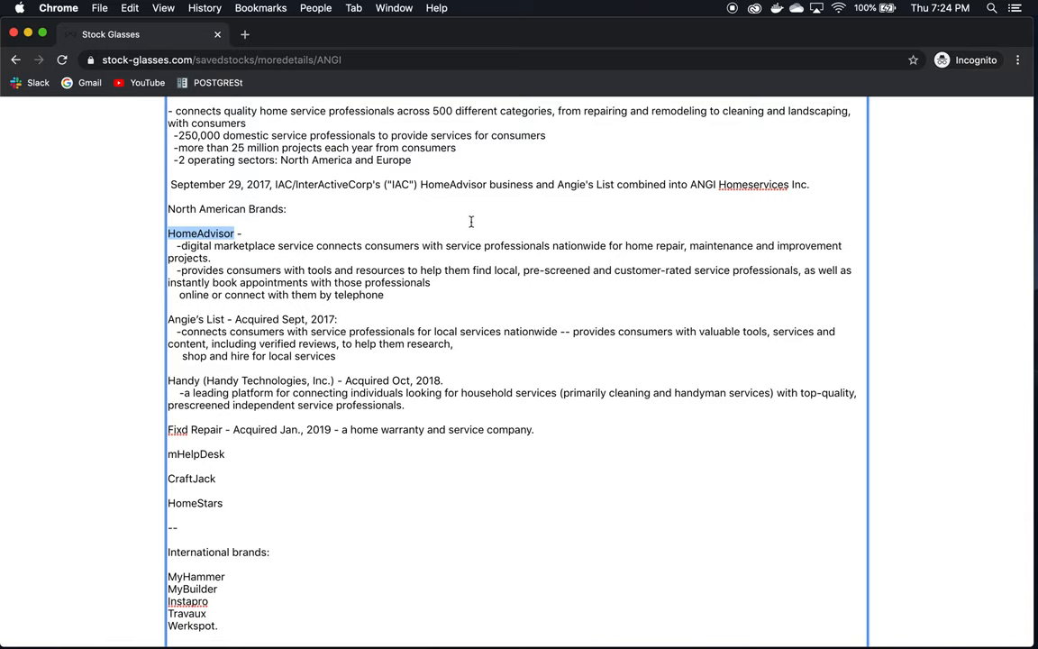
pyautogui.moveTo(378, 278)
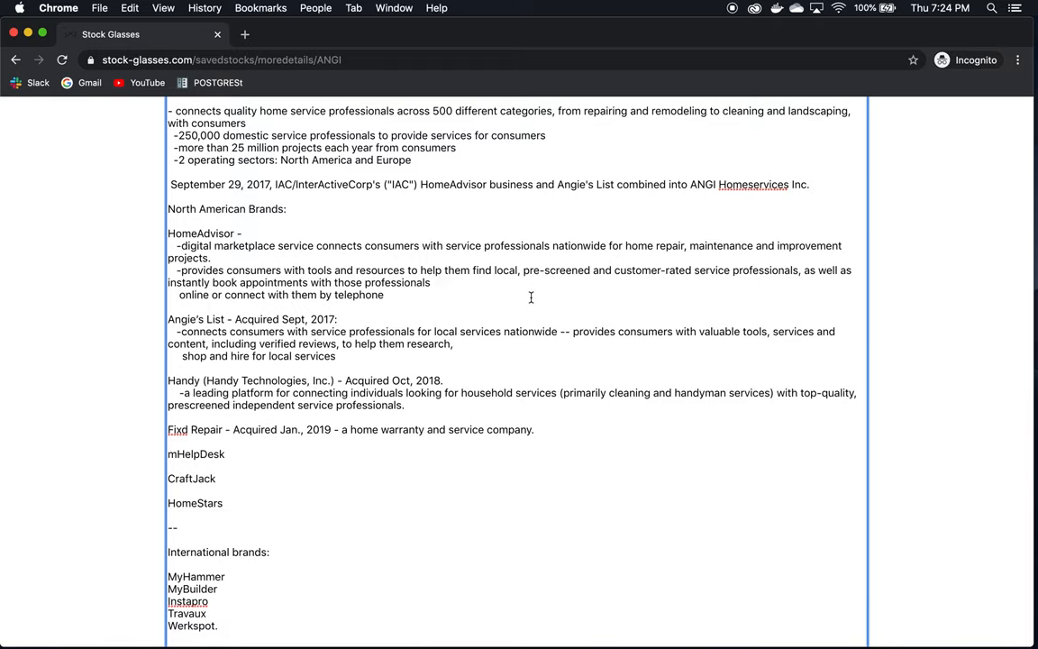
pyautogui.moveTo(231, 303)
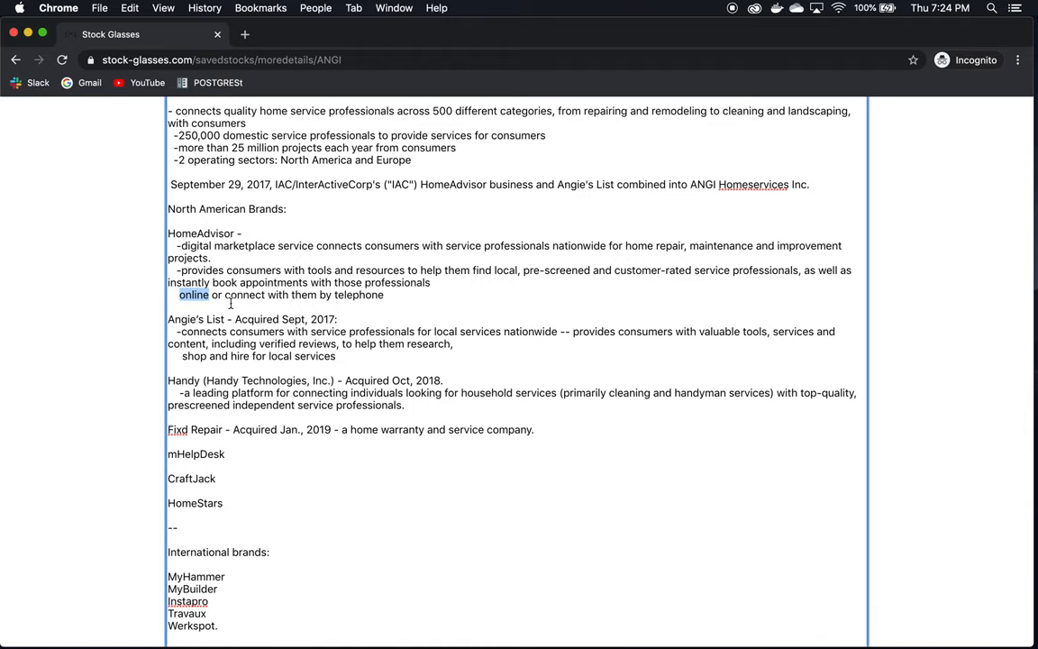
pyautogui.scroll(-3)
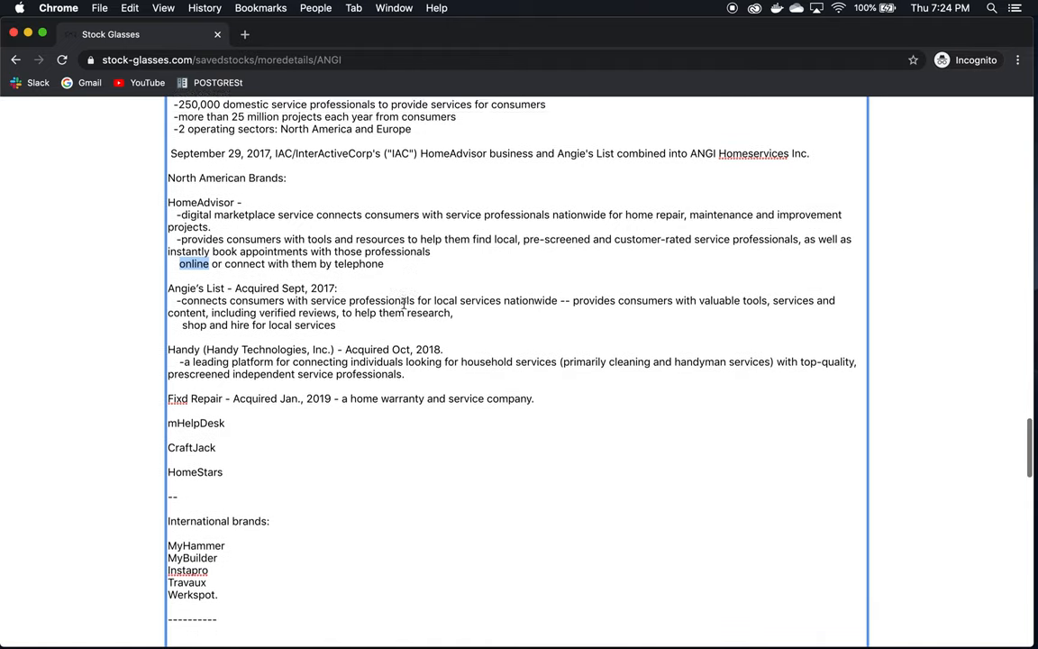
pyautogui.scroll(-3)
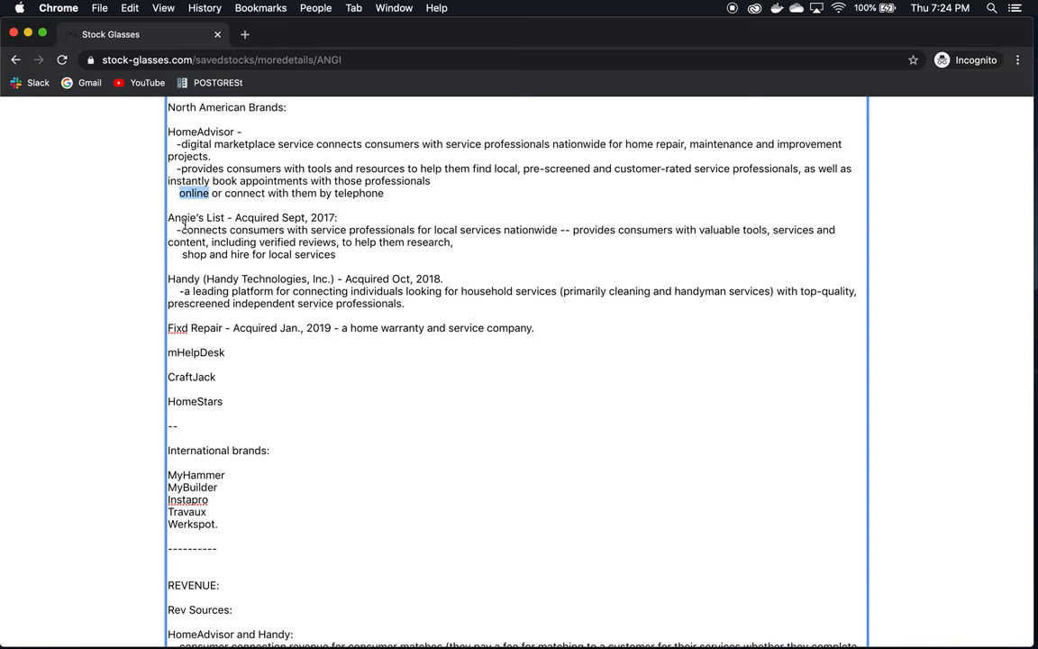
pyautogui.scroll(-3)
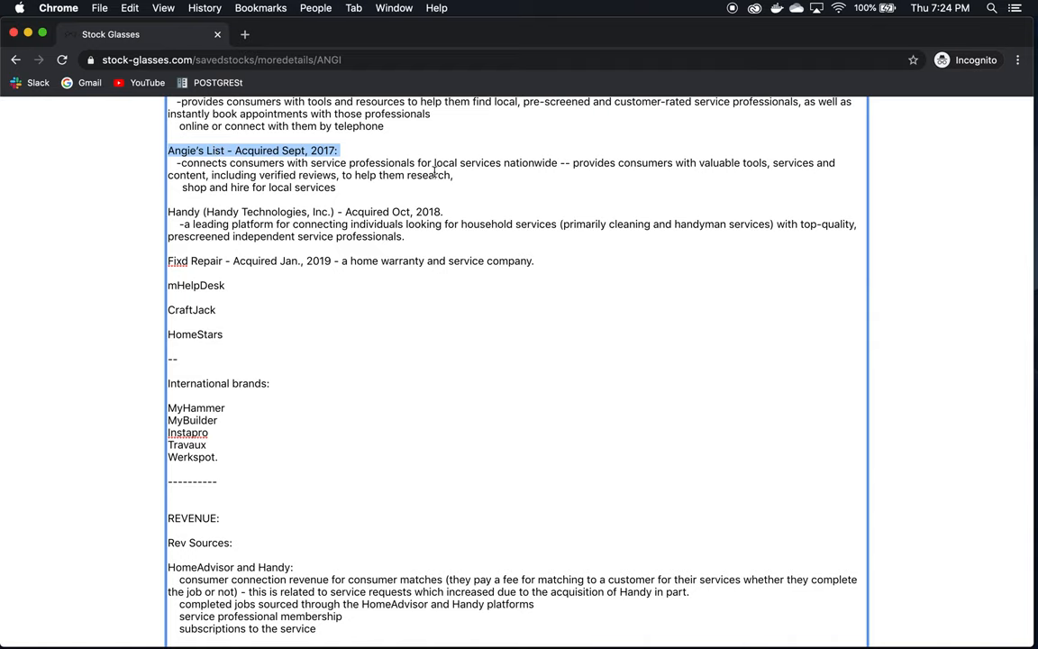
pyautogui.scroll(3)
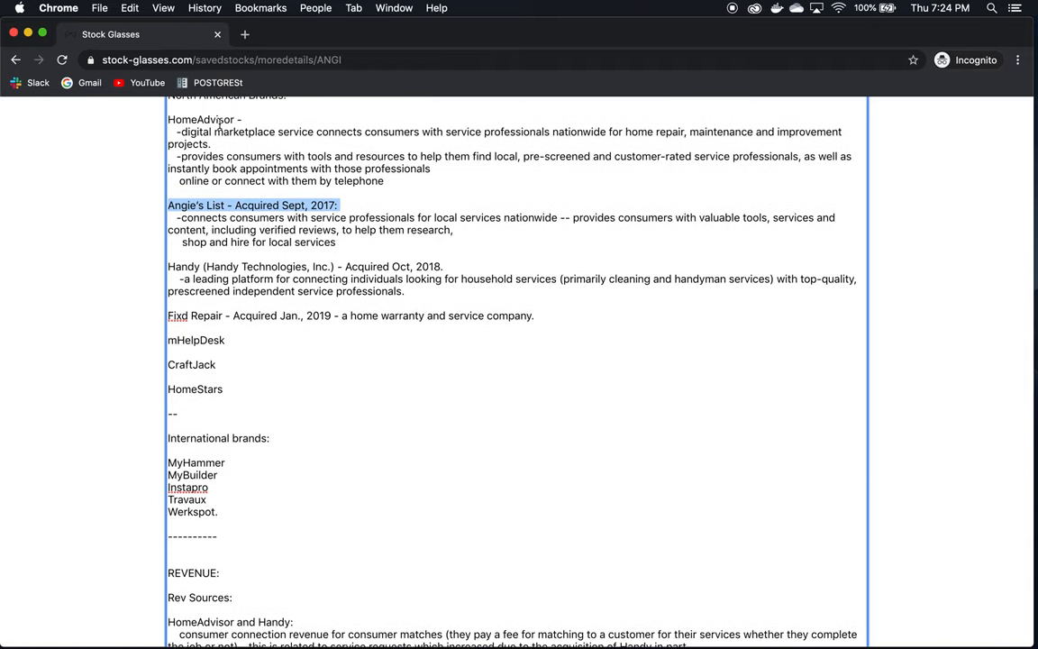
pyautogui.moveTo(532, 270)
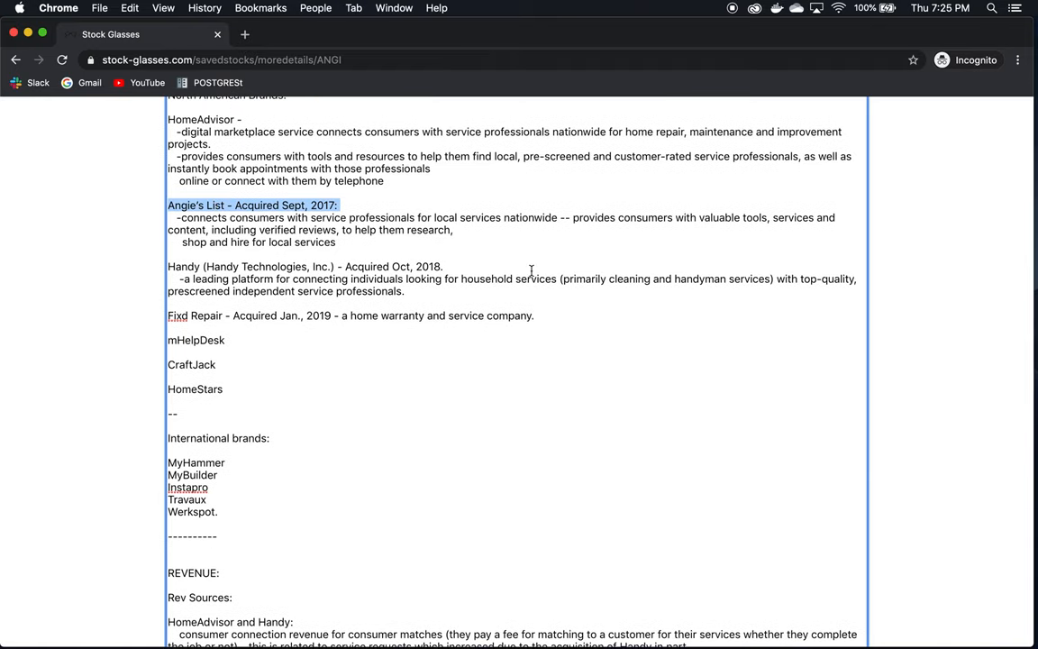
pyautogui.moveTo(411, 260)
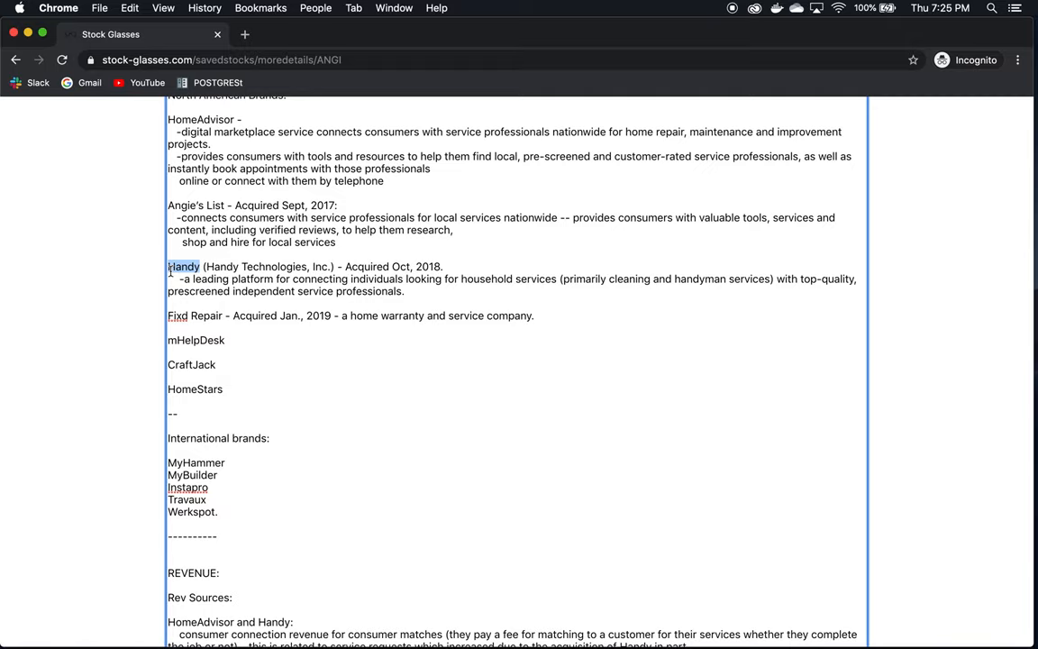
# Go back up the brands list and highlight Angie's List
pyautogui.scroll(3)
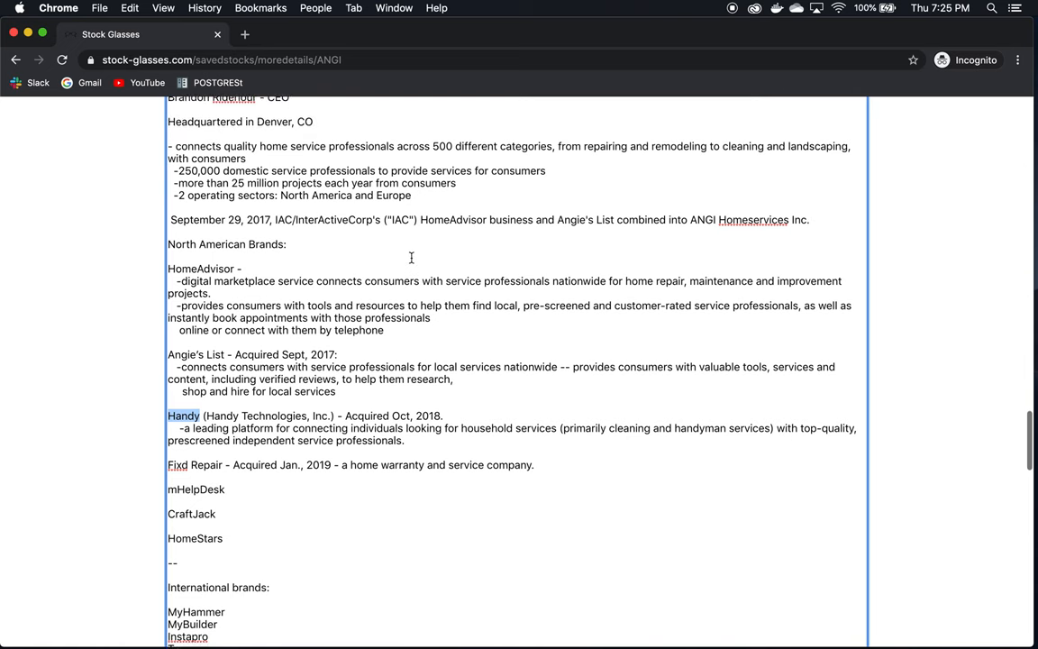
pyautogui.scroll(3)
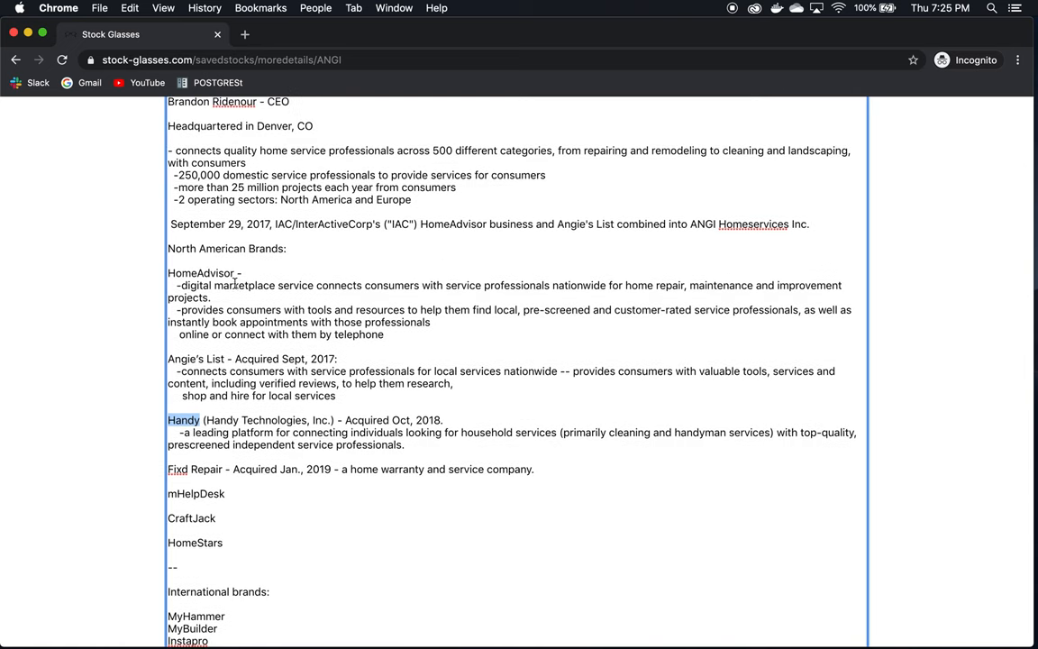
pyautogui.doubleClick(190, 272)
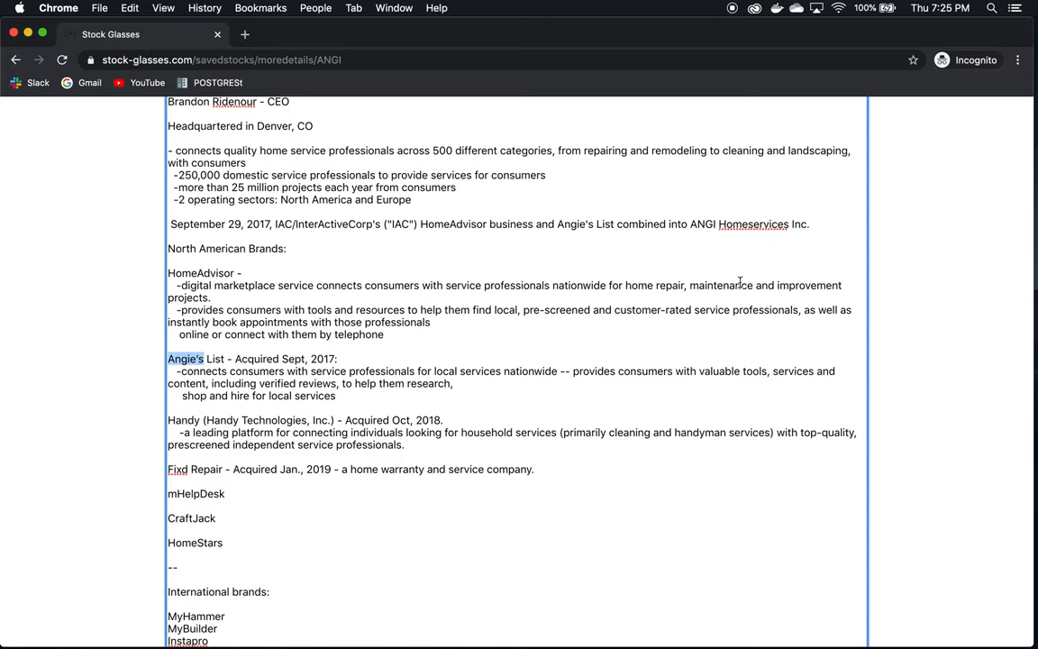
pyautogui.moveTo(176, 337)
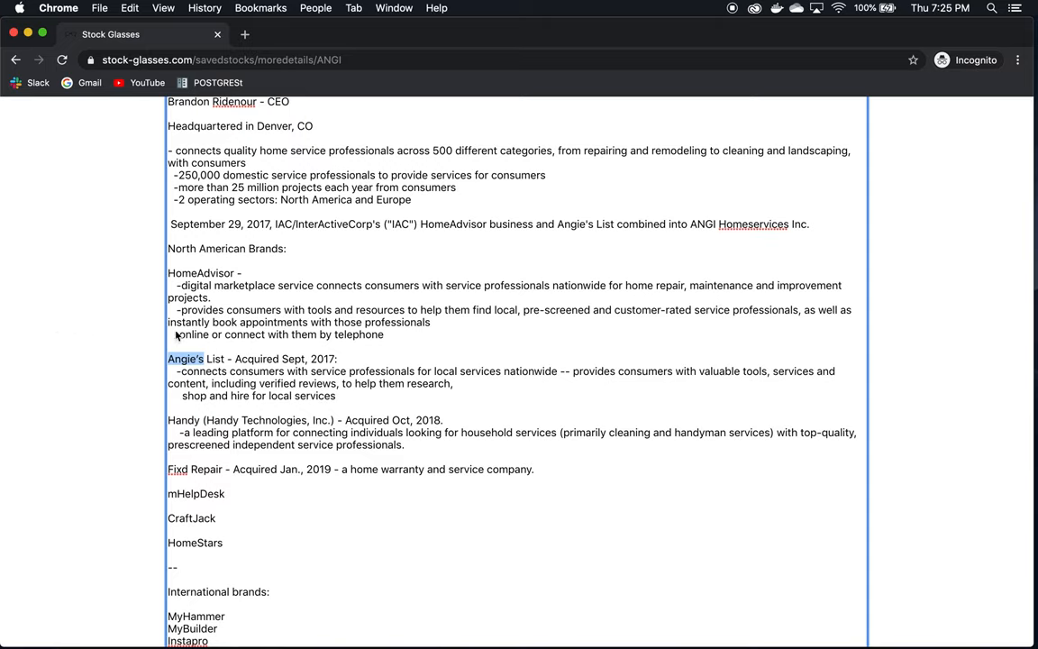
# Move down toward the REVENUE section and highlight the Fixd Repair acquisition date
pyautogui.scroll(-3)
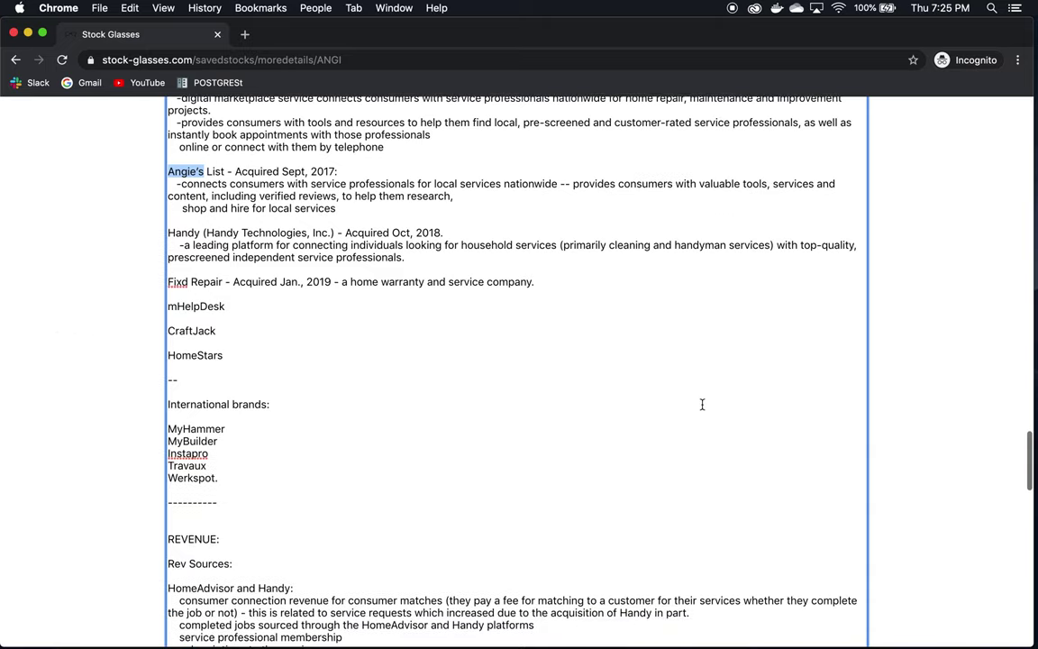
pyautogui.scroll(-3)
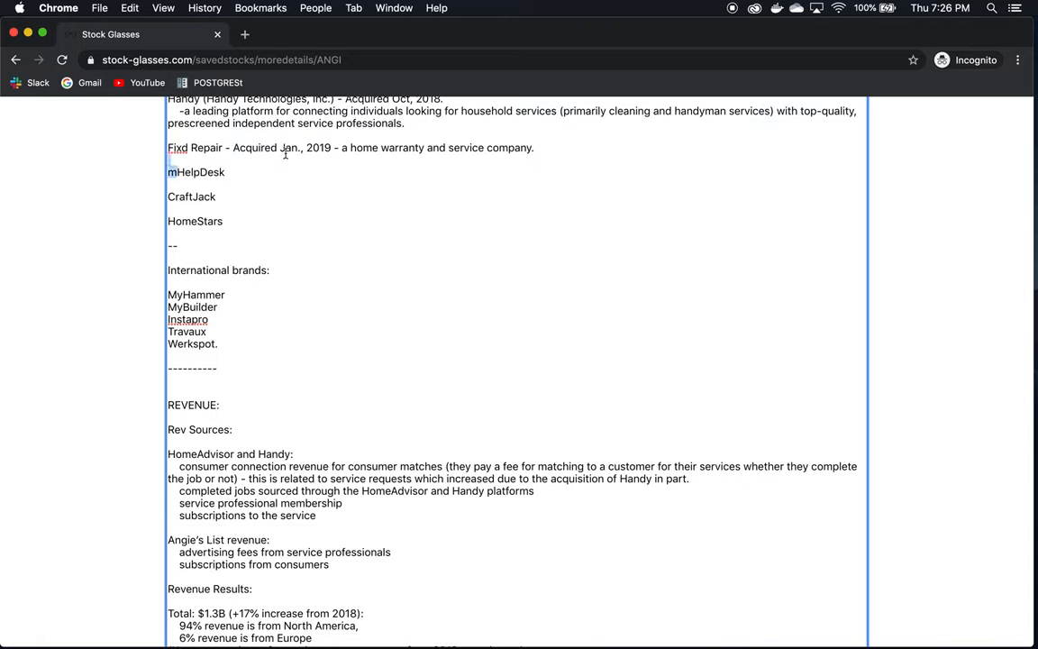
pyautogui.doubleClick(289, 148)
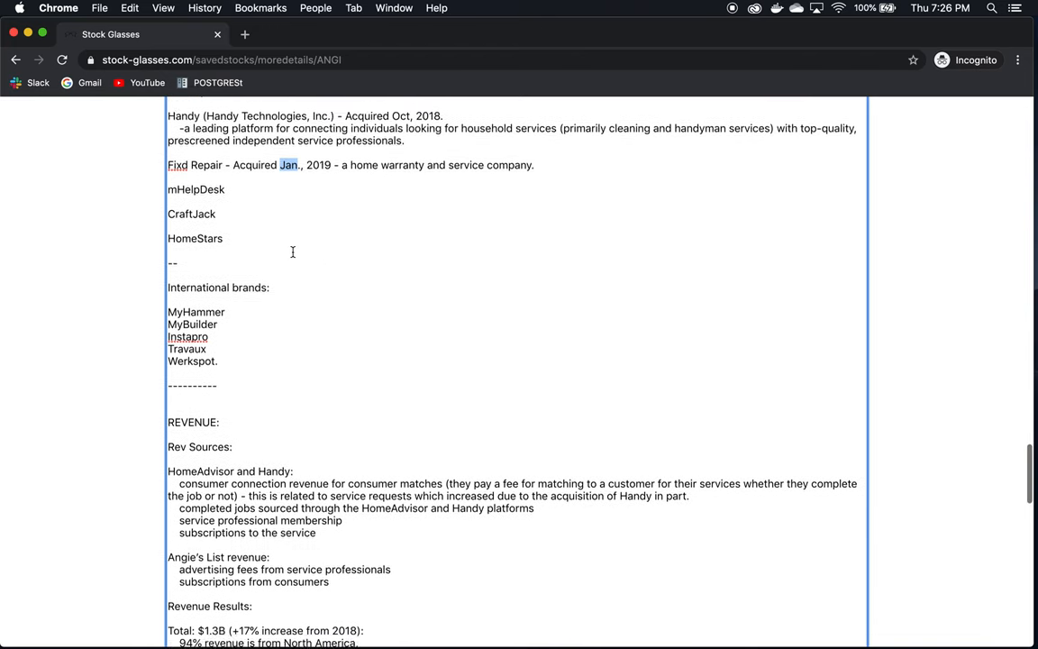
# Review ANGI's revenue sources, highlighting Handy, and continue to the COSTS section
pyautogui.scroll(-3)
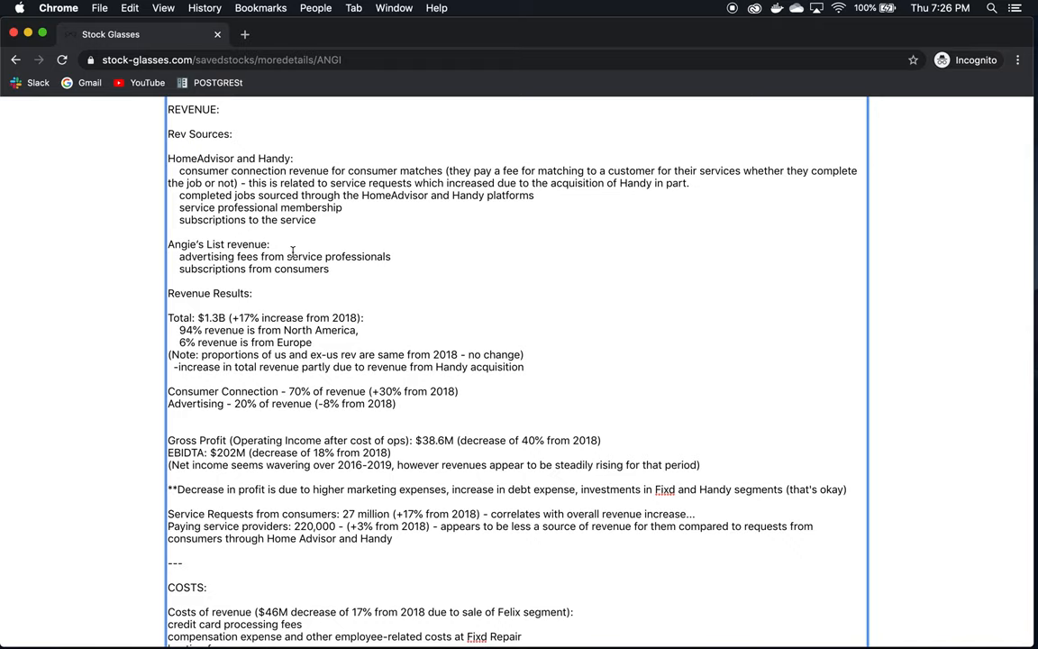
pyautogui.doubleClick(274, 159)
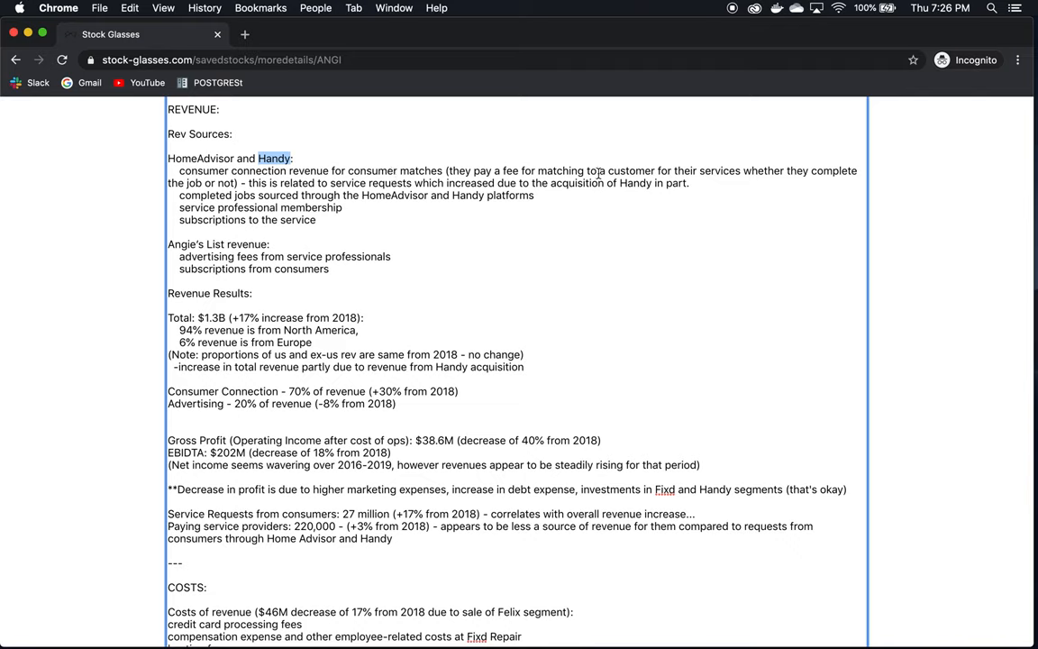
pyautogui.moveTo(807, 177)
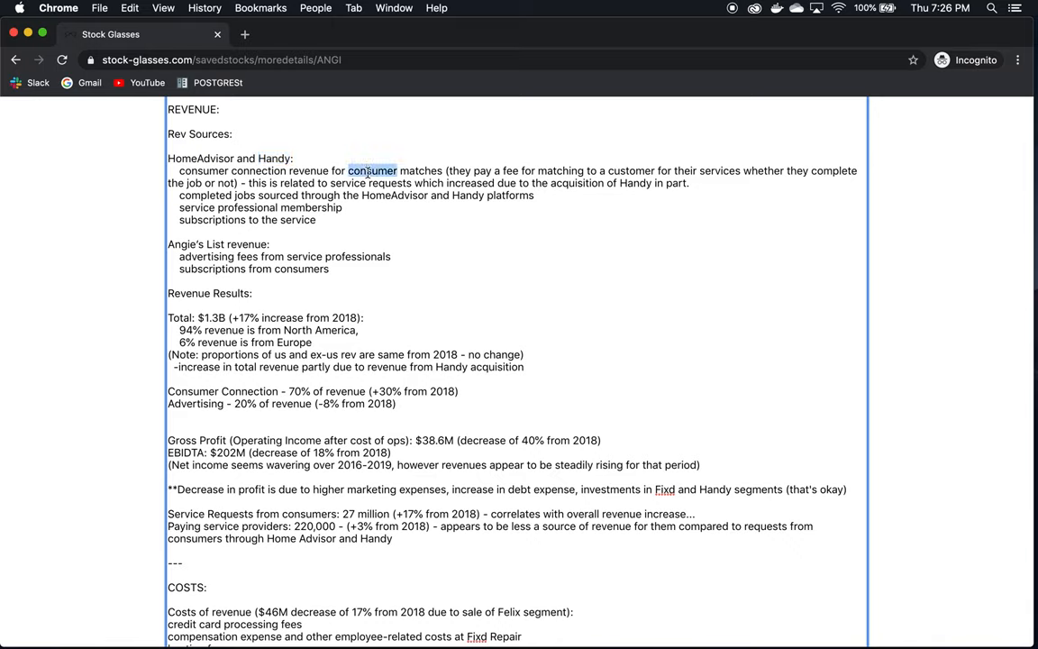
pyautogui.moveTo(631, 173)
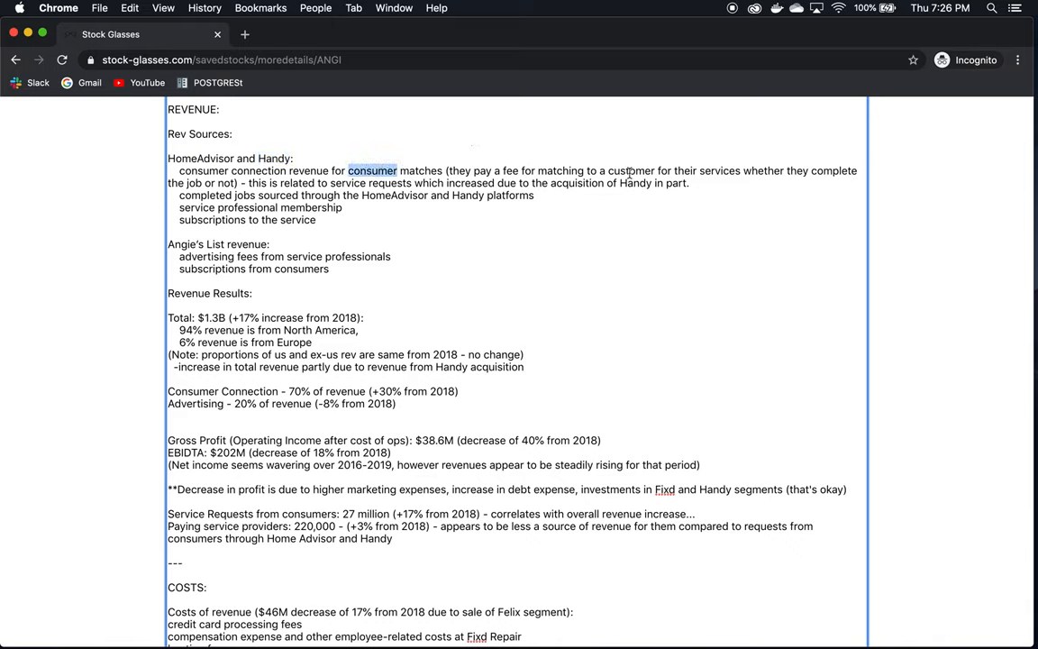
pyautogui.moveTo(685, 177)
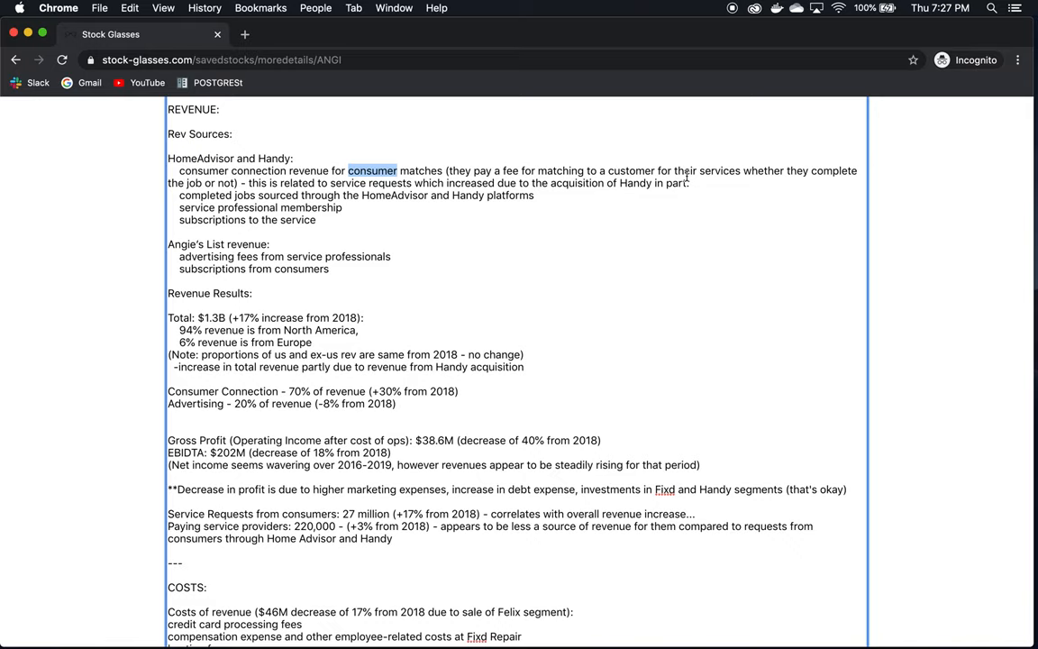
pyautogui.moveTo(902, 190)
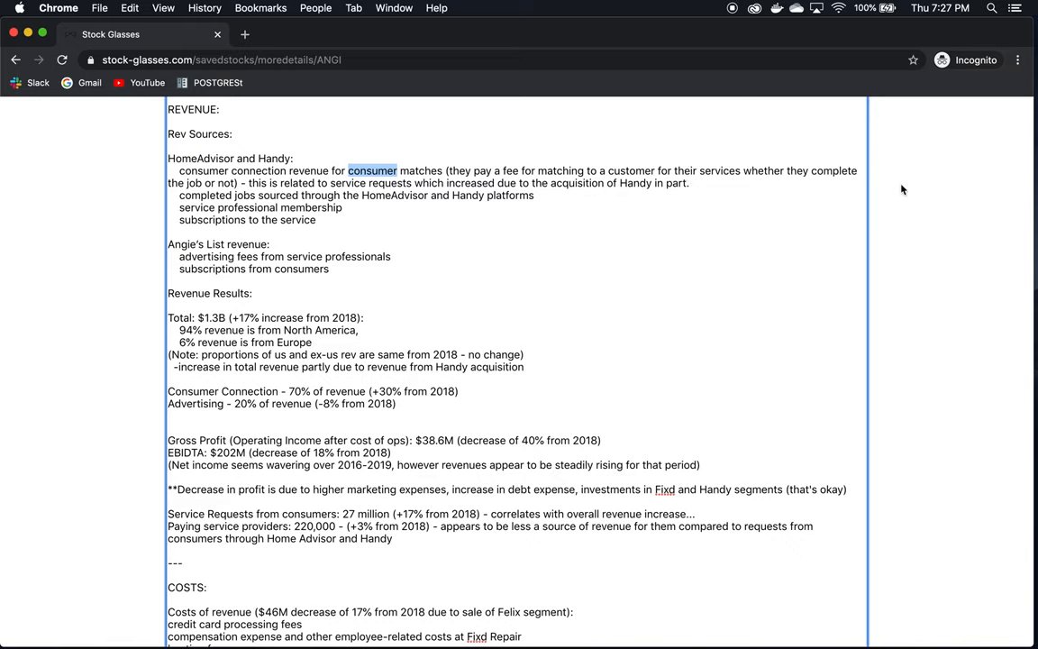
pyautogui.moveTo(278, 195)
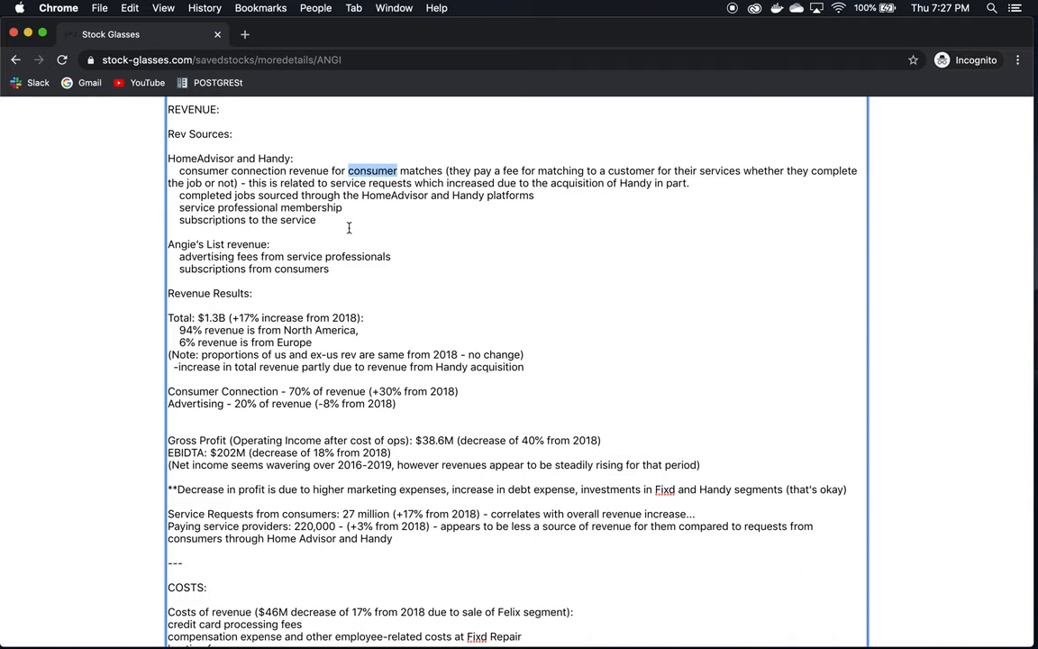
pyautogui.scroll(-3)
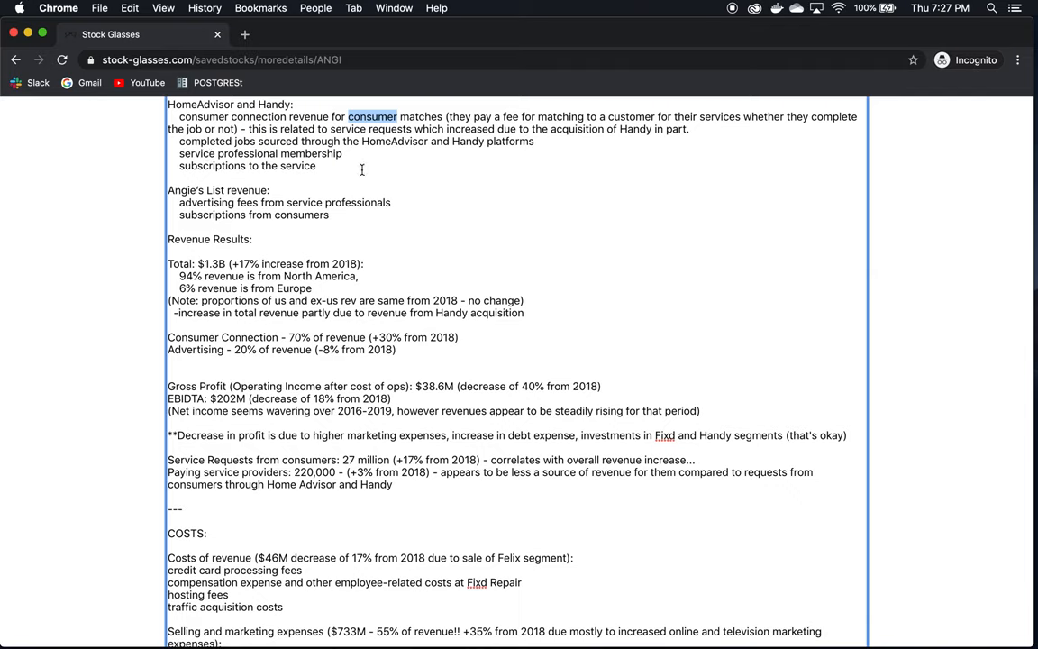
pyautogui.moveTo(292, 181)
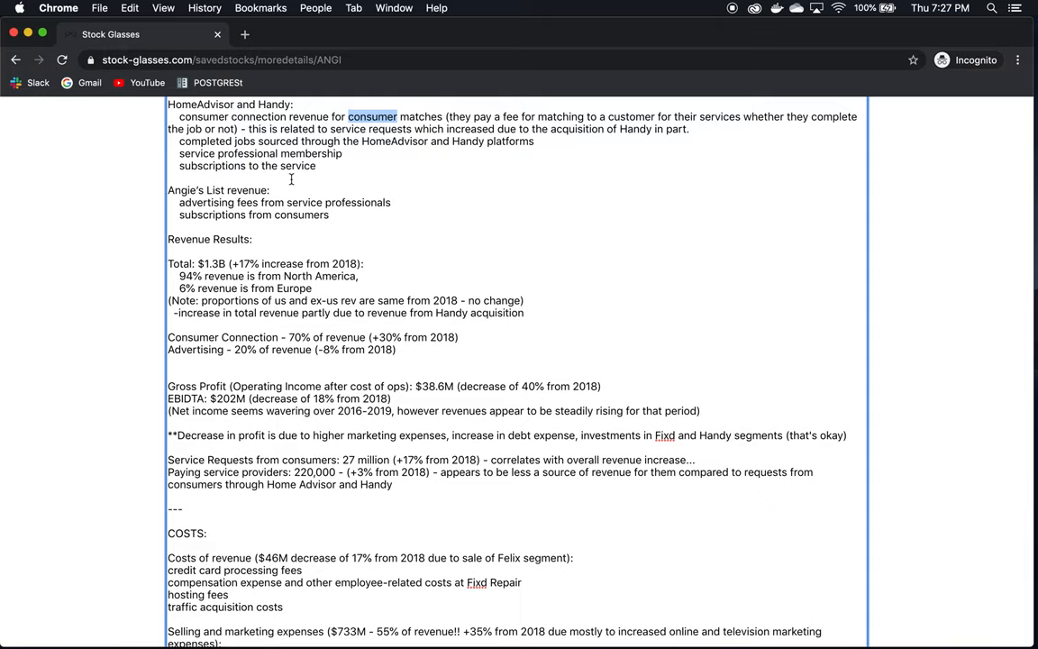
pyautogui.scroll(-3)
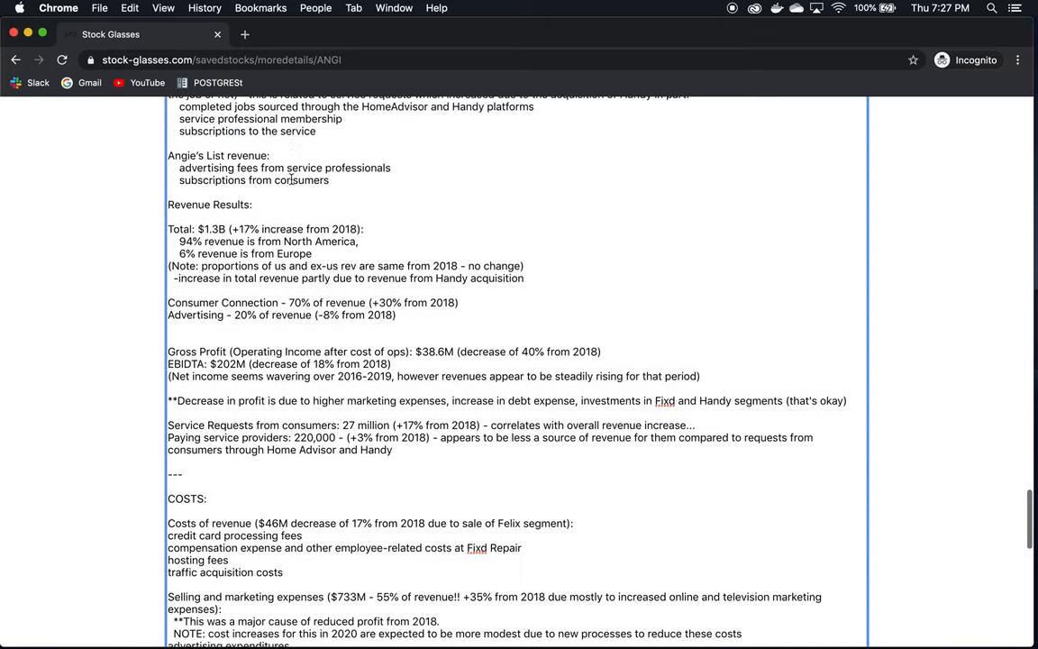
pyautogui.scroll(-3)
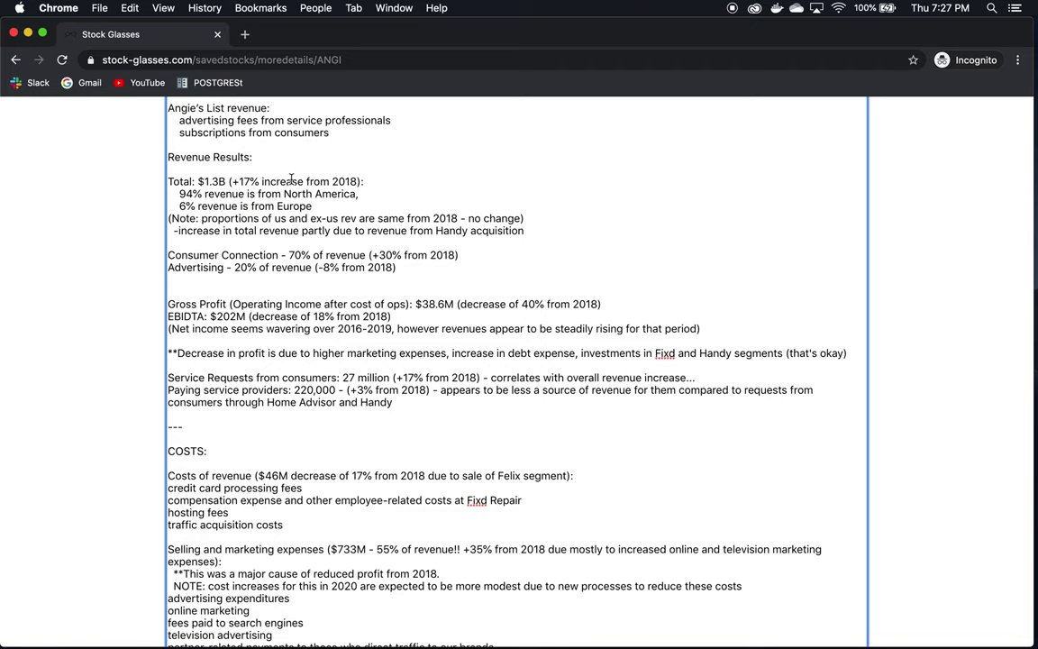
pyautogui.moveTo(224, 141)
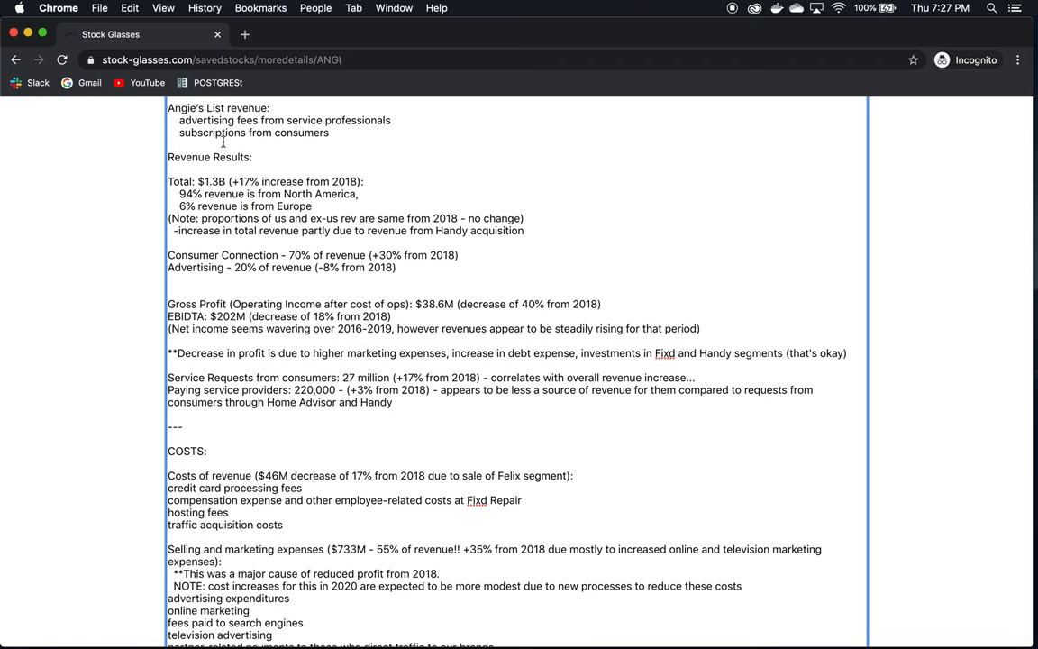
pyautogui.scroll(-3)
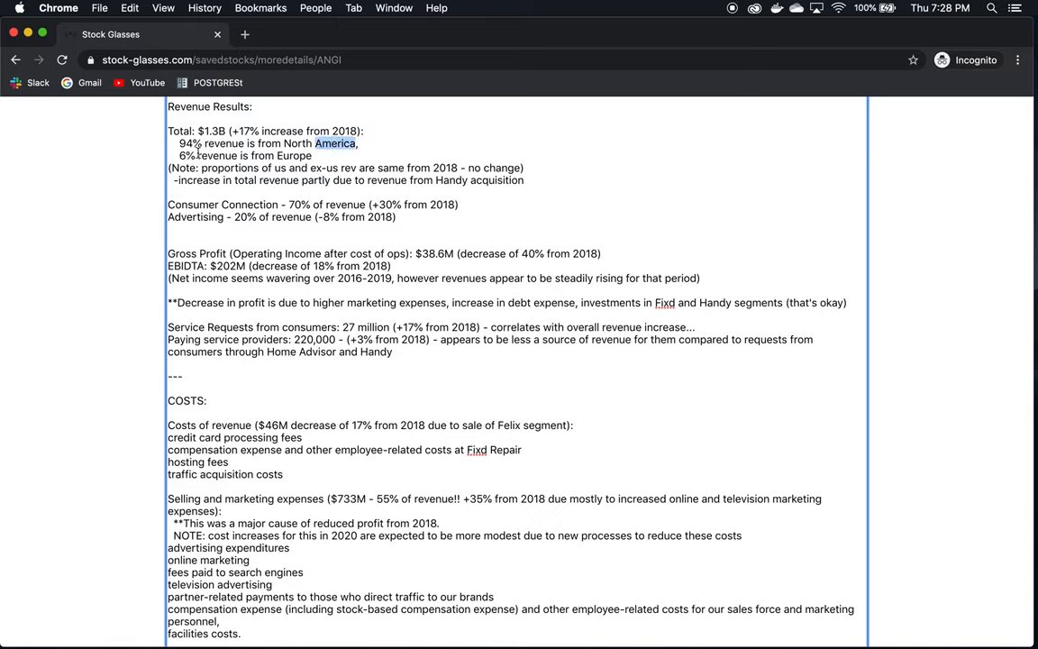
pyautogui.doubleClick(294, 155)
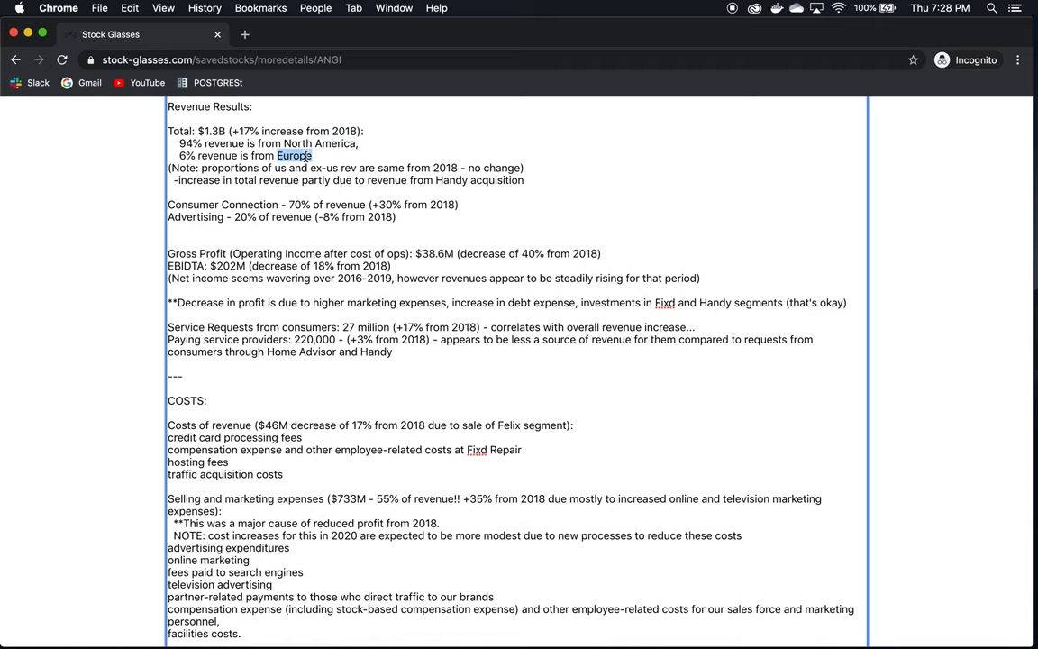
pyautogui.scroll(-3)
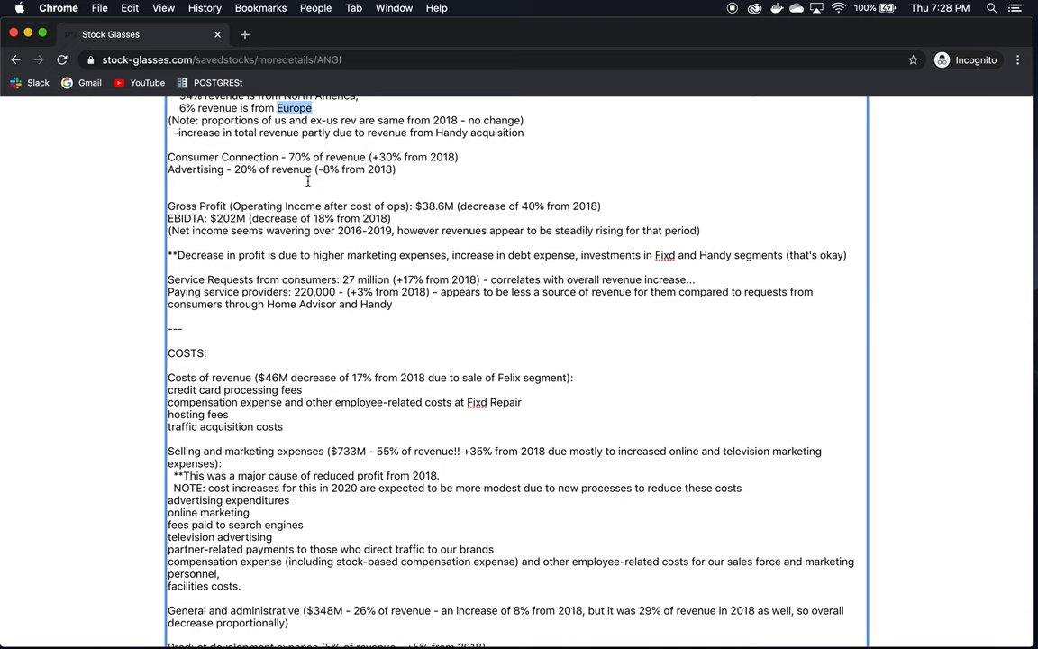
pyautogui.scroll(3)
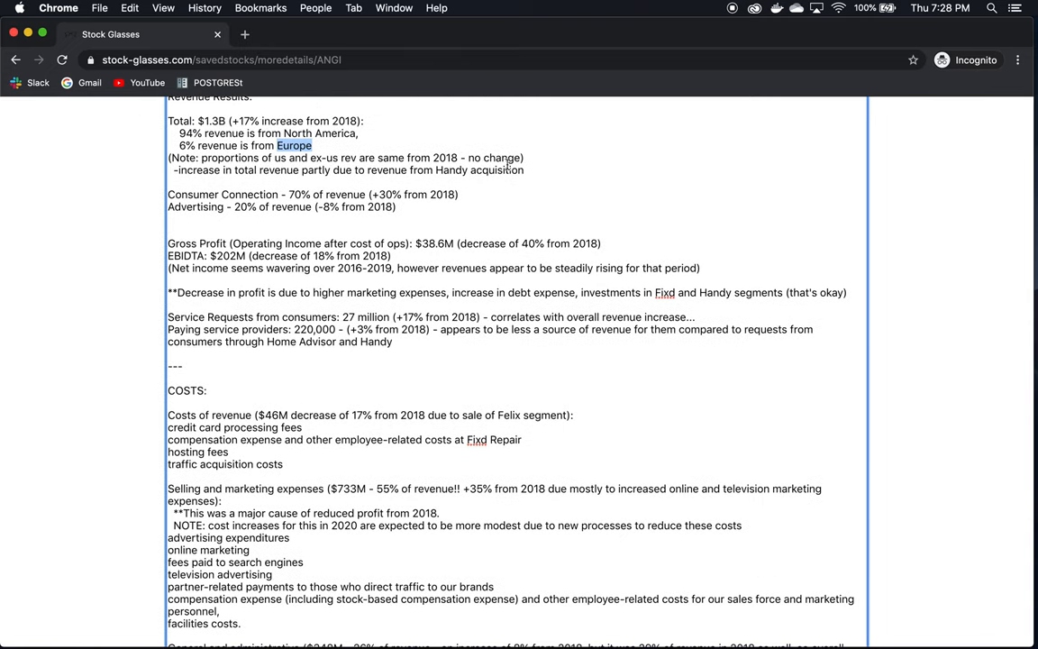
pyautogui.moveTo(491, 162)
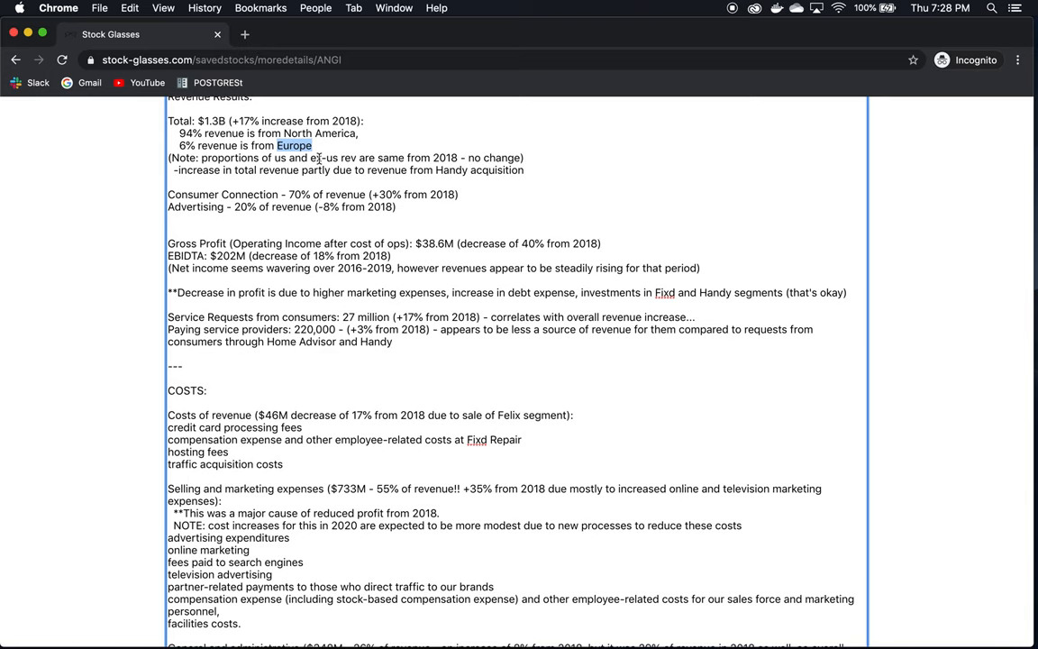
pyautogui.scroll(-3)
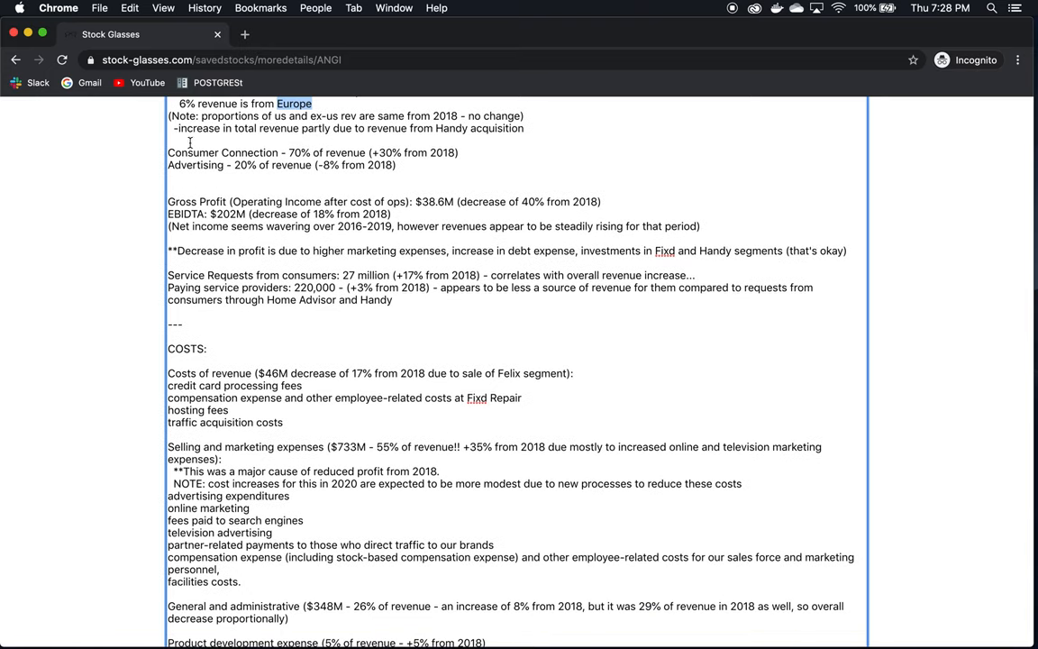
pyautogui.scroll(3)
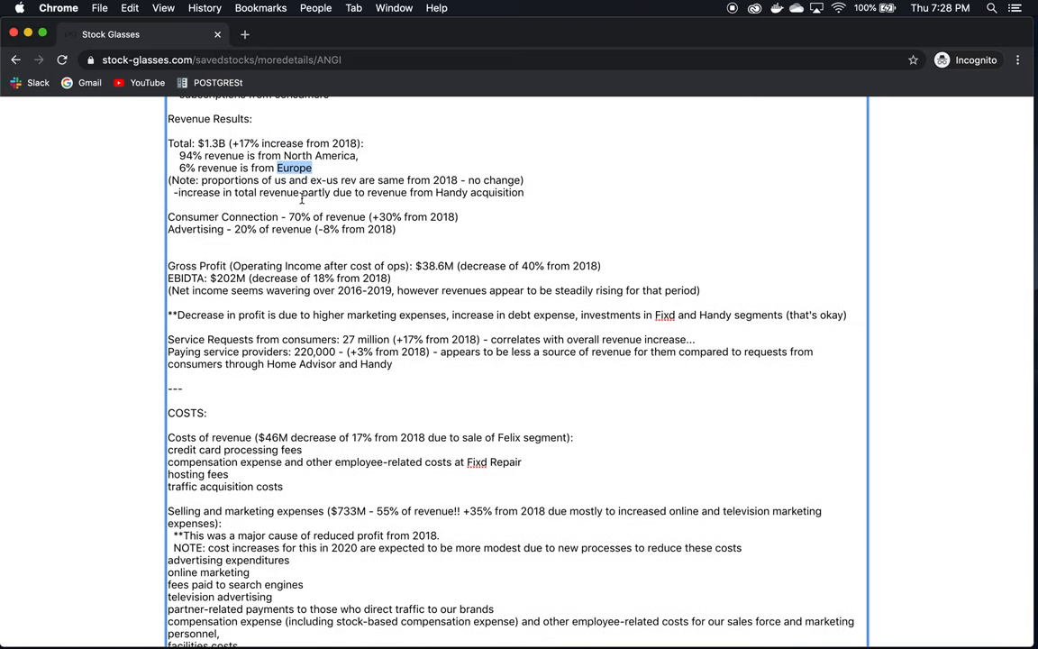
pyautogui.moveTo(479, 202)
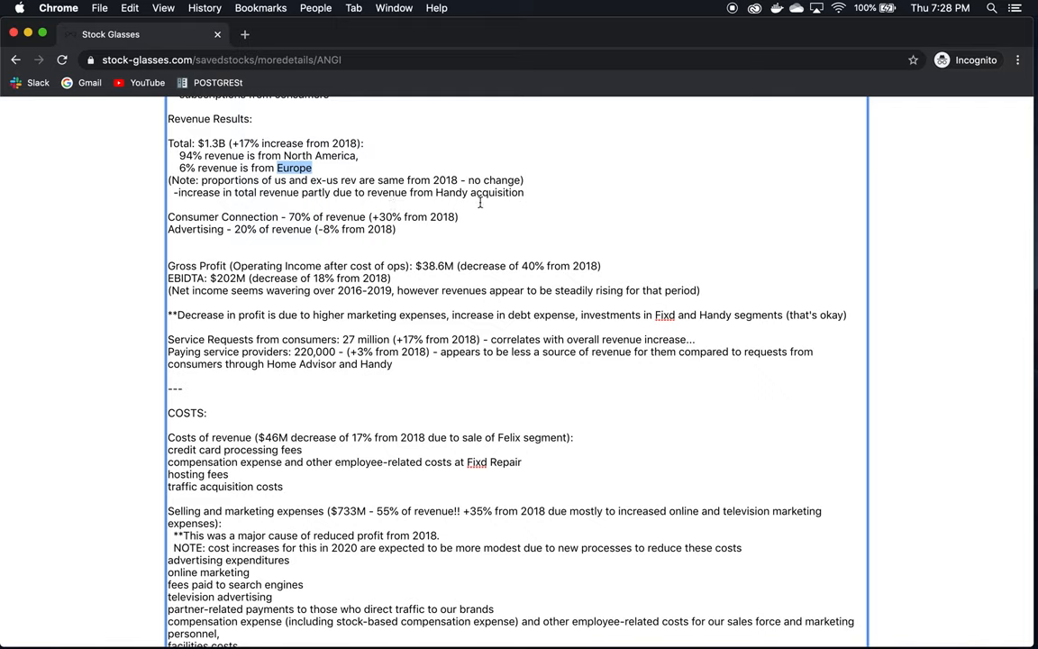
pyautogui.moveTo(445, 193)
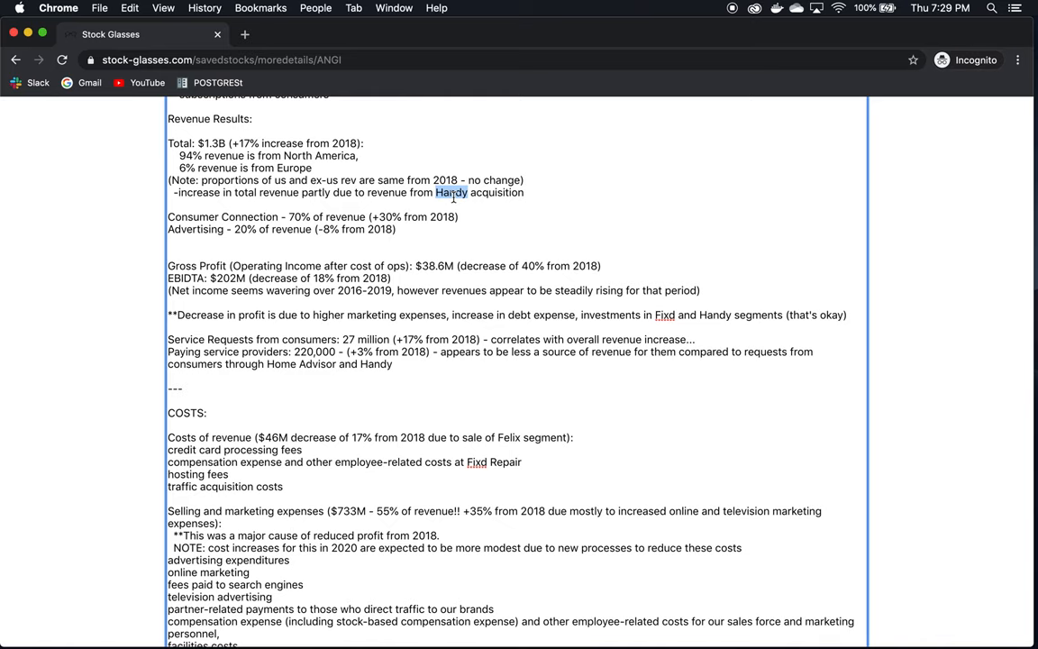
pyautogui.scroll(-3)
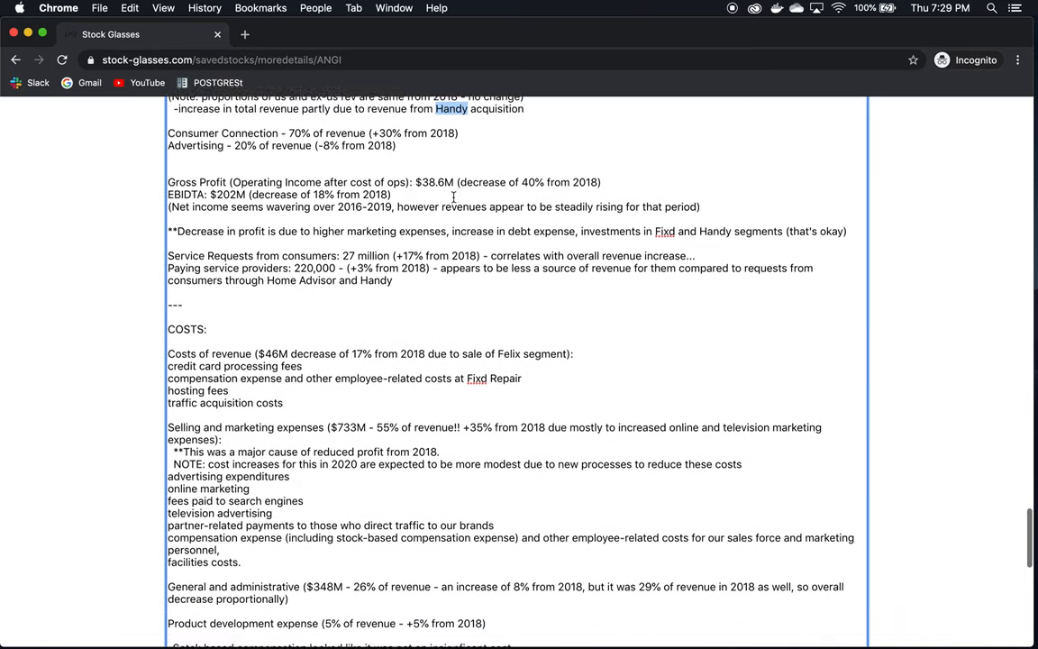
pyautogui.scroll(-3)
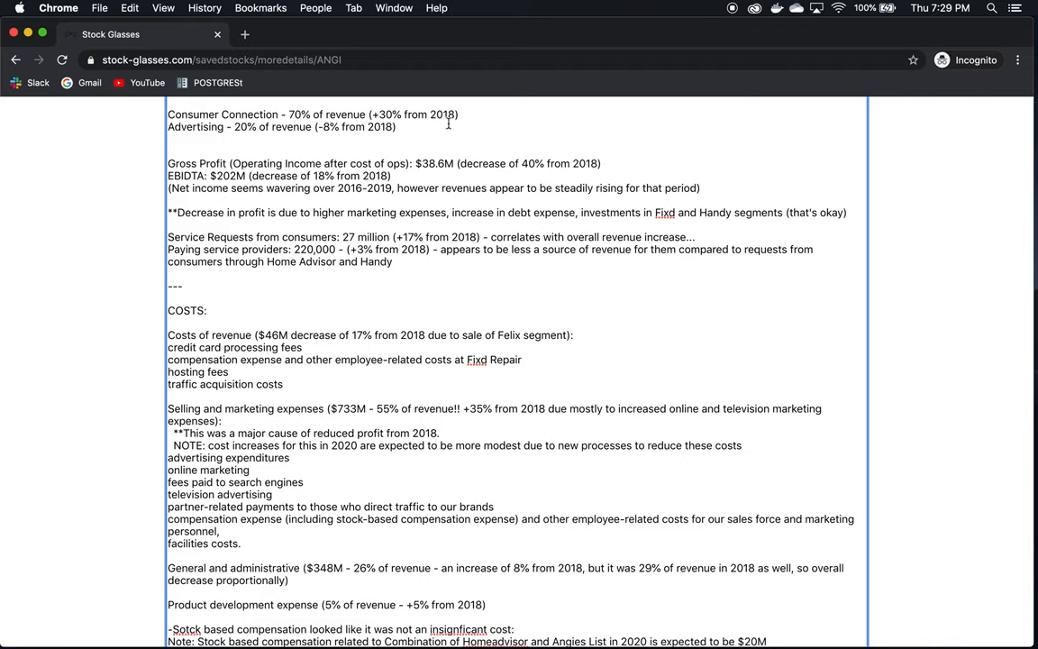
pyautogui.doubleClick(192, 113)
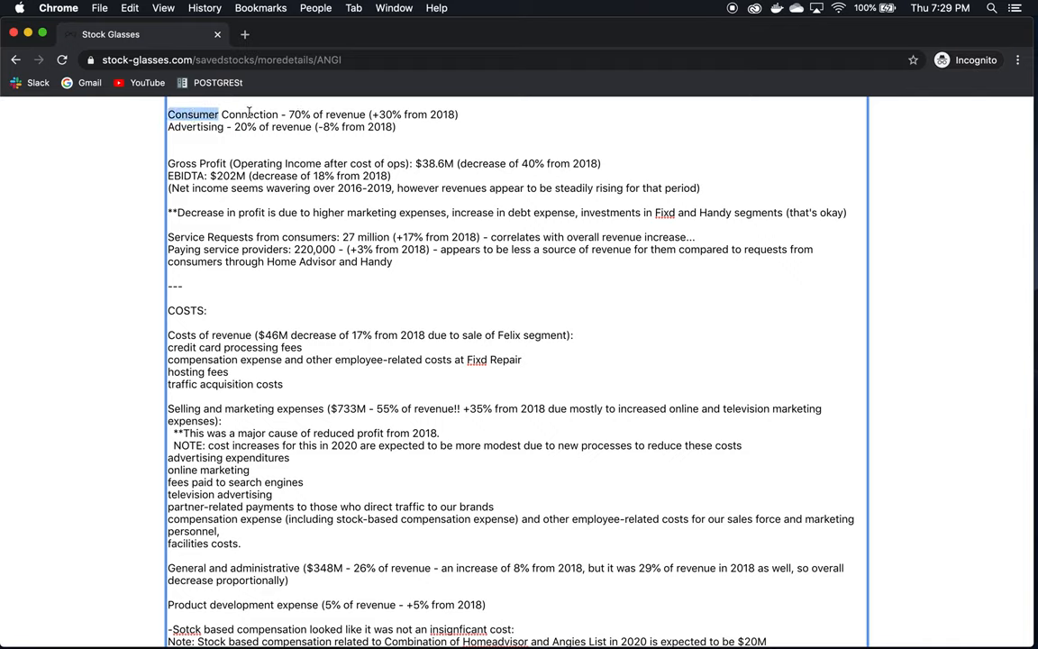
pyautogui.doubleClick(249, 115)
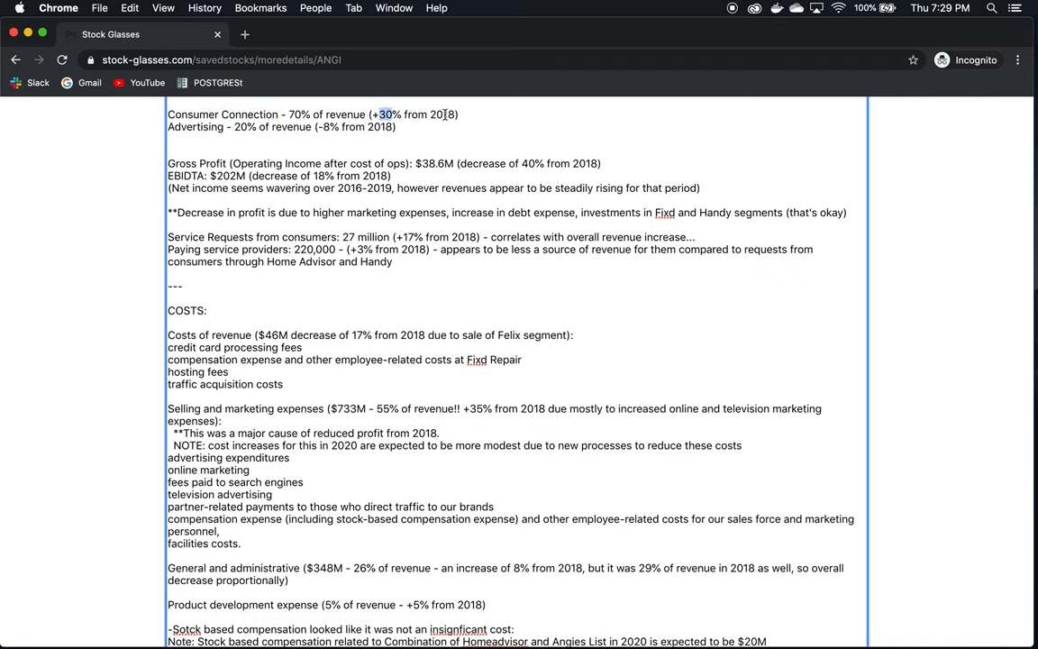
pyautogui.moveTo(202, 126)
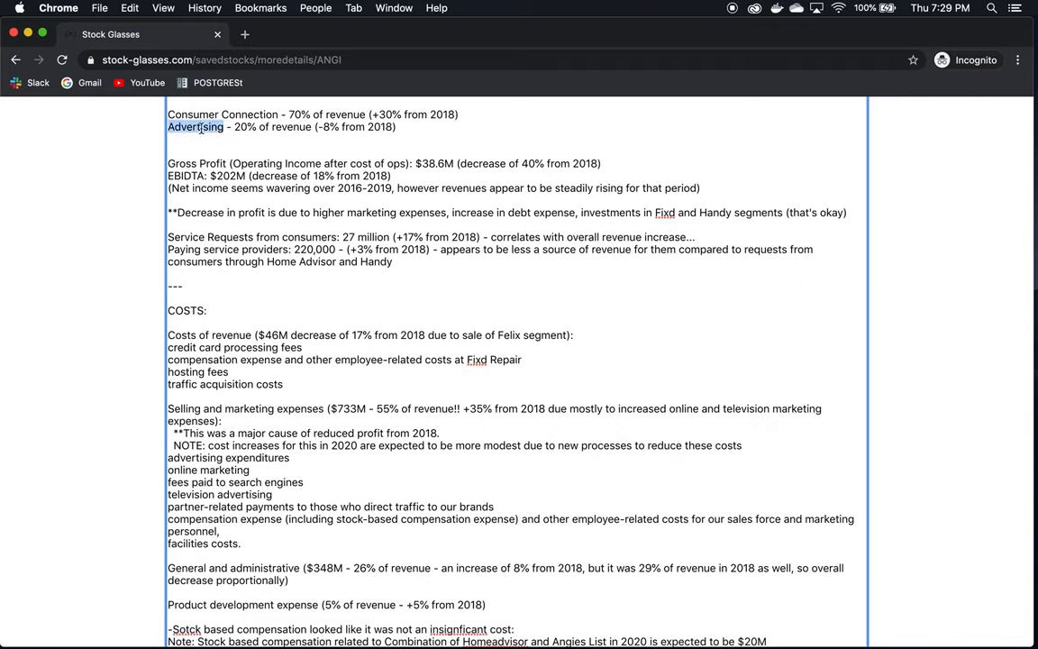
pyautogui.moveTo(332, 128)
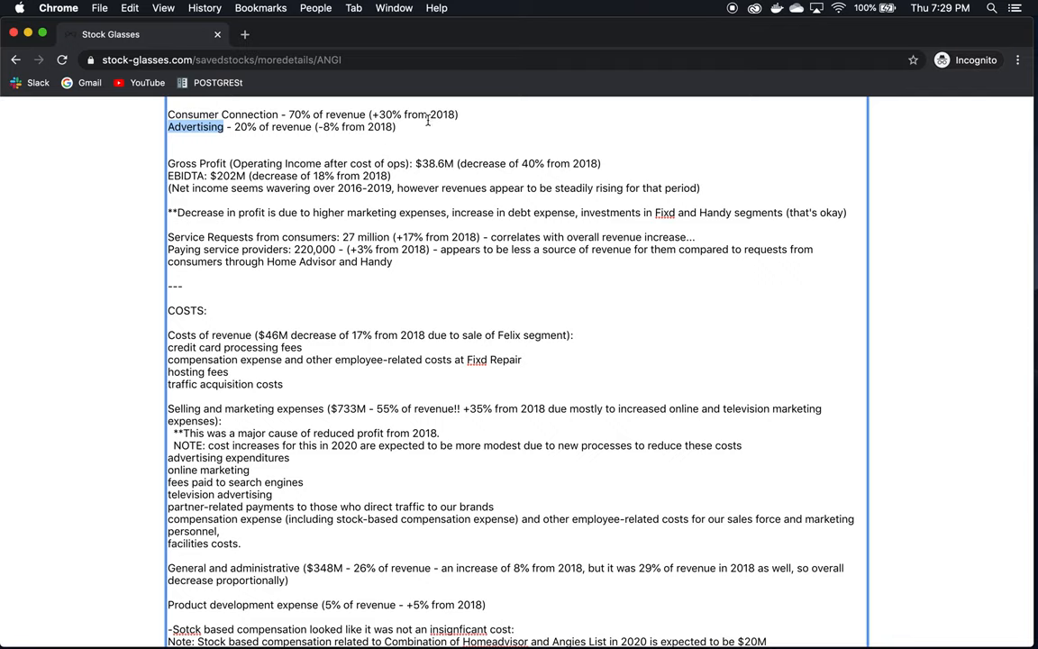
pyautogui.moveTo(475, 214)
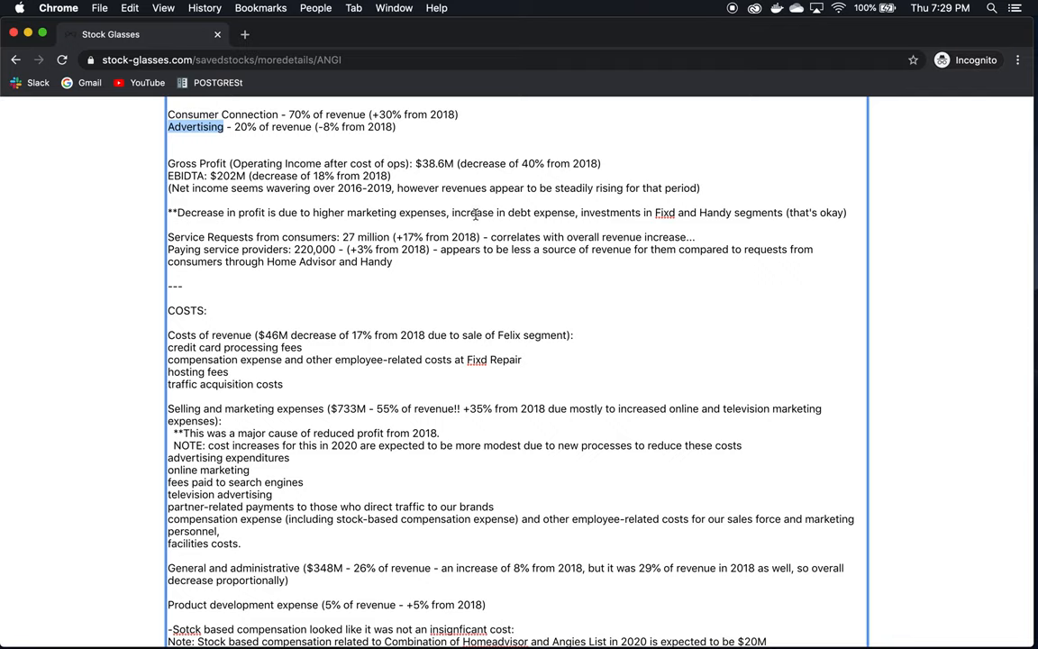
pyautogui.moveTo(249, 116)
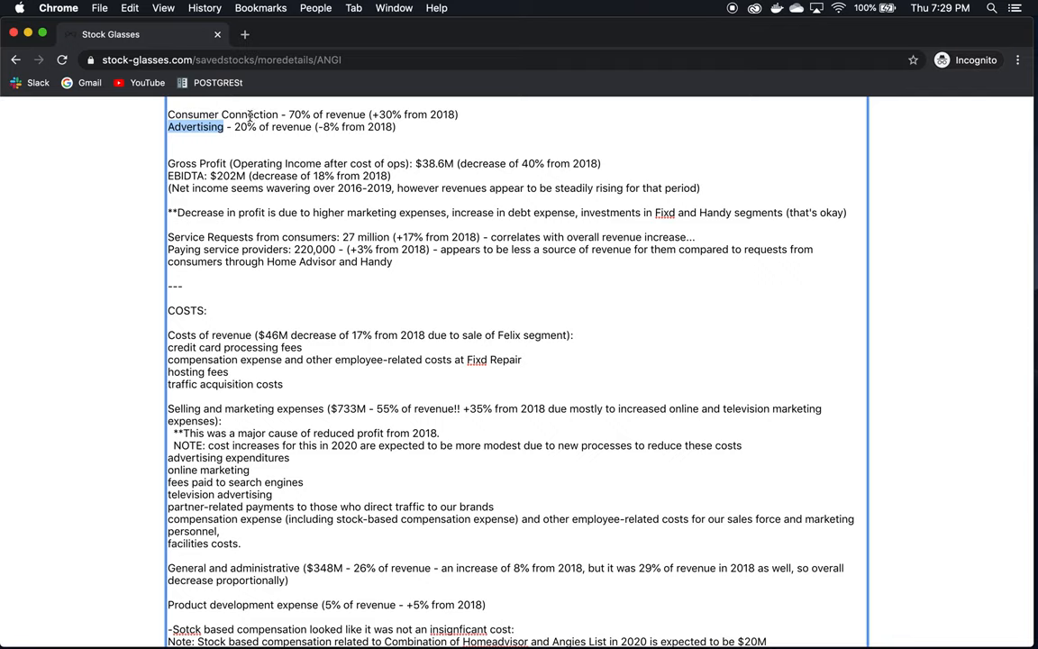
pyautogui.doubleClick(248, 115)
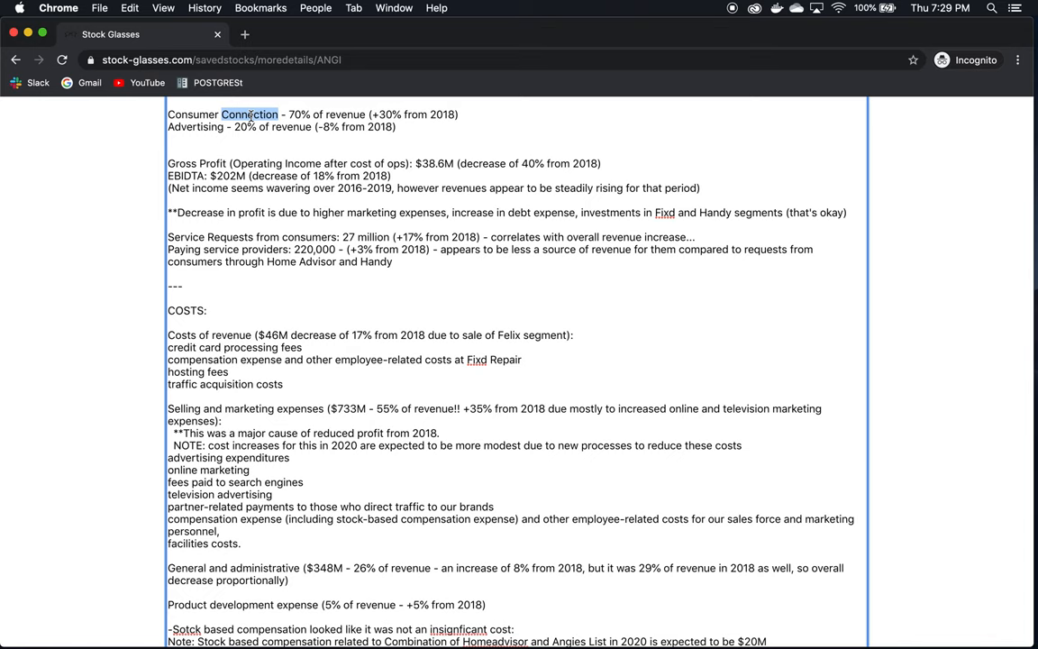
pyautogui.scroll(-3)
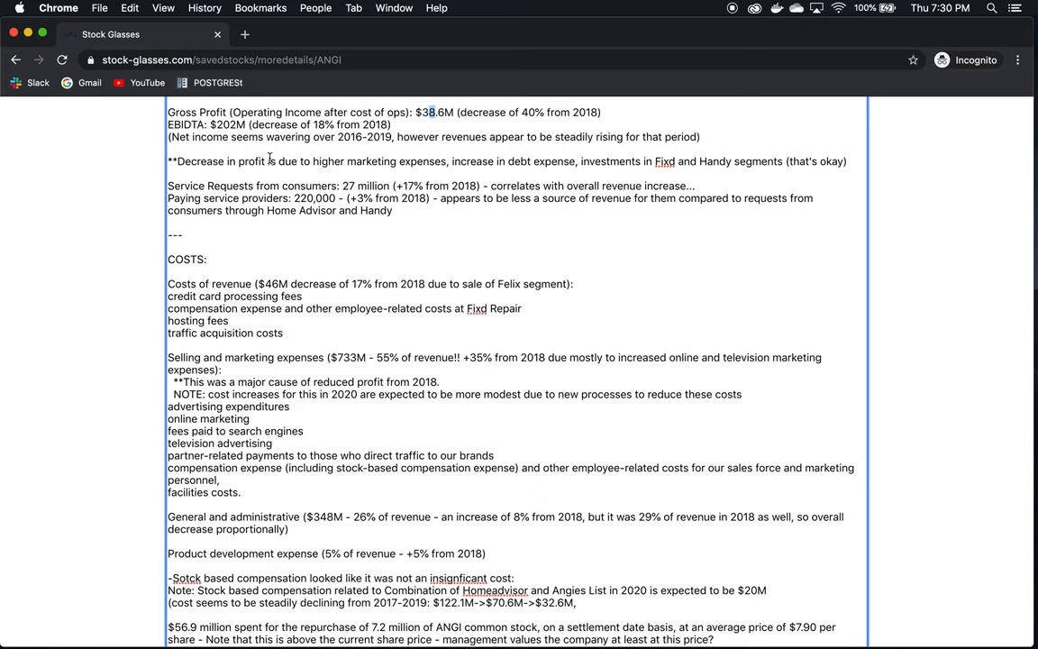
pyautogui.moveTo(278, 217)
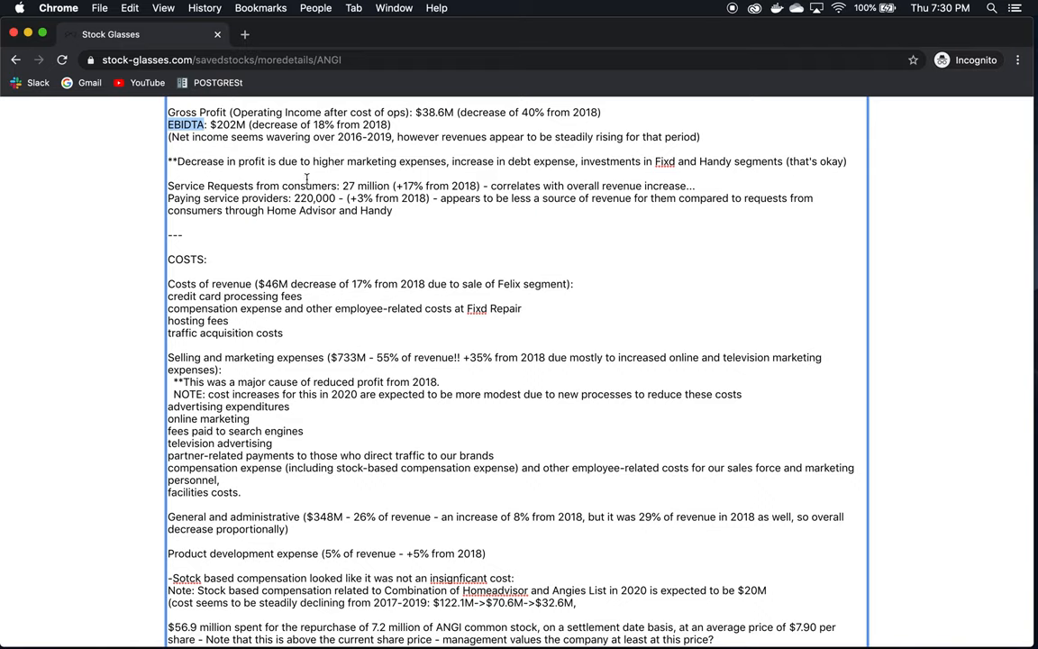
pyautogui.moveTo(378, 144)
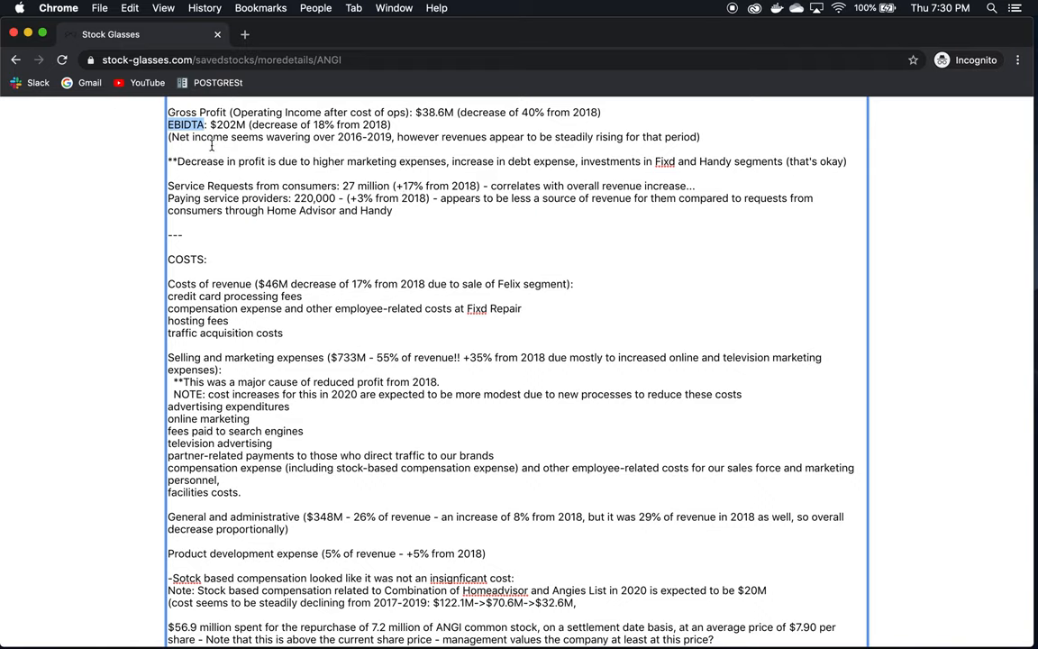
pyautogui.moveTo(273, 153)
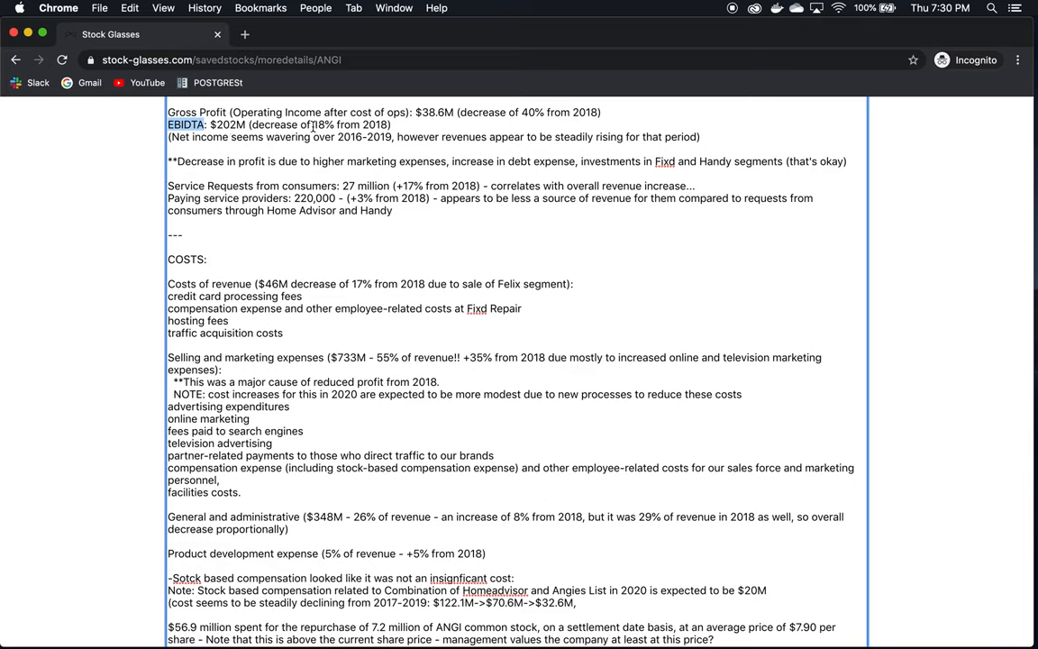
pyautogui.moveTo(403, 140)
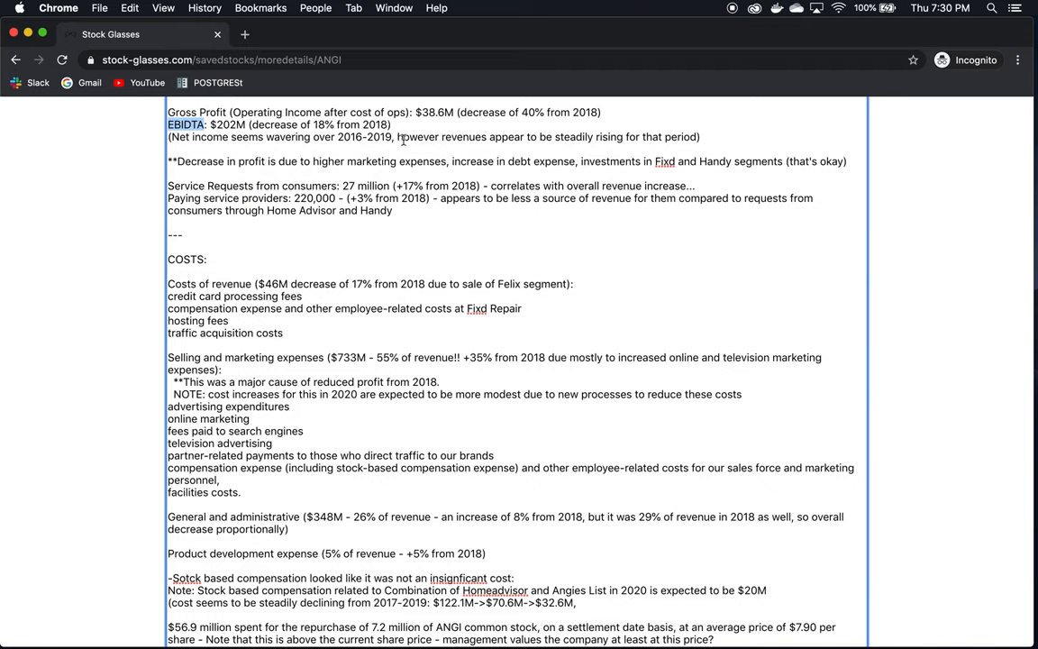
pyautogui.moveTo(505, 263)
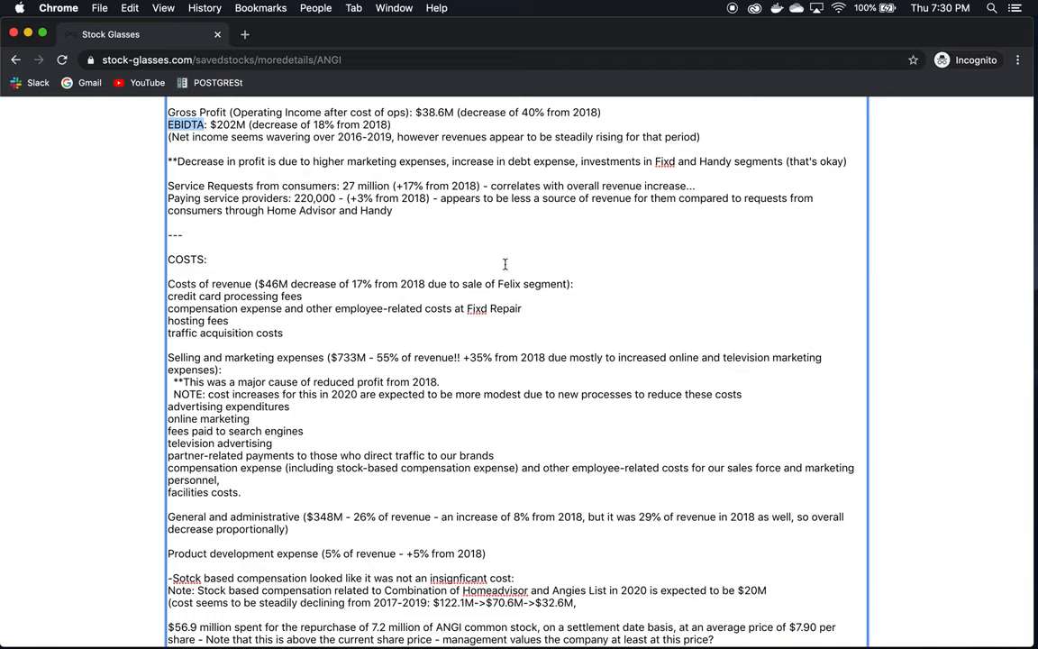
pyautogui.moveTo(263, 119)
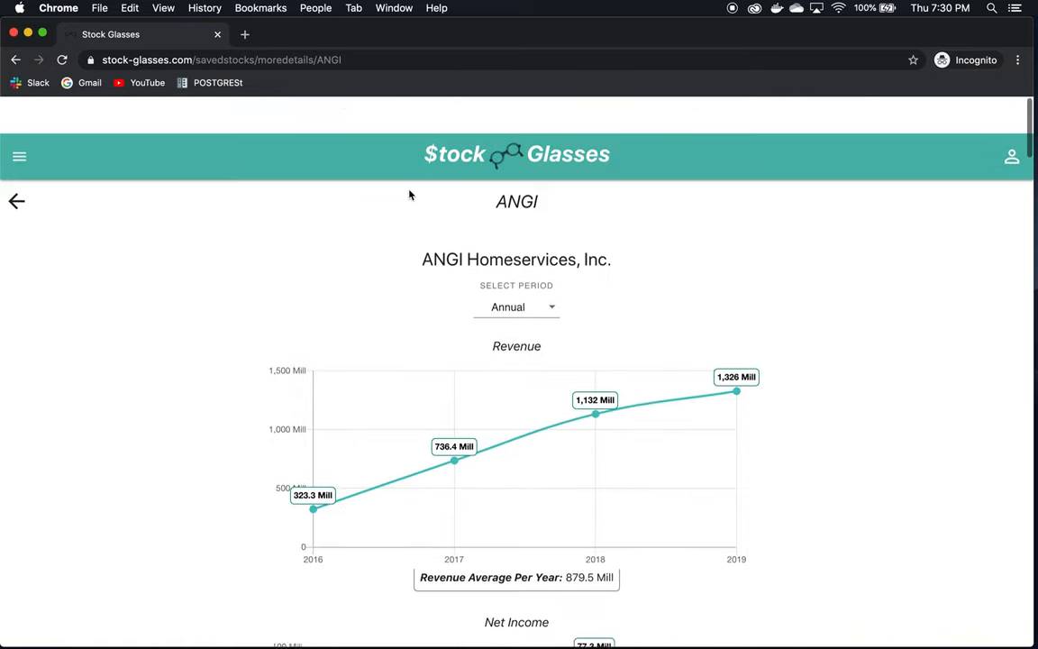
# Revisit ANGI's 2016–2019 Revenue, Net Income and Free Cash Flow charts and the notes below
pyautogui.scroll(-3)
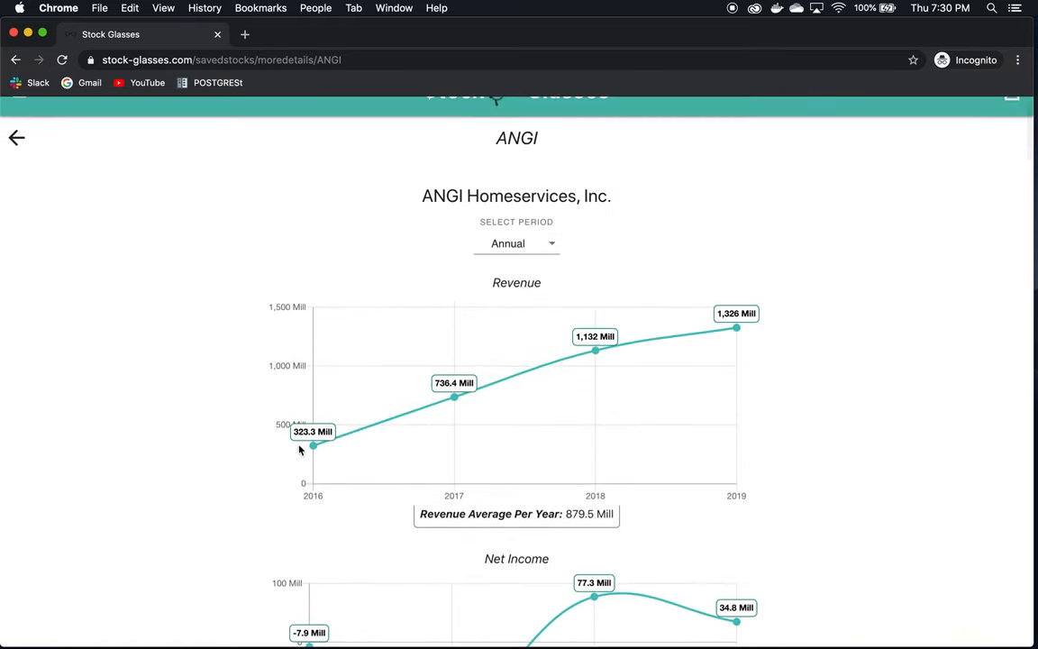
pyautogui.moveTo(641, 353)
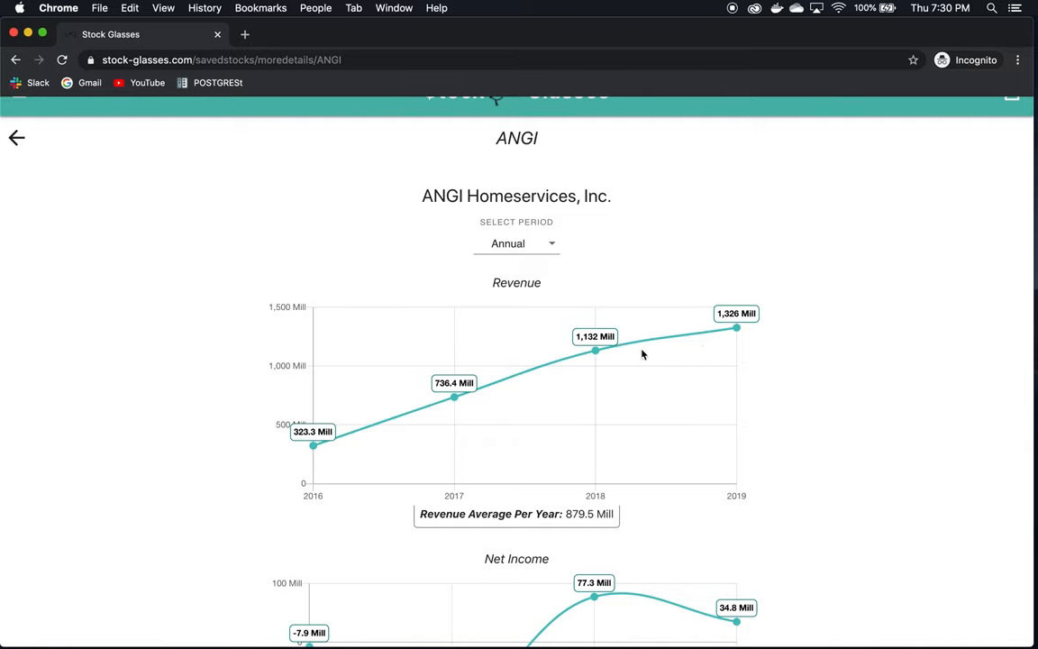
pyautogui.moveTo(762, 343)
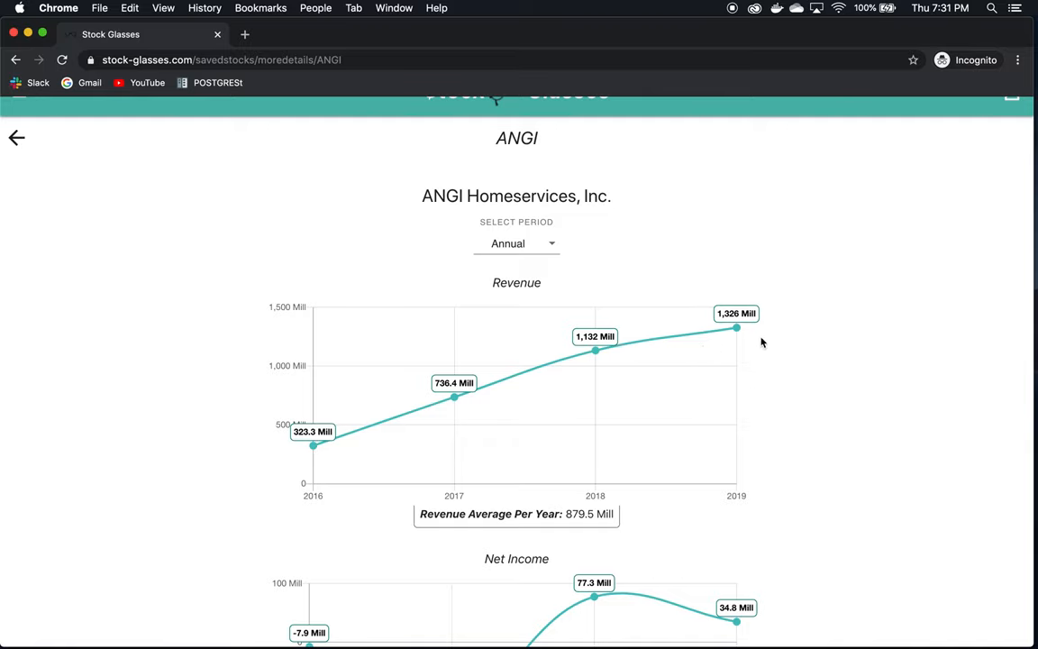
pyautogui.scroll(-3)
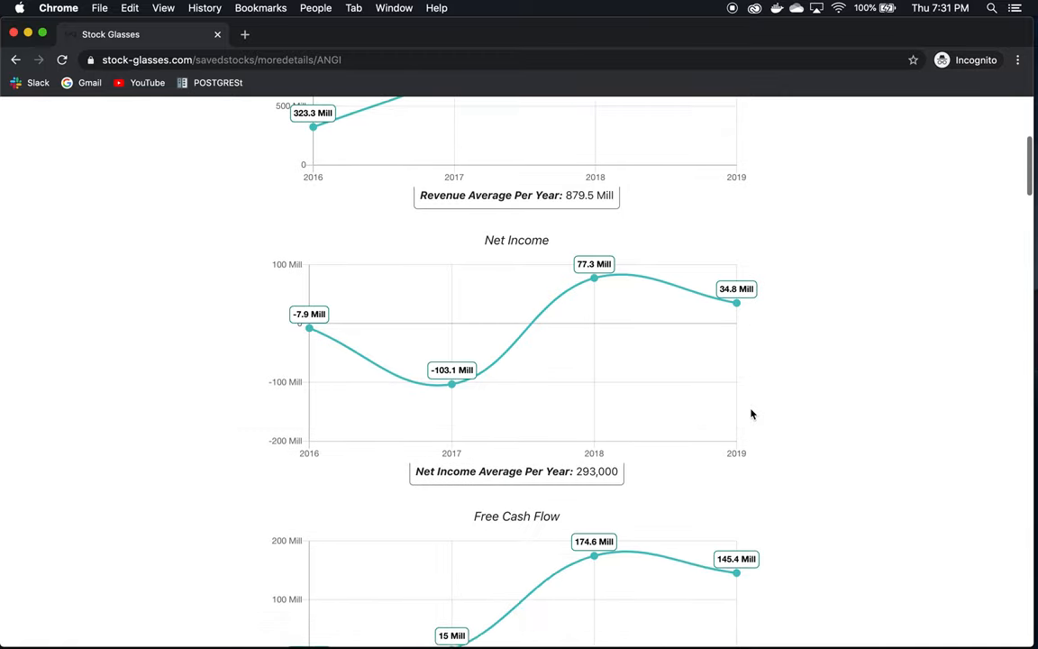
pyautogui.scroll(-3)
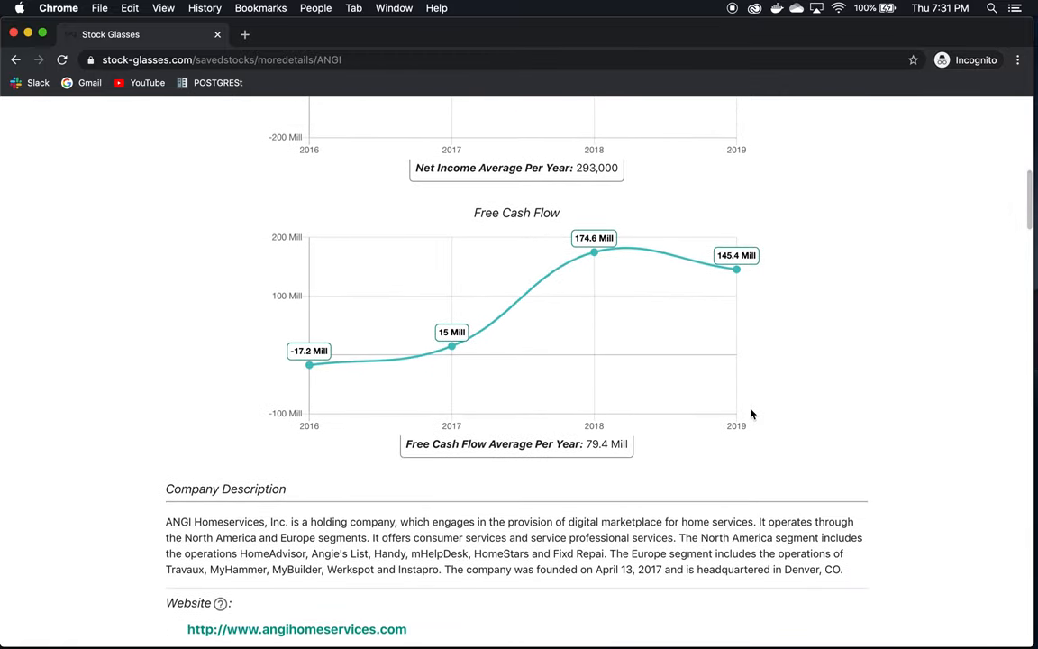
pyautogui.scroll(3)
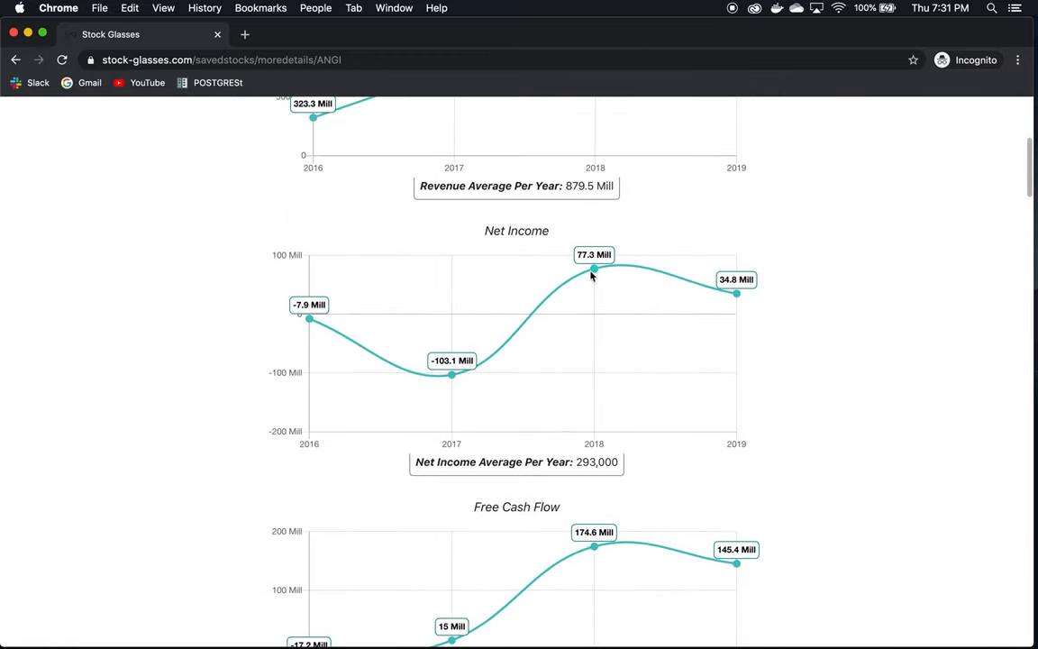
pyautogui.moveTo(826, 242)
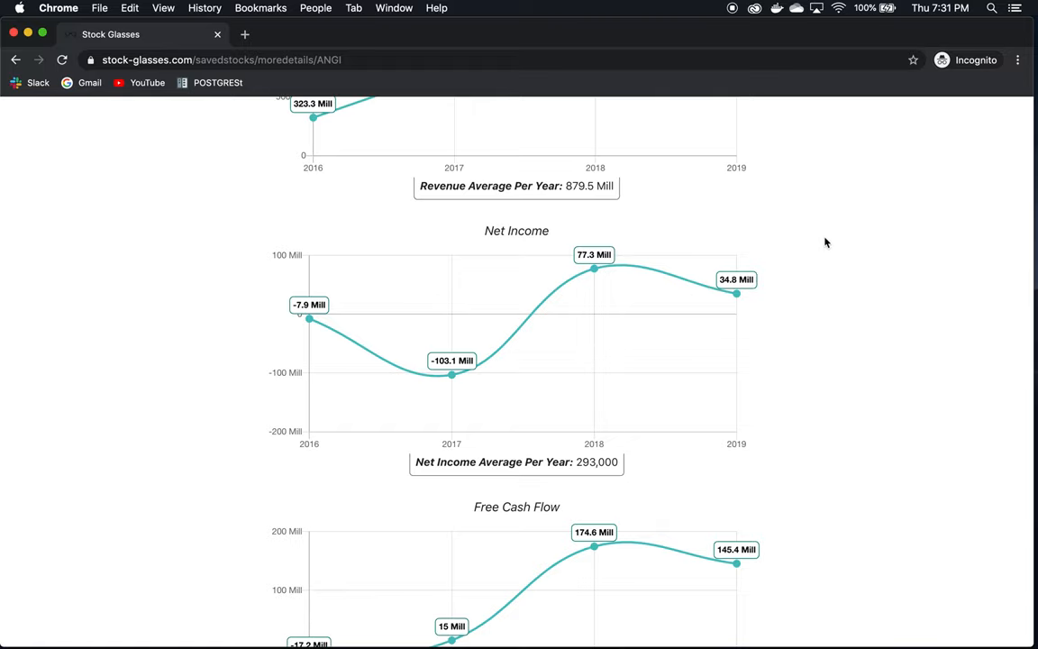
pyautogui.scroll(3)
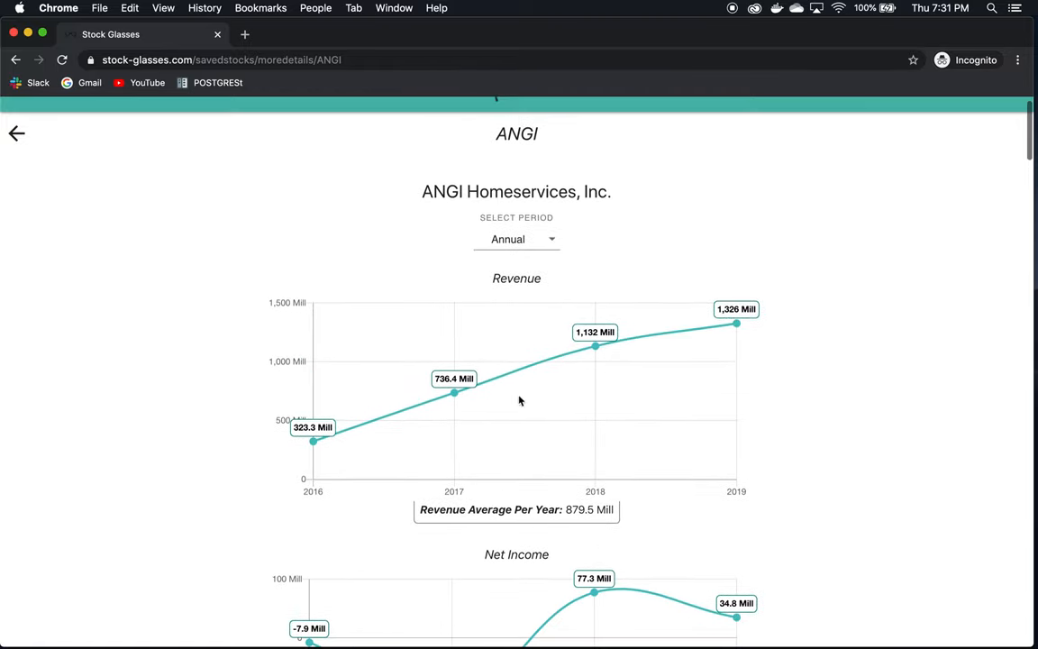
pyautogui.scroll(-3)
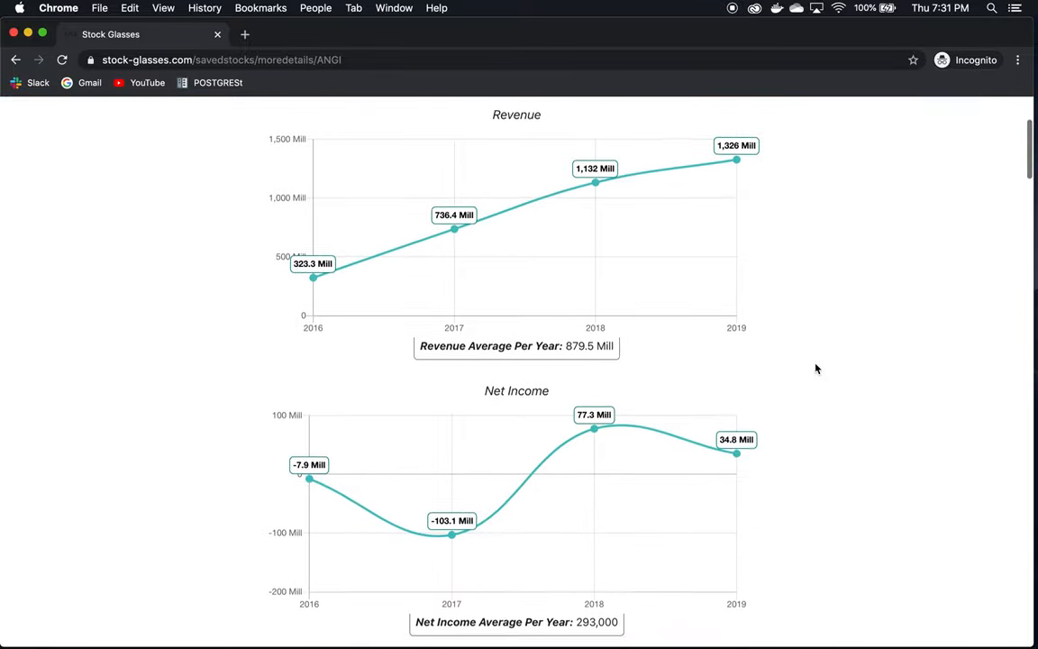
pyautogui.scroll(-3)
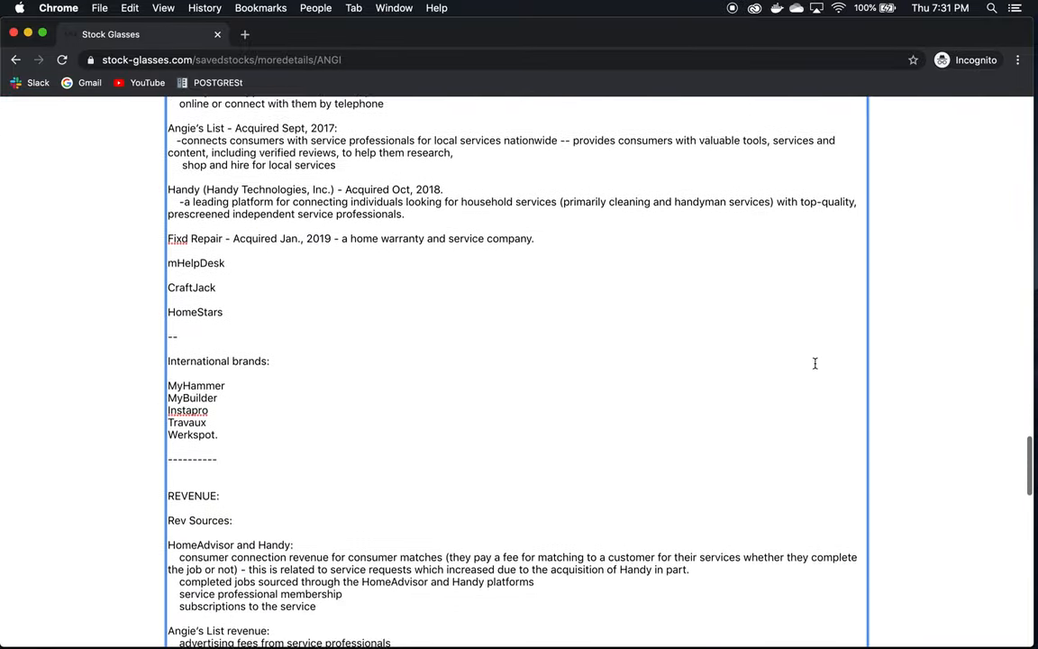
# Move to ANGI's profit decline note and mark the word marketing
pyautogui.scroll(-3)
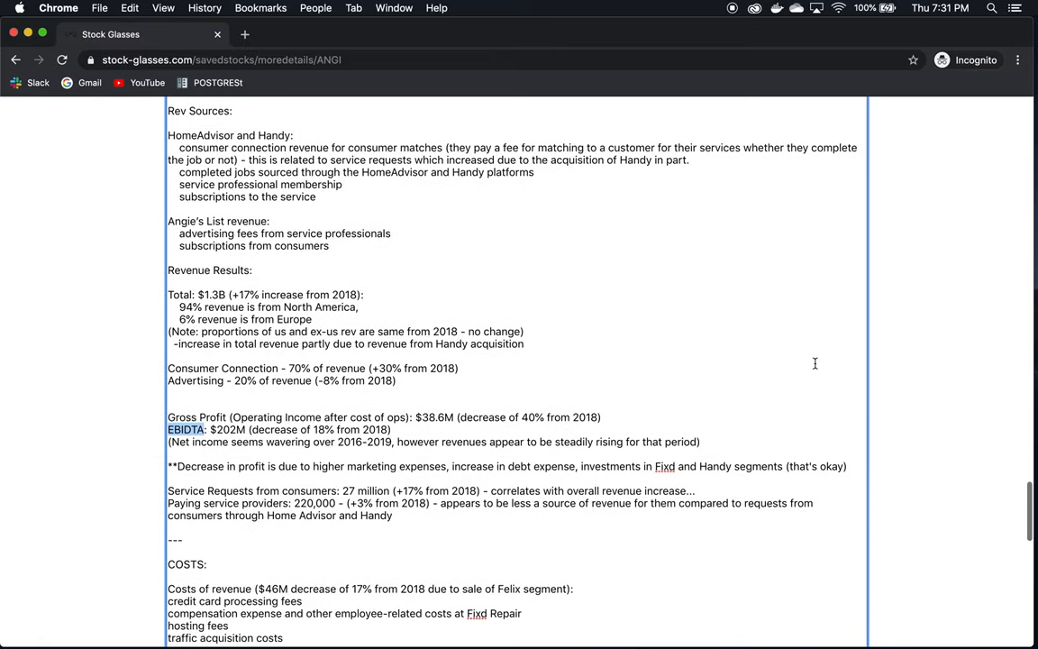
pyautogui.scroll(-3)
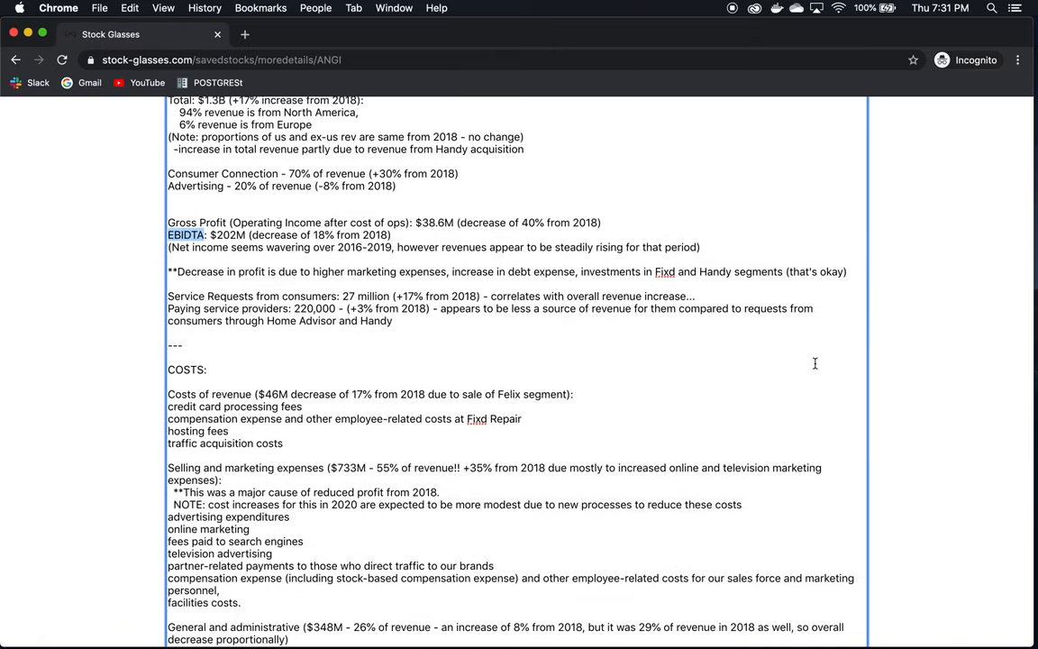
pyautogui.scroll(-3)
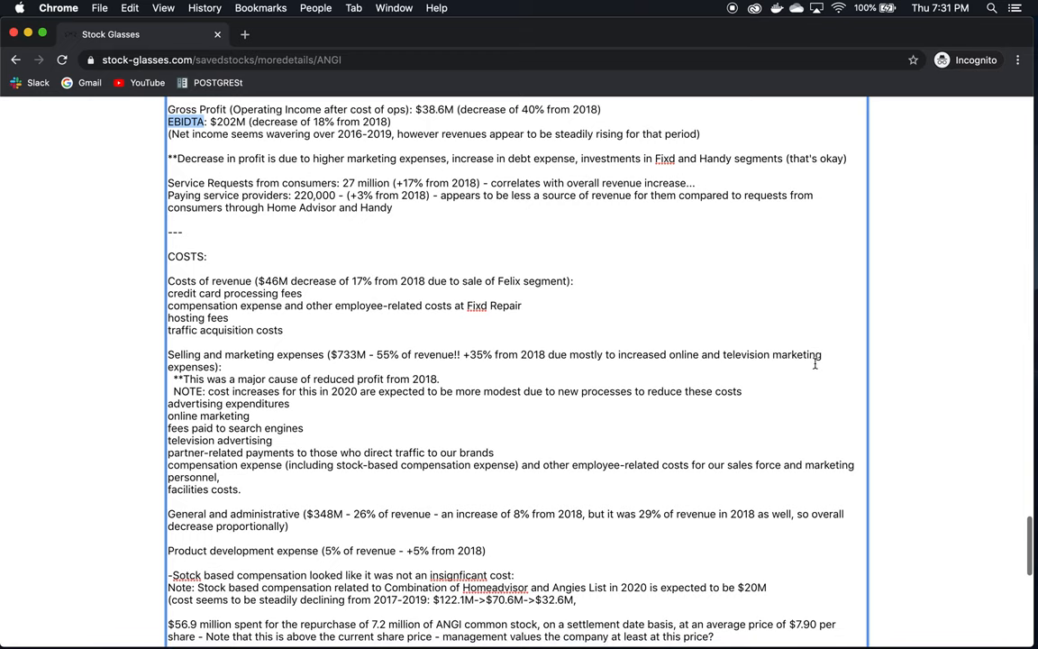
pyautogui.moveTo(340, 220)
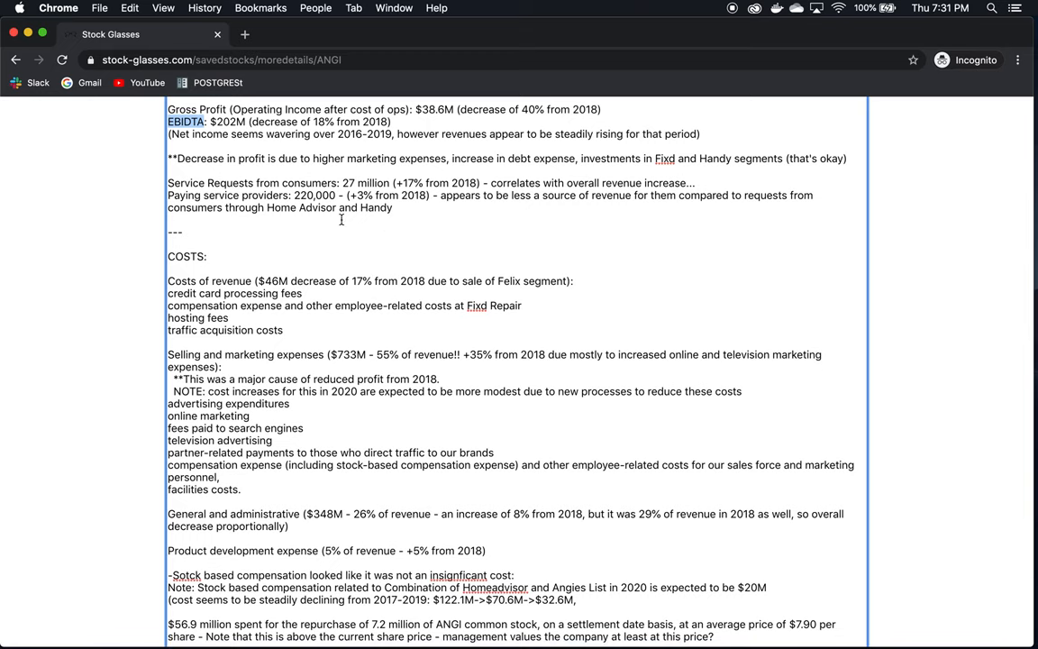
pyautogui.moveTo(375, 242)
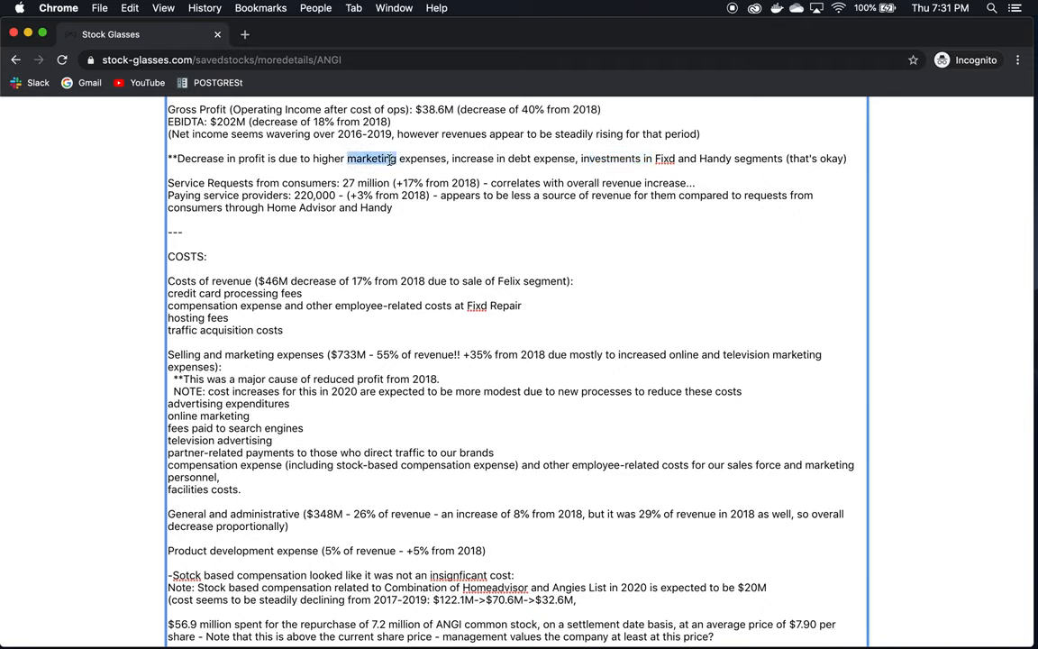
pyautogui.doubleClick(422, 159)
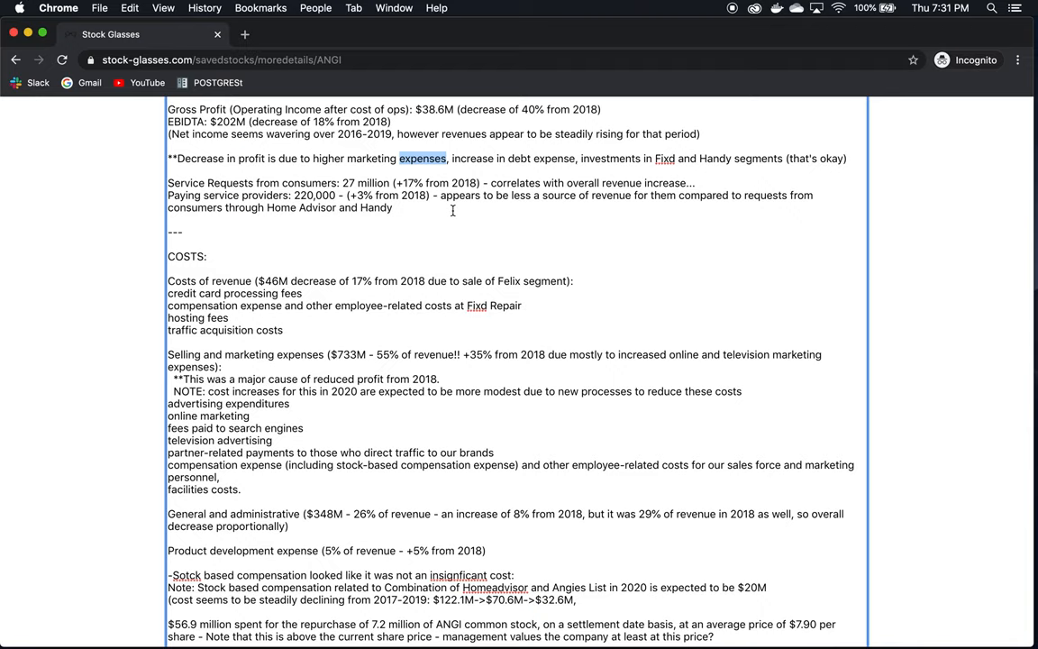
pyautogui.moveTo(303, 188)
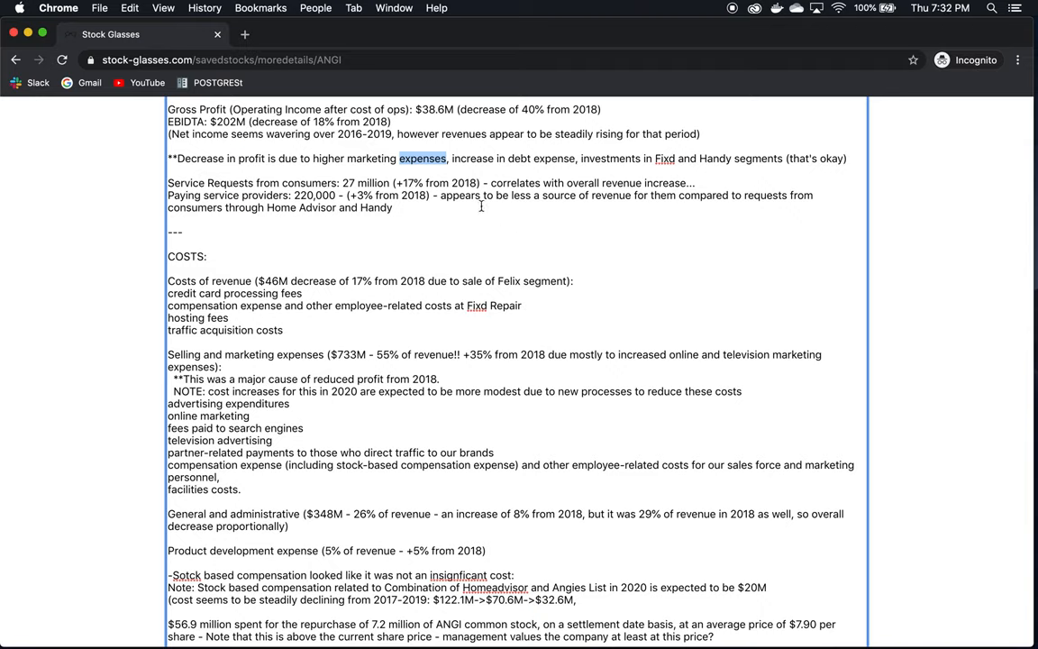
pyautogui.moveTo(577, 248)
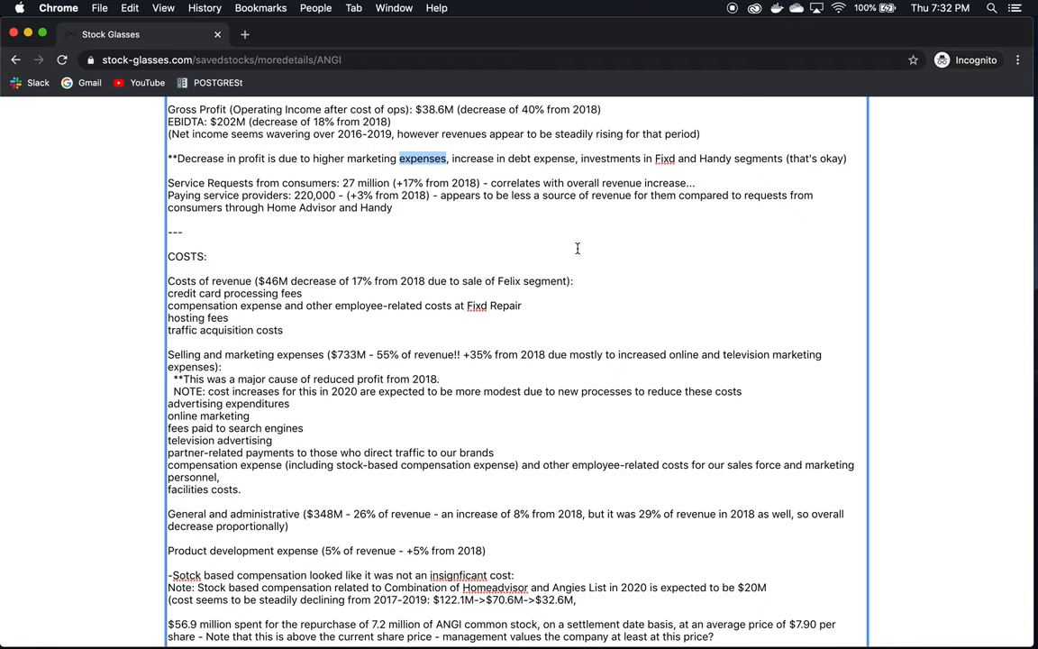
pyautogui.moveTo(647, 186)
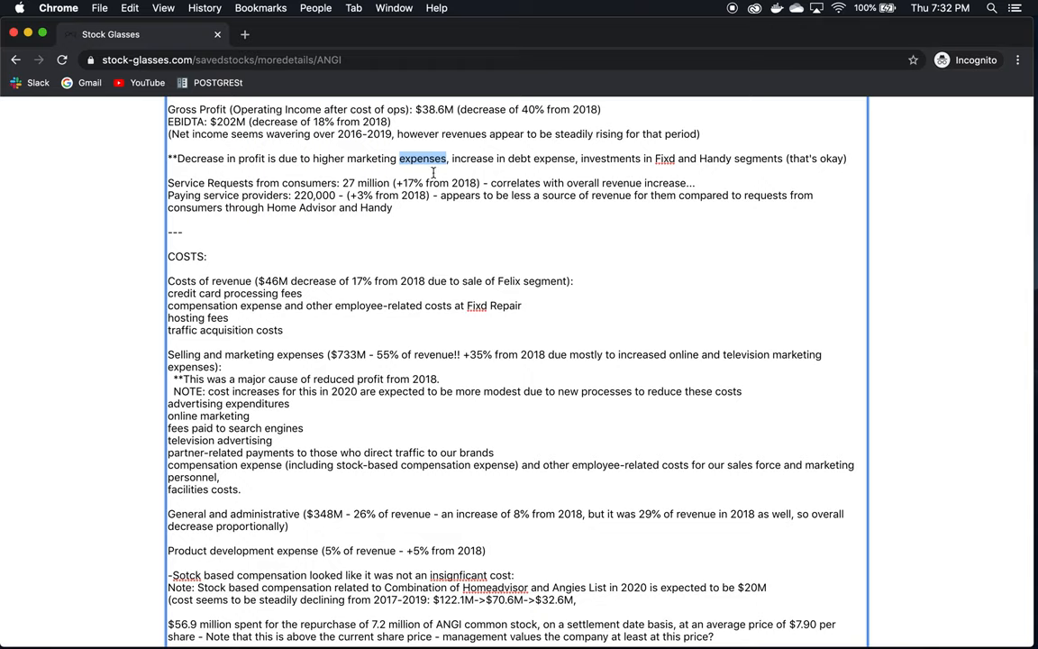
pyautogui.moveTo(433, 180)
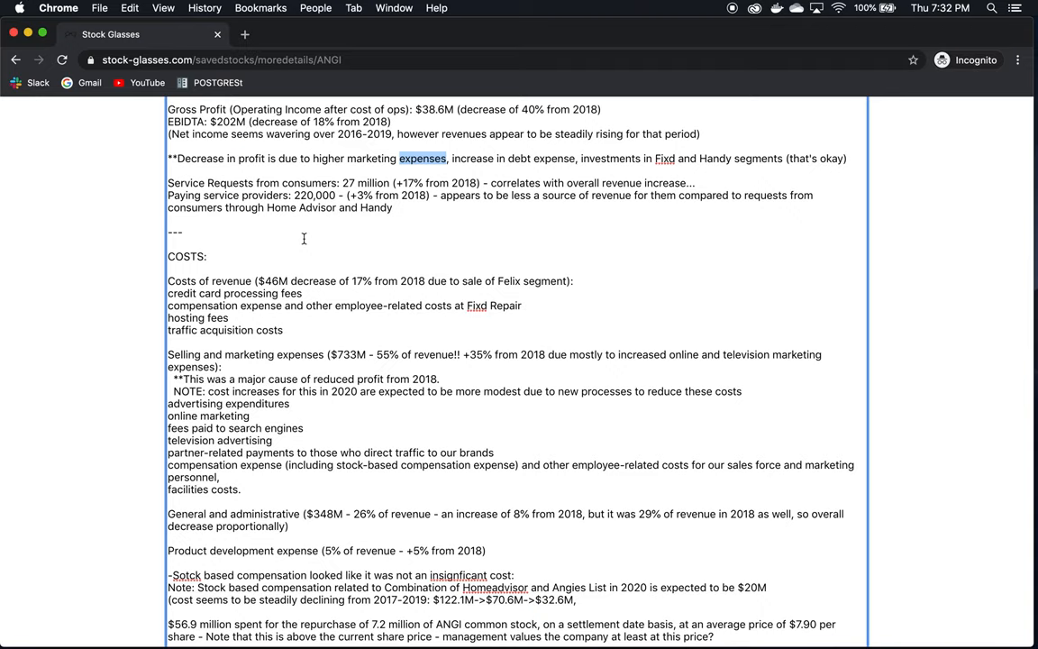
pyautogui.moveTo(411, 184)
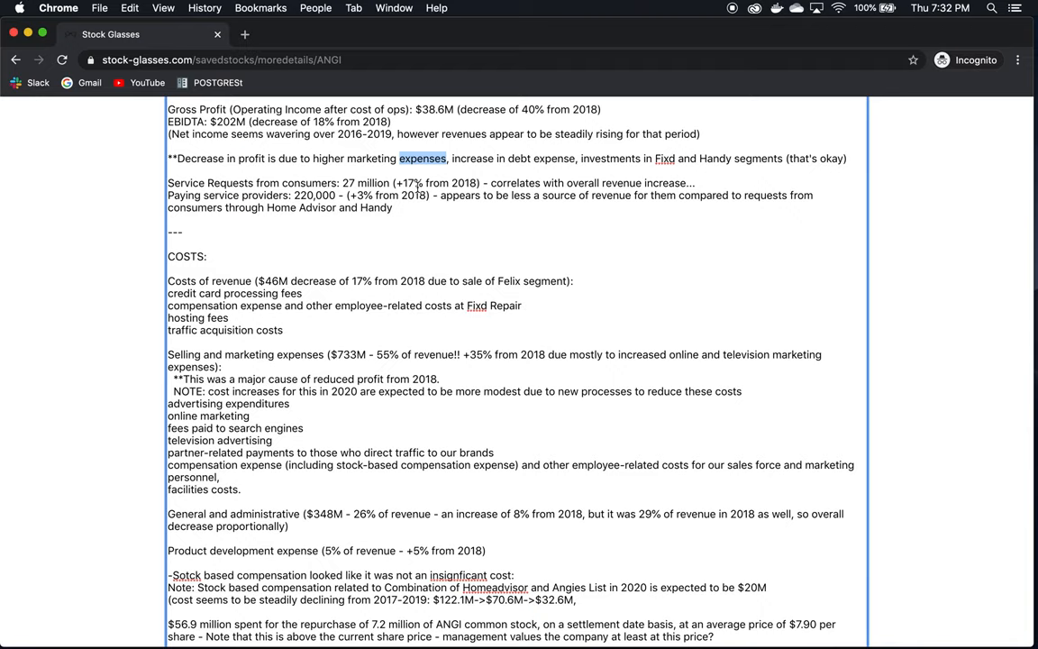
# Mark Requests, consumers and appears in the service requests and service providers lines
pyautogui.doubleClick(308, 183)
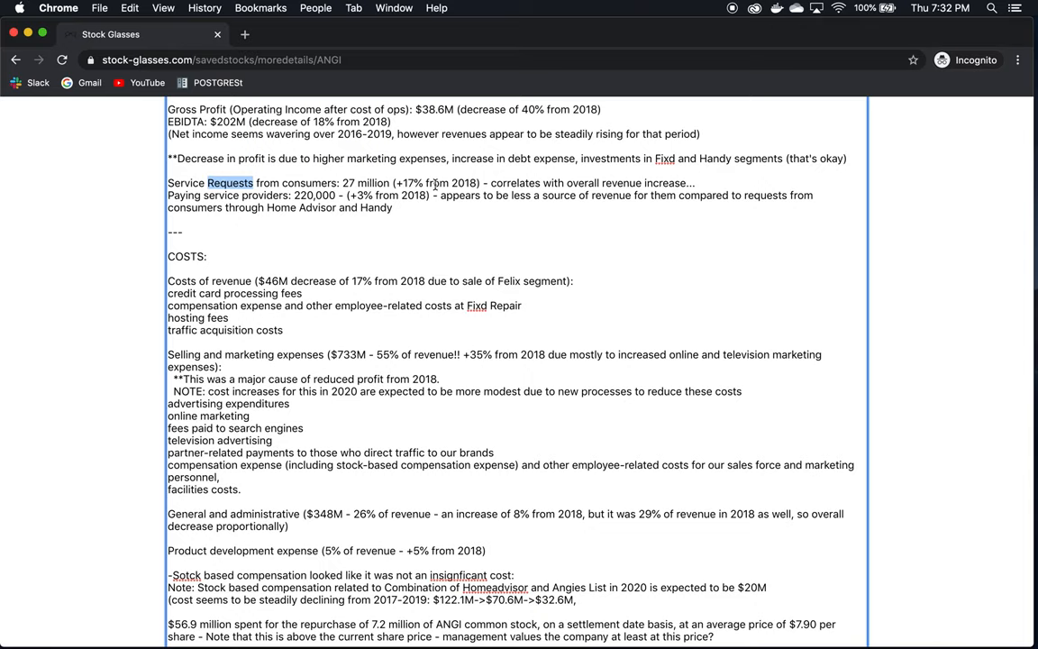
pyautogui.moveTo(343, 184); pyautogui.dragTo(490, 183)
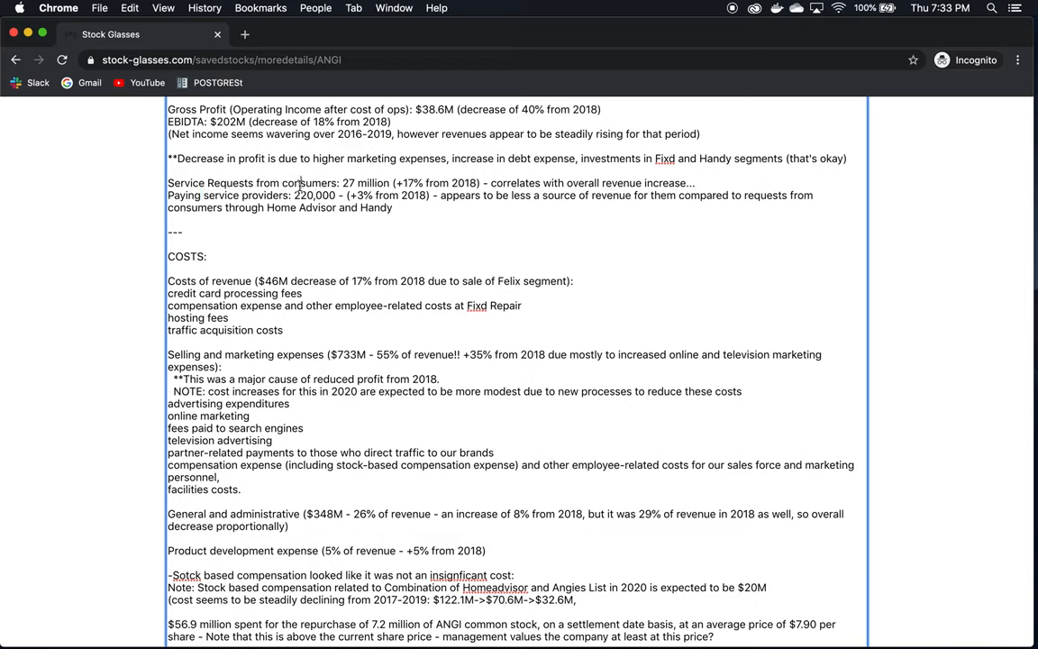
pyautogui.doubleClick(310, 184)
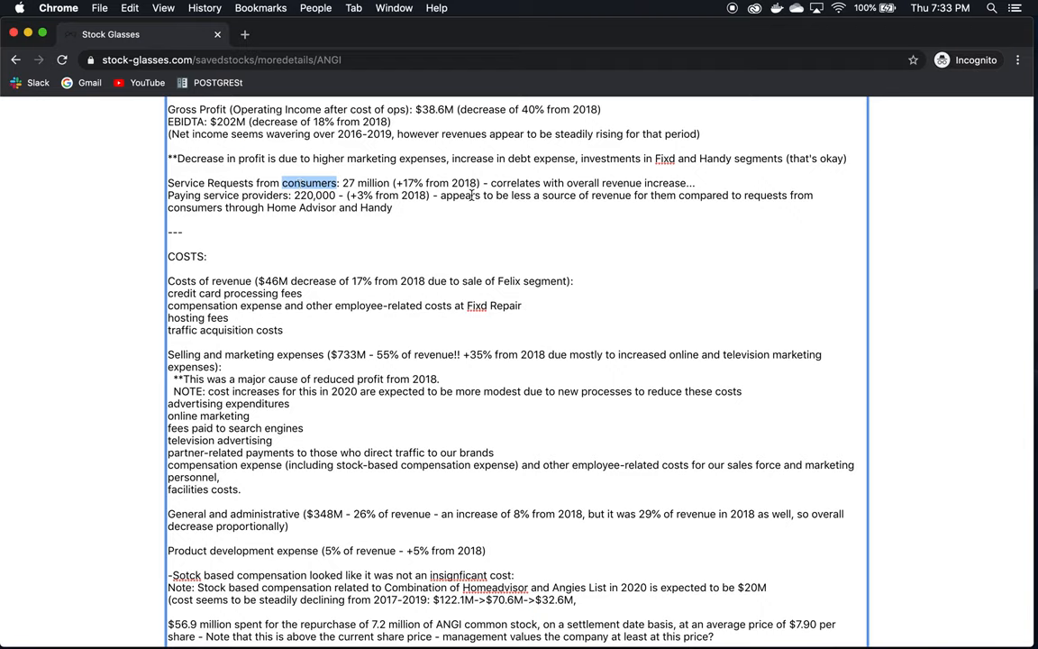
pyautogui.doubleClick(460, 194)
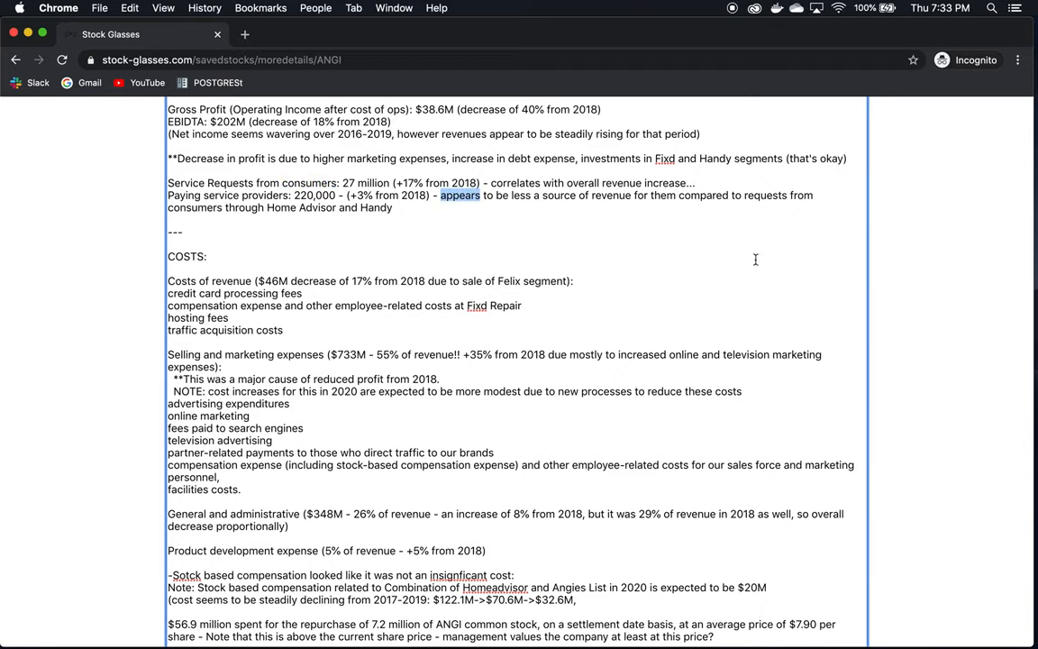
pyautogui.moveTo(465, 246)
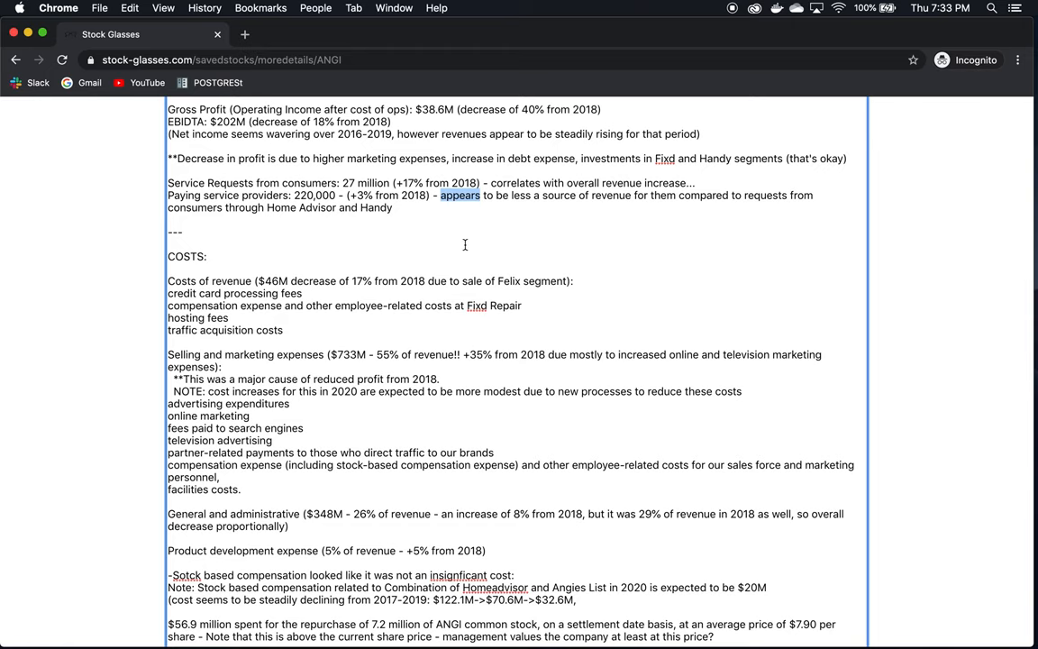
# Reach the COSTS section and mark 'compensation' in the cost of revenue list
pyautogui.scroll(-3)
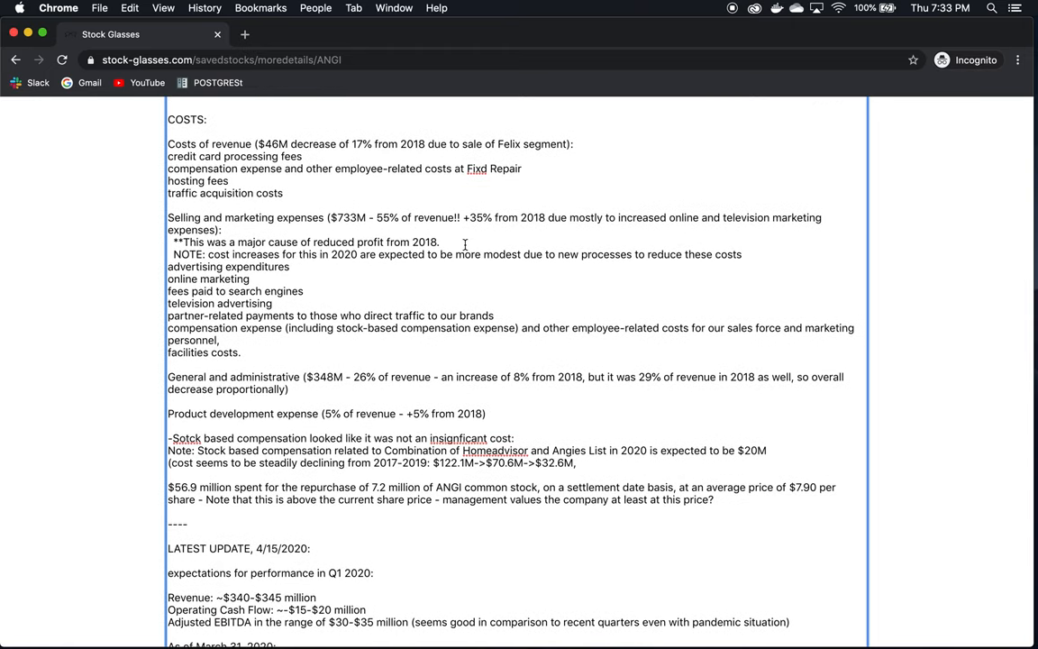
pyautogui.moveTo(321, 144)
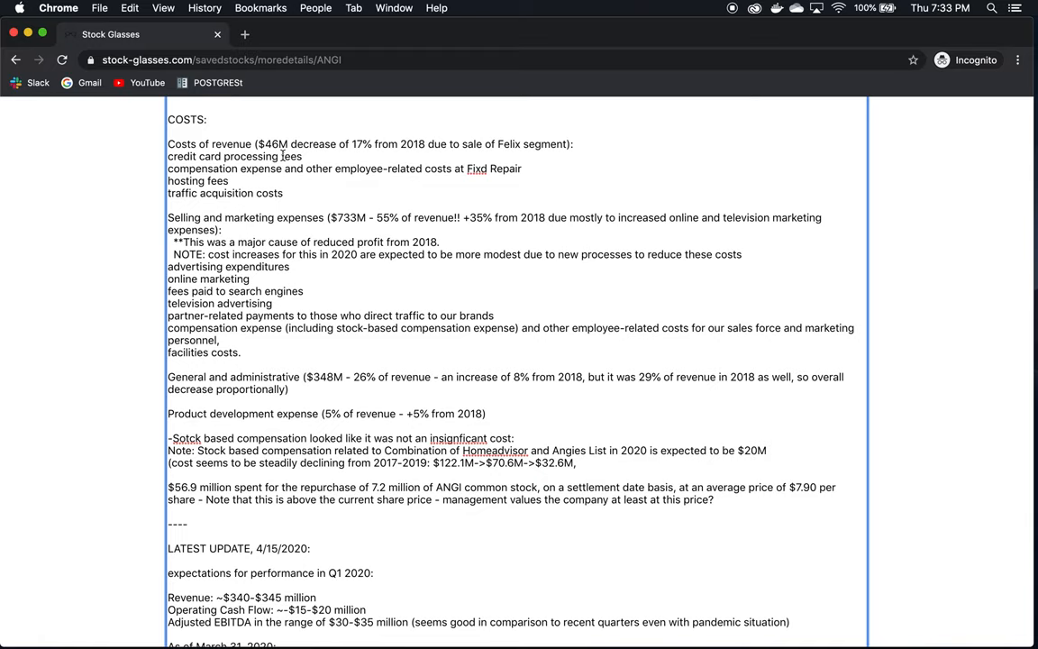
pyautogui.moveTo(360, 140)
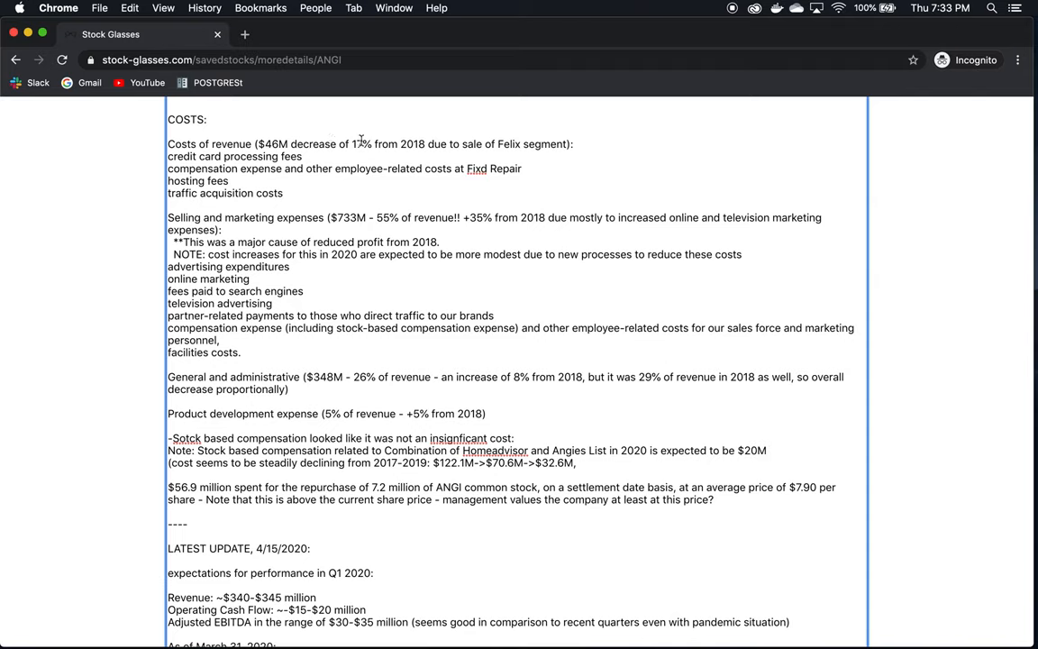
pyautogui.moveTo(347, 168)
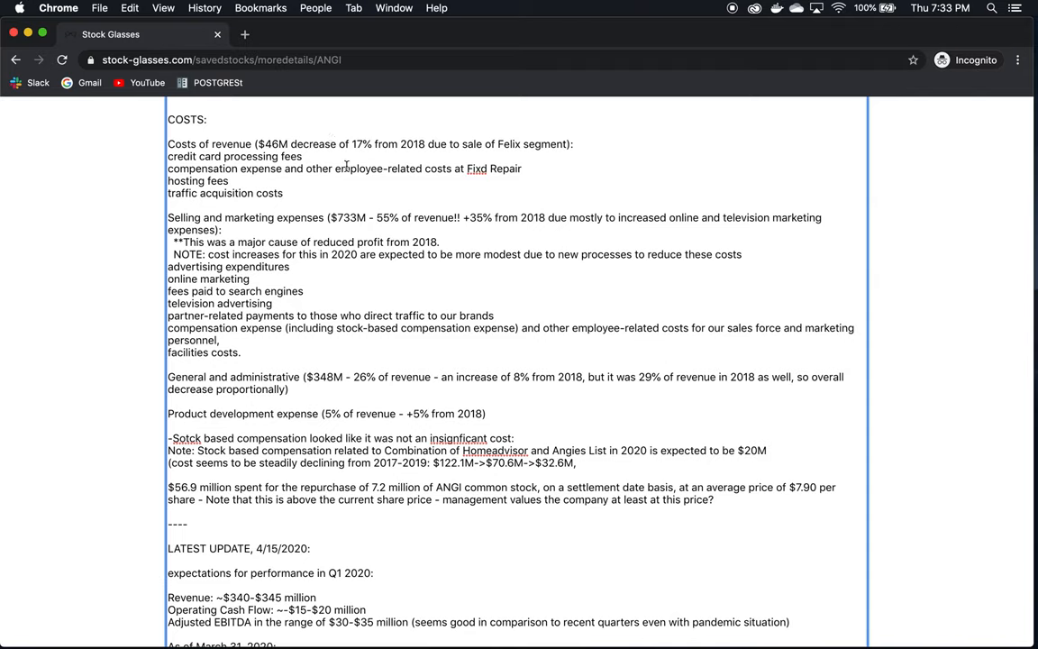
pyautogui.moveTo(497, 151)
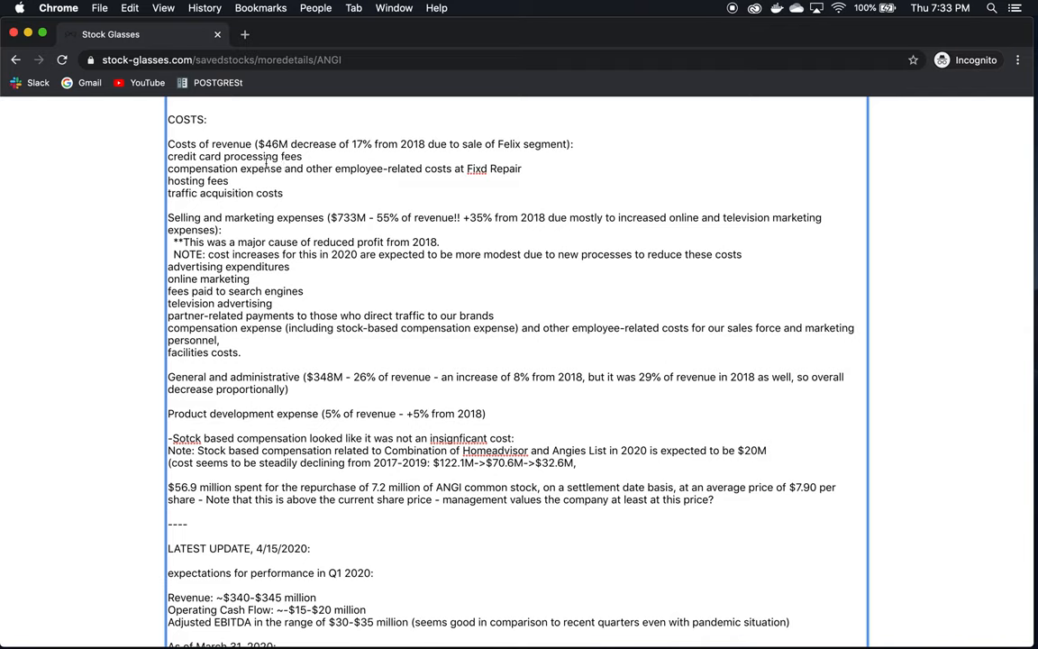
pyautogui.moveTo(389, 176)
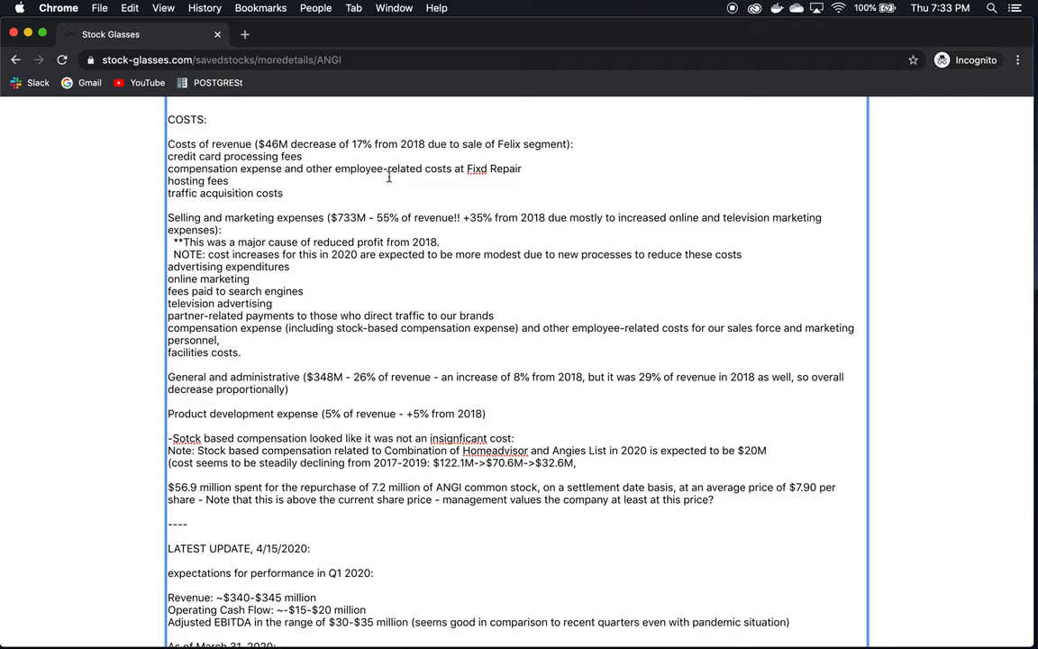
pyautogui.moveTo(196, 185)
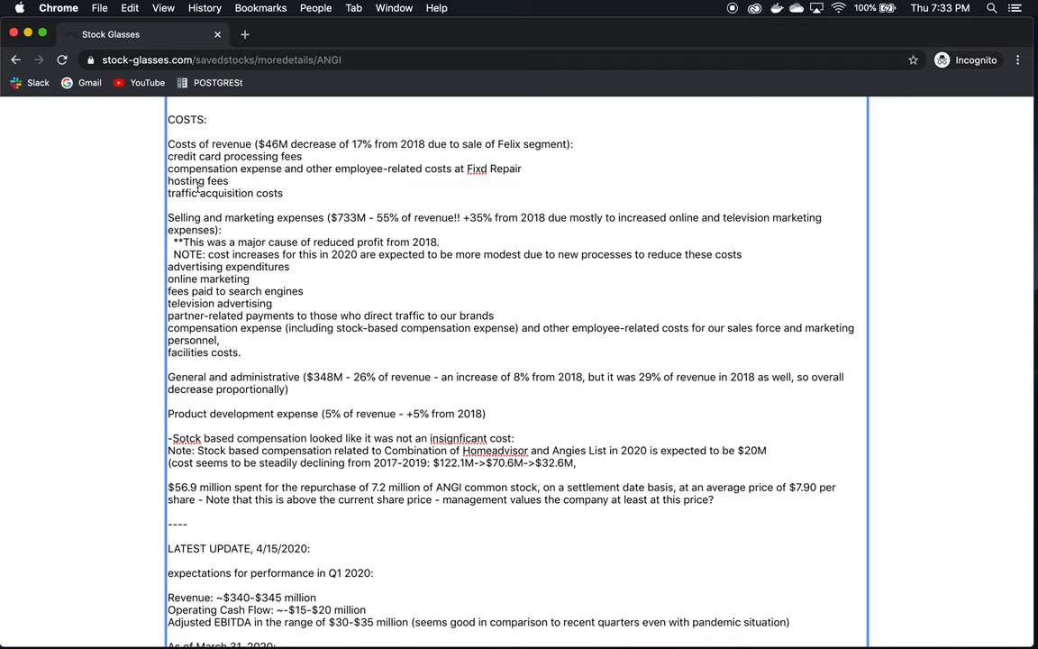
pyautogui.doubleClick(202, 169)
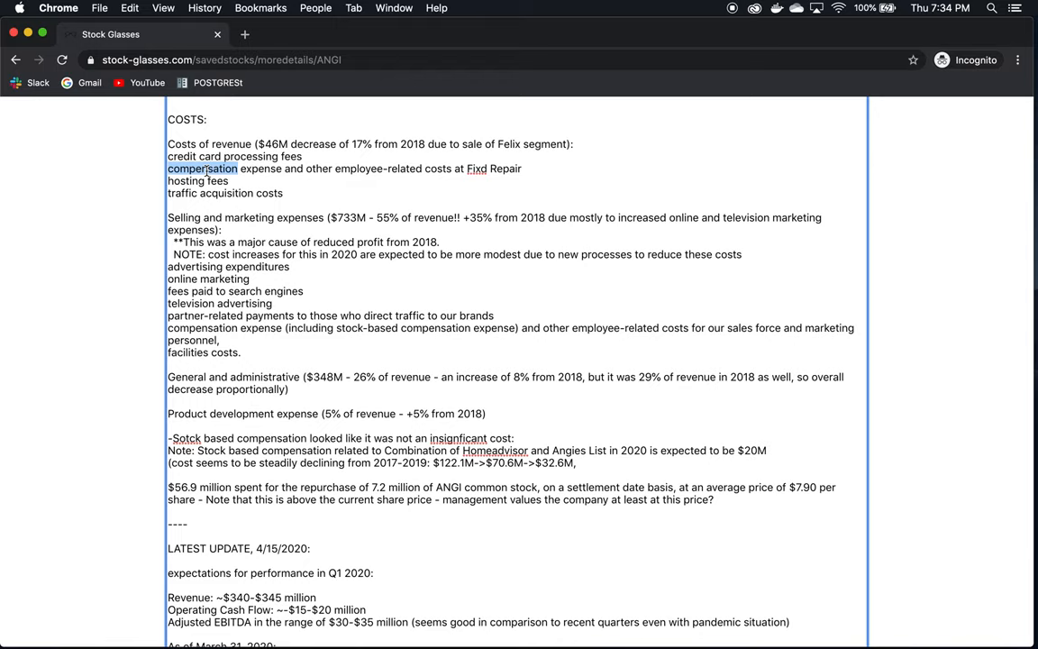
pyautogui.moveTo(316, 178)
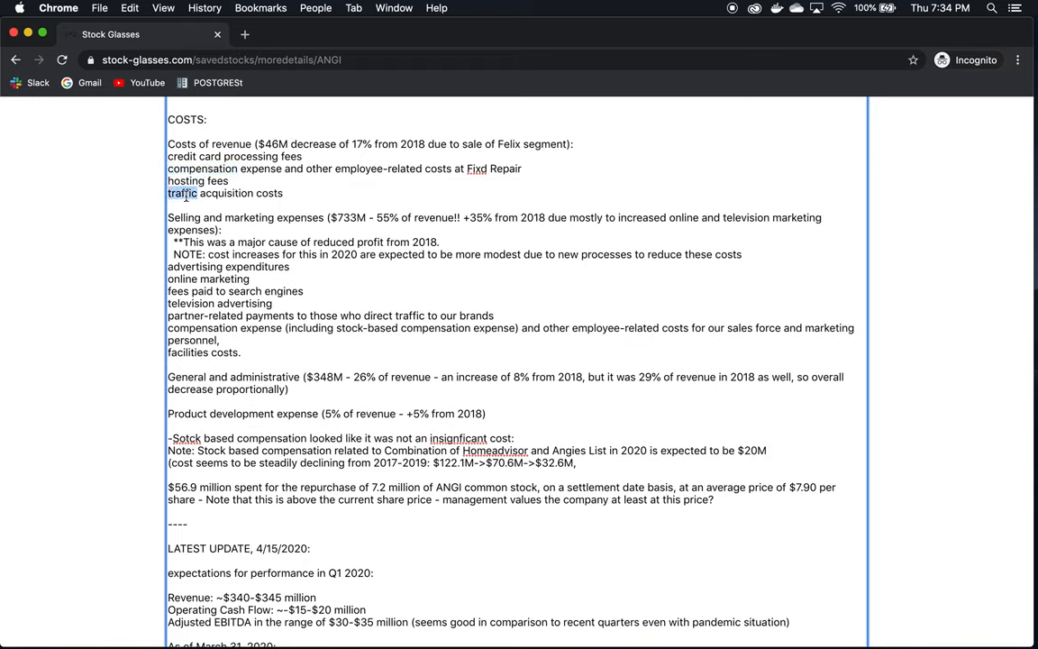
pyautogui.scroll(-3)
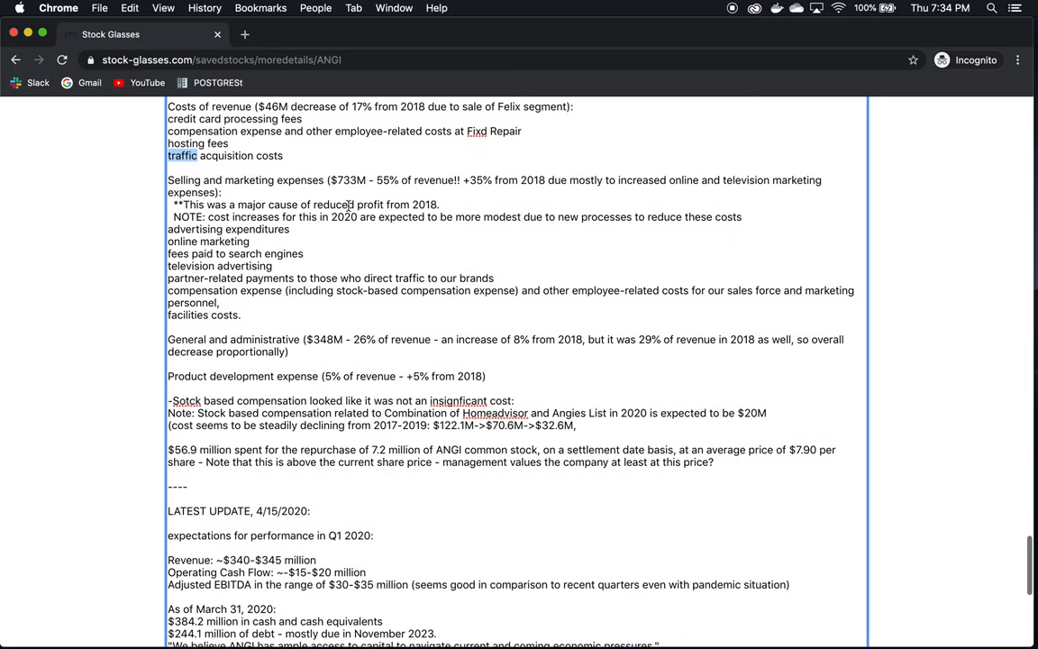
pyautogui.scroll(-3)
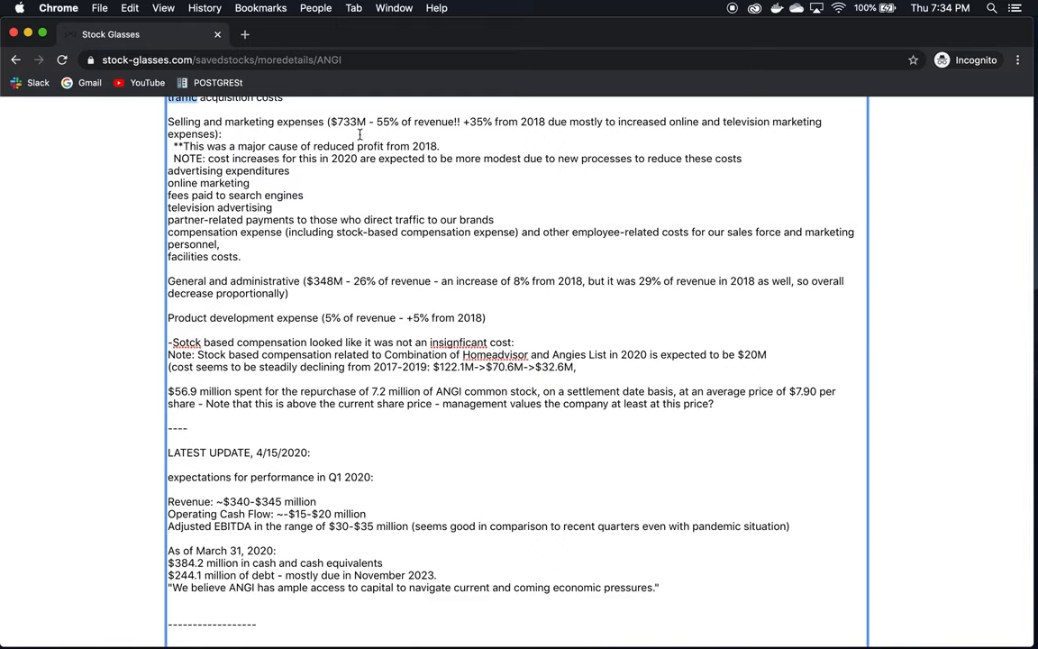
pyautogui.moveTo(436, 137)
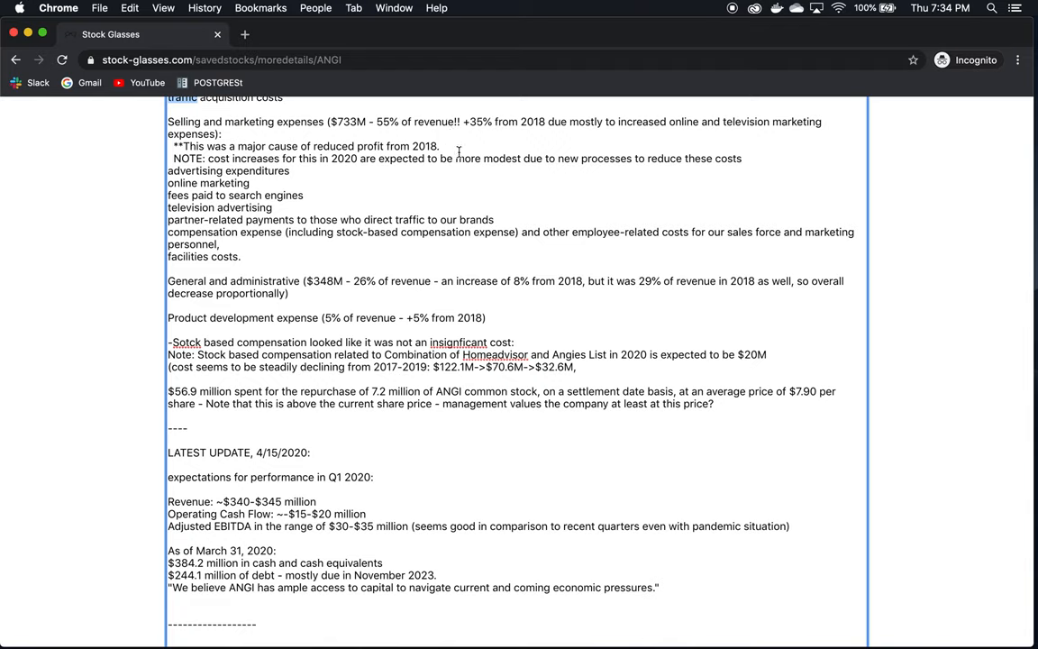
pyautogui.moveTo(481, 126)
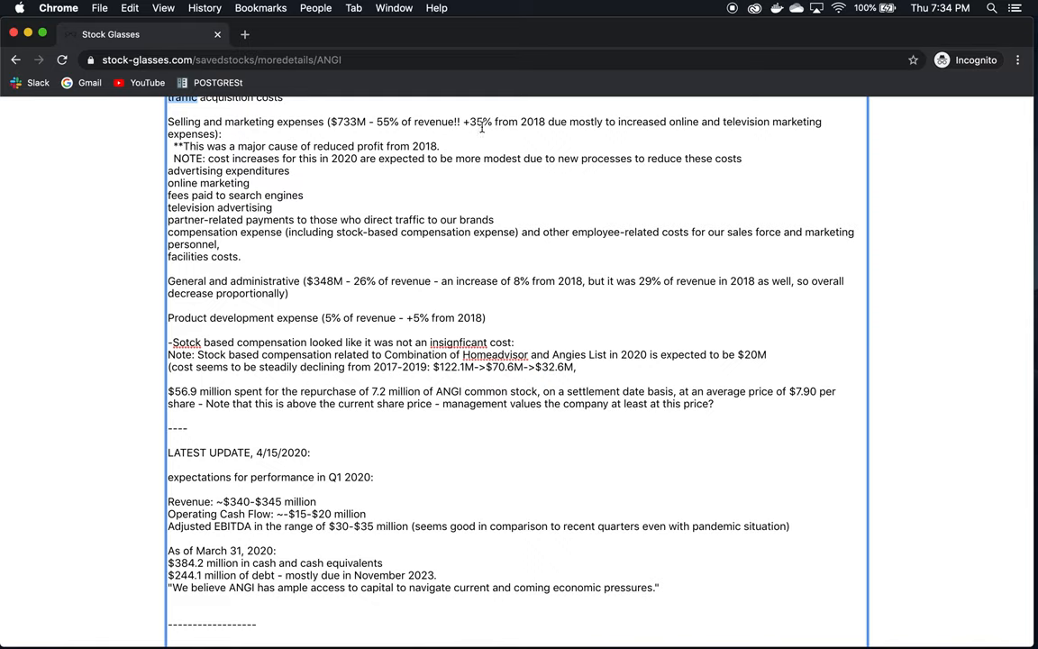
pyautogui.moveTo(545, 133)
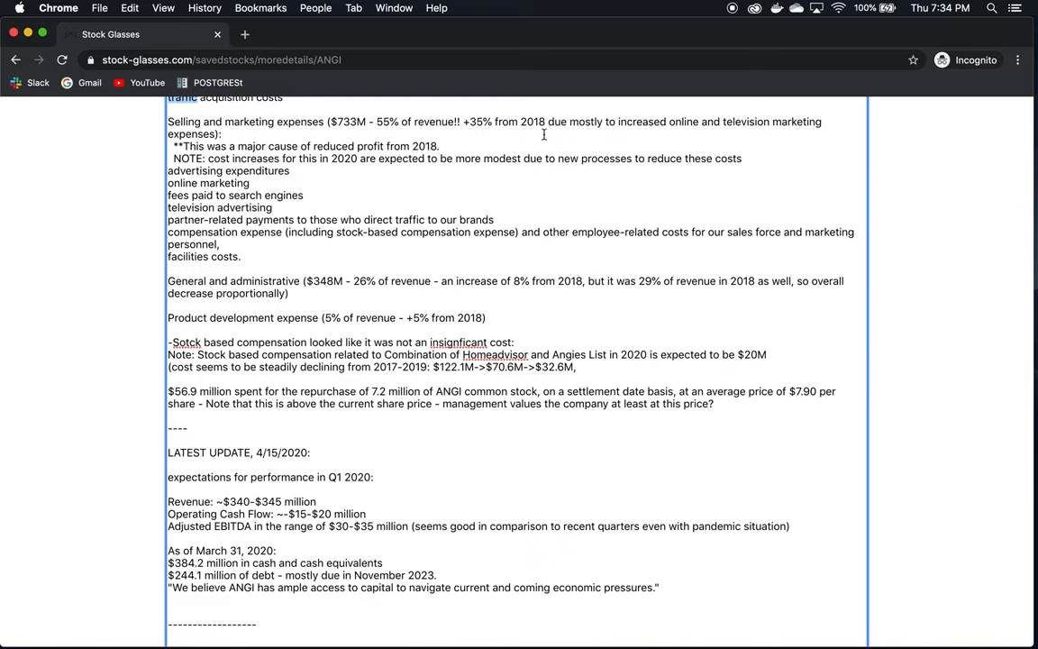
pyautogui.moveTo(609, 141)
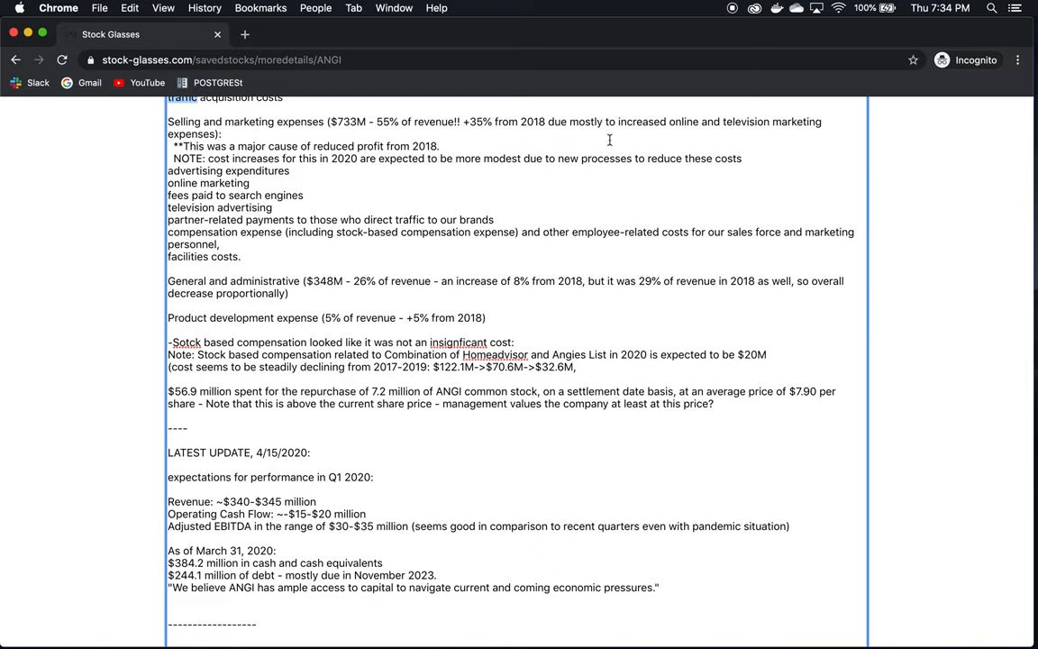
pyautogui.moveTo(746, 129)
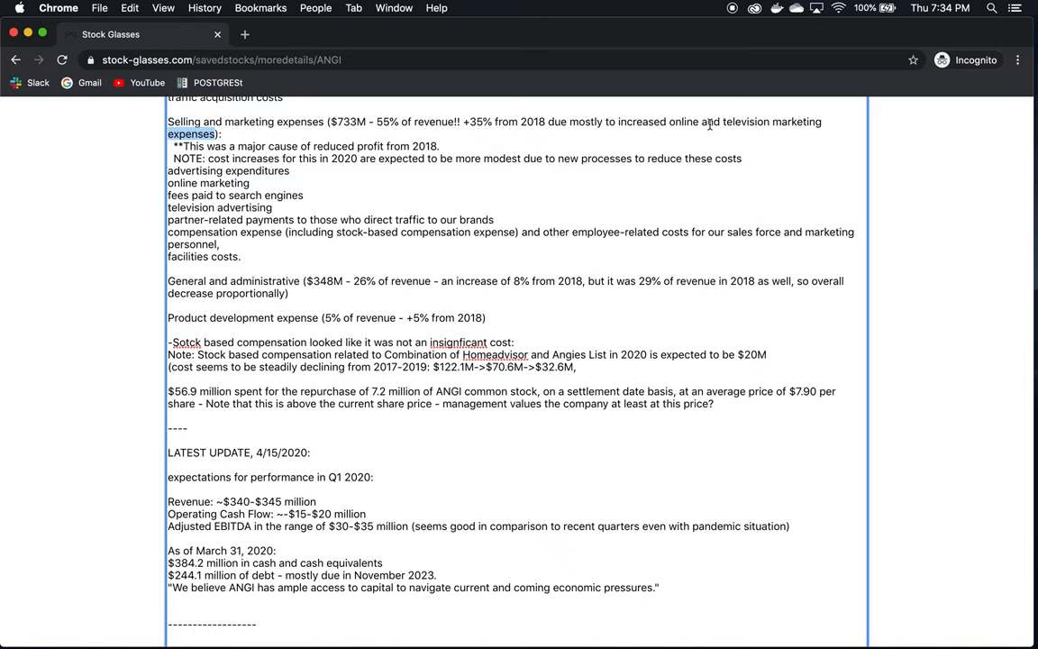
pyautogui.scroll(3)
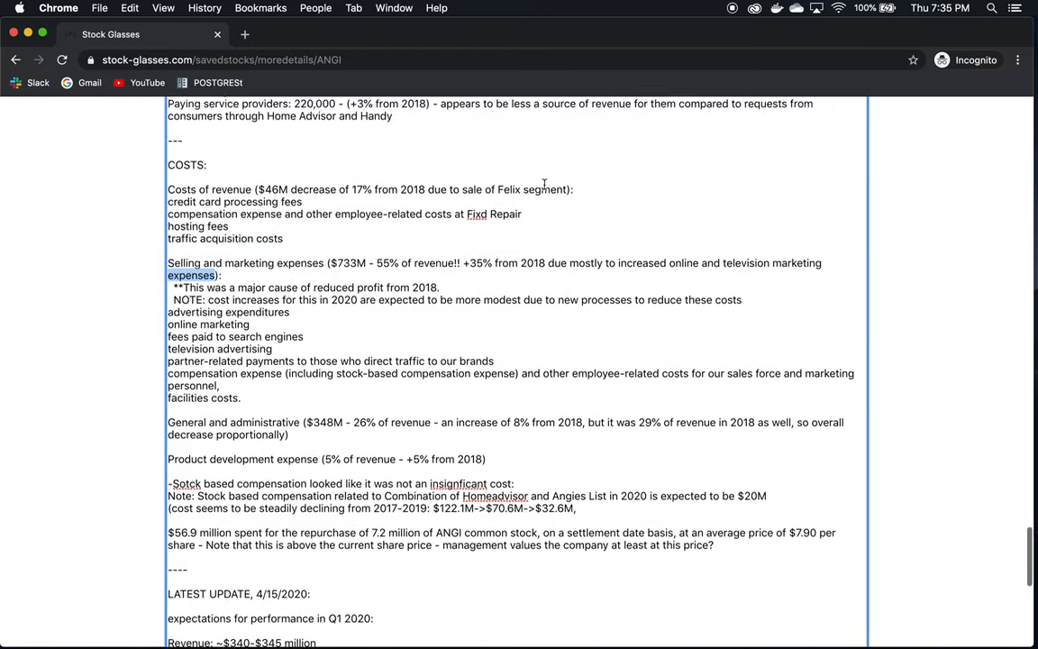
pyautogui.scroll(3)
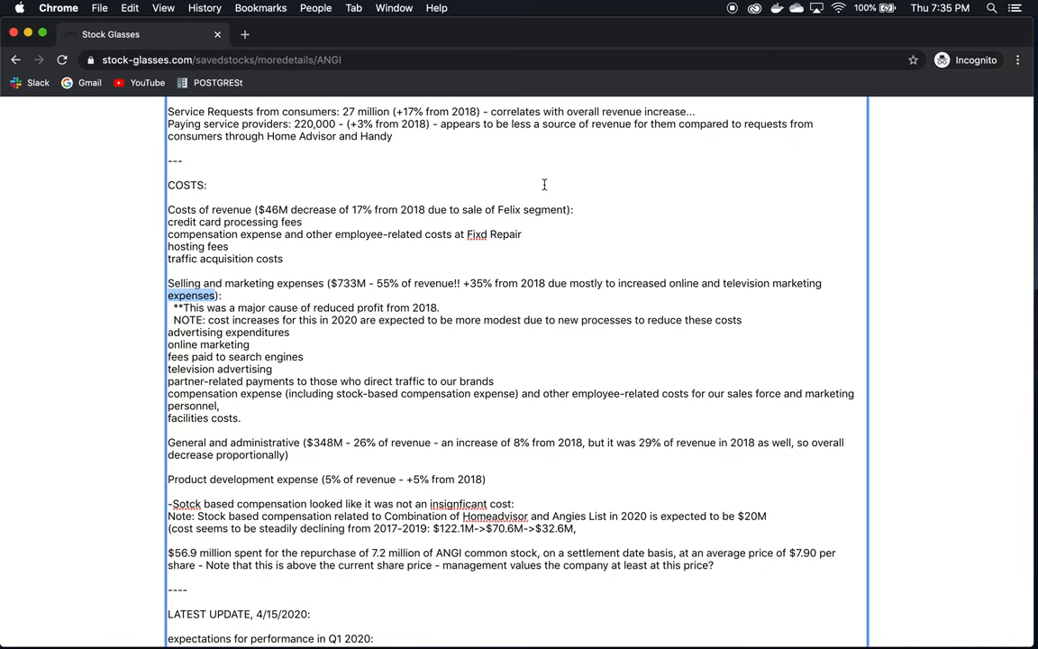
pyautogui.moveTo(384, 285)
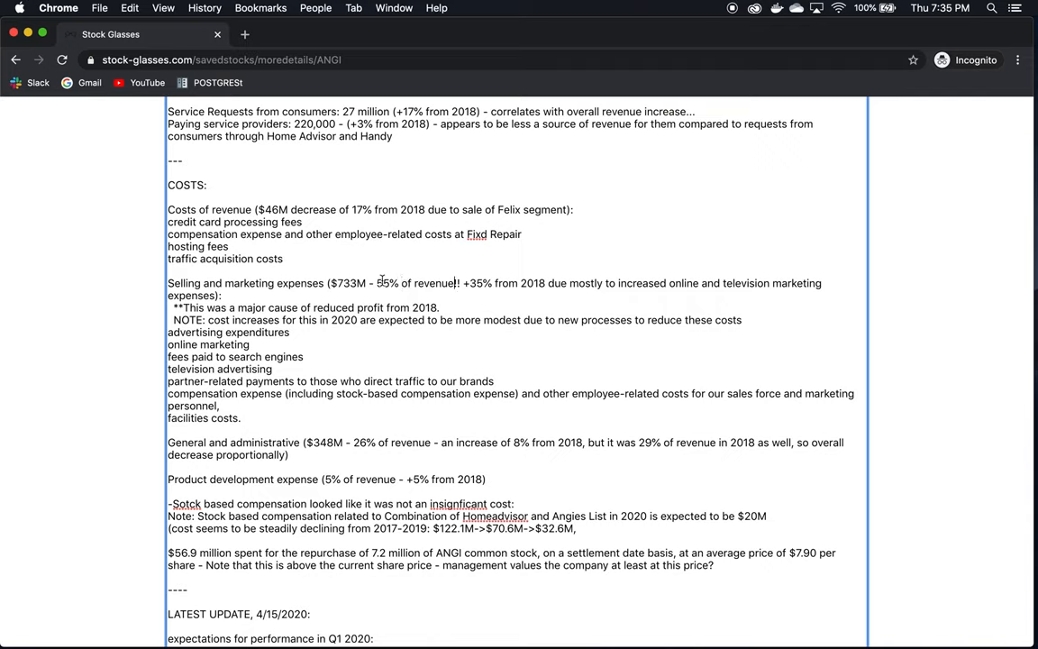
pyautogui.doubleClick(382, 283)
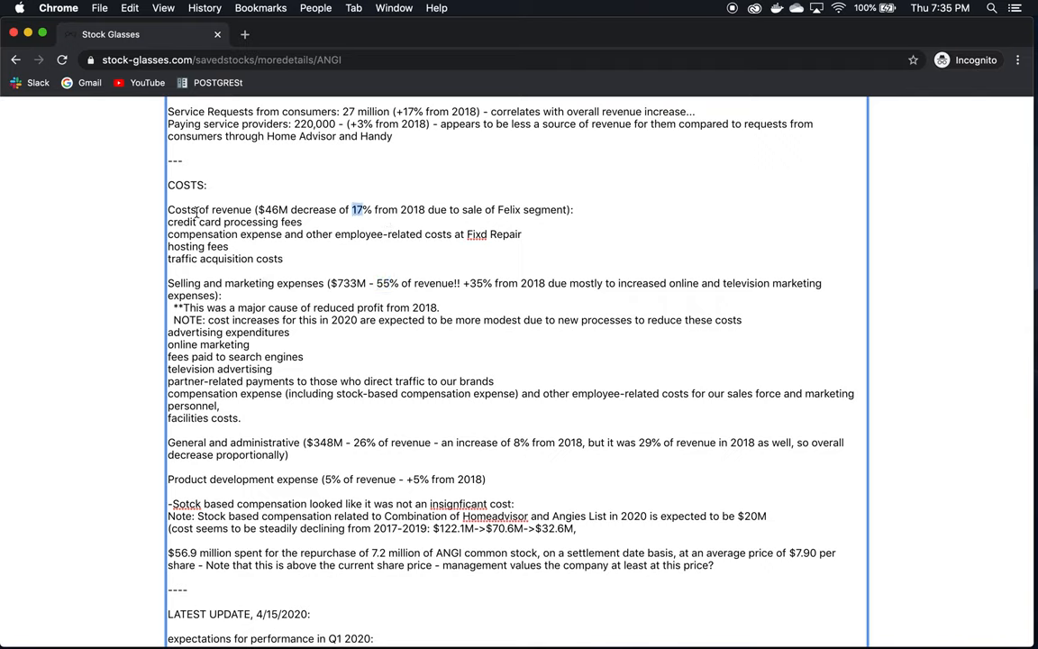
pyautogui.scroll(-3)
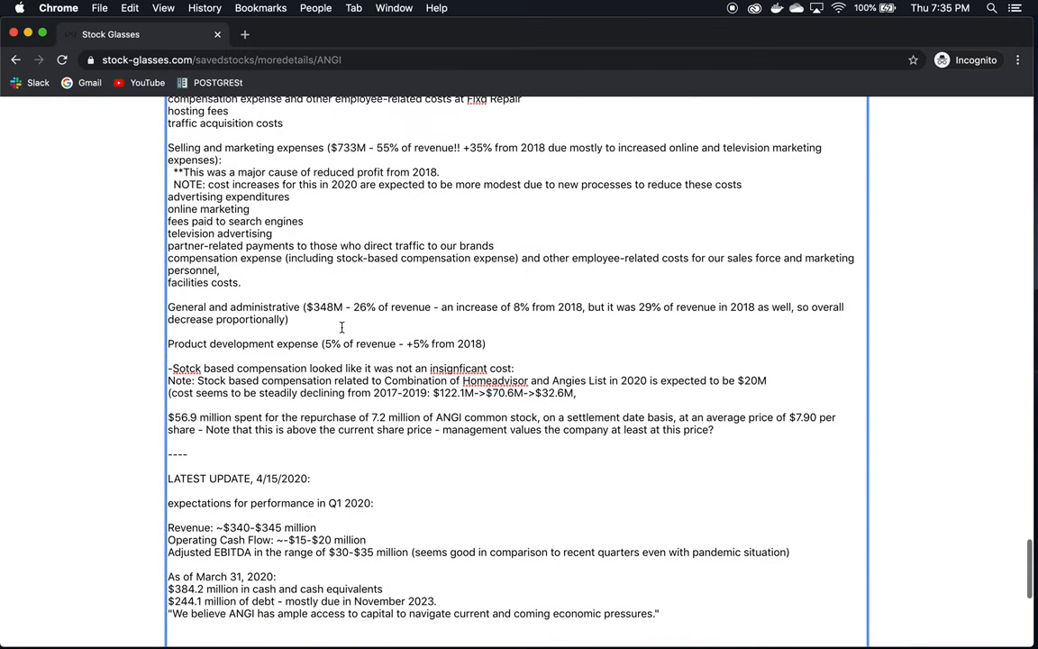
pyautogui.doubleClick(358, 306)
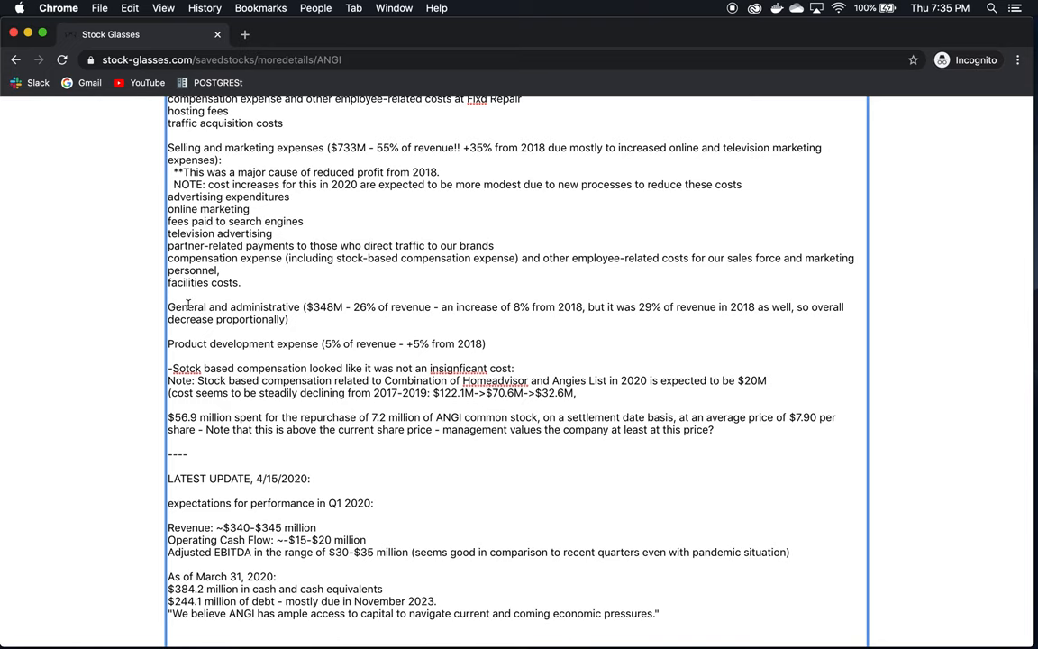
pyautogui.scroll(3)
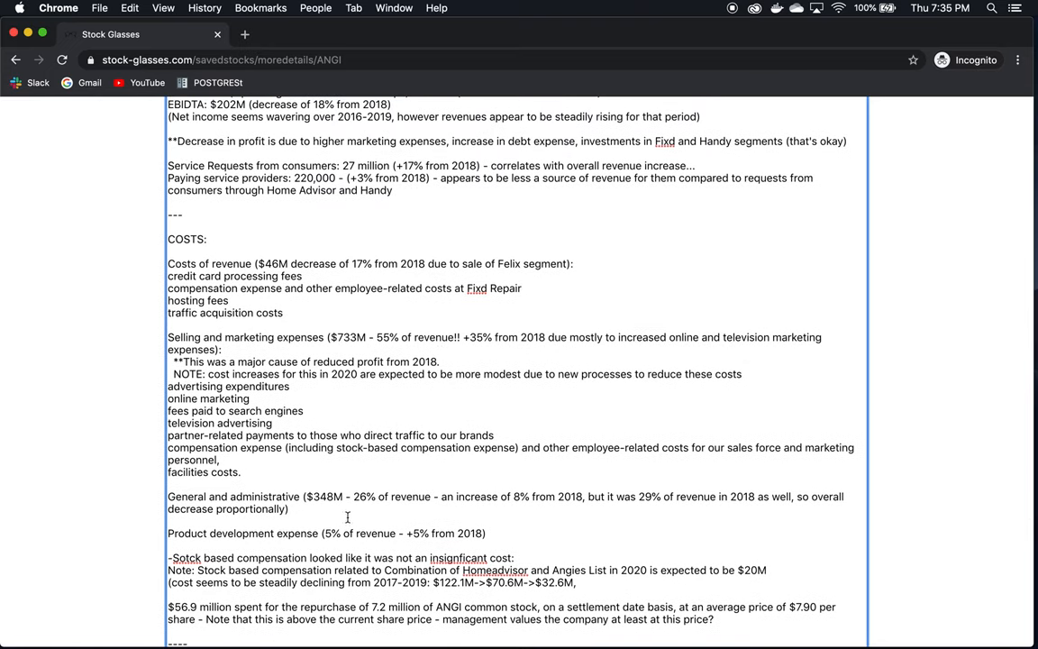
pyautogui.moveTo(344, 263)
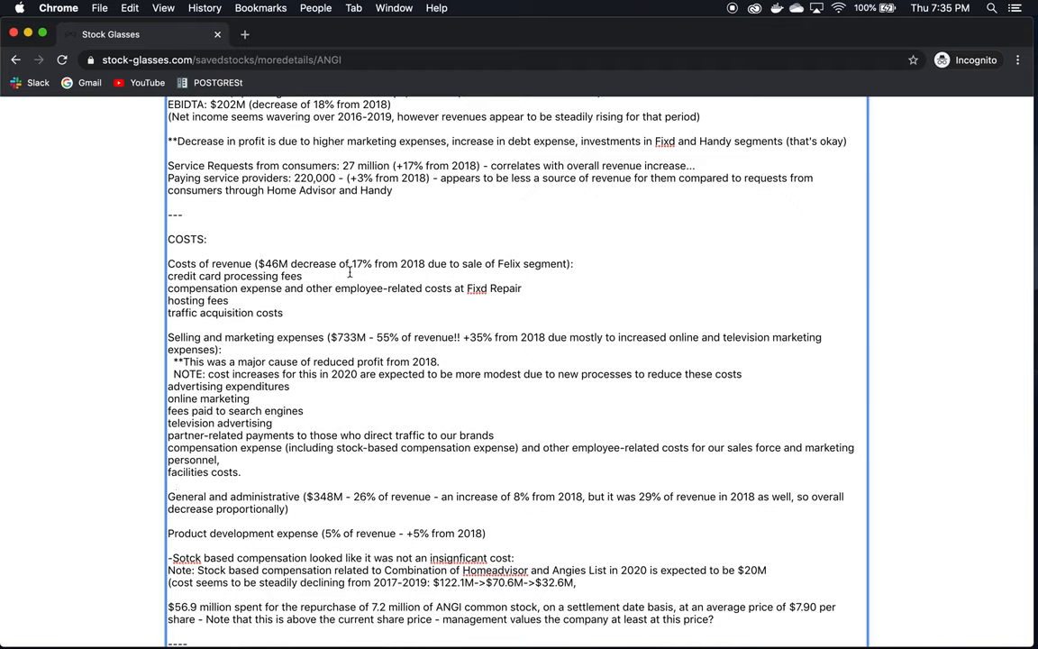
pyautogui.moveTo(591, 256)
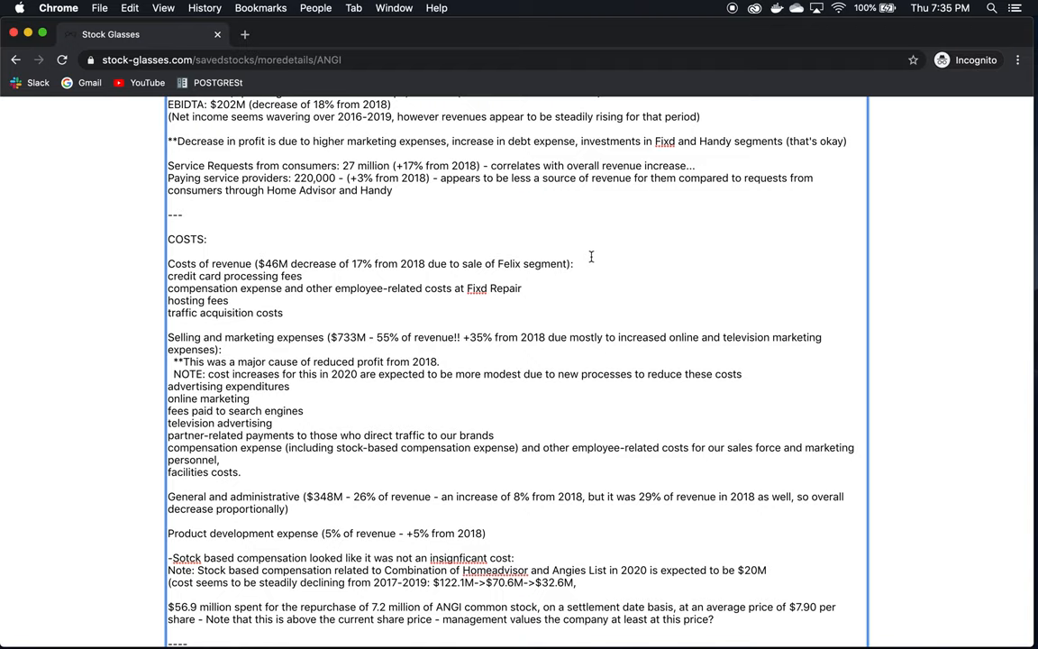
pyautogui.doubleClick(383, 337)
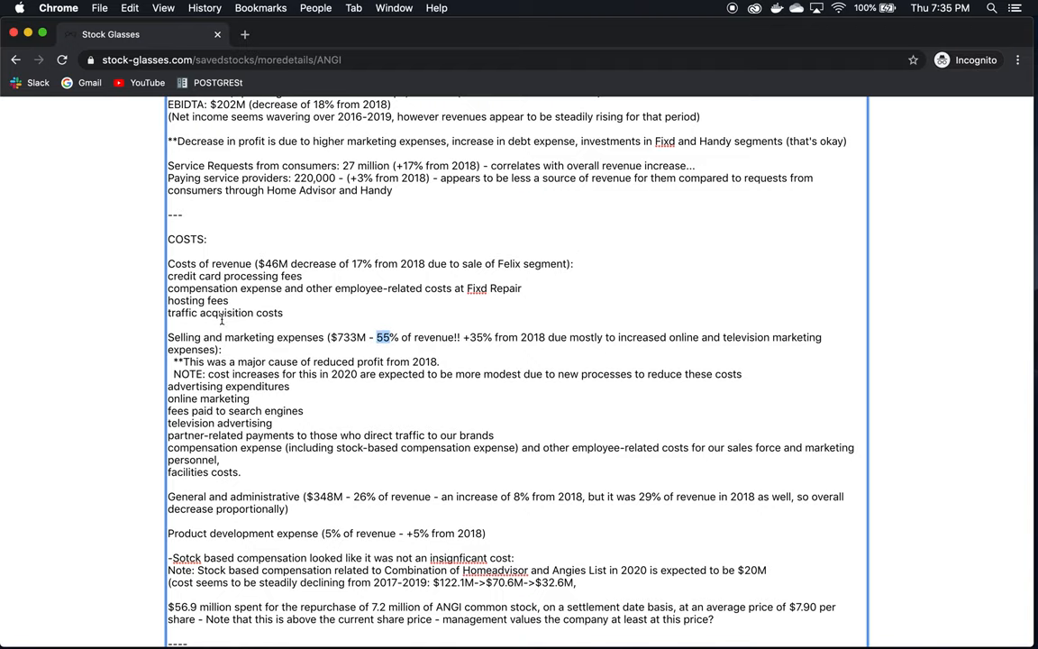
pyautogui.moveTo(649, 290)
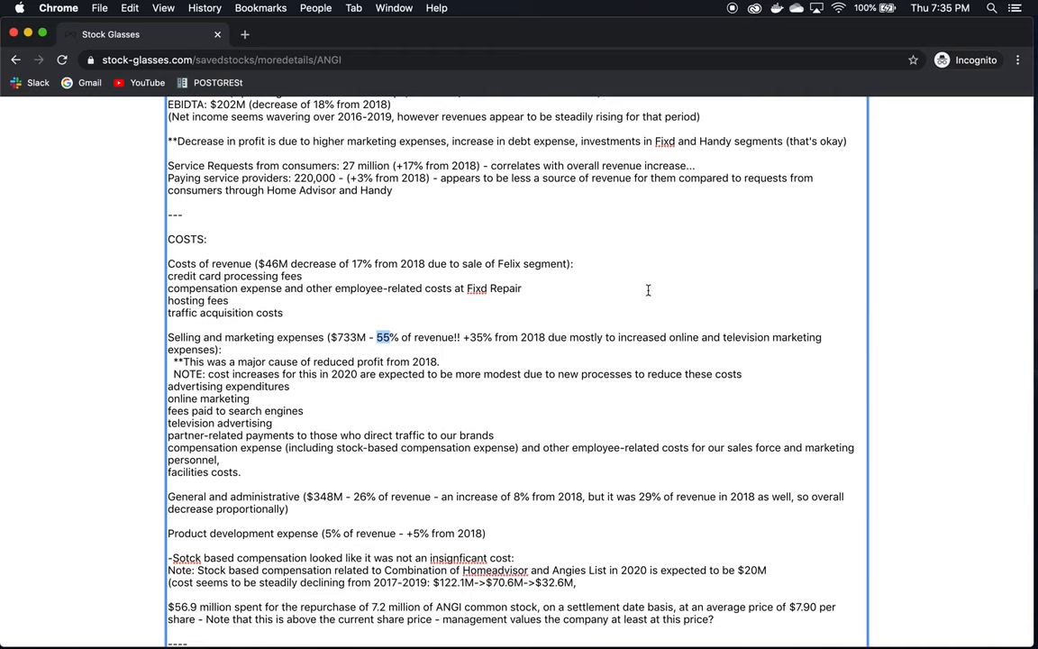
pyautogui.scroll(-3)
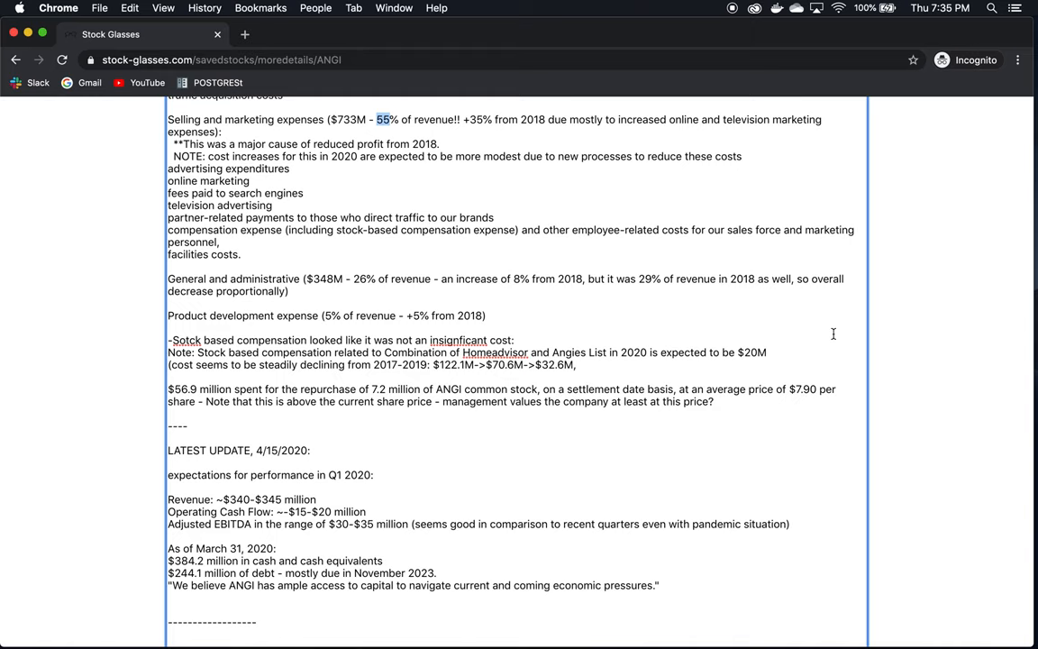
pyautogui.scroll(-3)
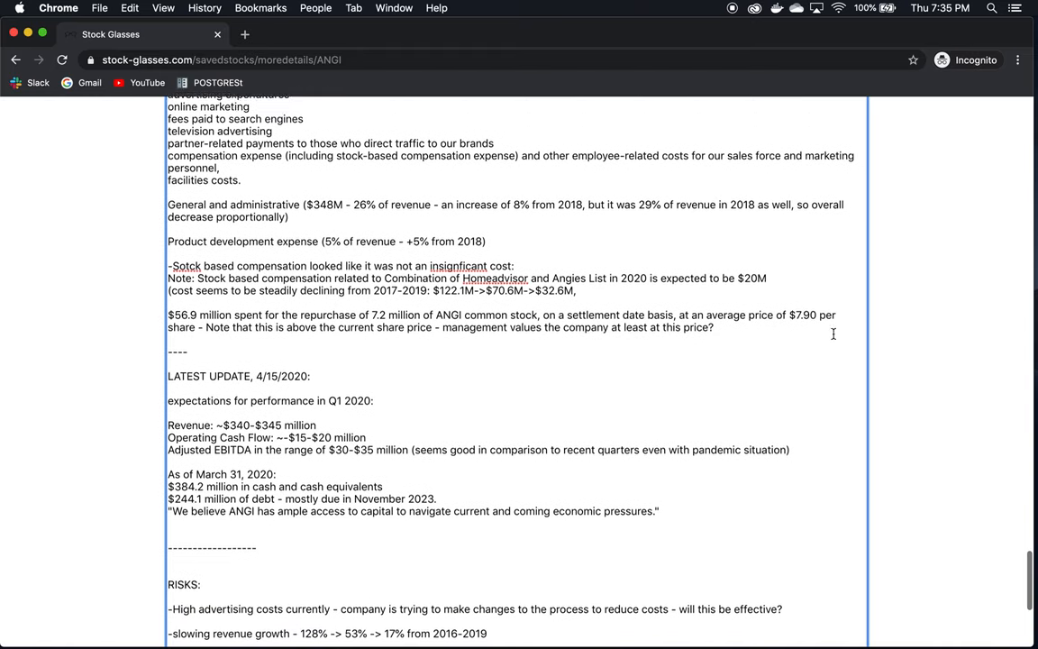
pyautogui.scroll(-3)
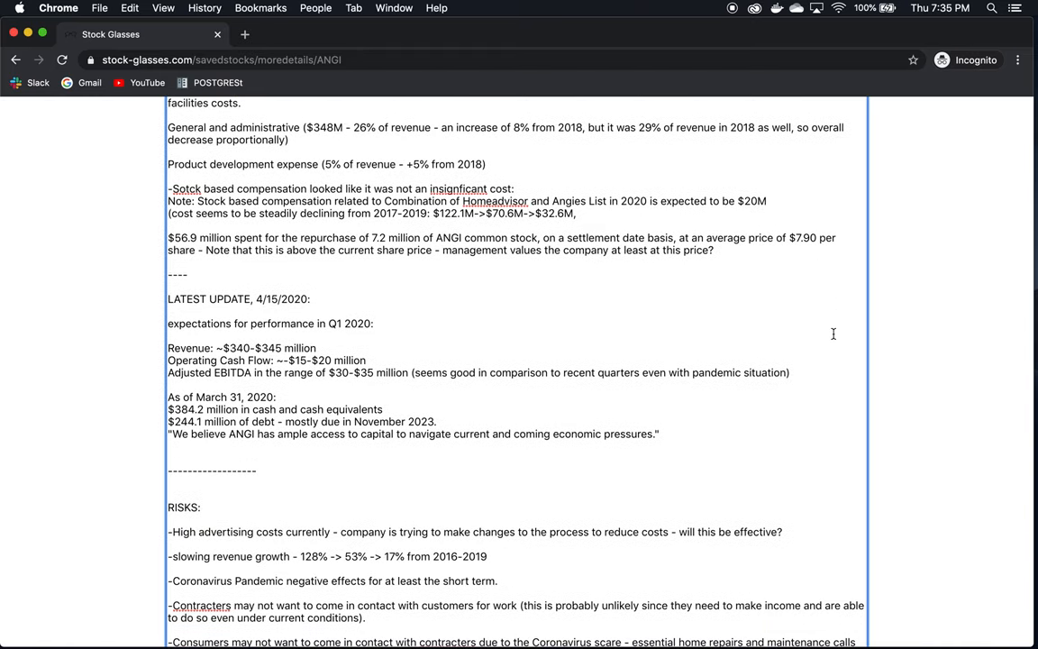
pyautogui.scroll(-3)
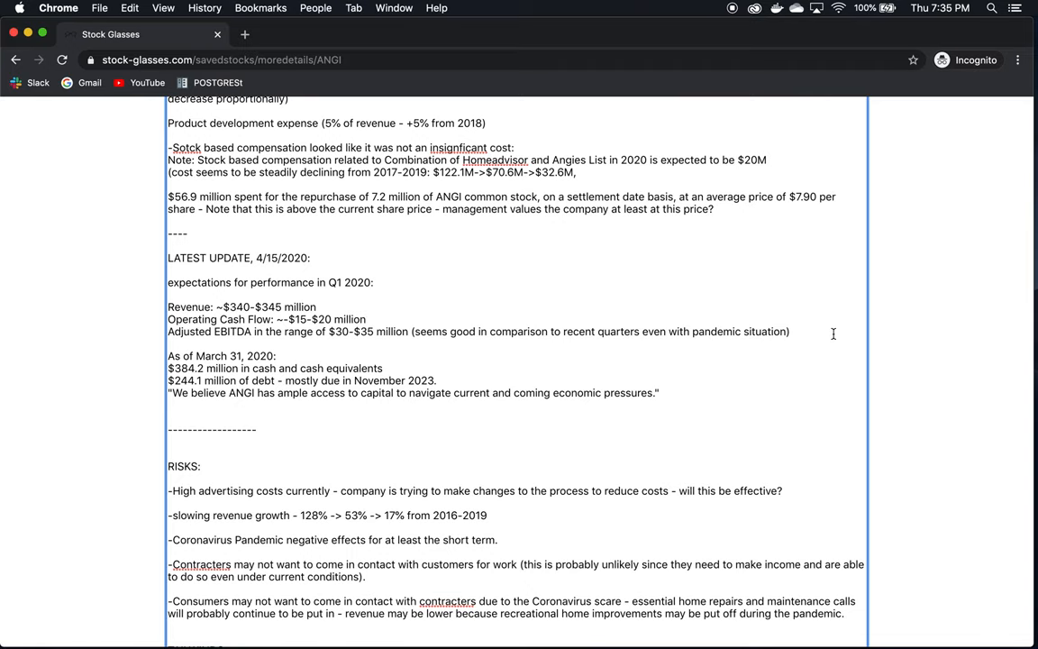
pyautogui.moveTo(347, 279)
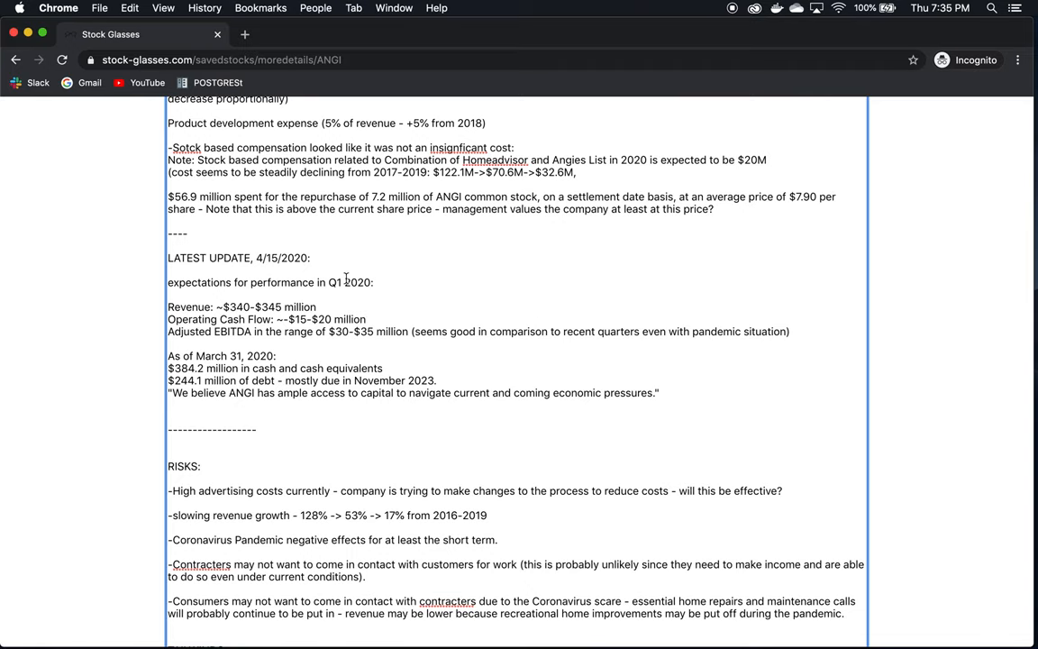
pyautogui.scroll(-3)
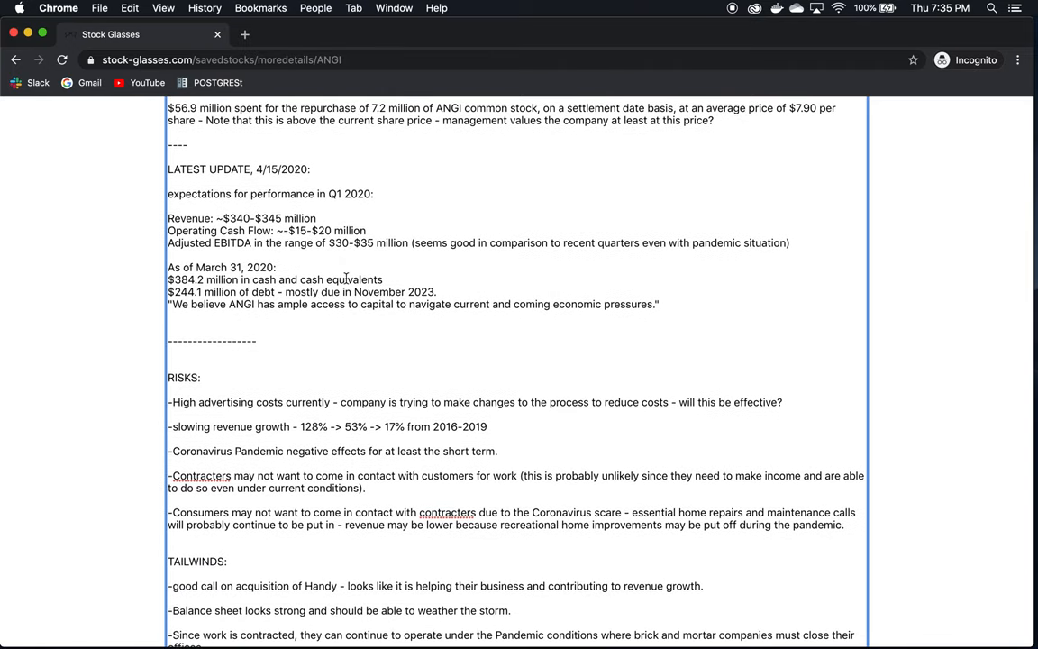
pyautogui.scroll(-3)
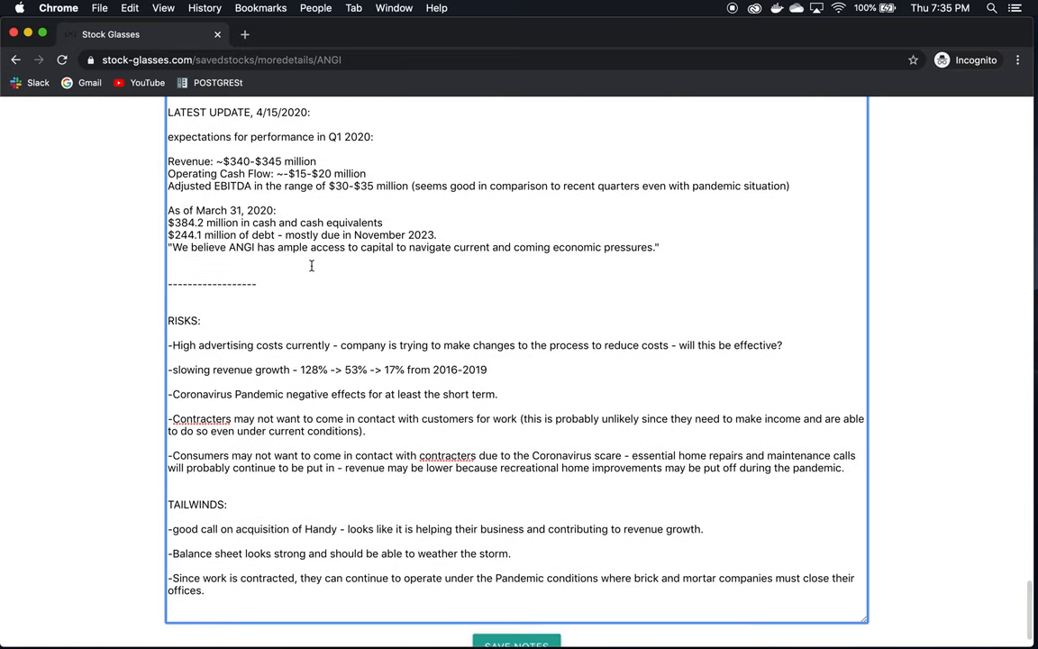
pyautogui.moveTo(355, 159)
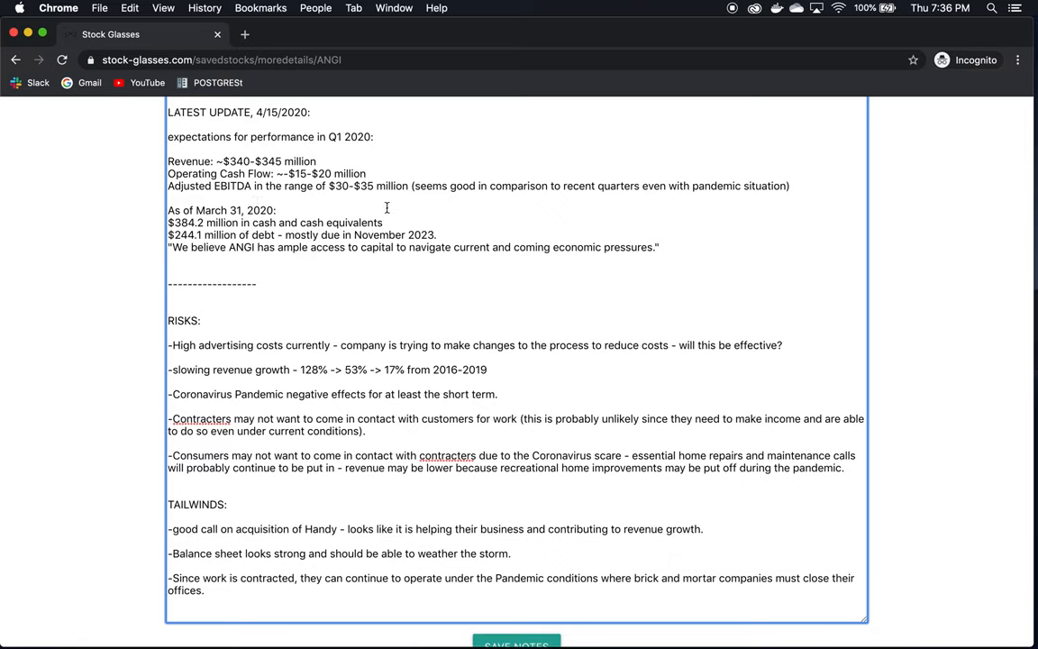
pyautogui.moveTo(391, 188)
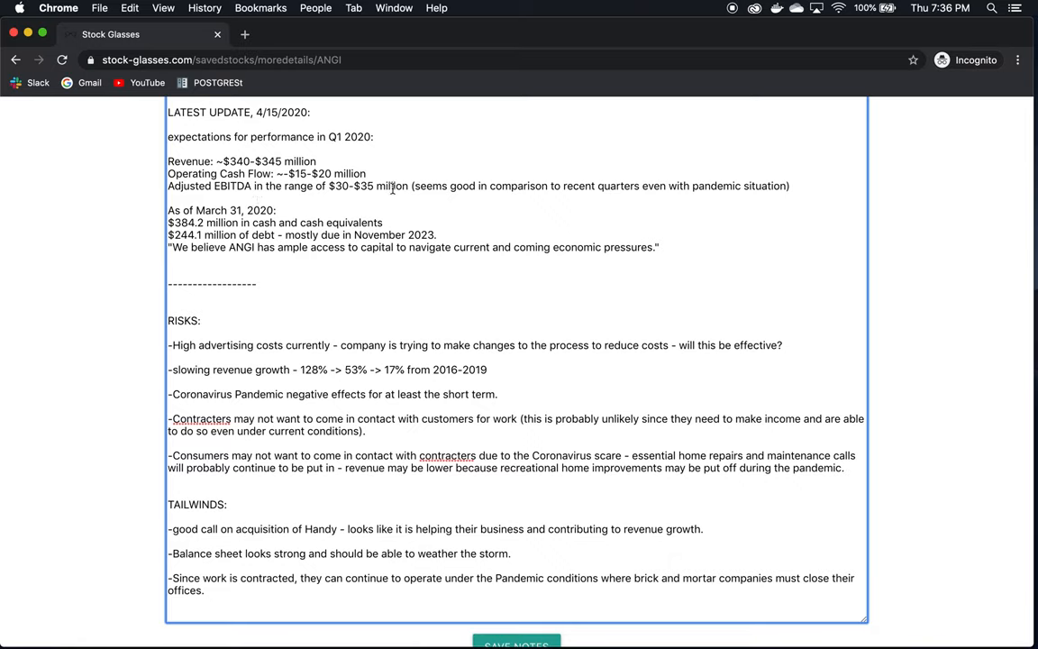
pyautogui.doubleClick(391, 185)
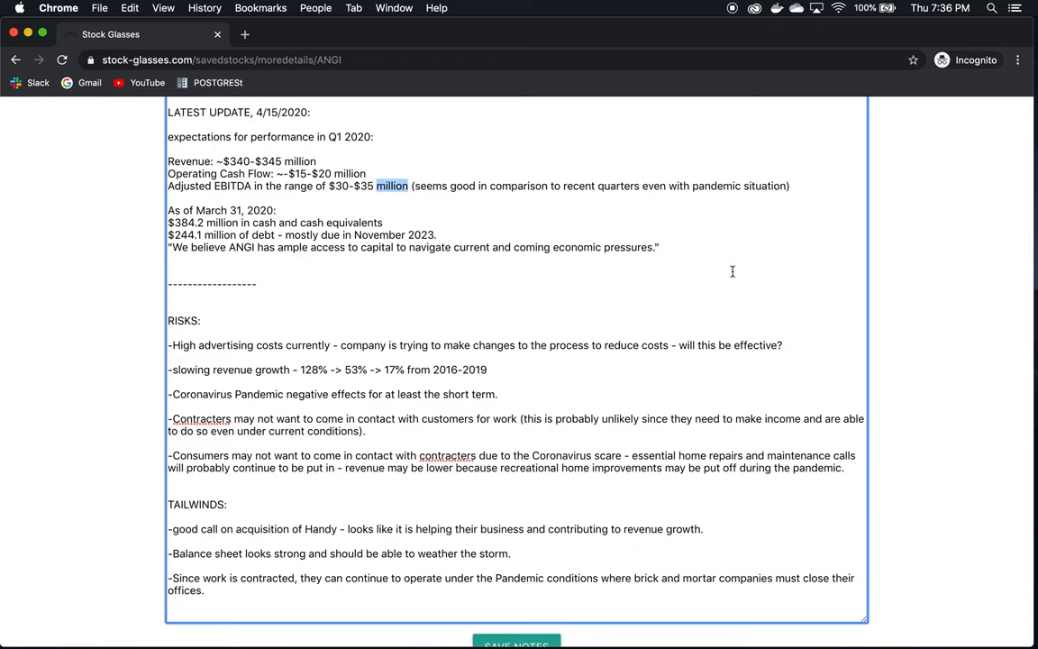
pyautogui.moveTo(277, 164)
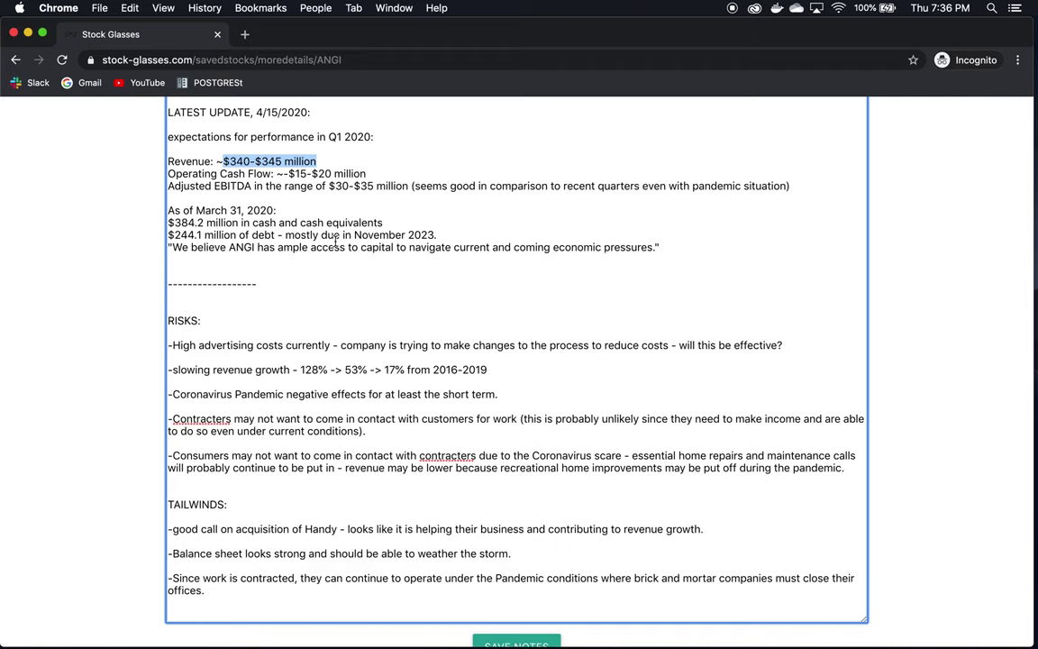
pyautogui.scroll(-3)
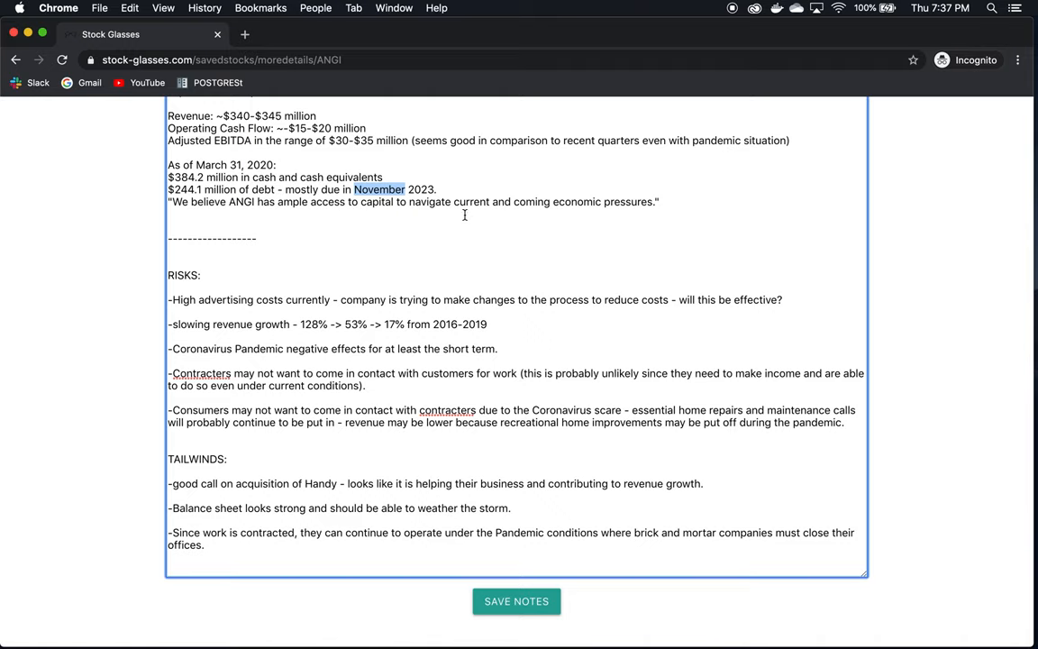
pyautogui.moveTo(681, 223)
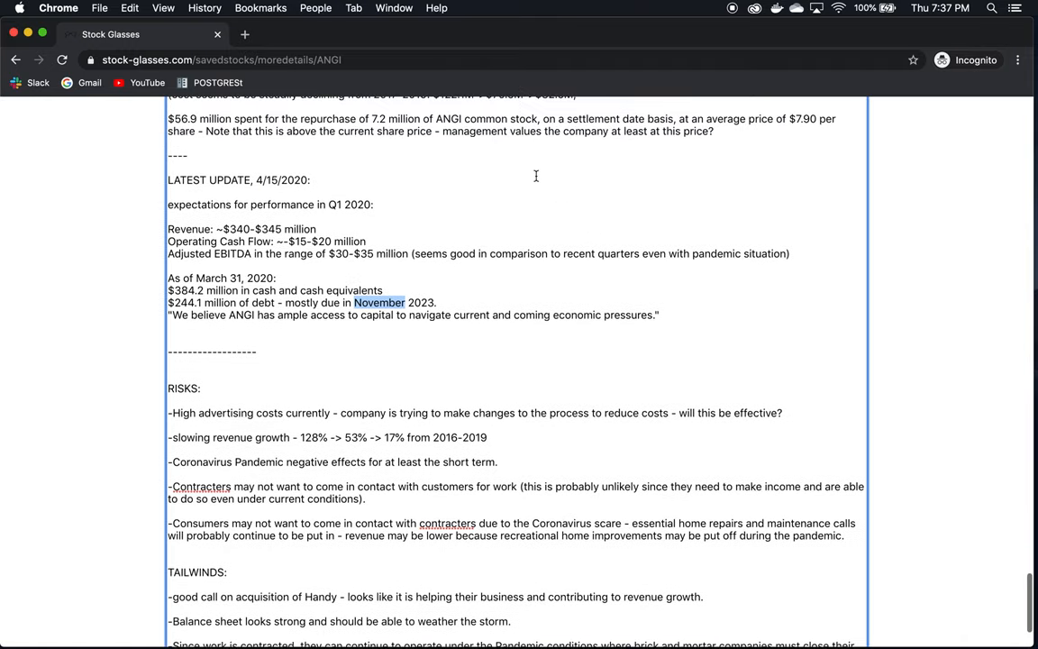
pyautogui.moveTo(328, 263)
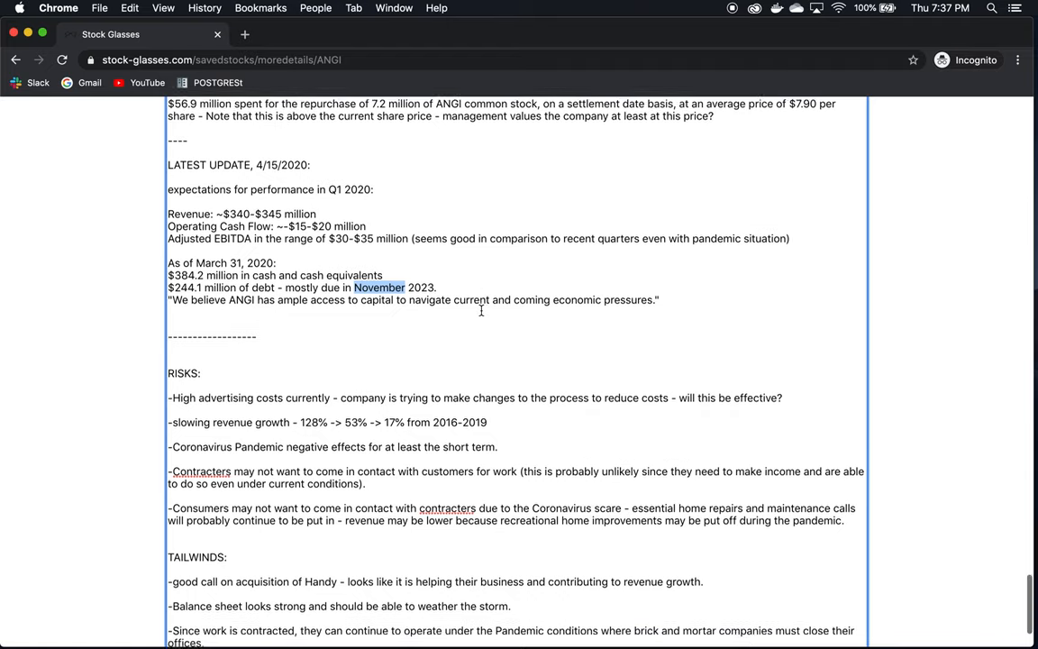
pyautogui.scroll(-3)
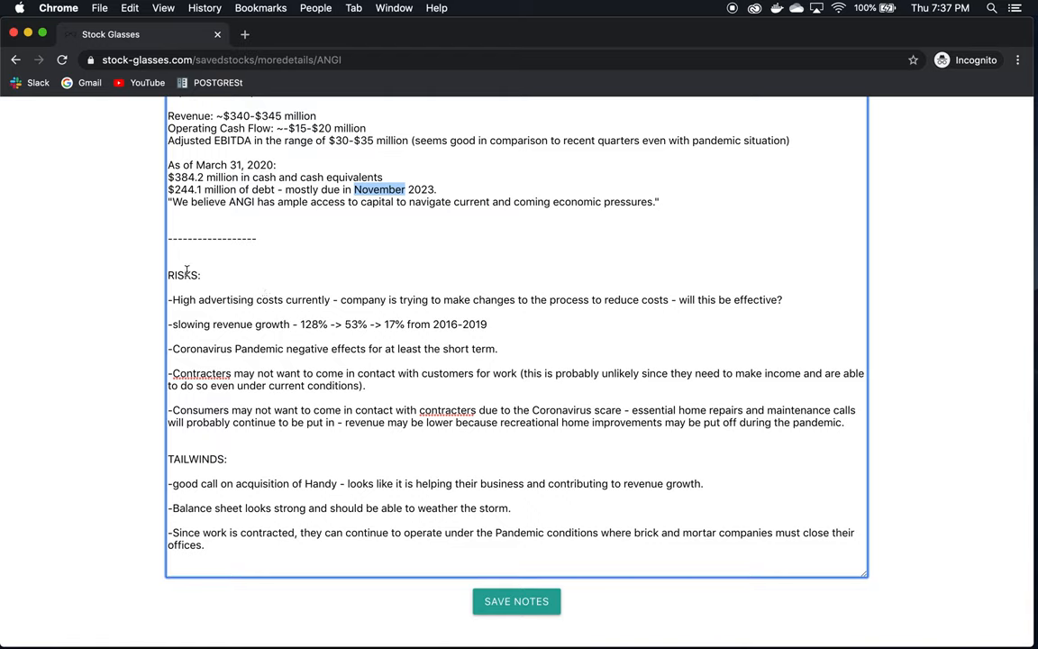
pyautogui.moveTo(310, 310)
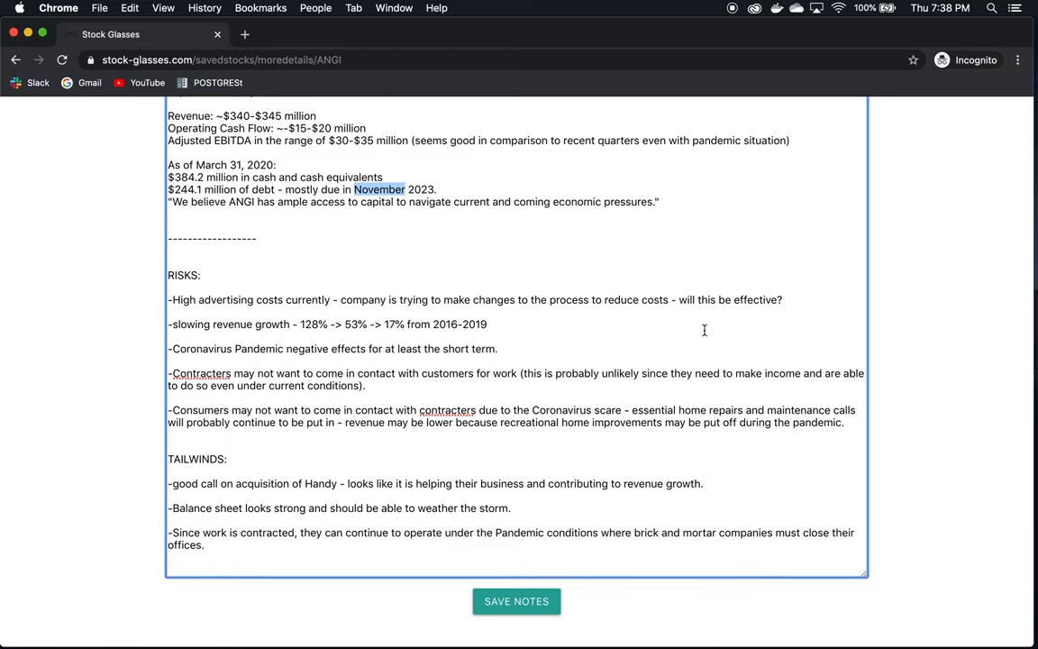
pyautogui.moveTo(904, 360)
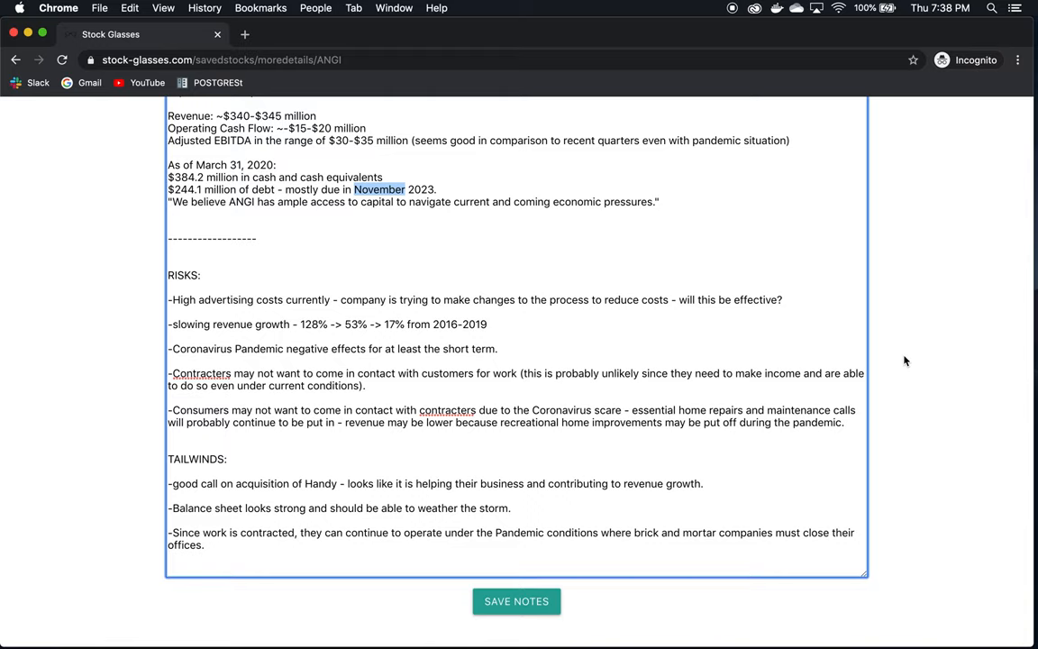
pyautogui.moveTo(269, 319)
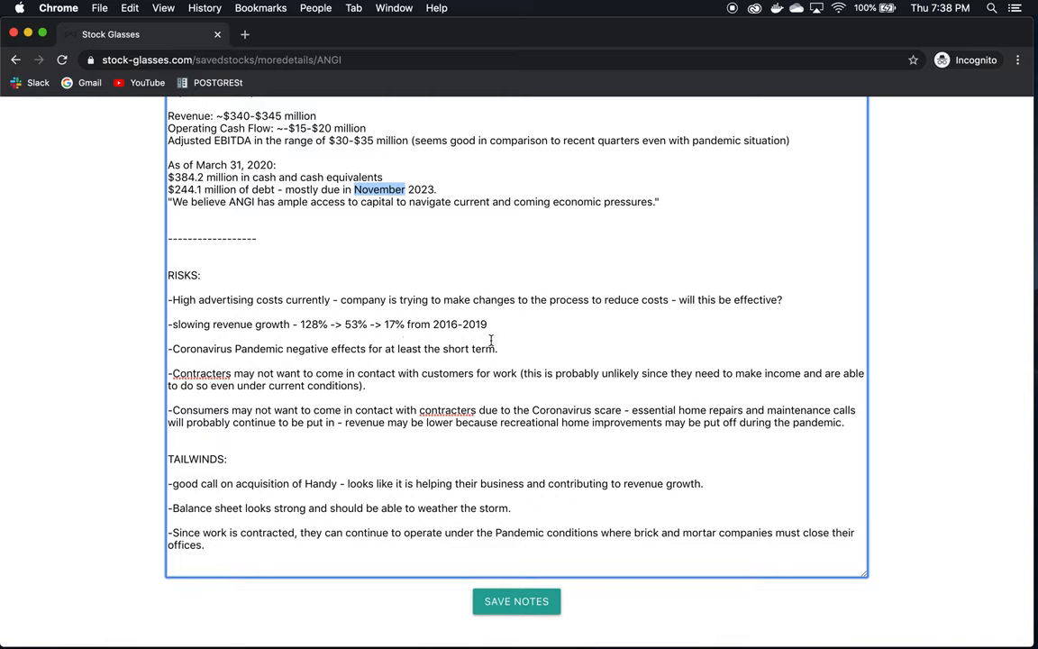
pyautogui.doubleClick(310, 324)
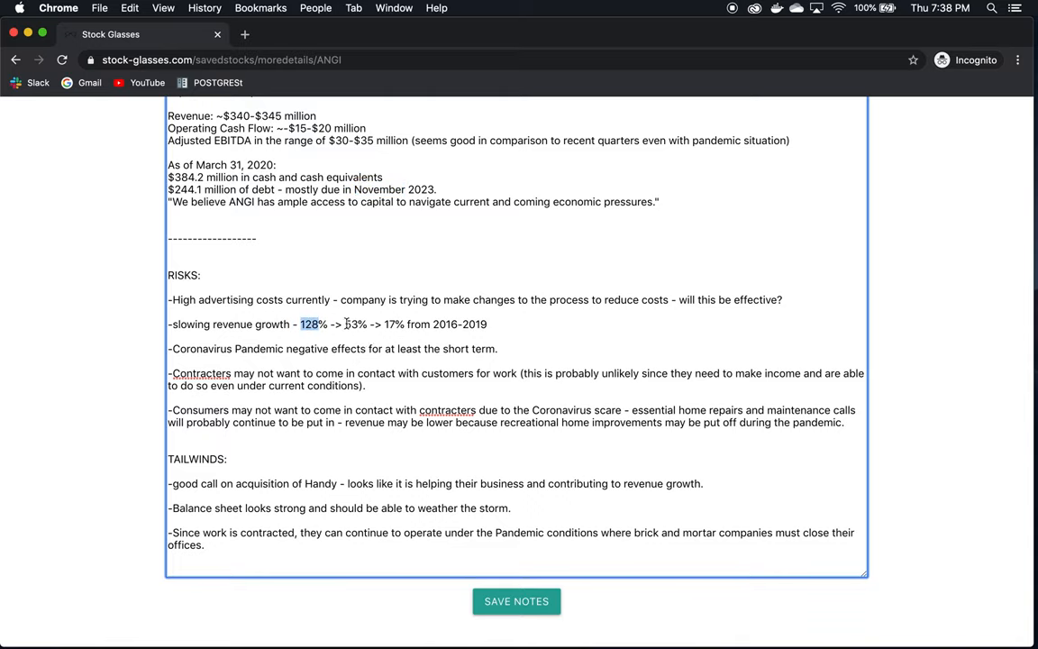
pyautogui.doubleClick(349, 324)
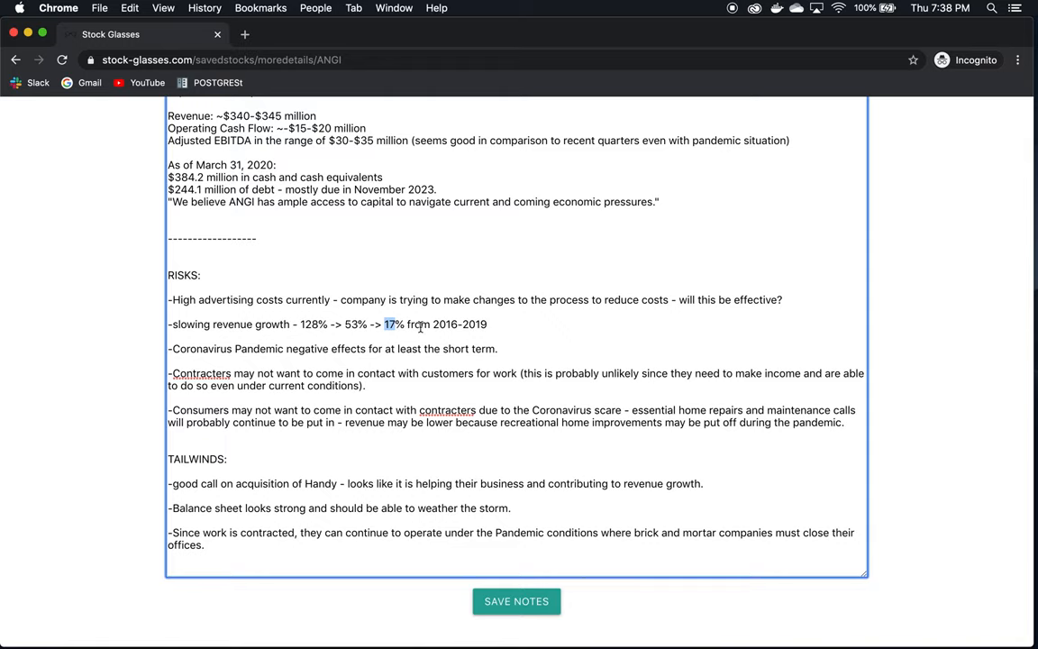
pyautogui.moveTo(291, 310)
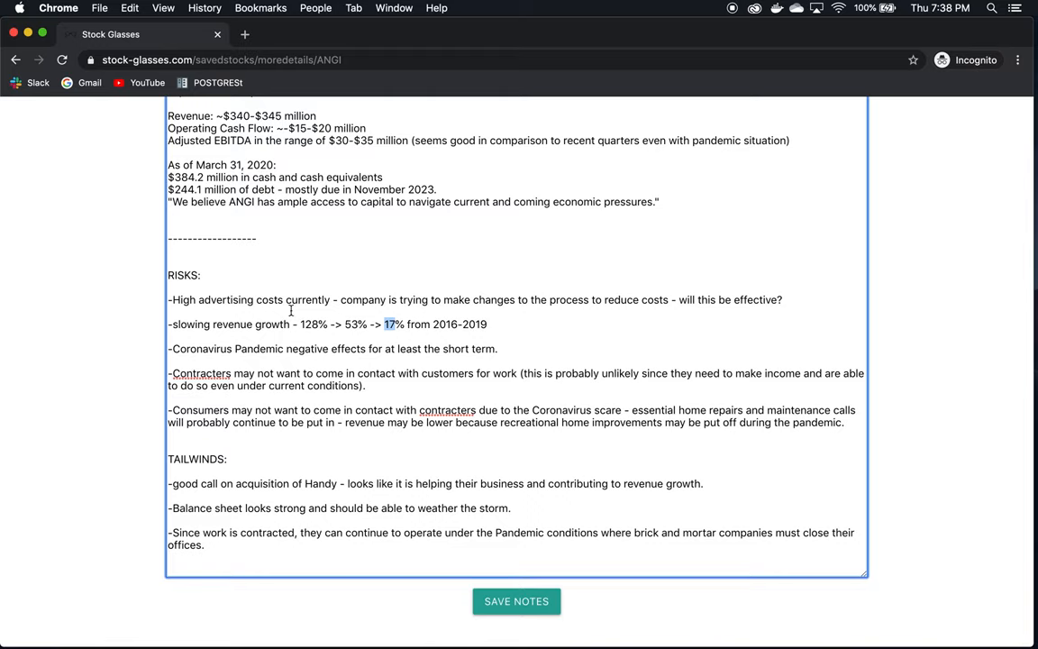
pyautogui.moveTo(580, 447)
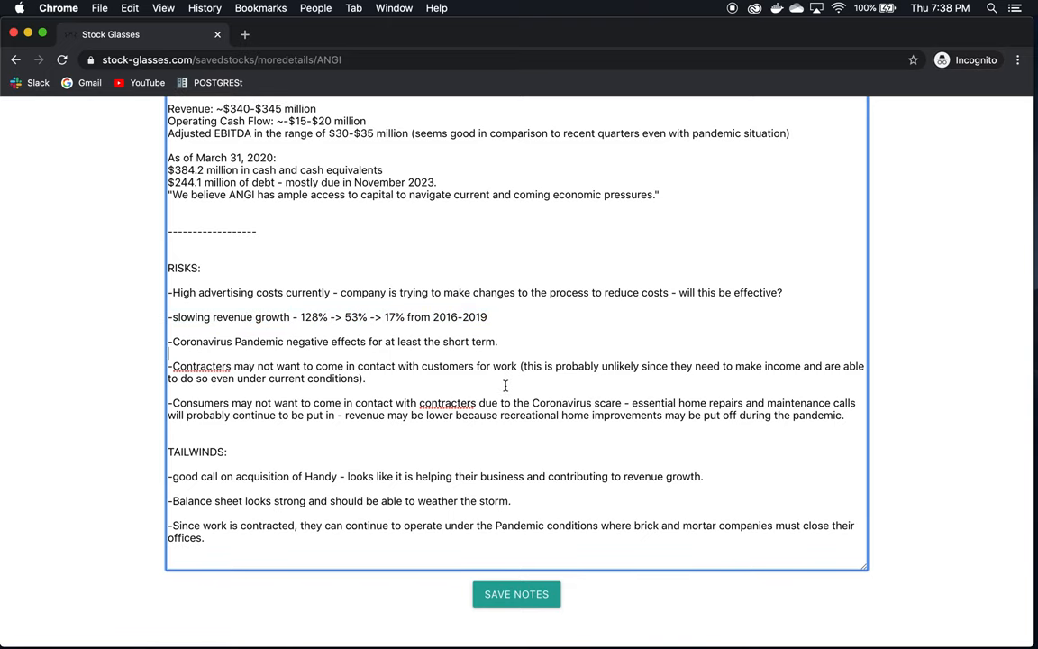
pyautogui.scroll(-3)
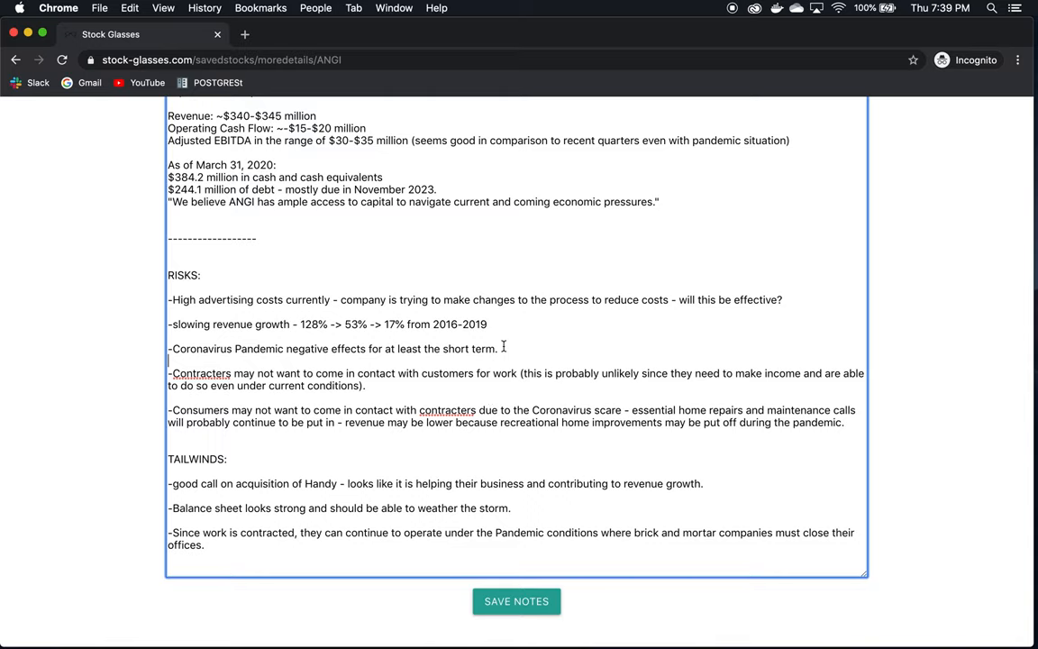
pyautogui.moveTo(225, 373)
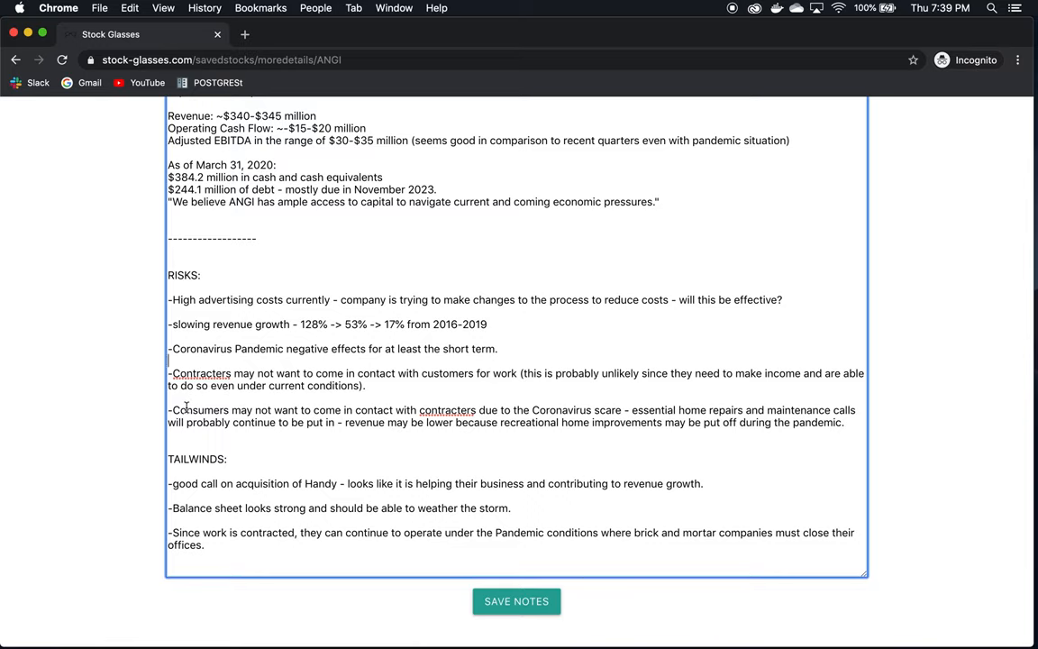
pyautogui.doubleClick(200, 411)
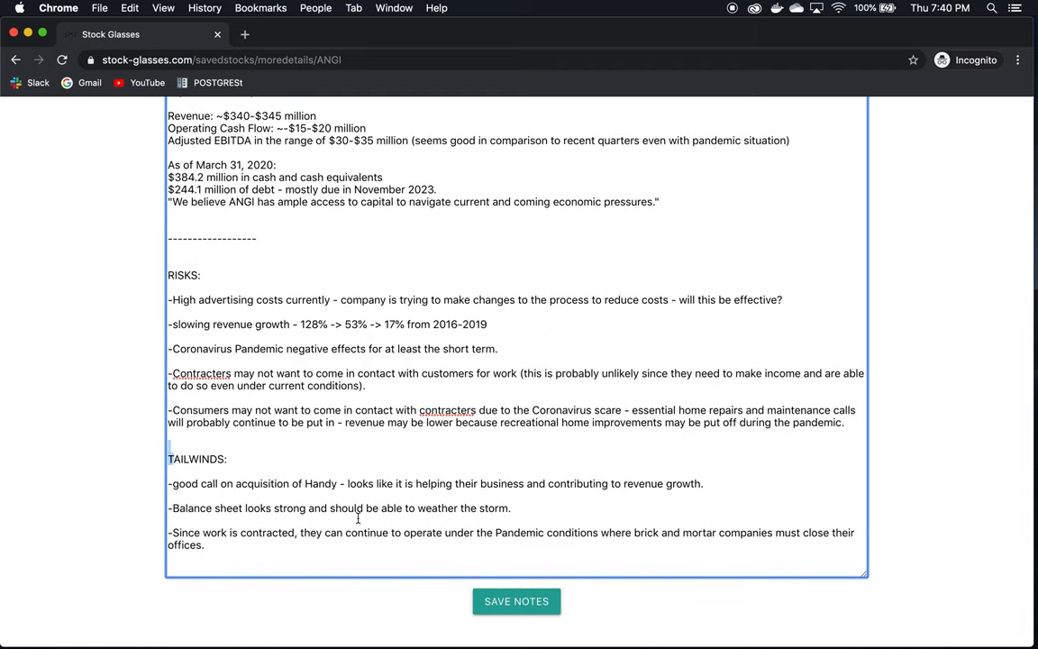
pyautogui.doubleClick(321, 483)
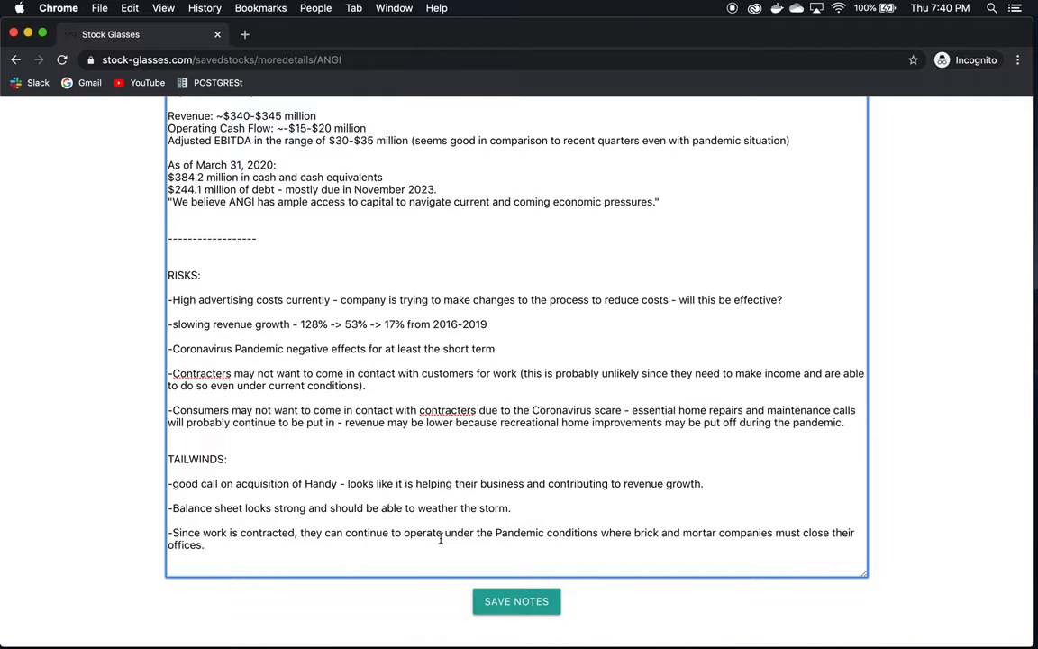
# Scroll the notes back up past costs, revenue and business to the OVERALL summary and key positives
pyautogui.scroll(3)
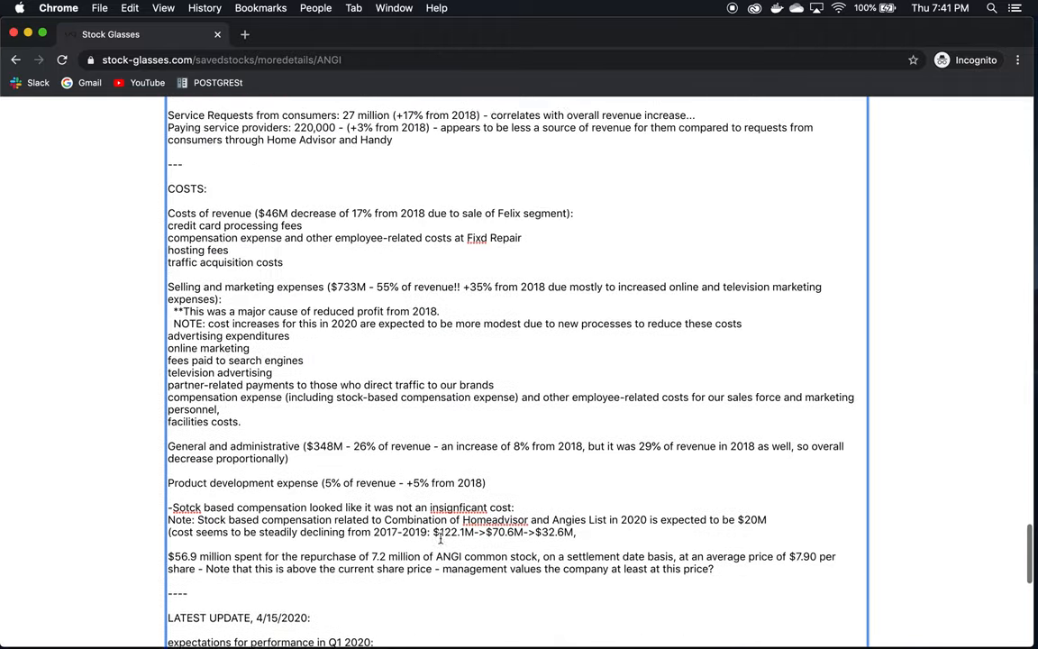
pyautogui.scroll(3)
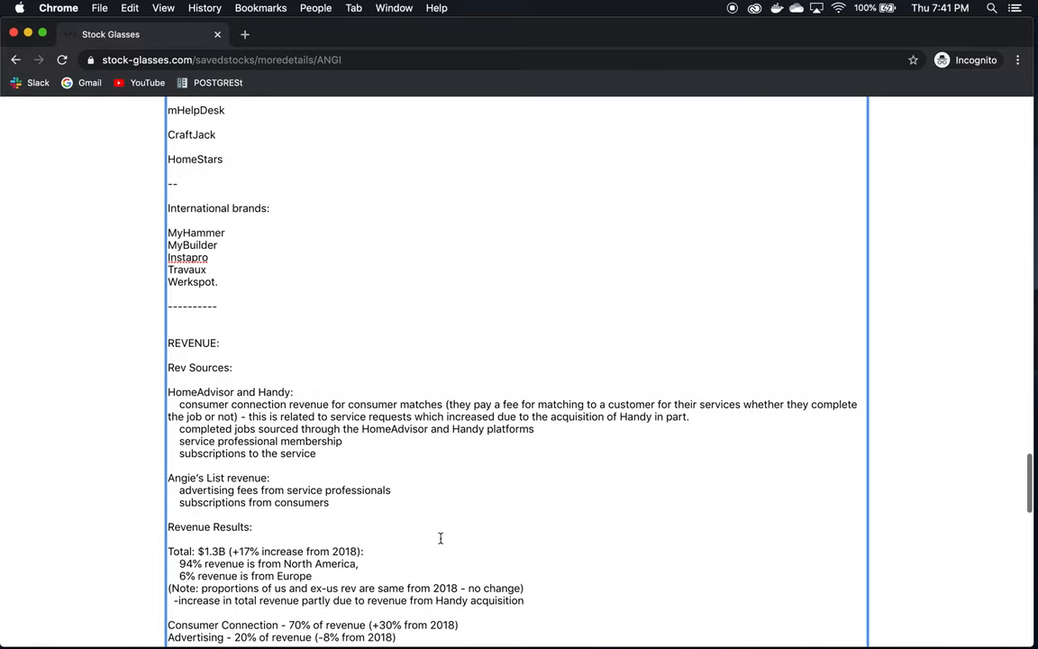
pyautogui.scroll(3)
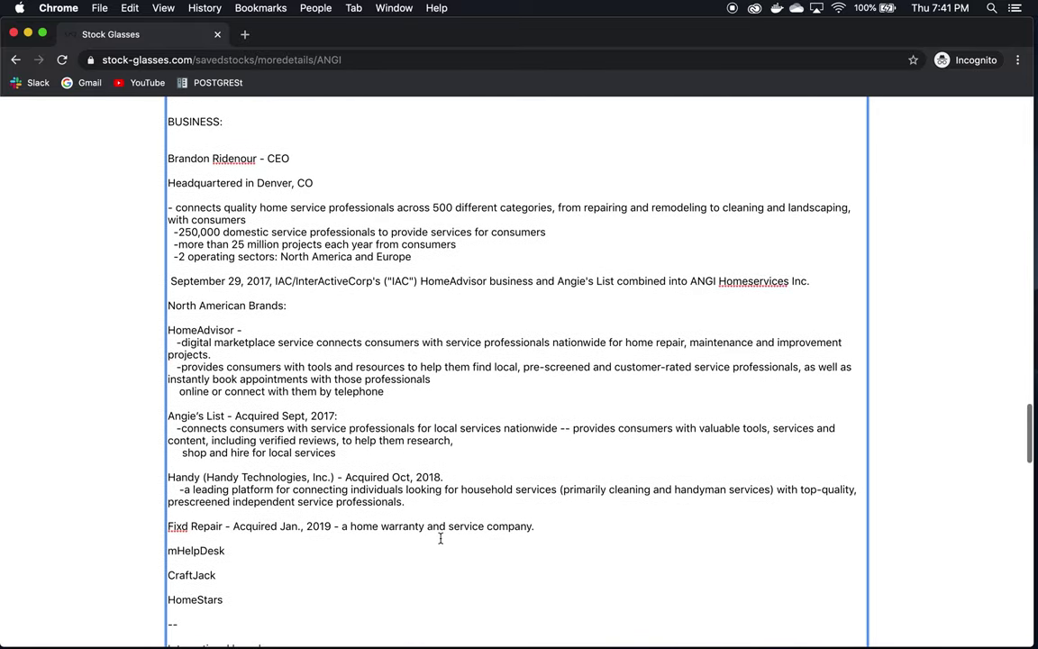
pyautogui.scroll(3)
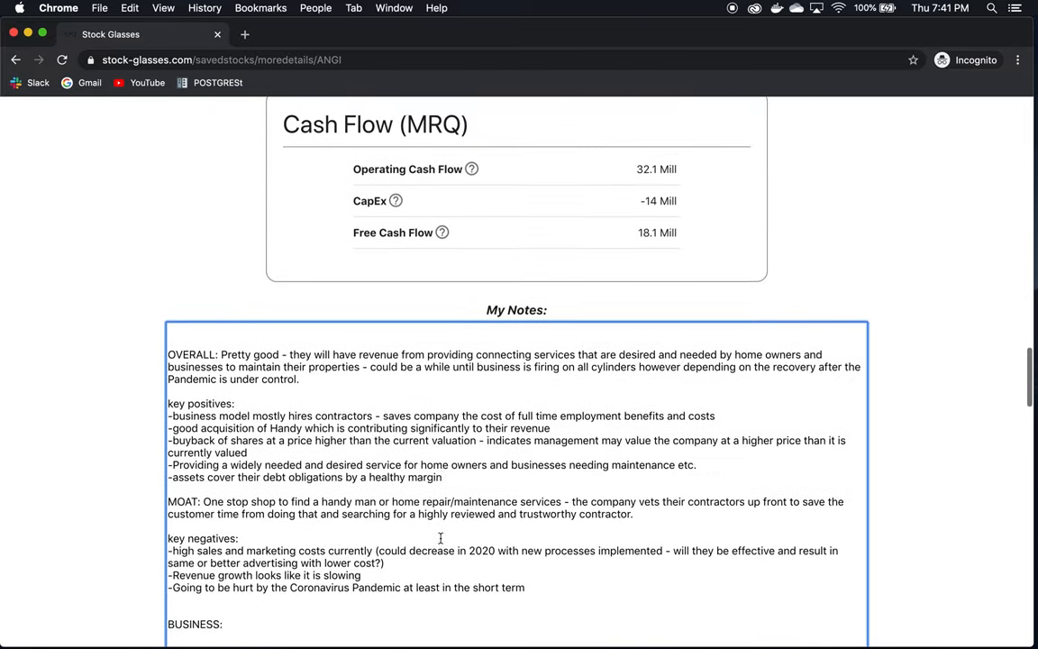
pyautogui.scroll(-3)
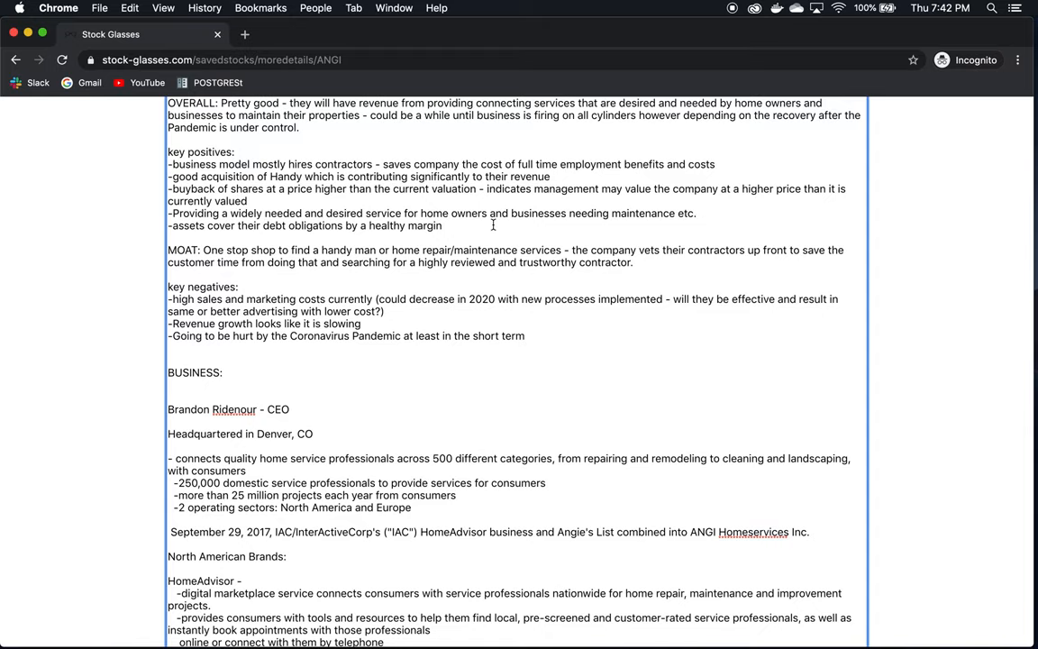
pyautogui.scroll(-3)
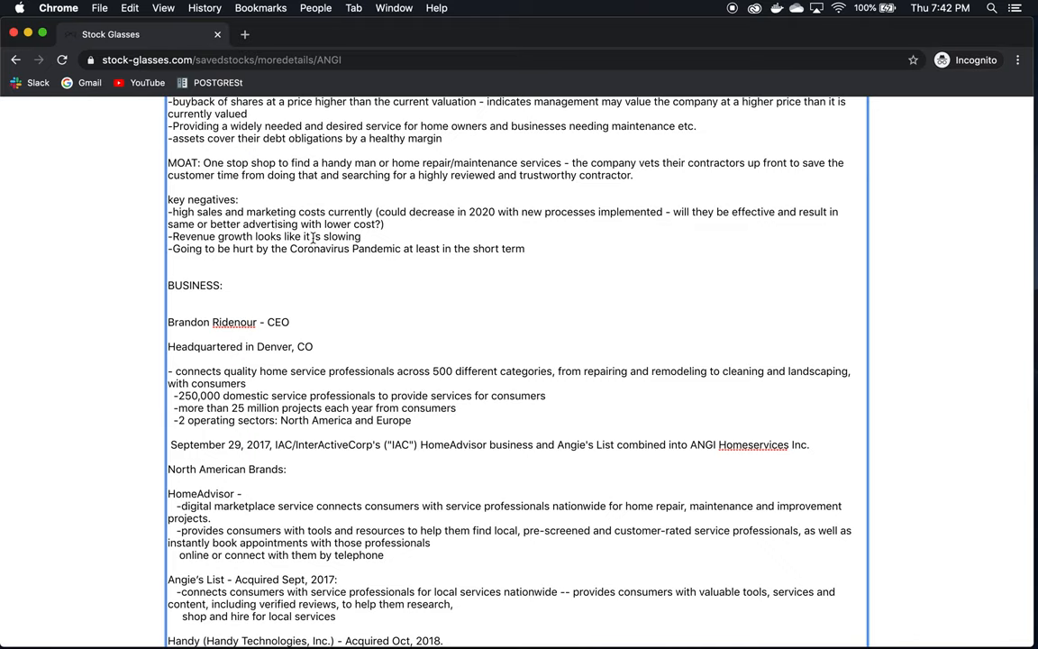
pyautogui.moveTo(487, 290)
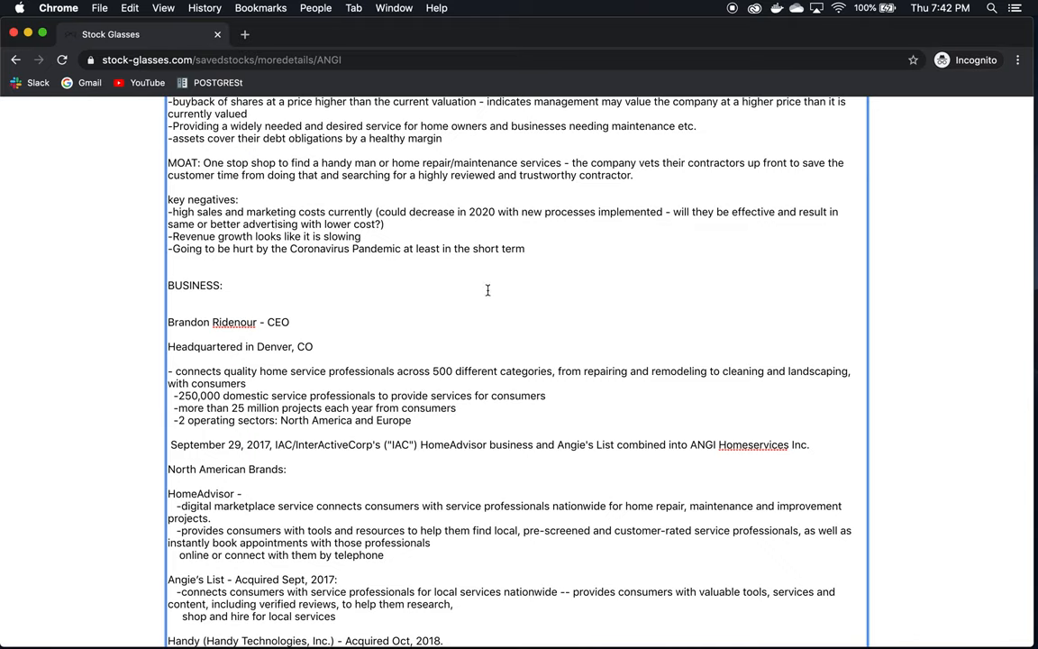
pyautogui.moveTo(626, 201)
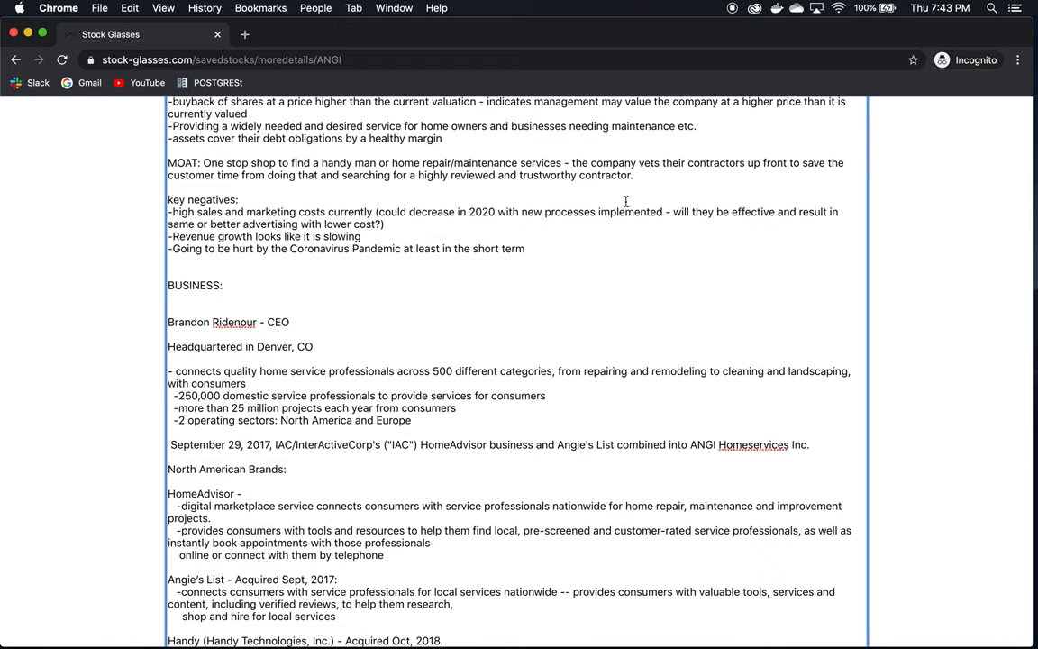
pyautogui.scroll(3)
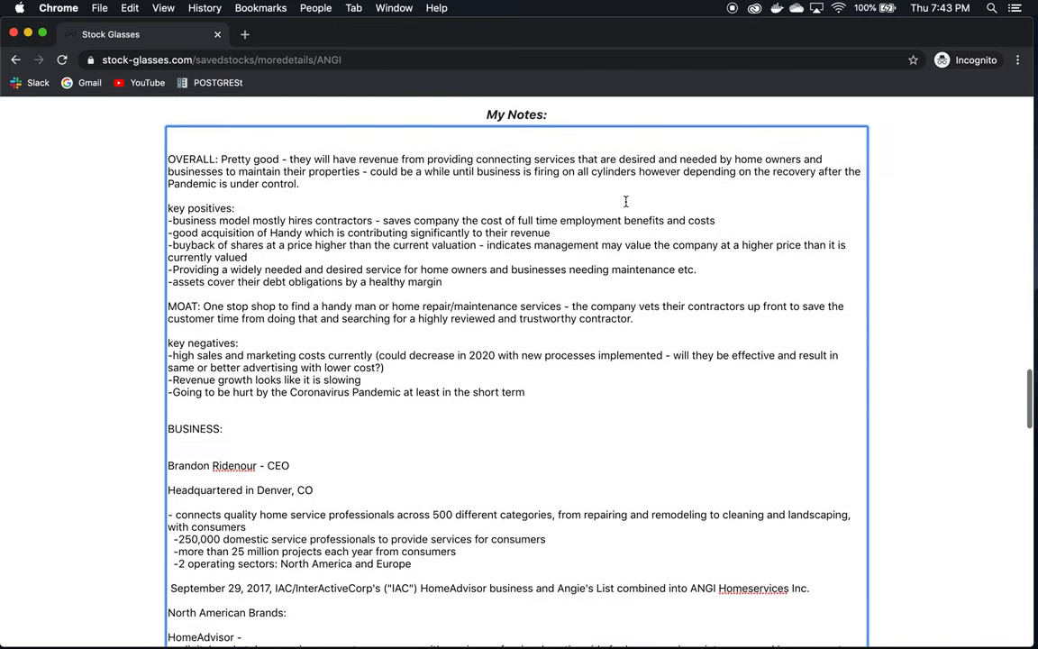
pyautogui.scroll(3)
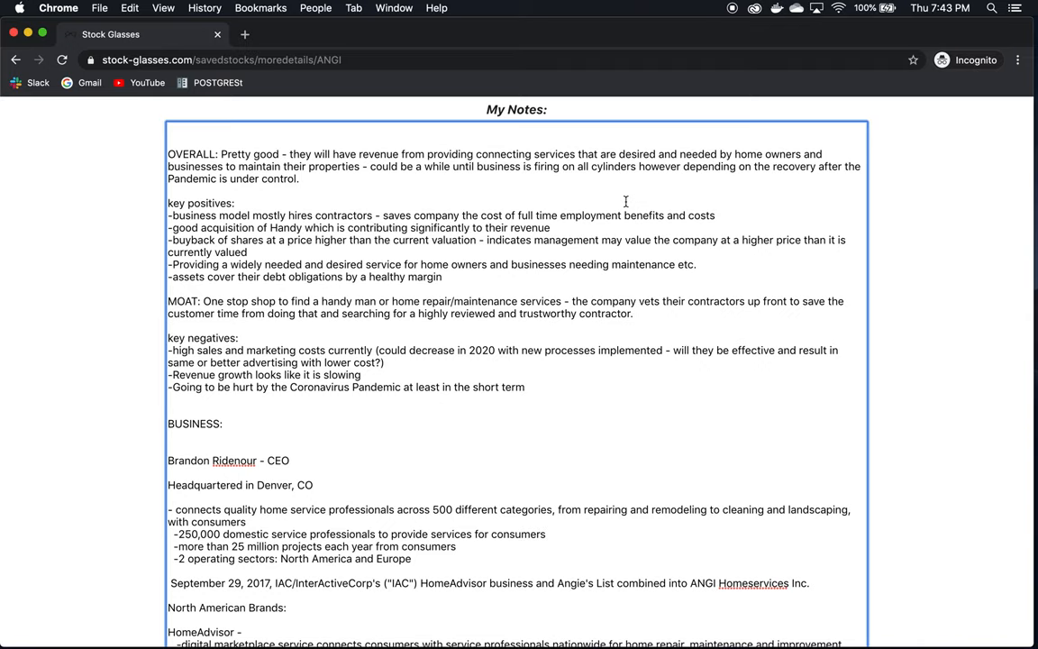
# Scroll above the notes to the valuation figures and the Balance Sheet (MRQ) card
pyautogui.scroll(3)
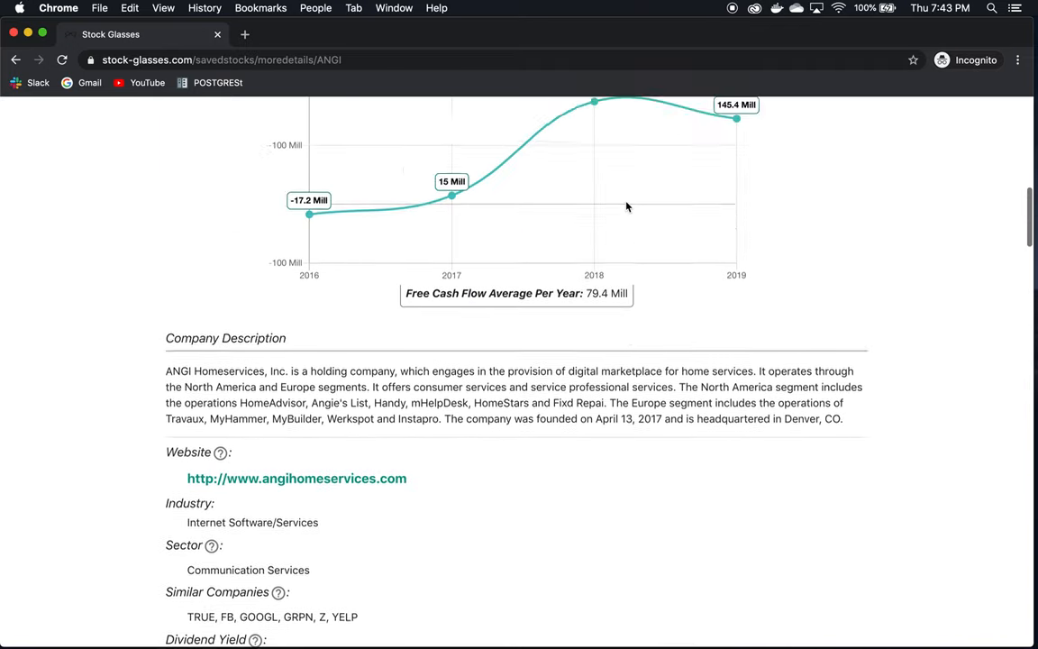
pyautogui.scroll(3)
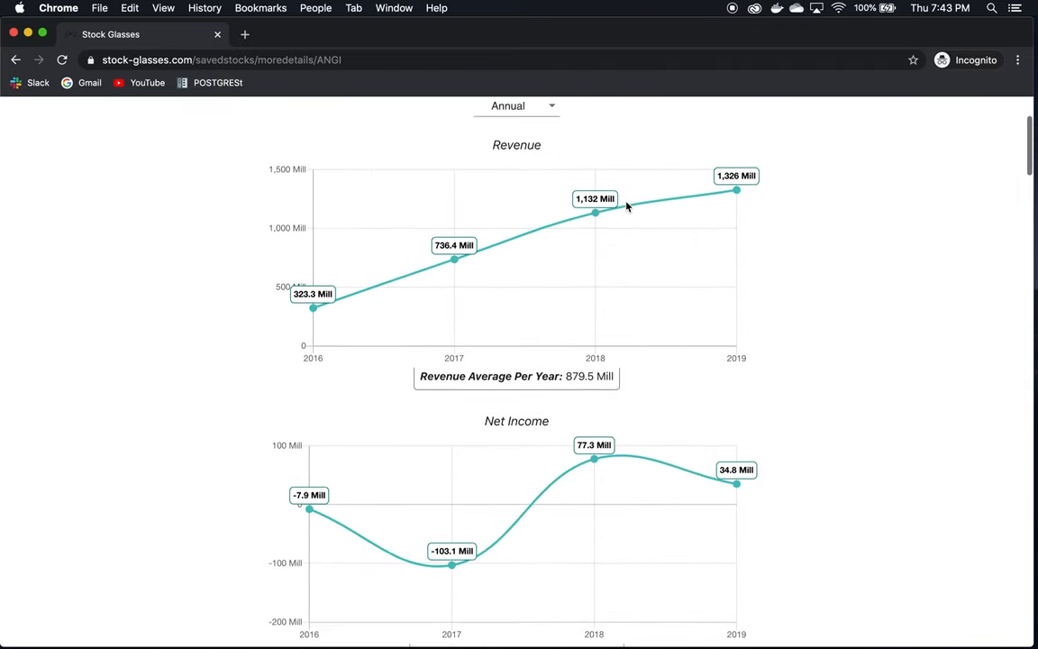
pyautogui.scroll(3)
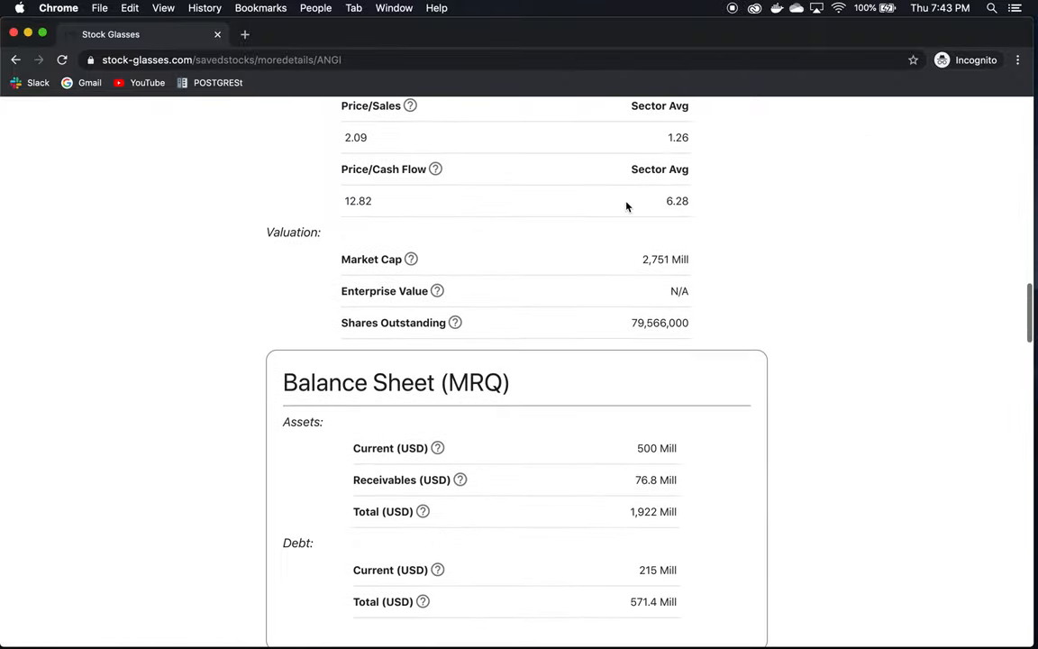
pyautogui.scroll(-3)
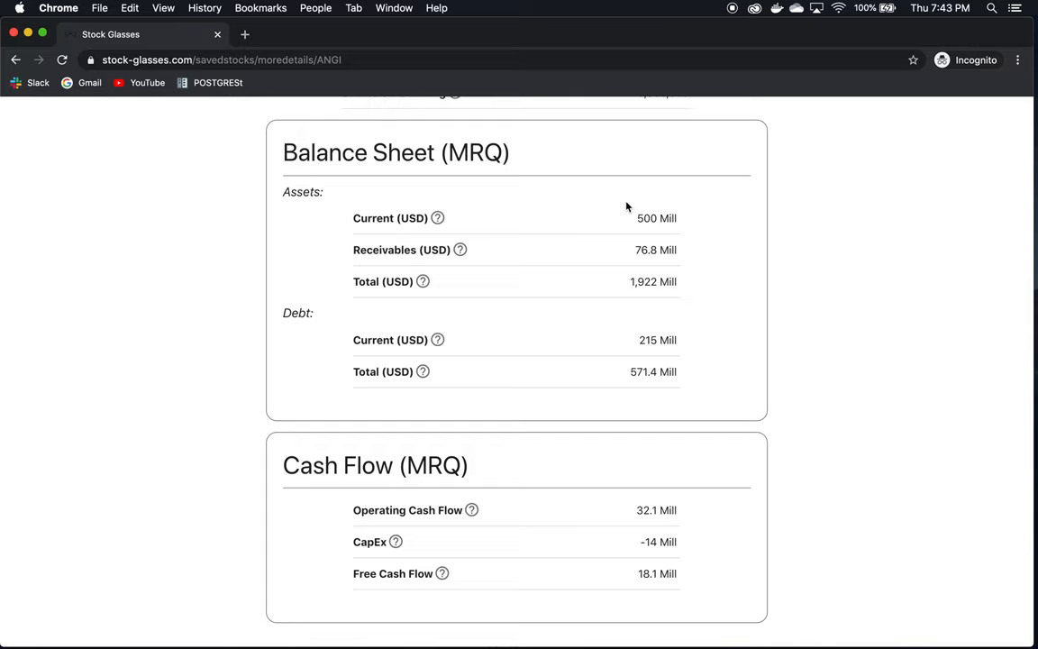
pyautogui.scroll(3)
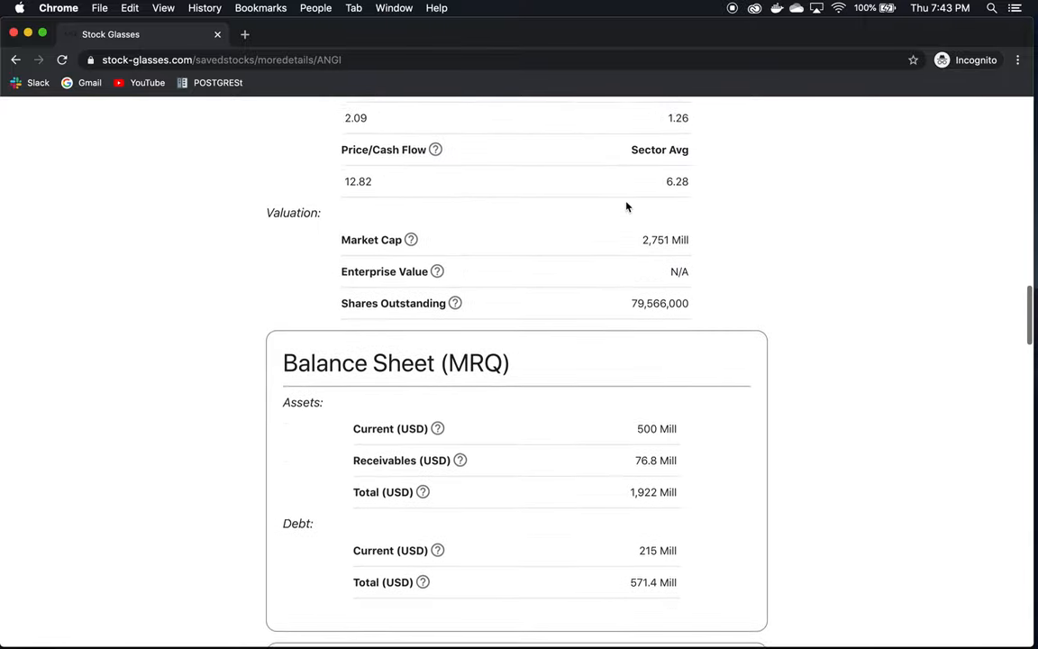